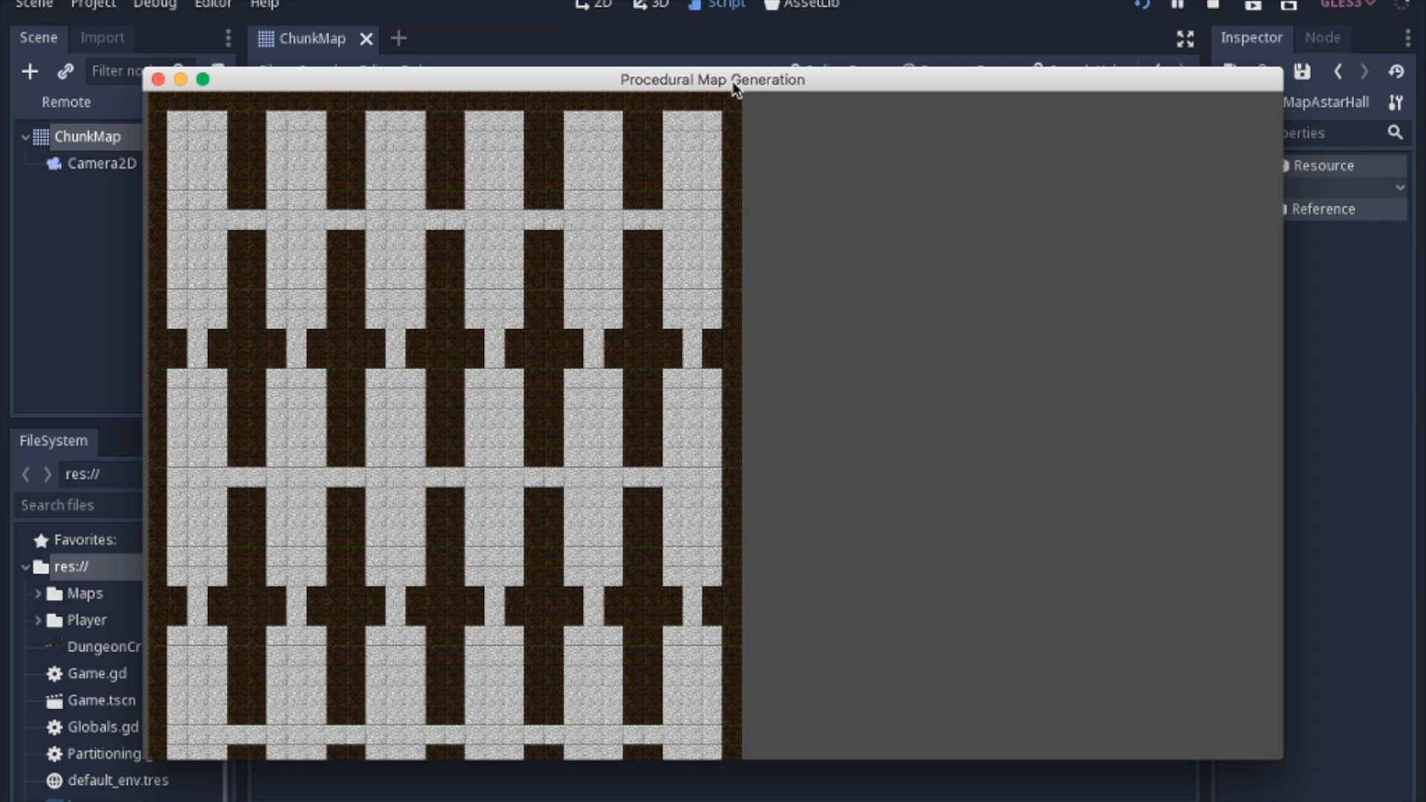
pyautogui.moveTo(246, 234)
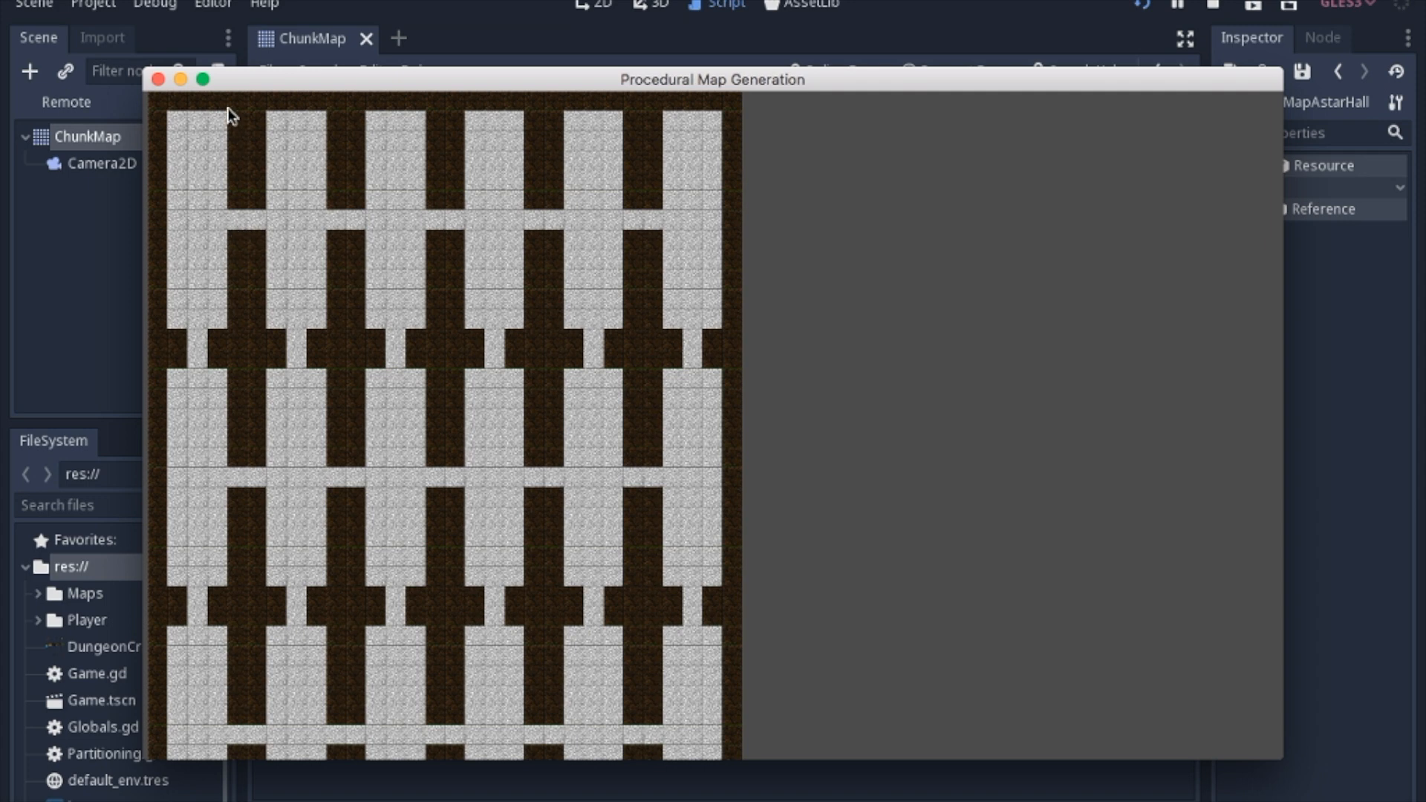
pyautogui.moveTo(248, 57)
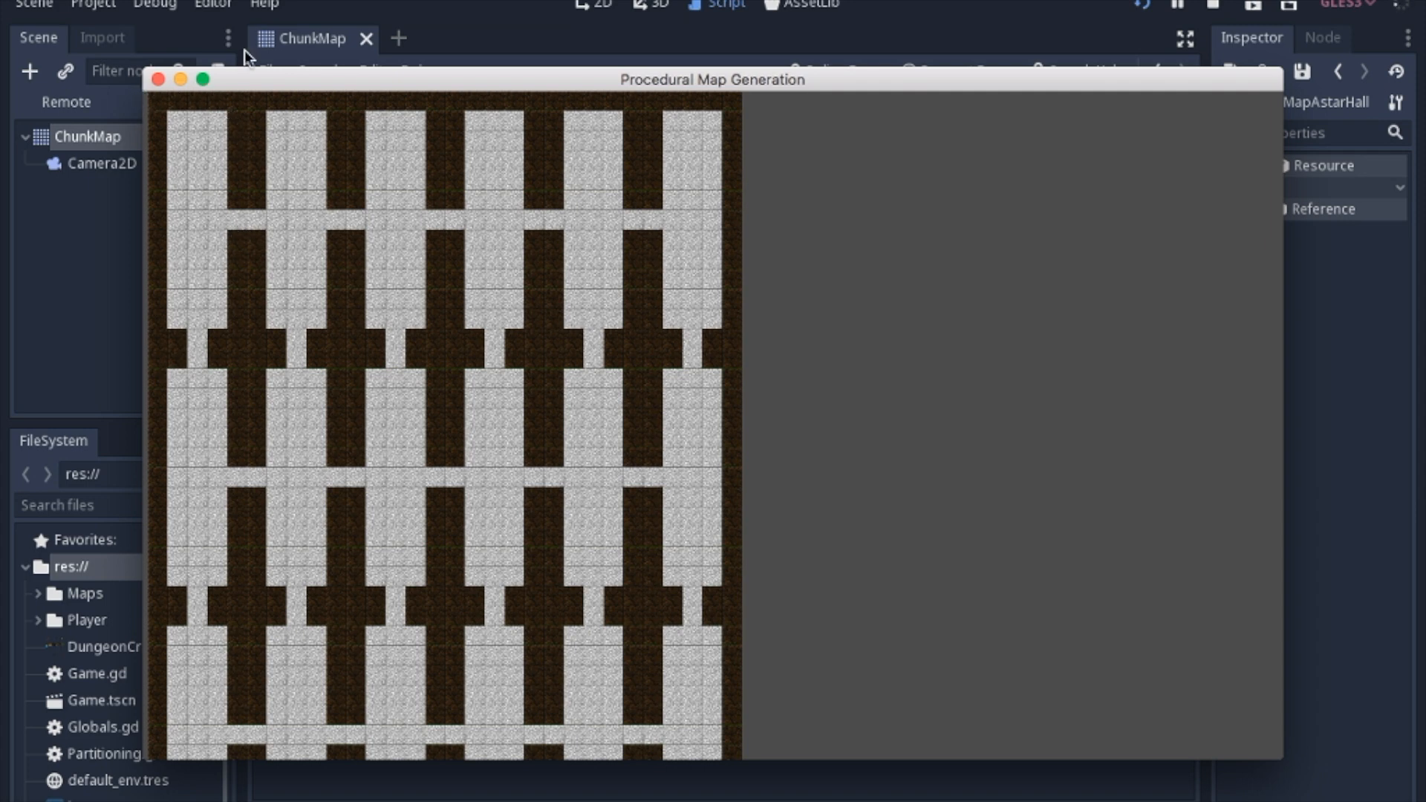
pyautogui.moveTo(657, 211)
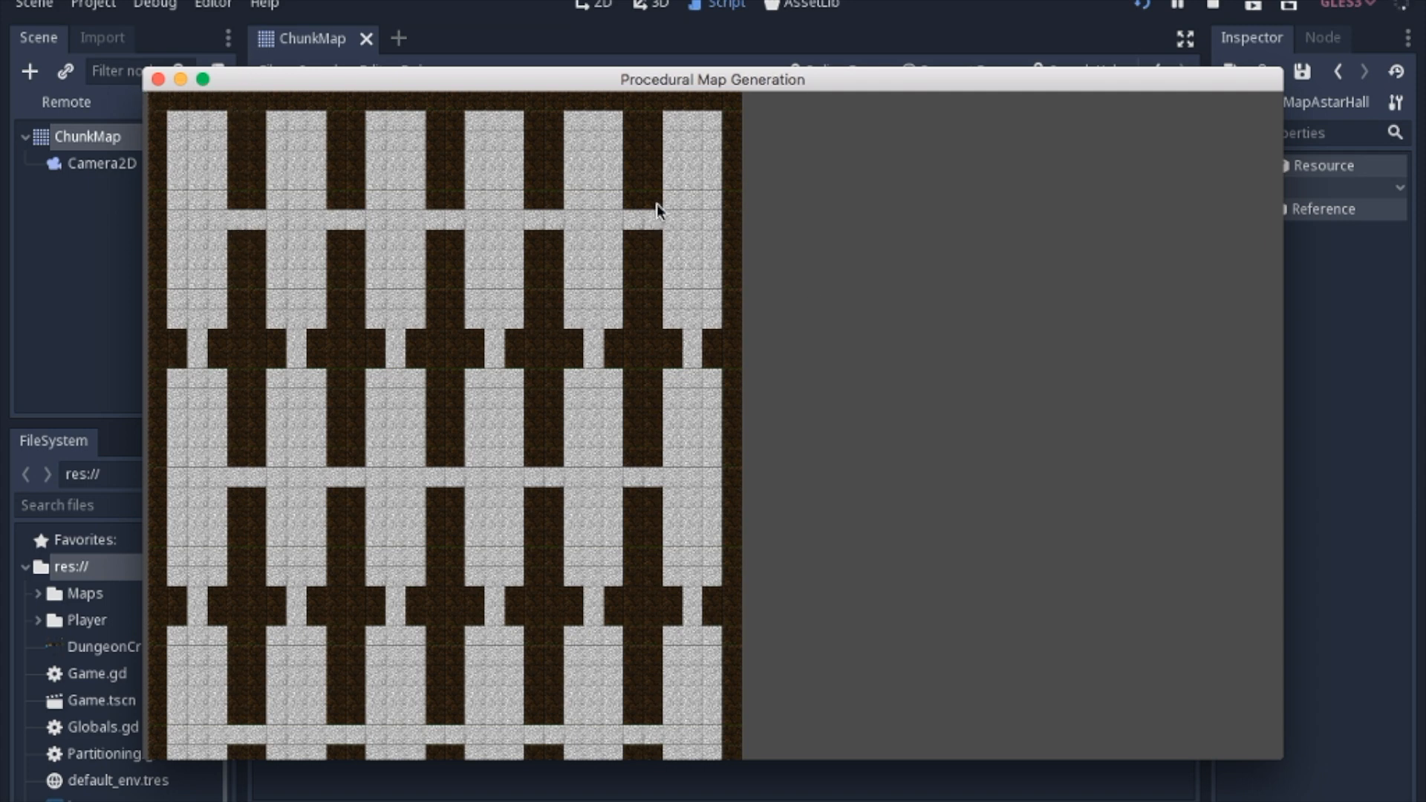
pyautogui.moveTo(459, 420)
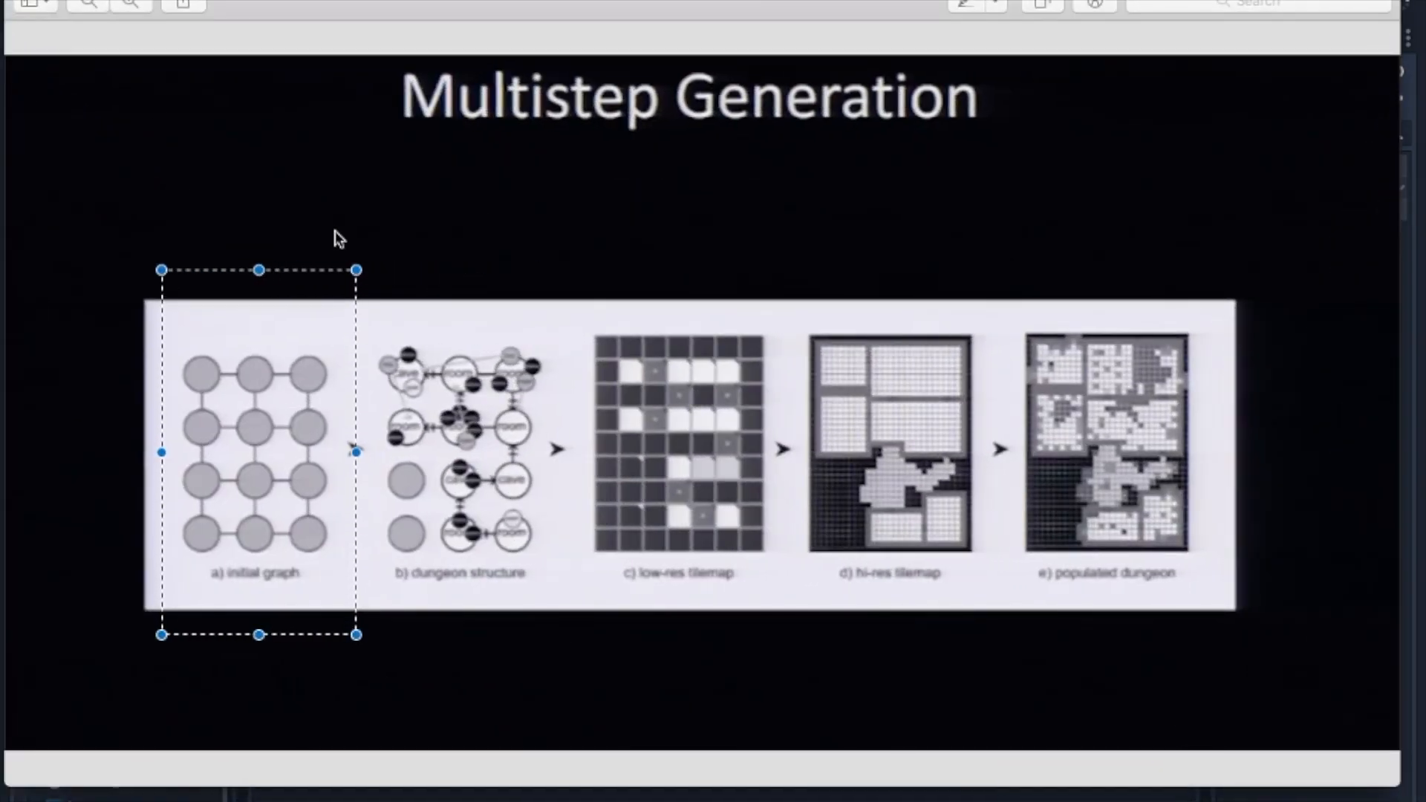
pyautogui.moveTo(759, 279)
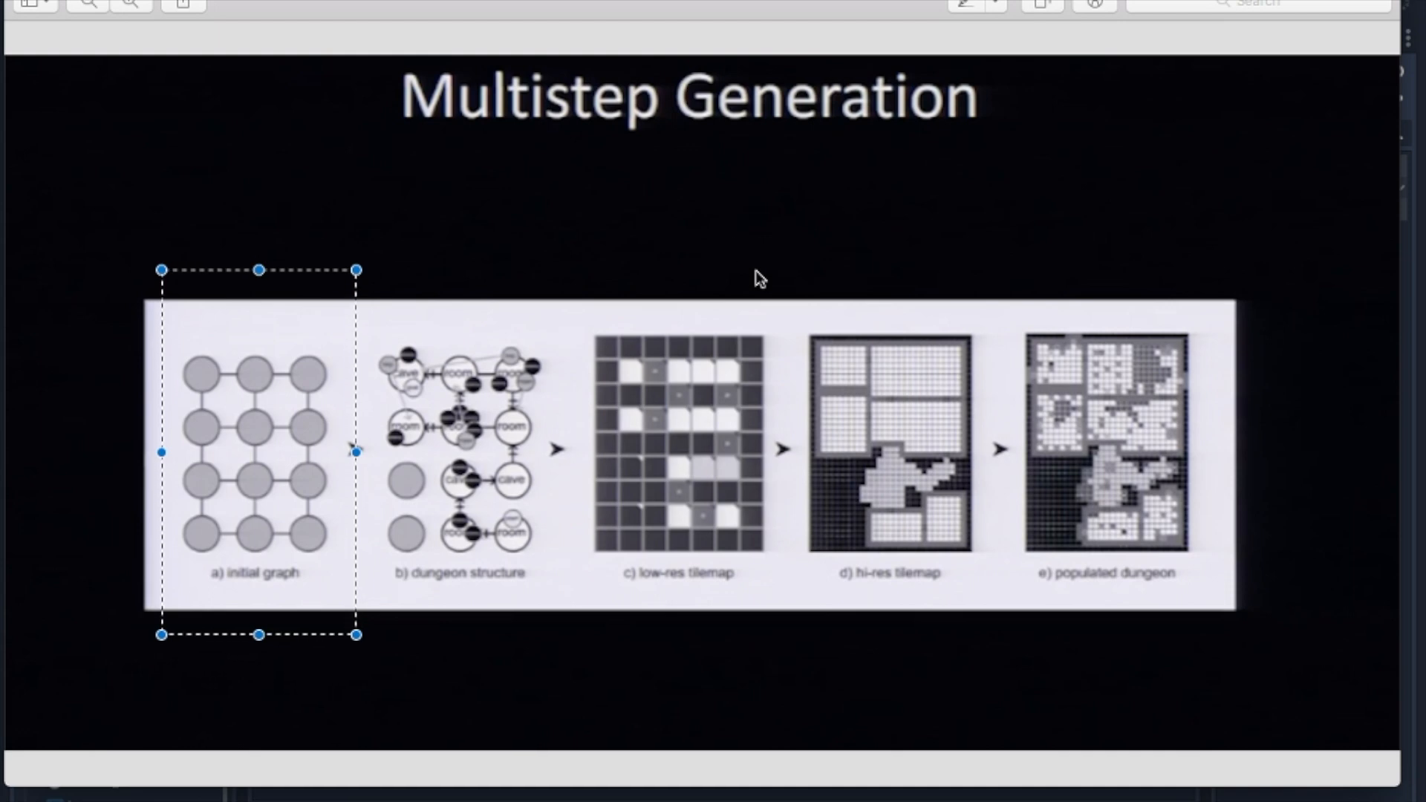
pyautogui.moveTo(252, 517)
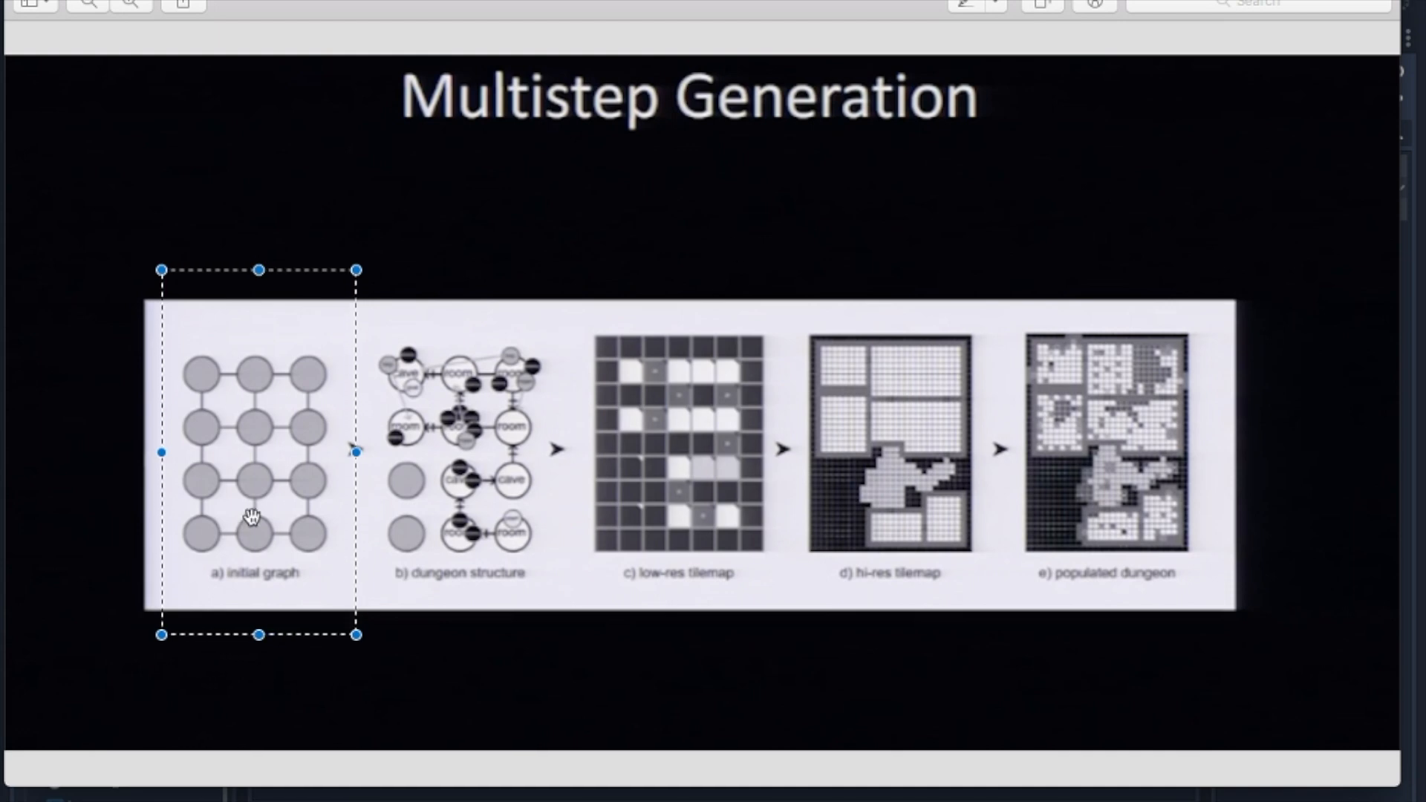
pyautogui.moveTo(271, 393)
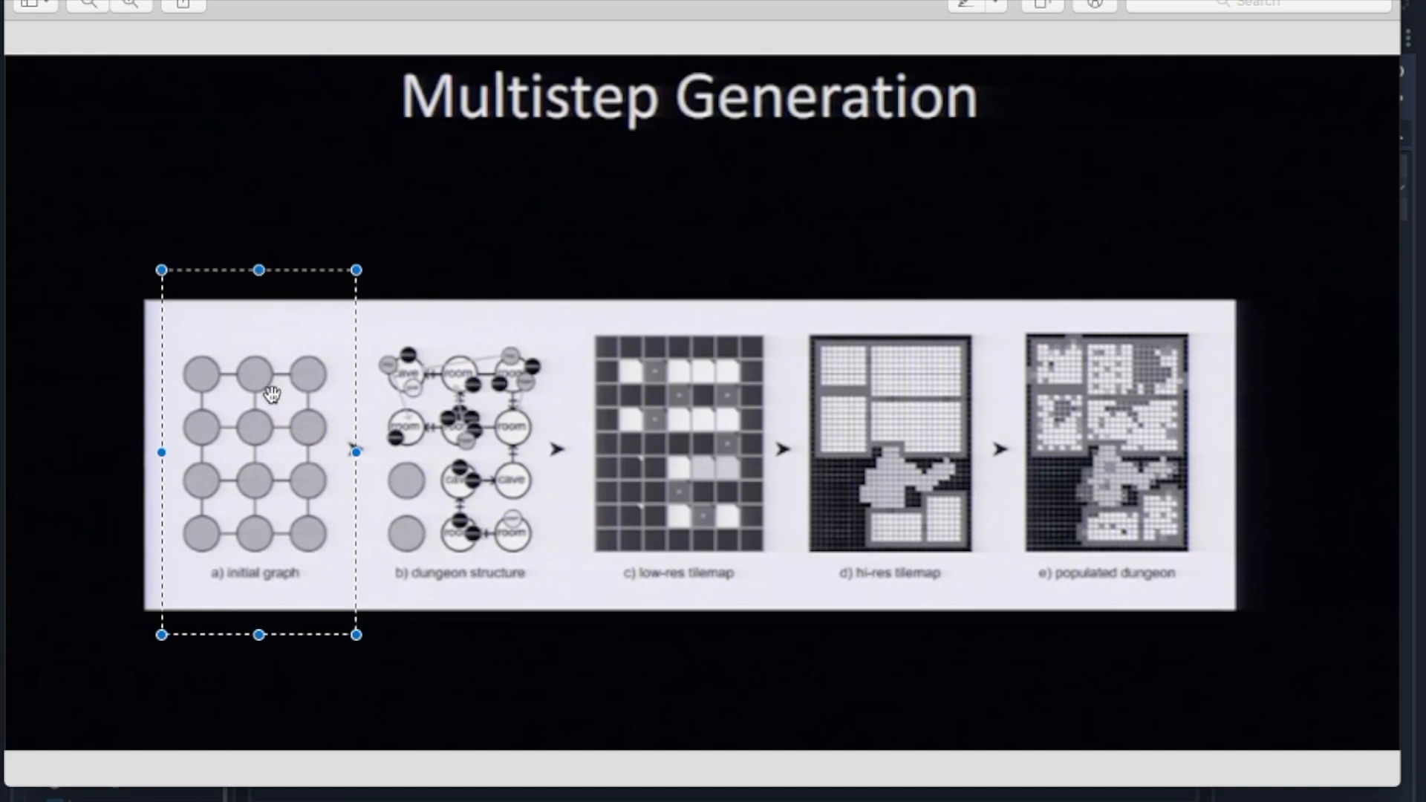
pyautogui.moveTo(283, 514)
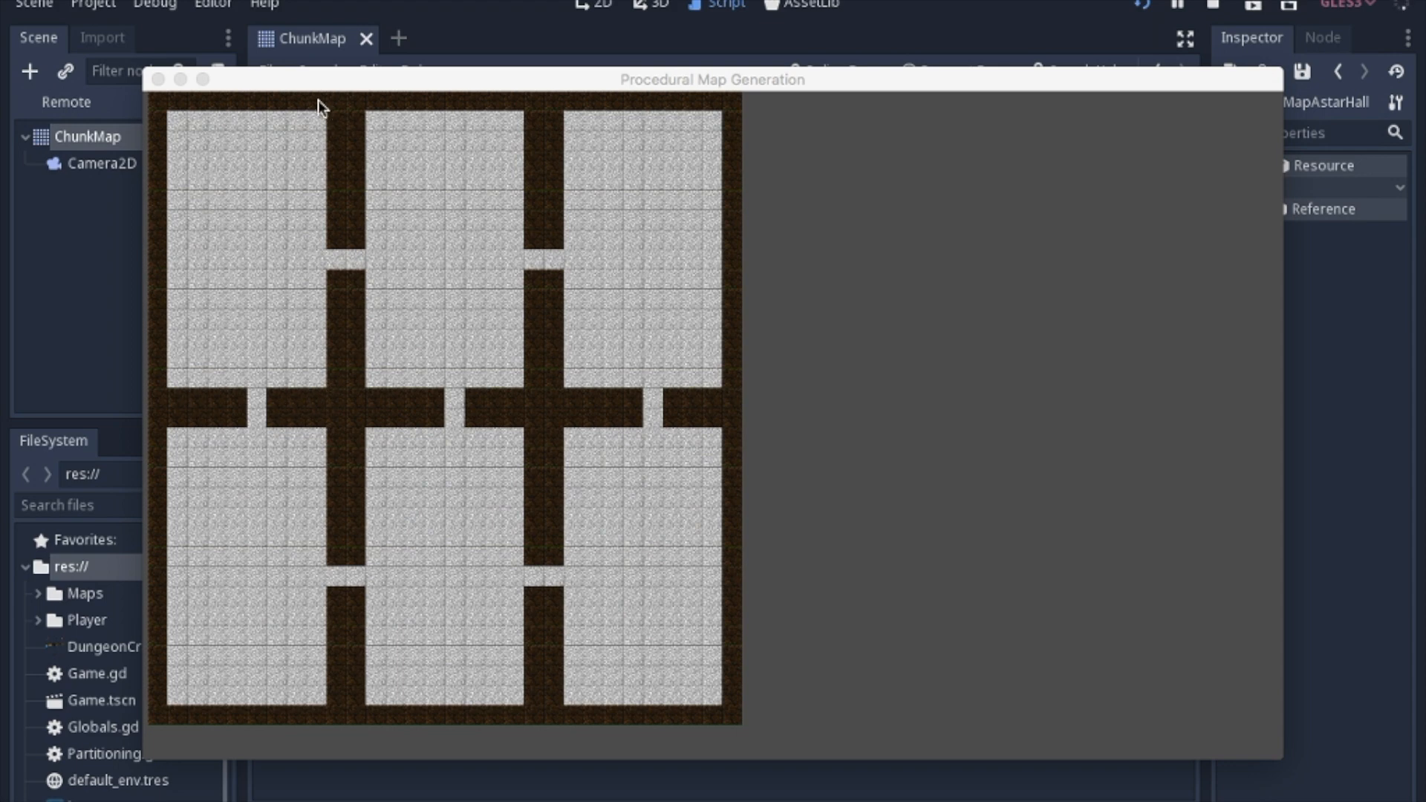
pyautogui.moveTo(508, 483)
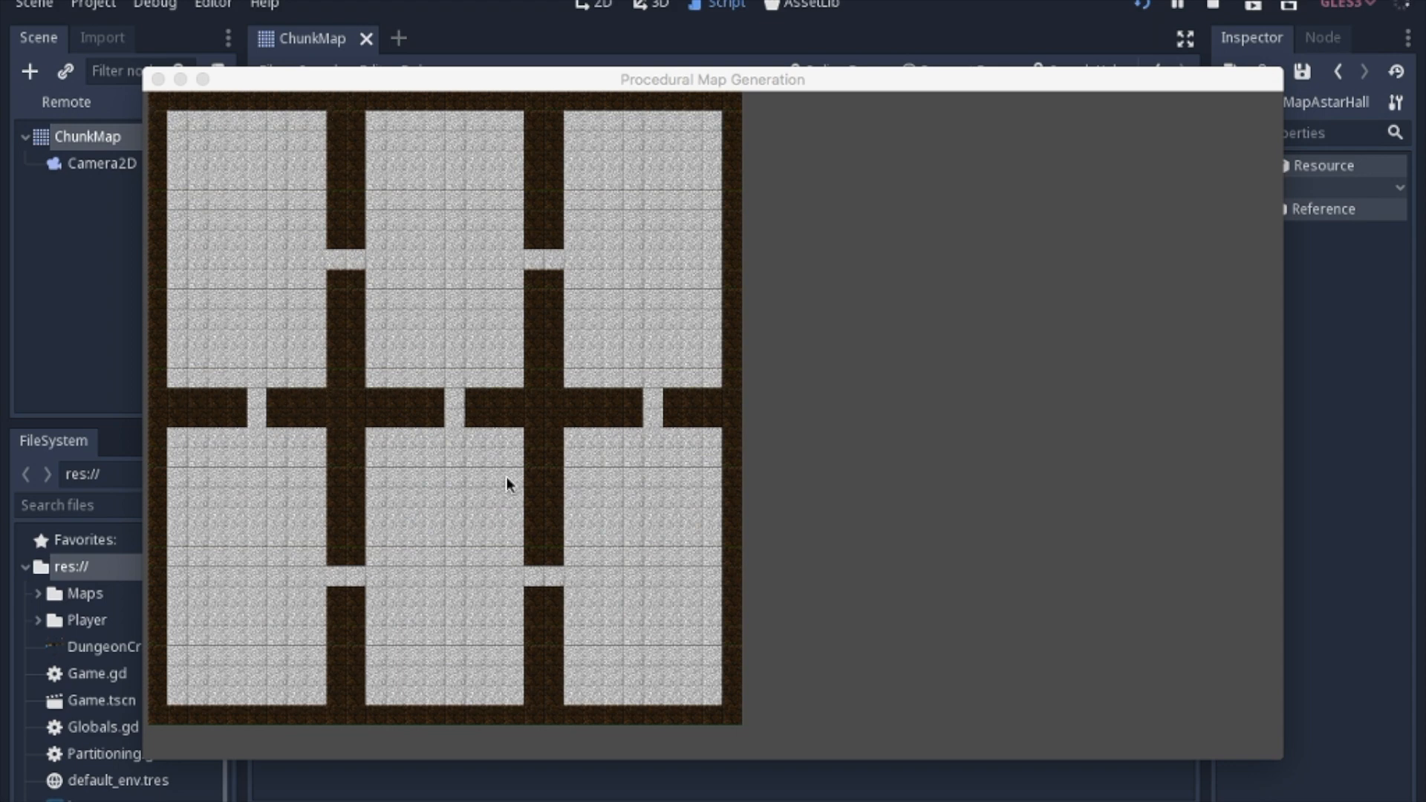
pyautogui.moveTo(257, 222)
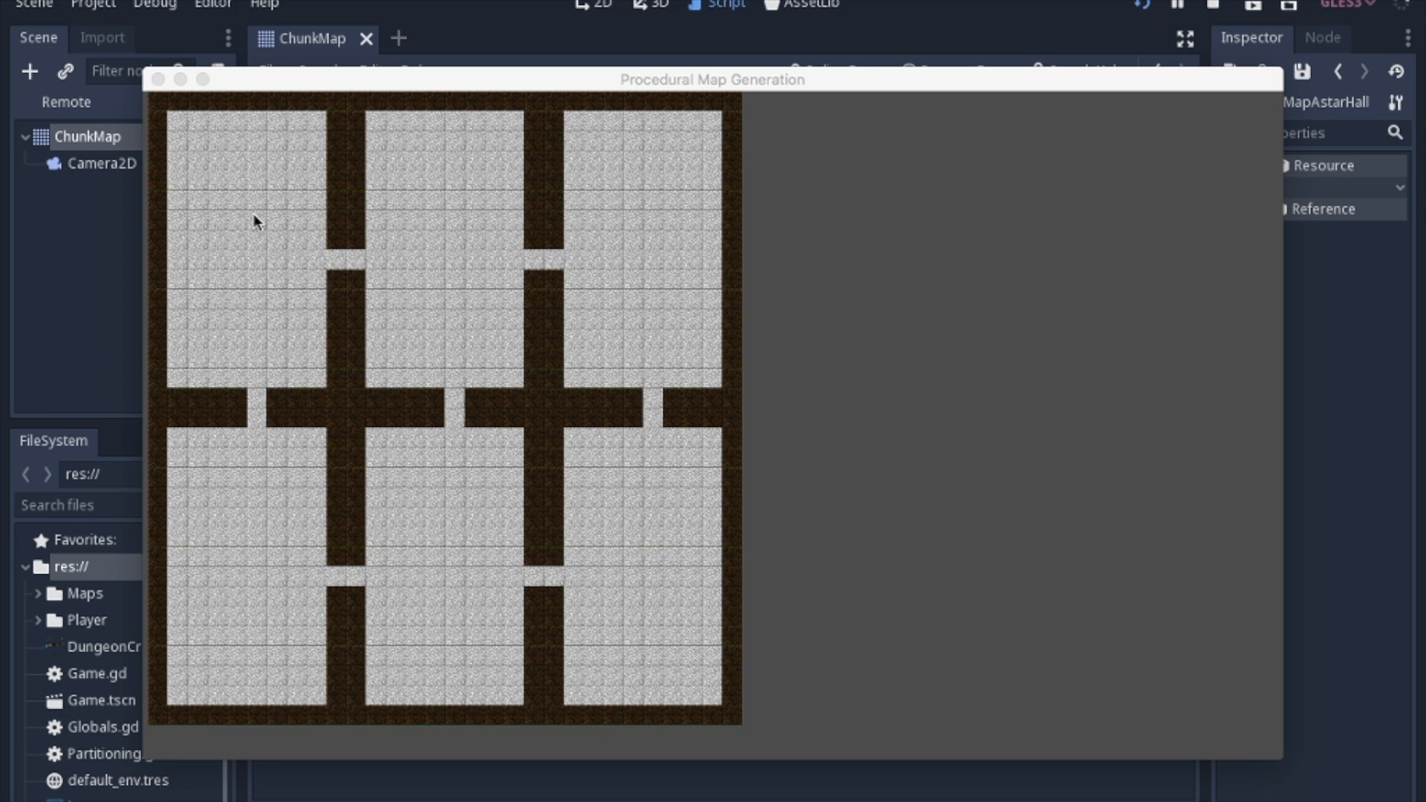
pyautogui.moveTo(212, 121)
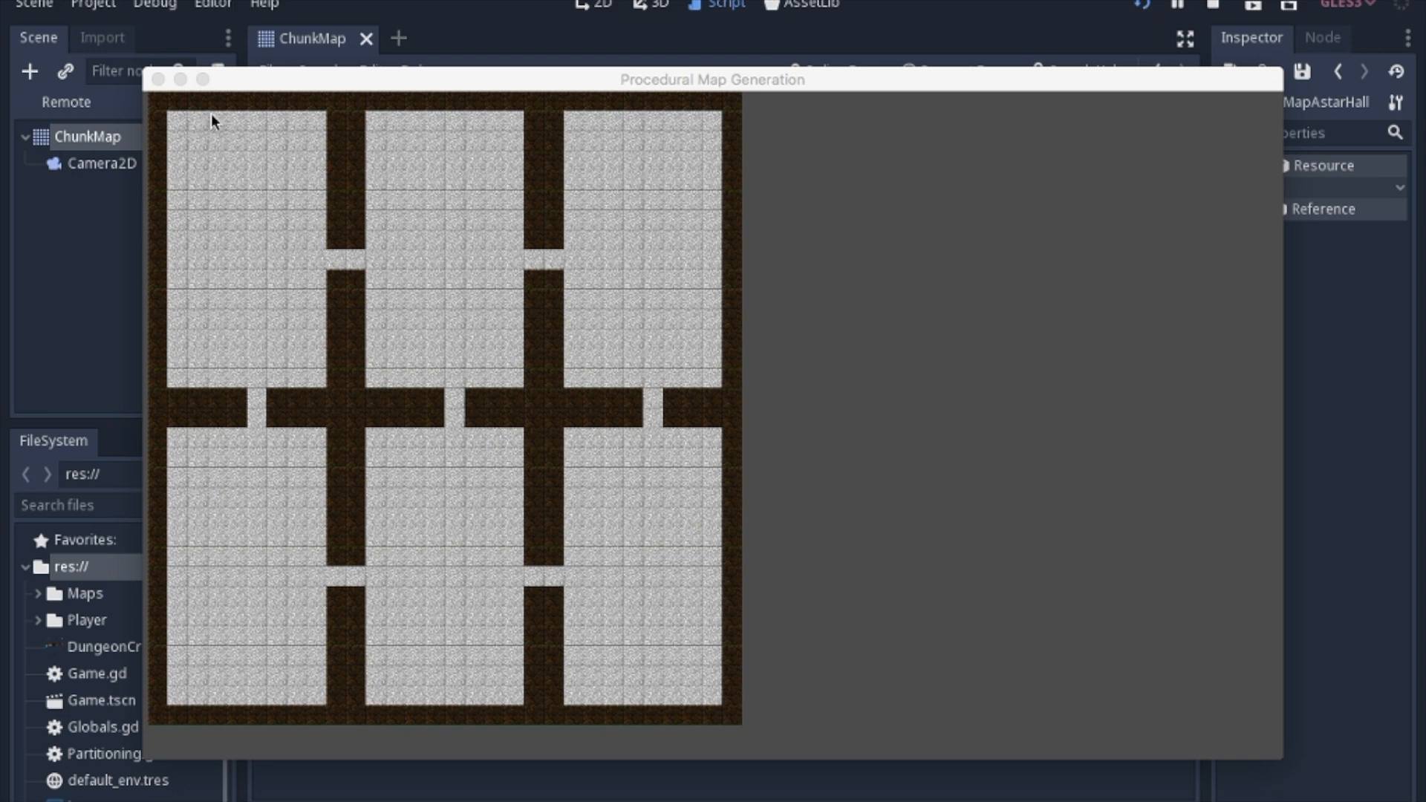
pyautogui.moveTo(295, 408)
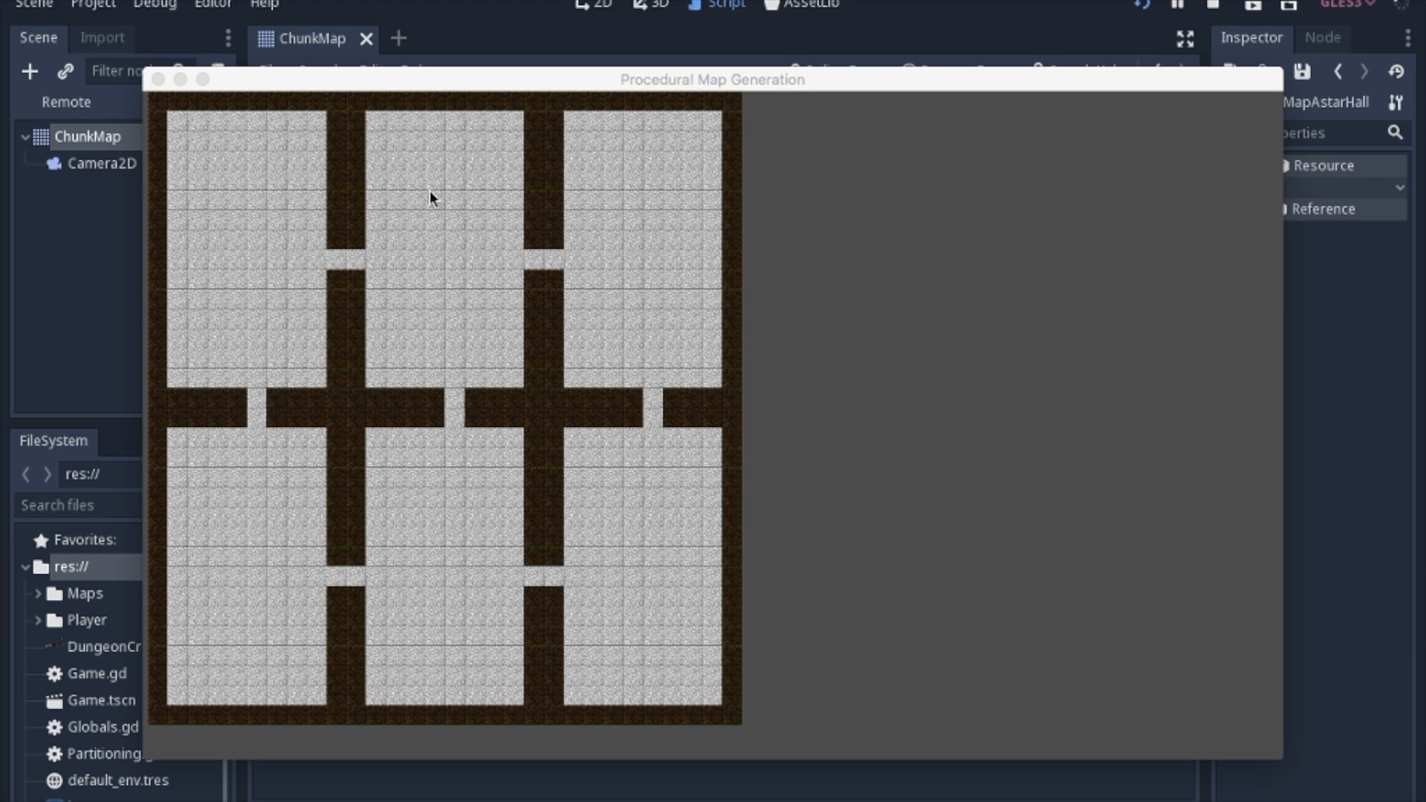
pyautogui.moveTo(704, 274)
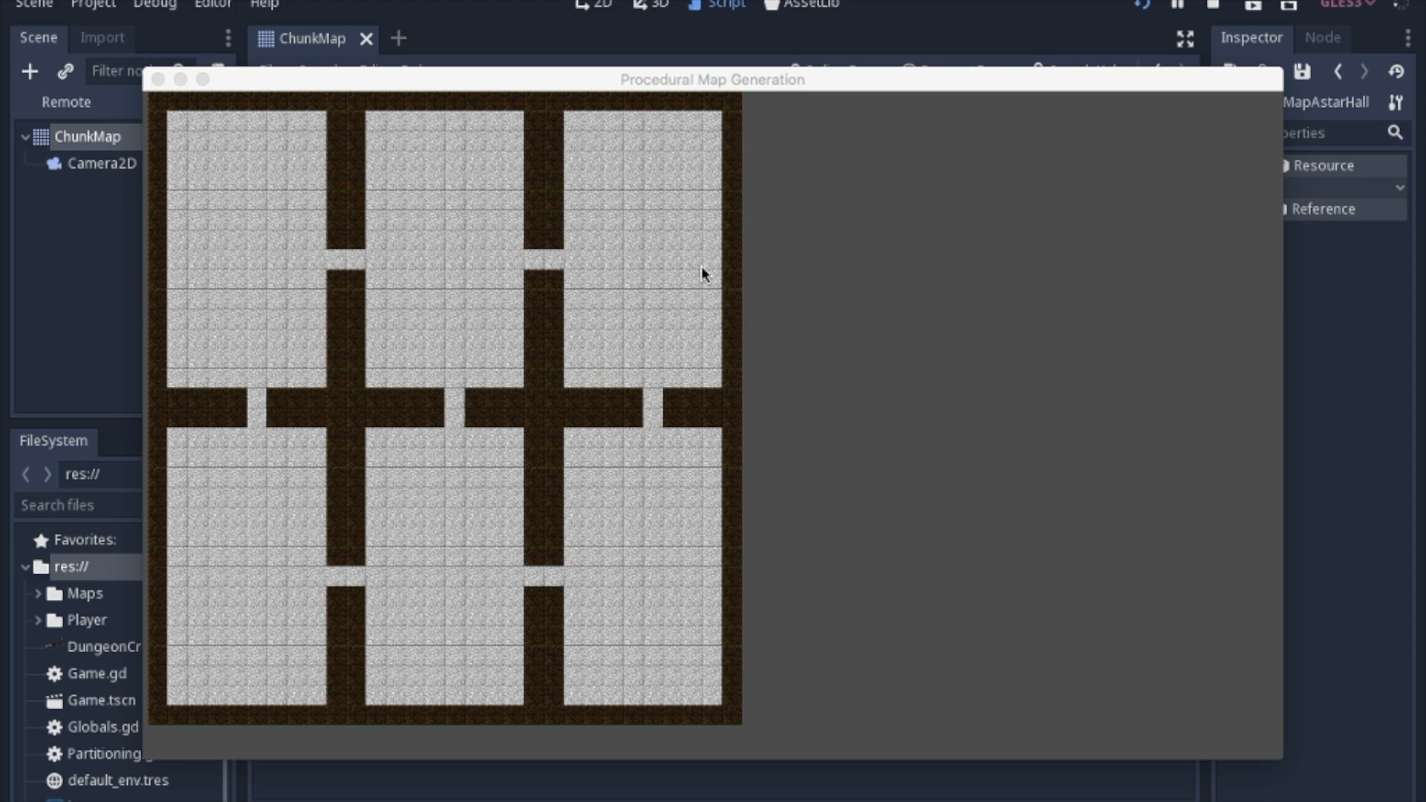
pyautogui.moveTo(422, 189)
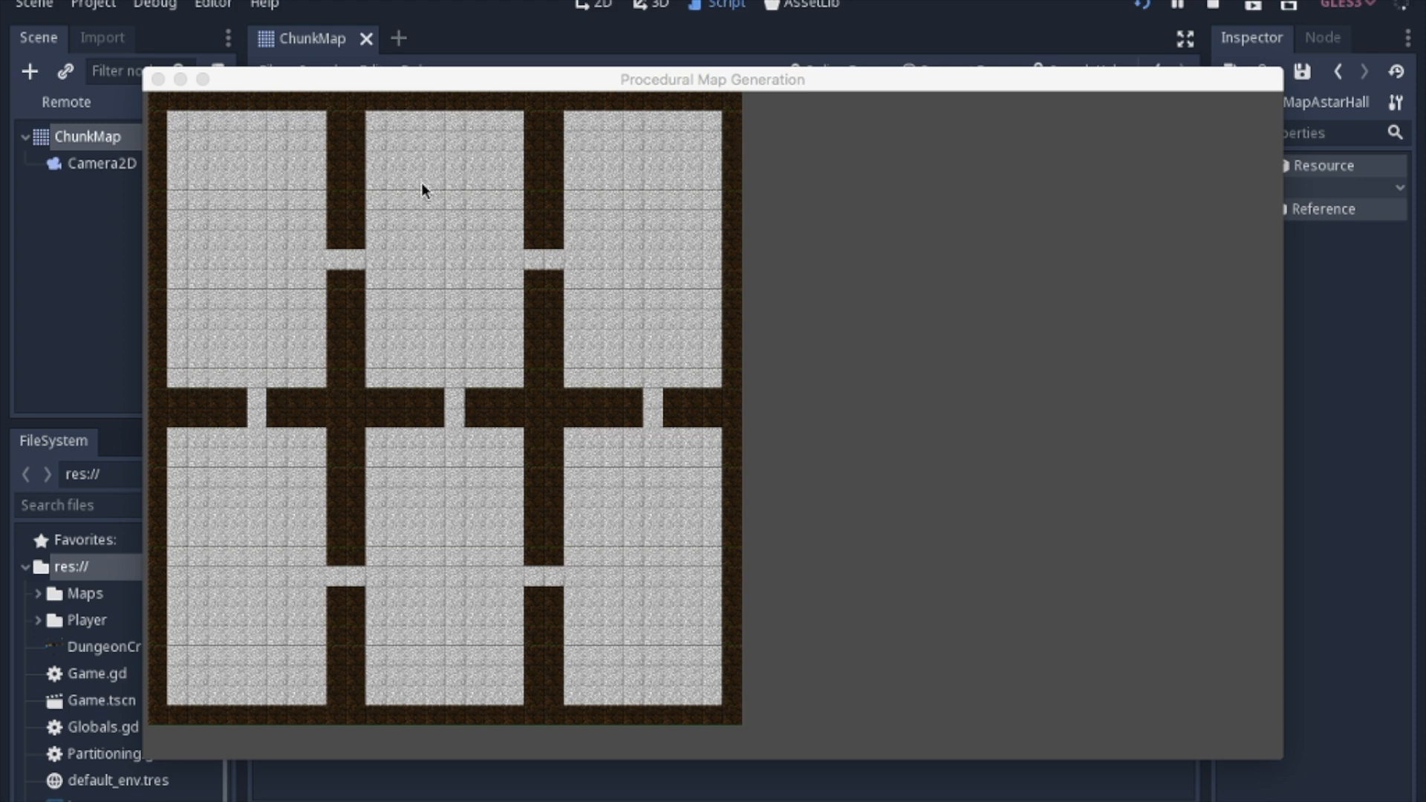
pyautogui.moveTo(232, 333)
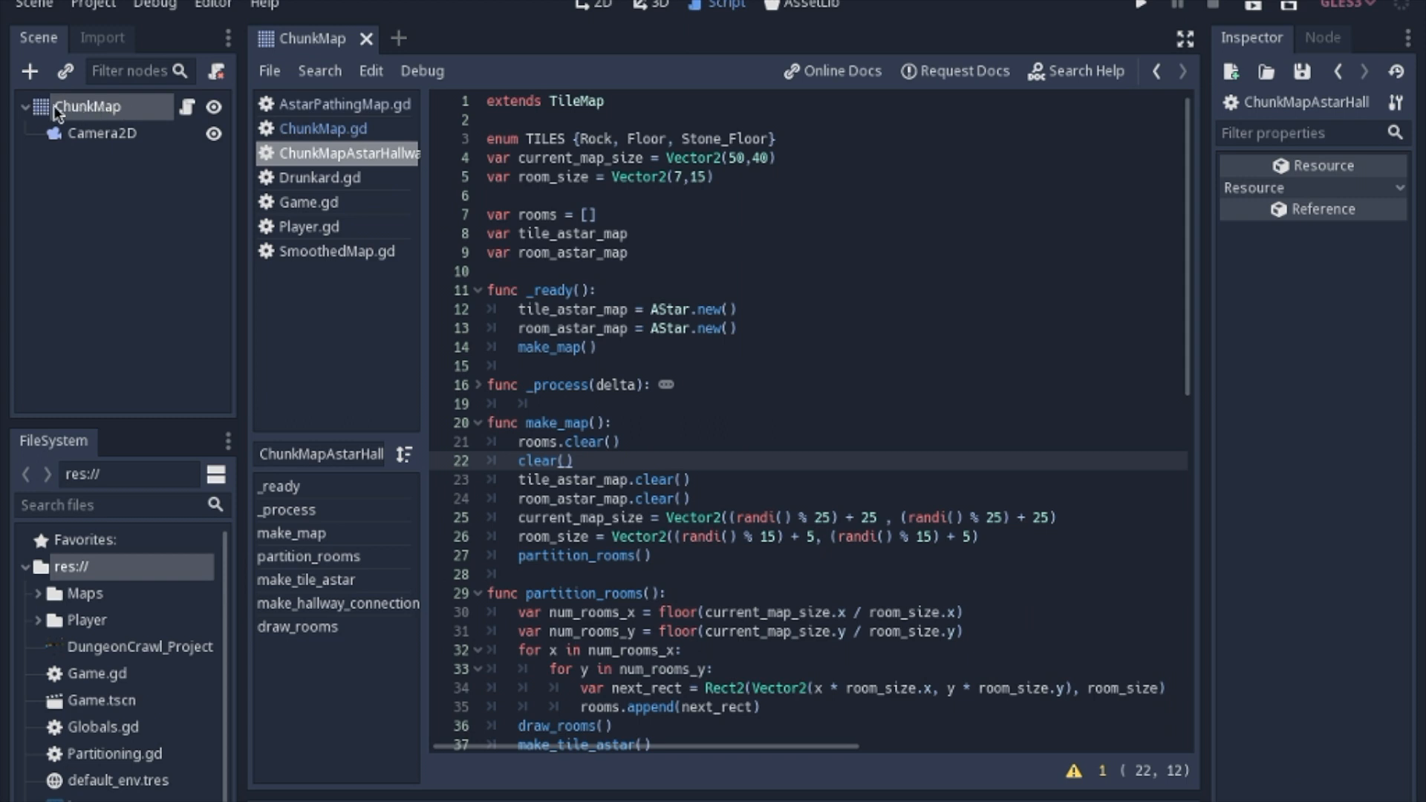
pyautogui.moveTo(783, 223)
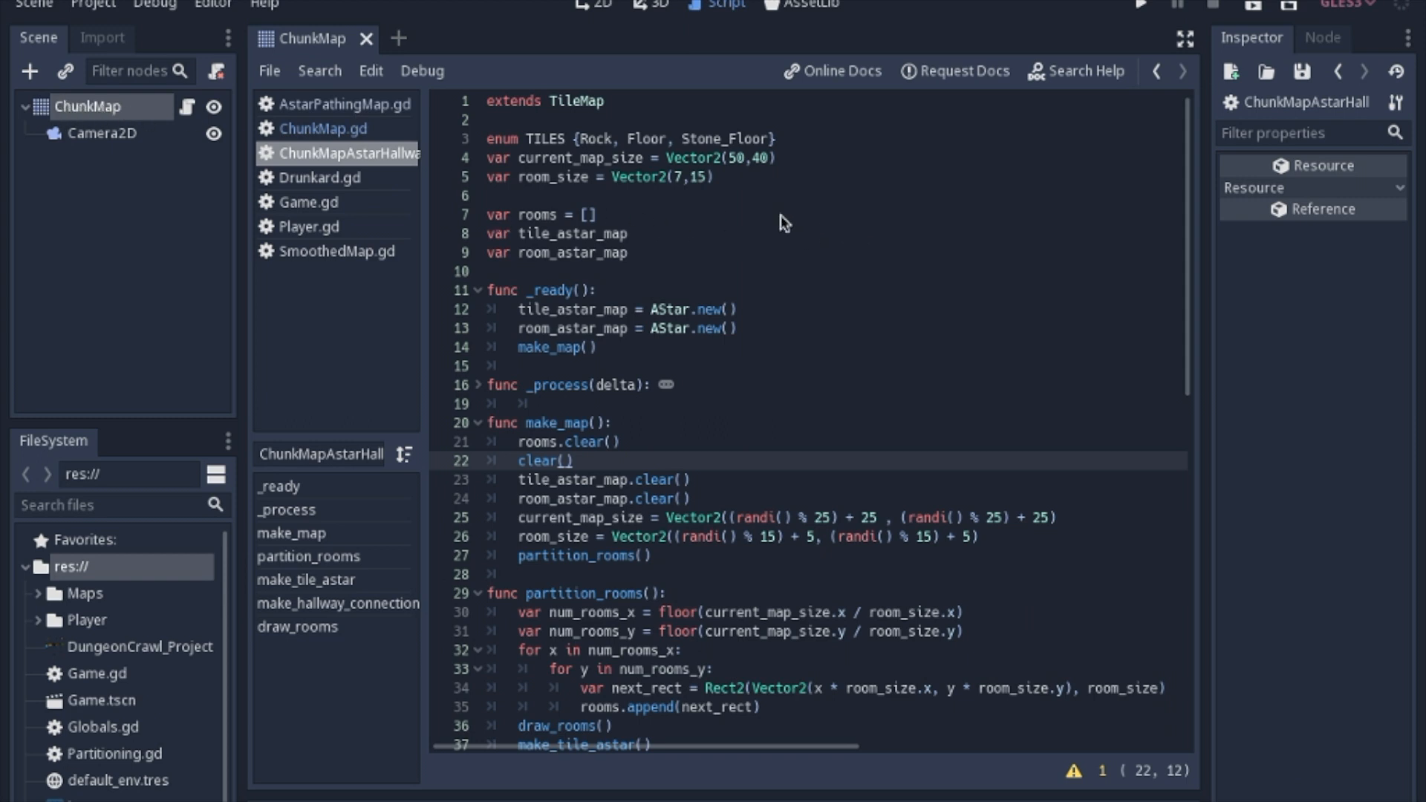
pyautogui.moveTo(729, 152)
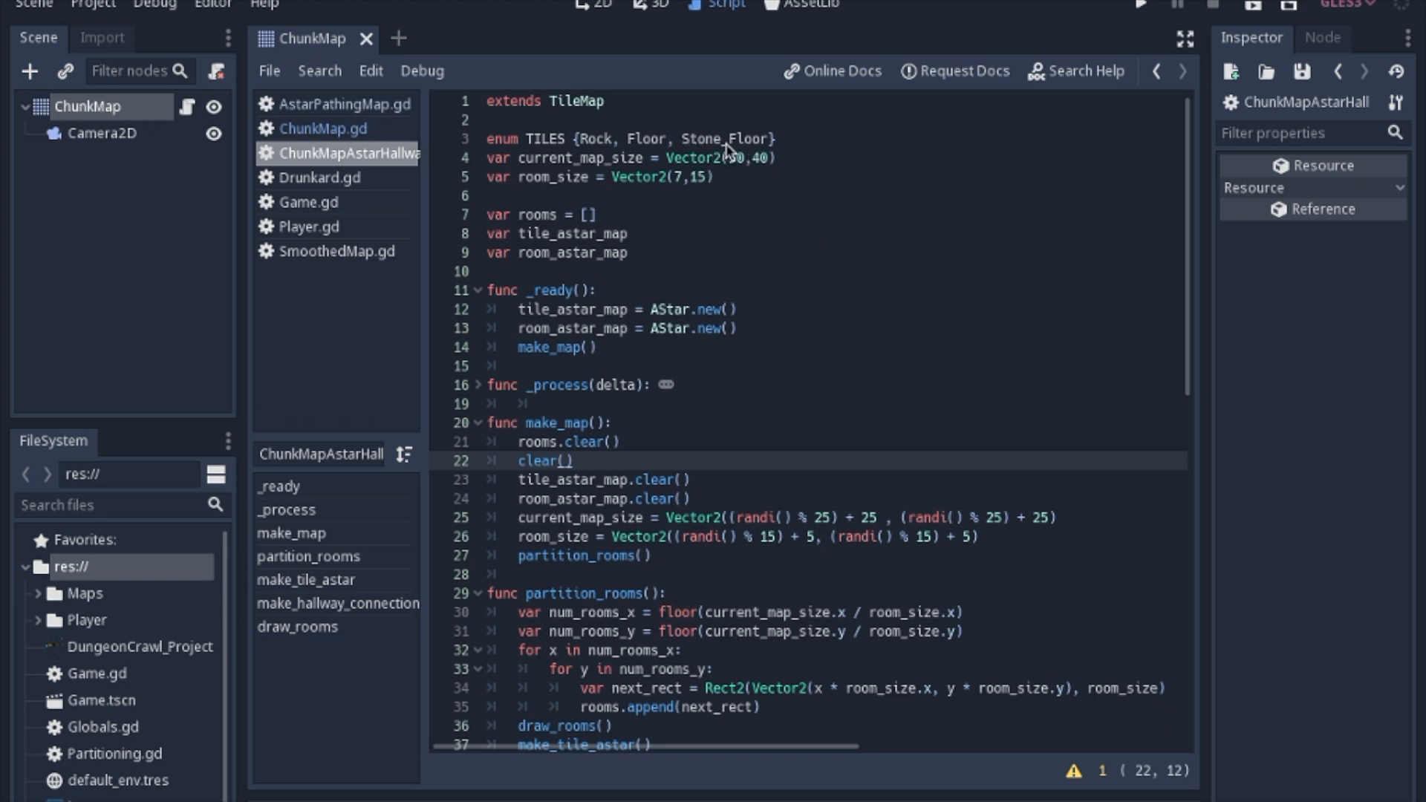
pyautogui.moveTo(661, 150)
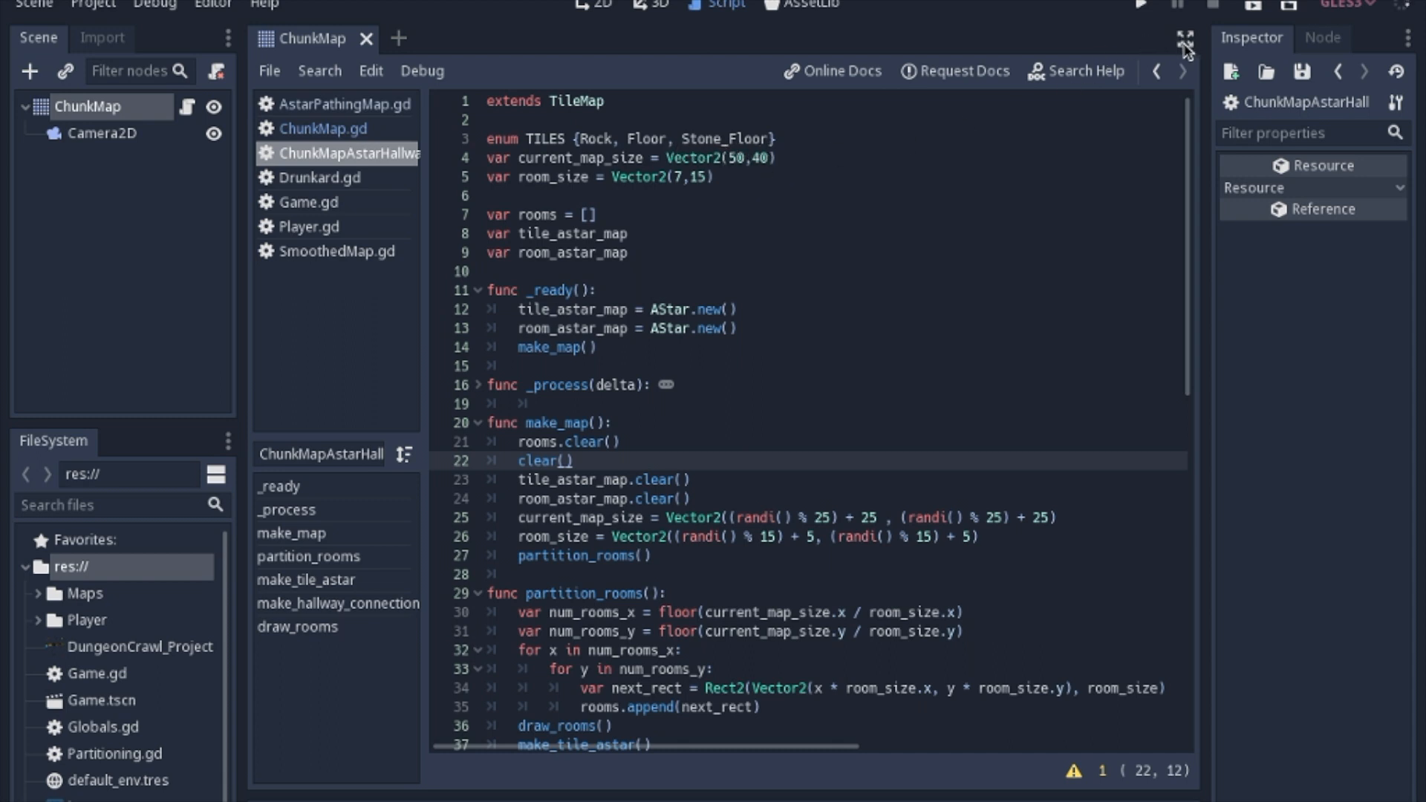
# Step: Play the chunk map scene to show six columns of narrow rooms joined by hallway openings
pyautogui.click(1182, 48)
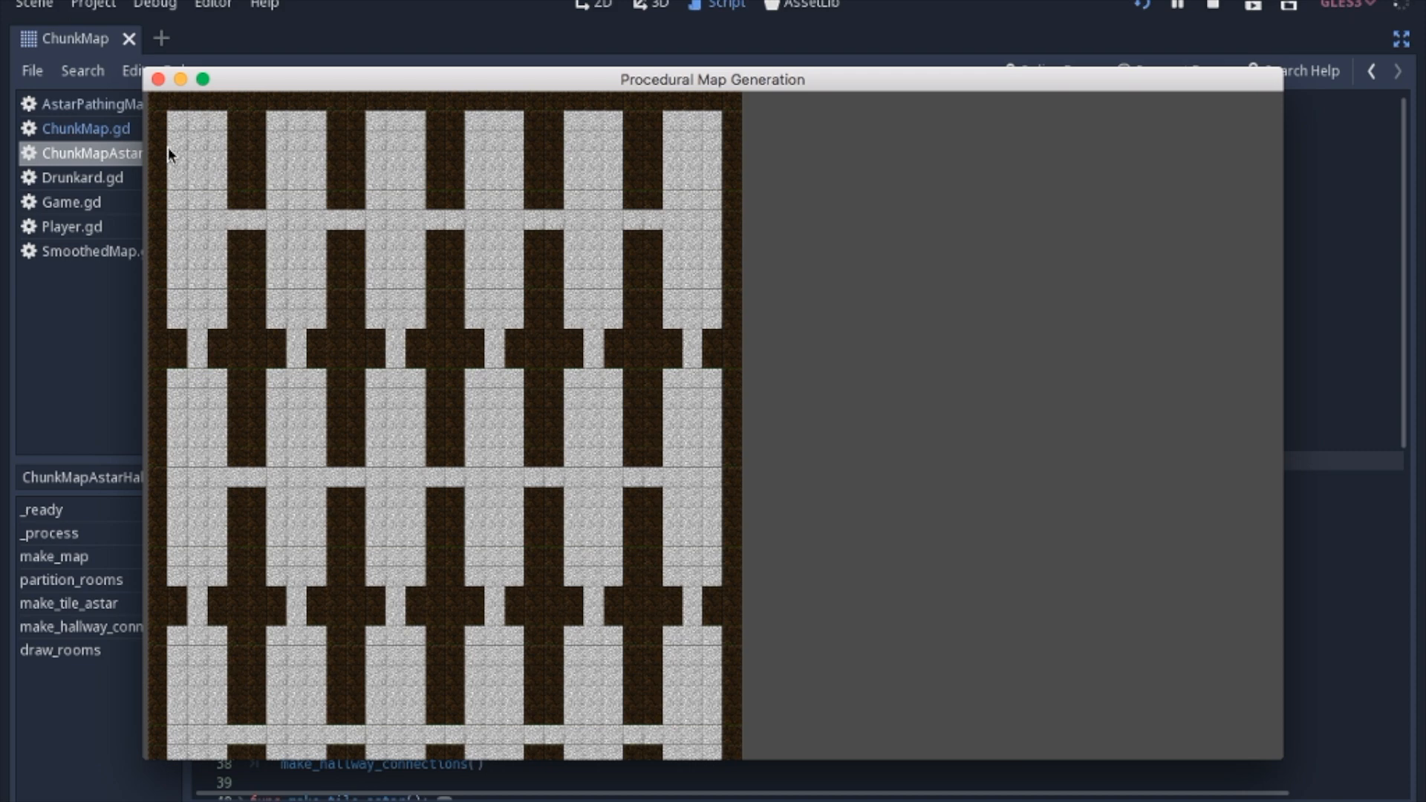
pyautogui.moveTo(191, 128)
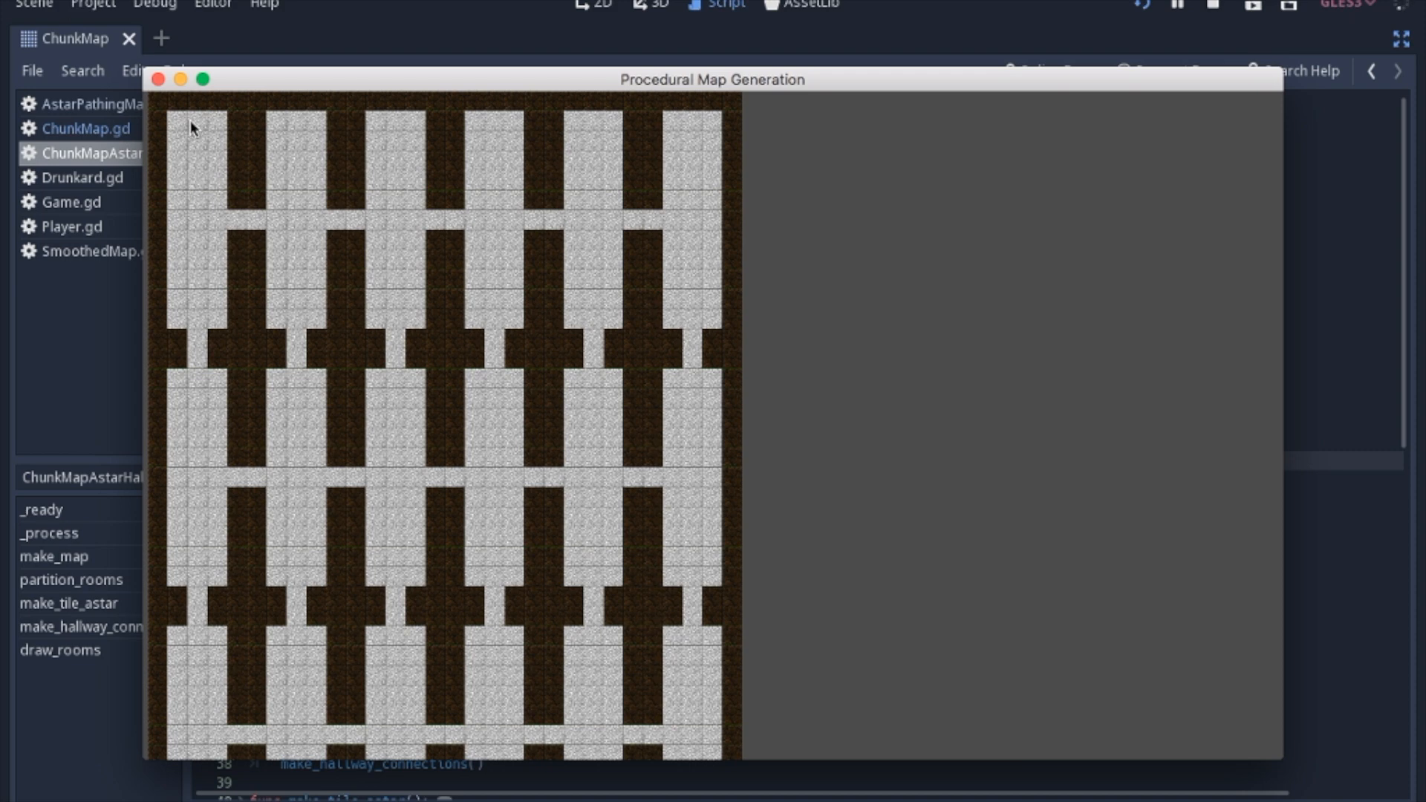
pyautogui.moveTo(184, 150)
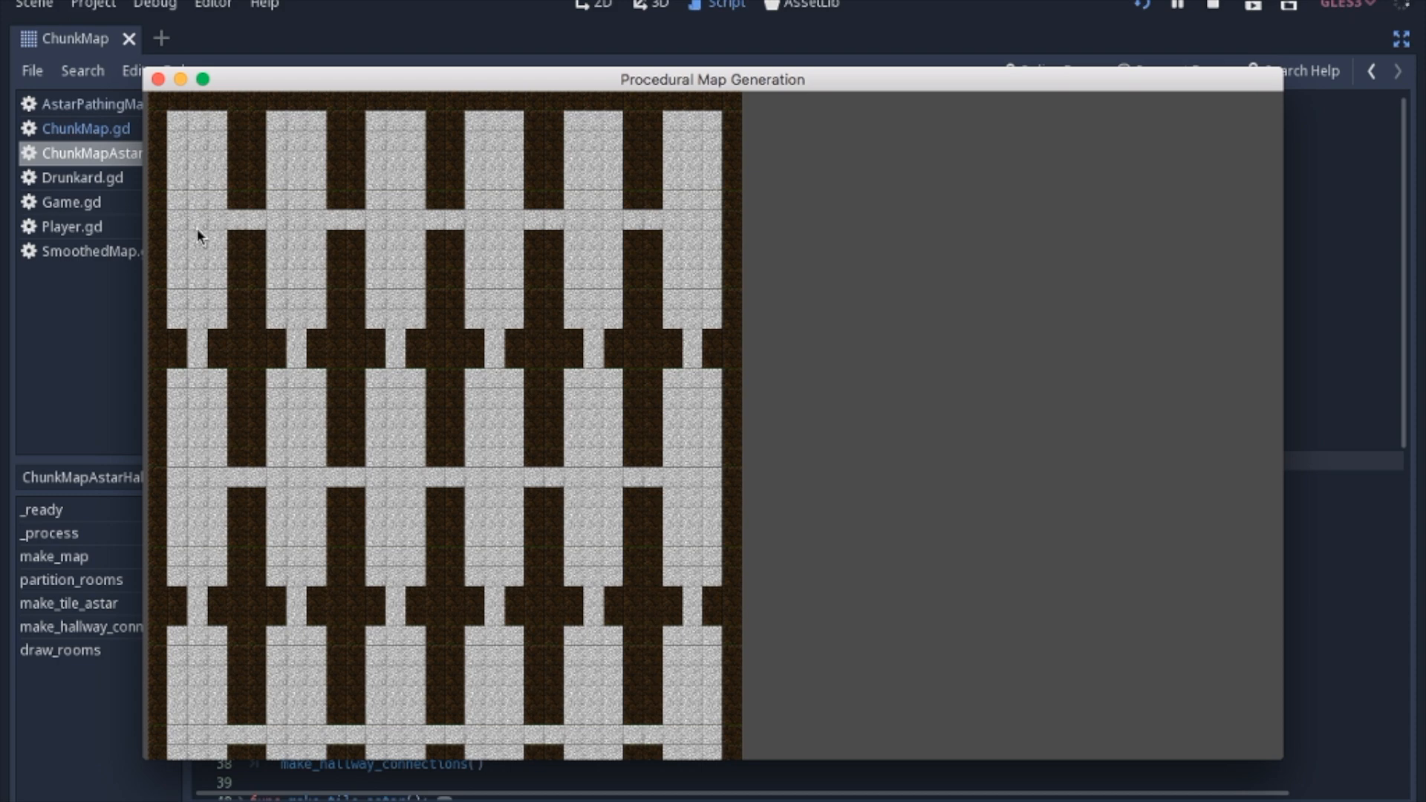
pyautogui.moveTo(235, 309)
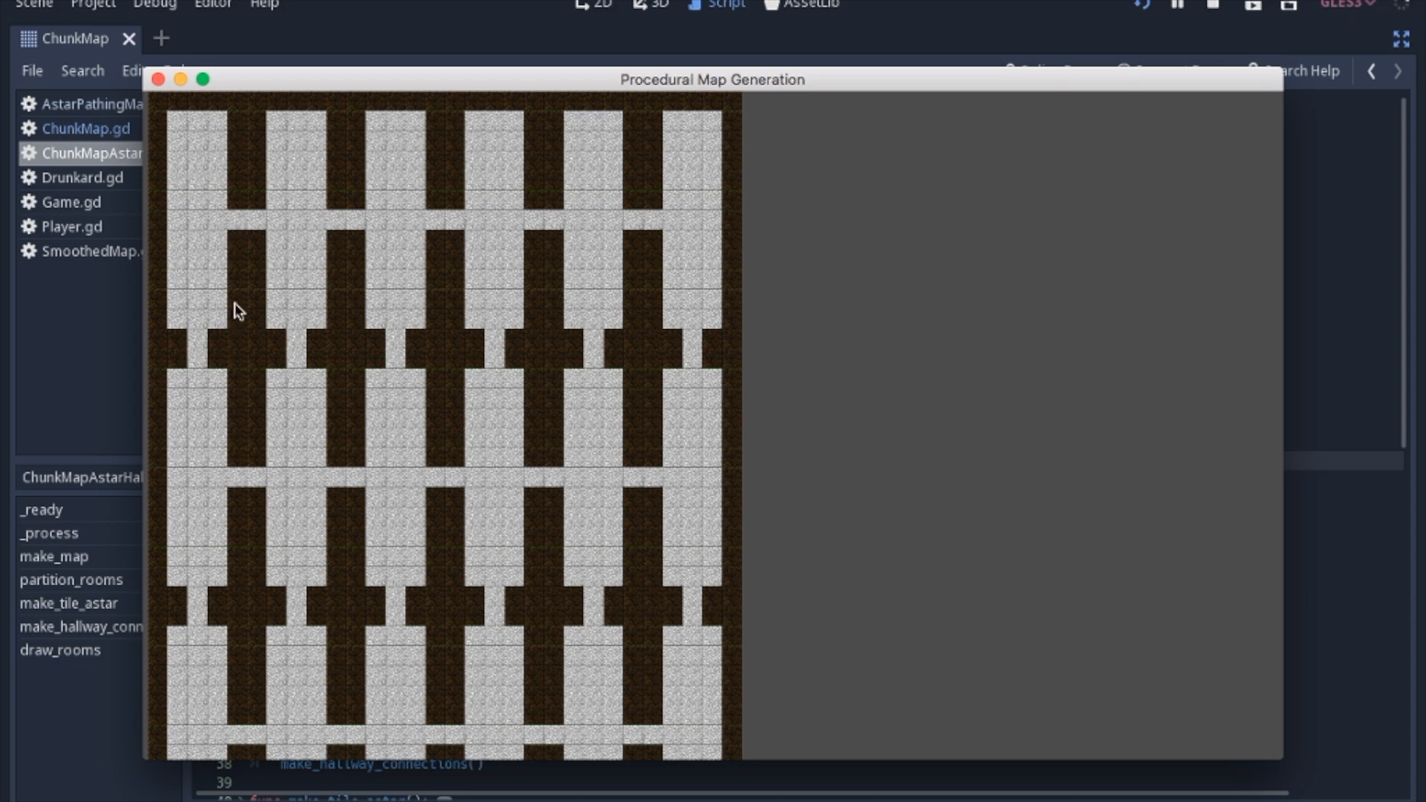
pyautogui.moveTo(195, 176)
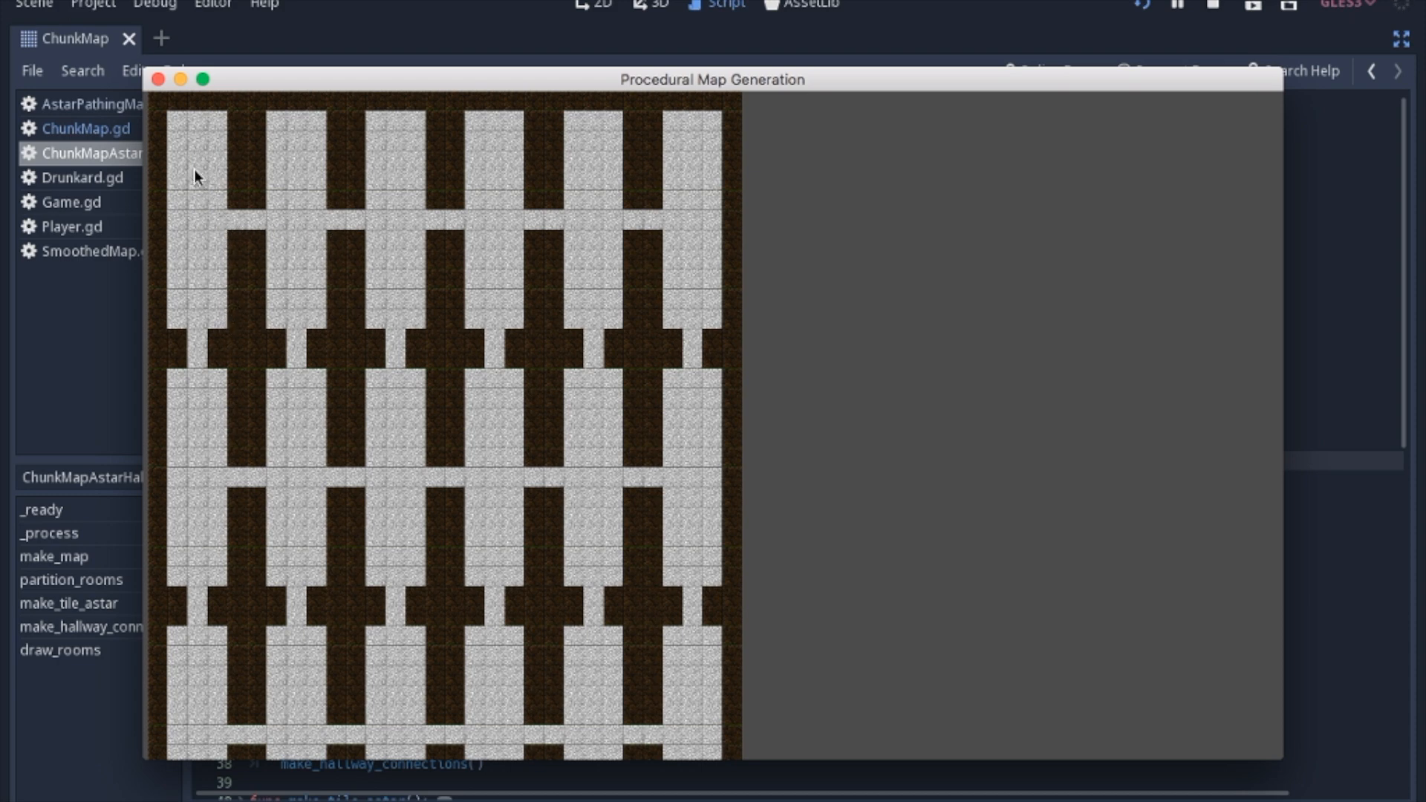
pyautogui.moveTo(327, 171)
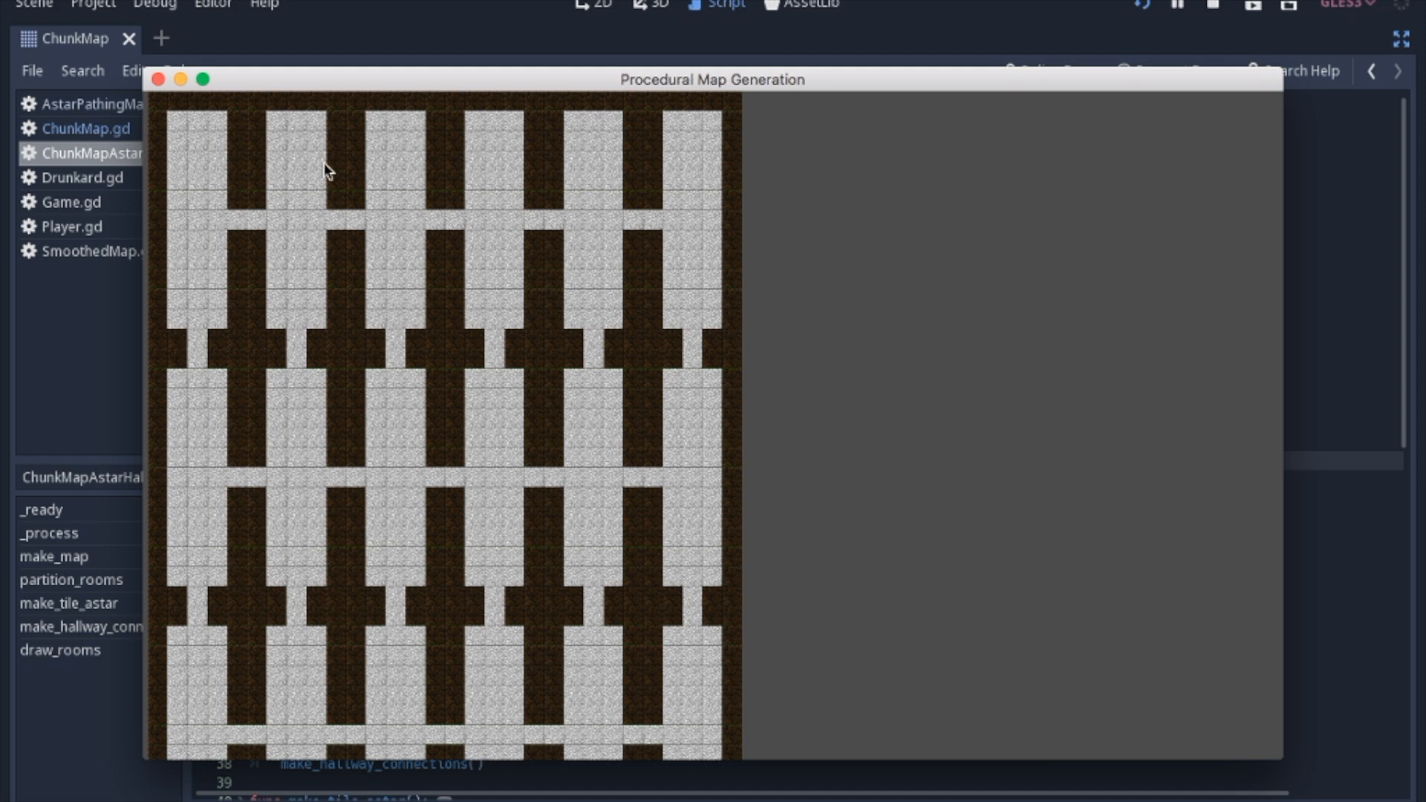
pyautogui.moveTo(570, 165)
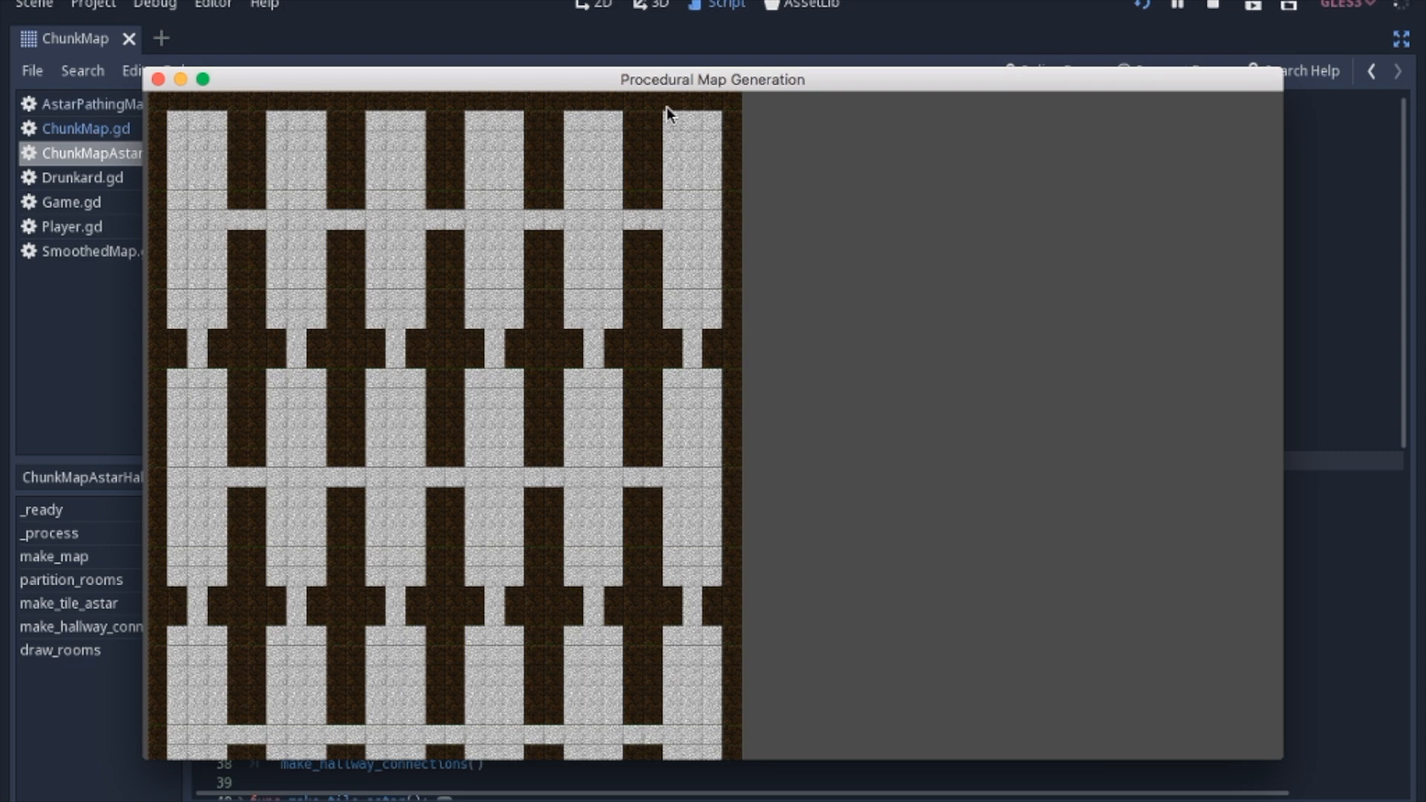
pyautogui.moveTo(505, 360)
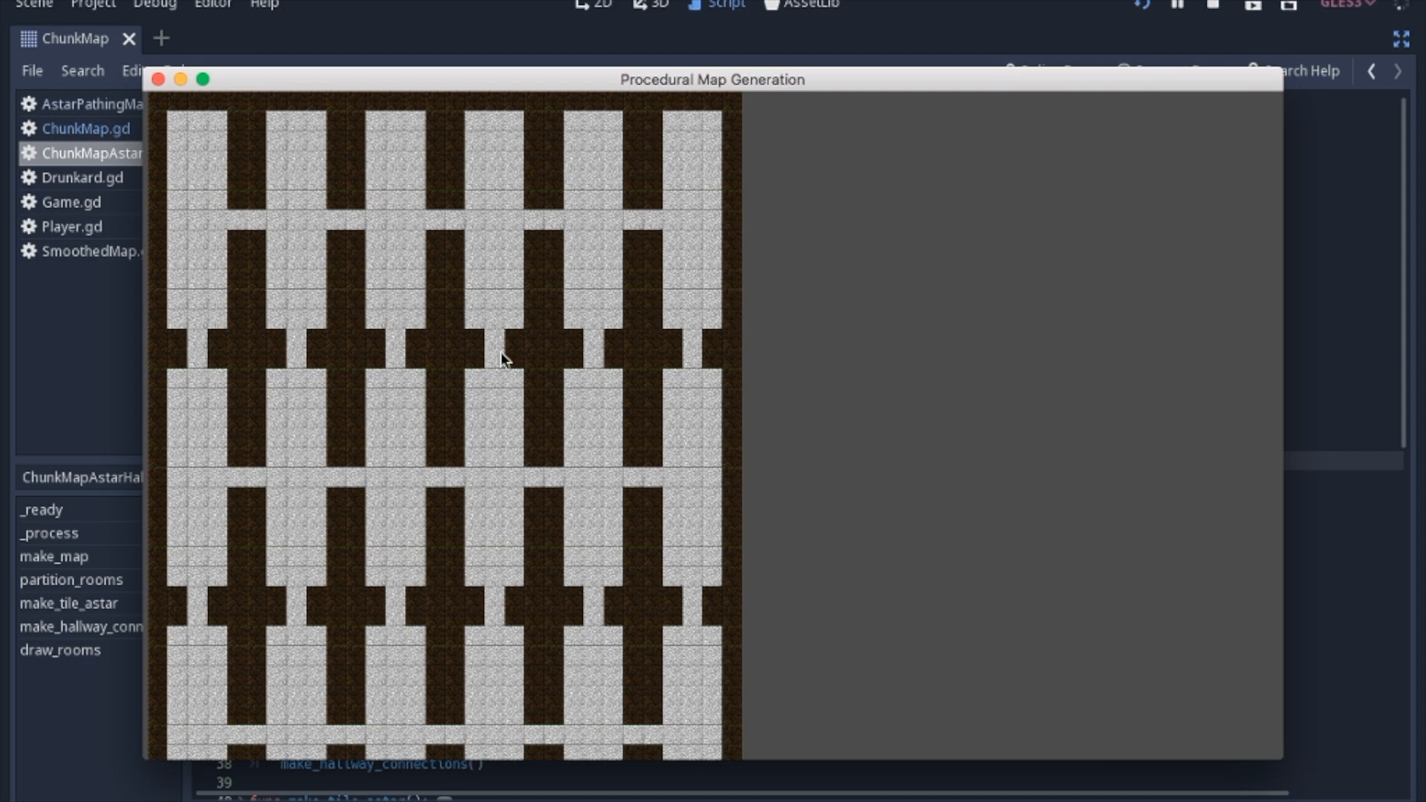
pyautogui.moveTo(500, 361)
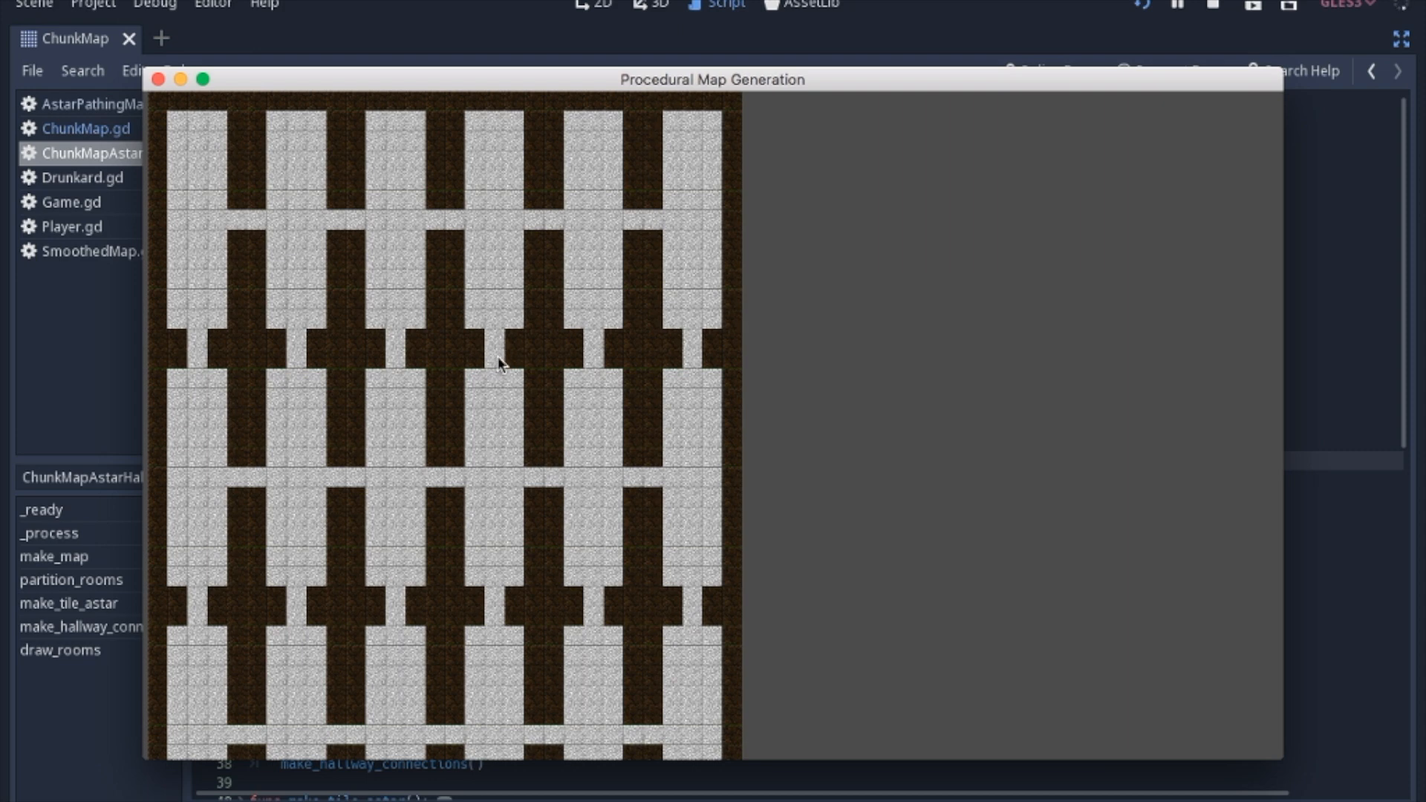
pyautogui.moveTo(495, 505)
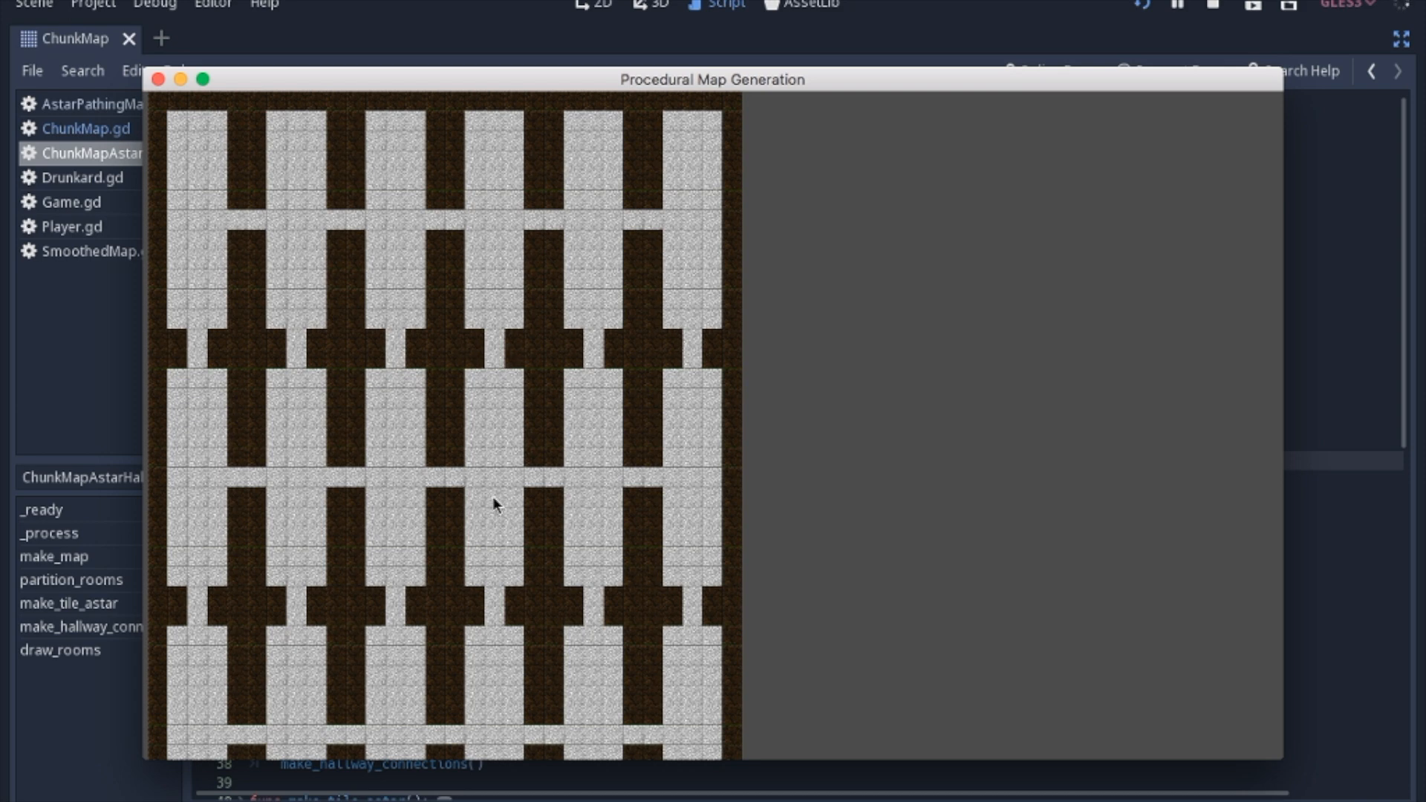
pyautogui.moveTo(398, 305)
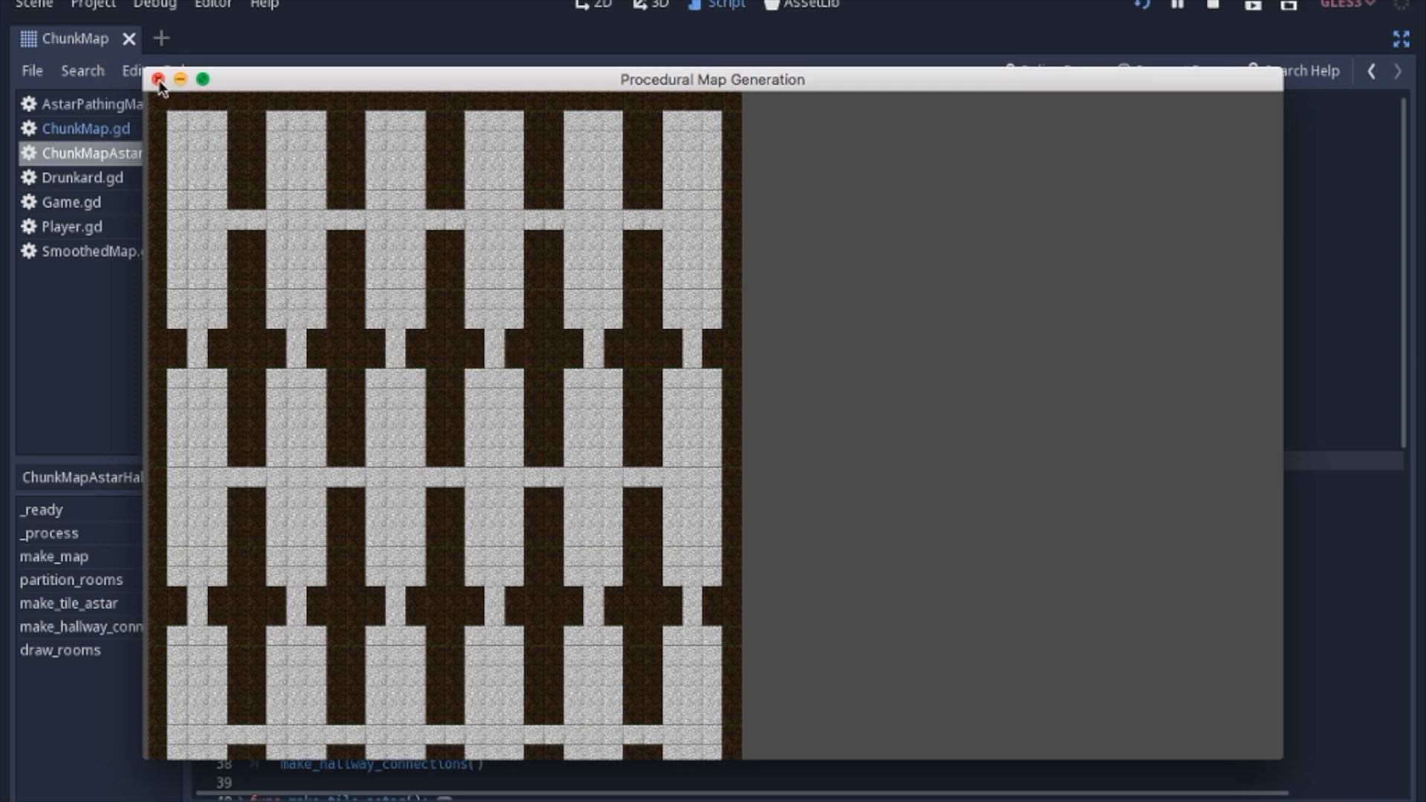
# Step: Close the running map window and fold the _ready function in the chunk map script
pyautogui.click(156, 79)
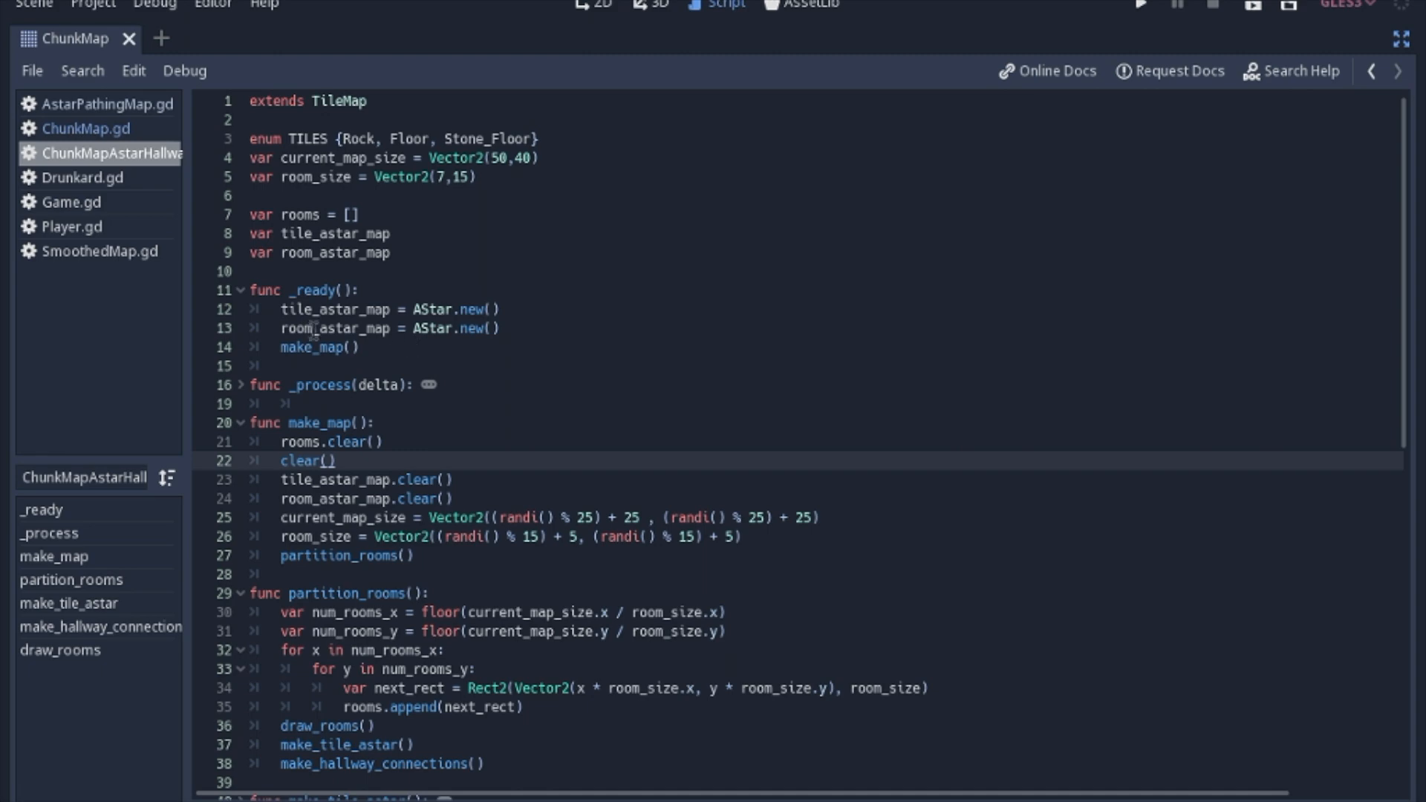
pyautogui.moveTo(312, 349)
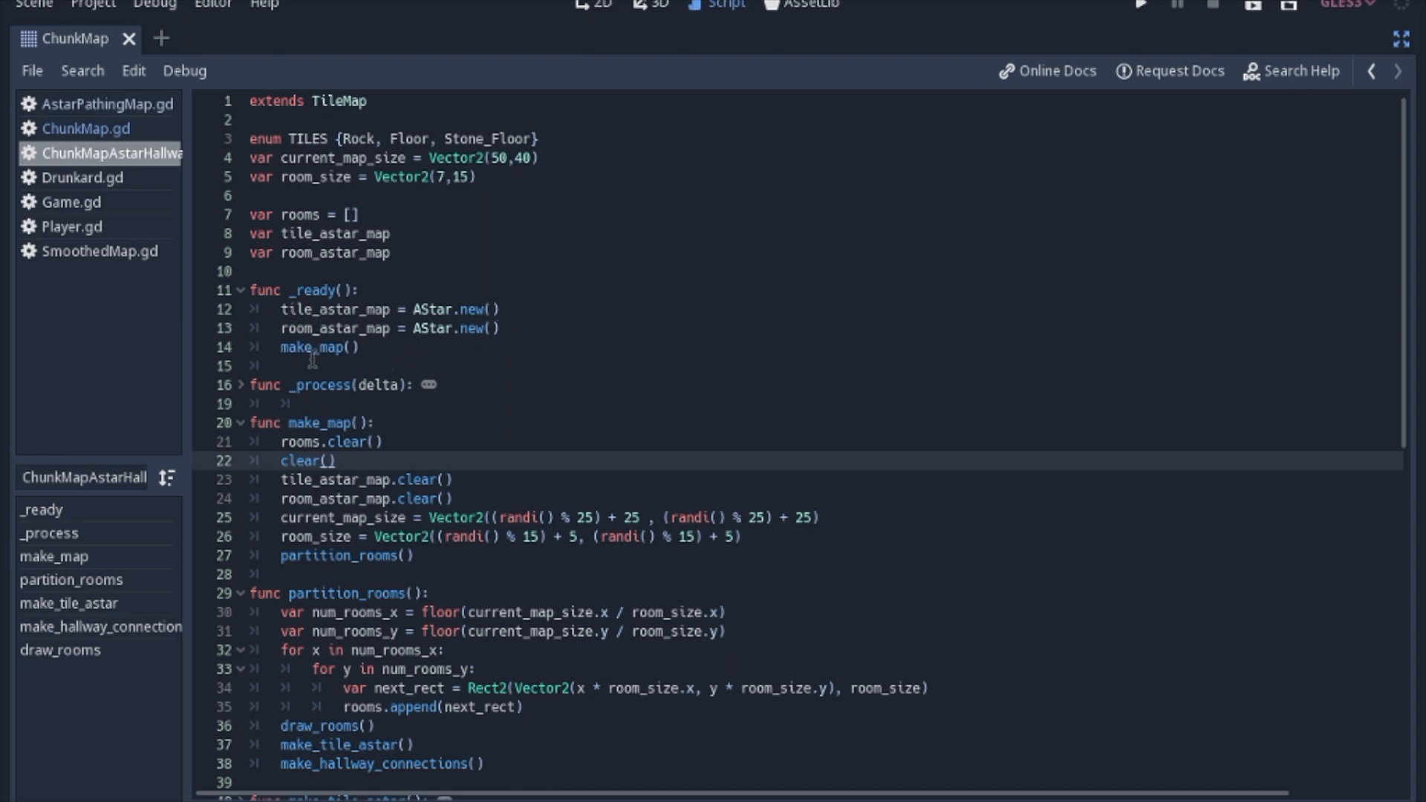
pyautogui.scroll(-3)
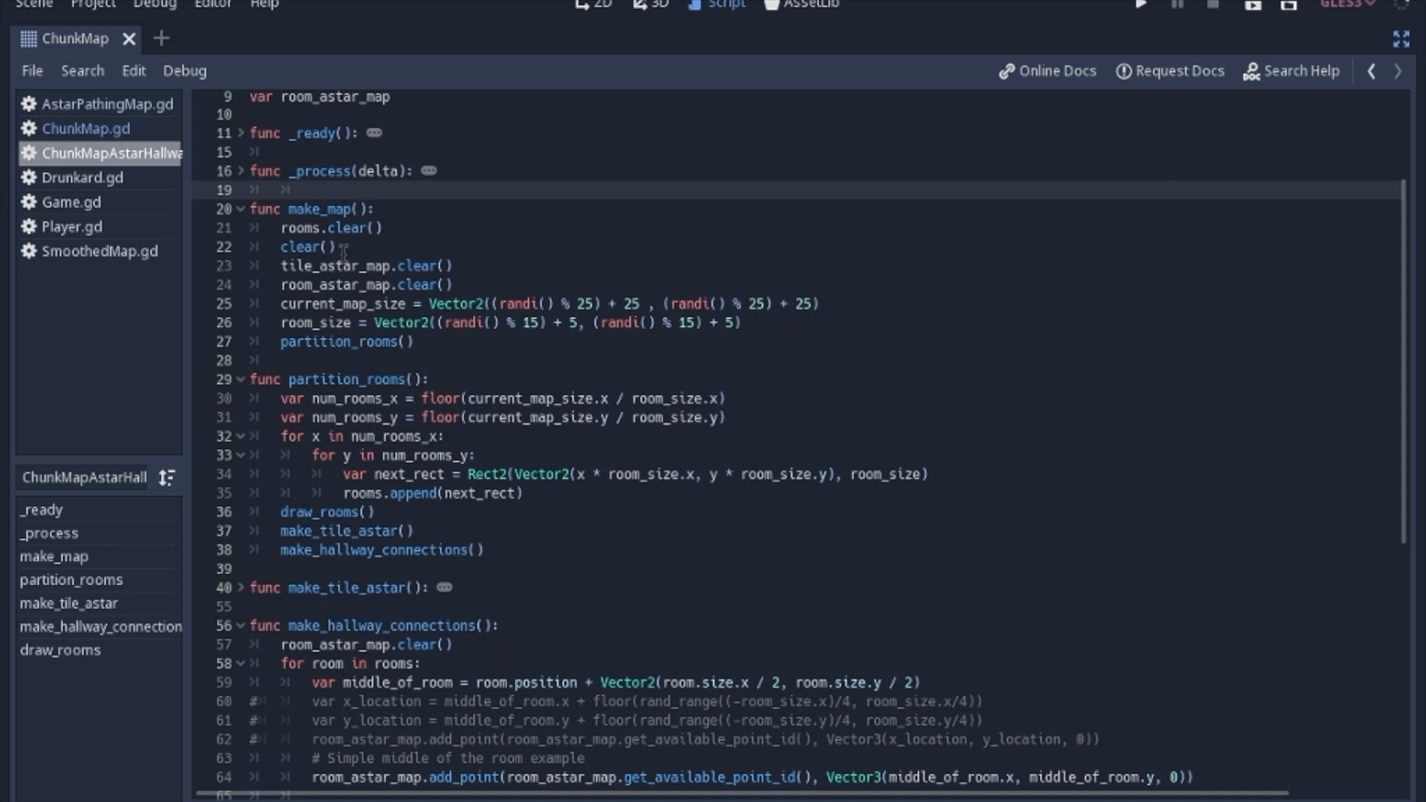
pyautogui.click(311, 189)
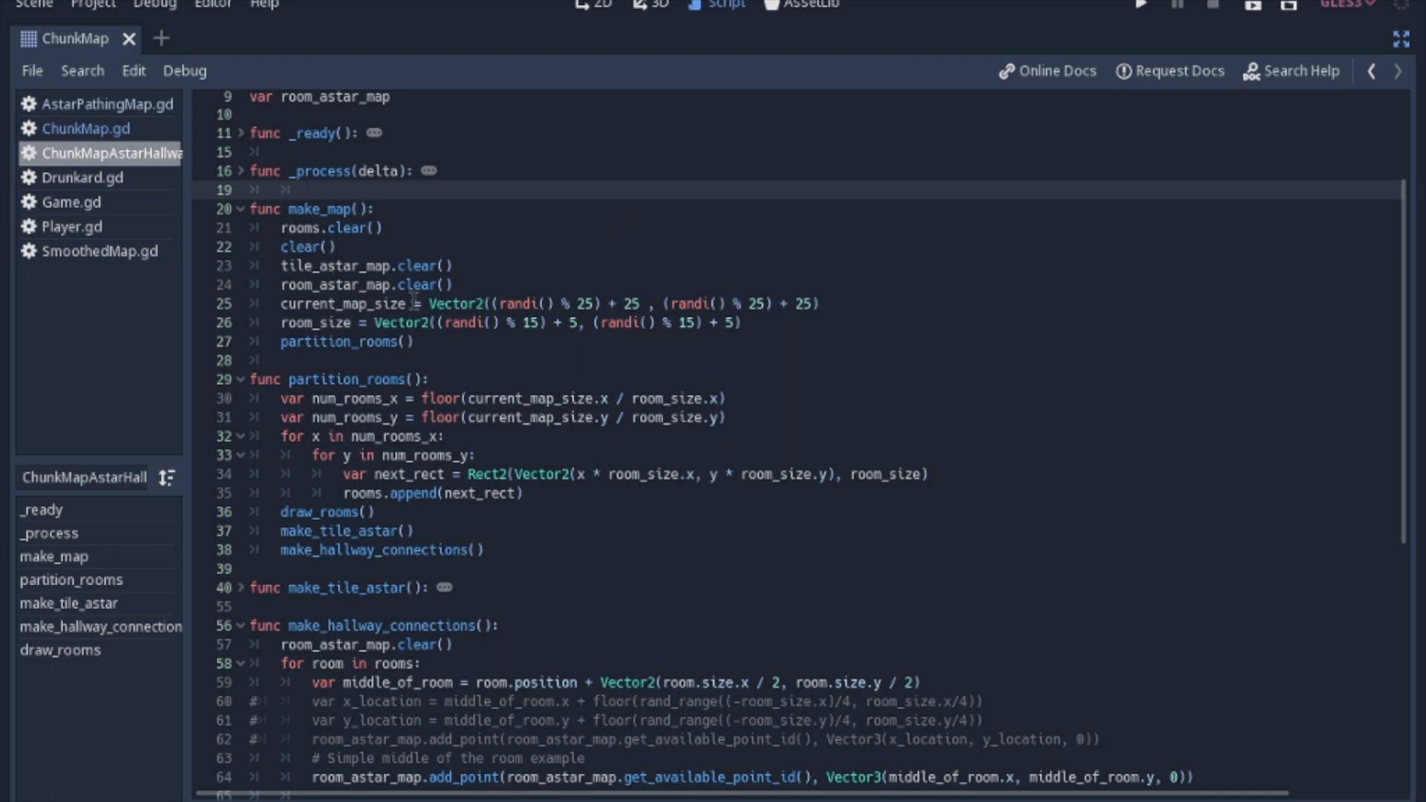
pyautogui.click(313, 190)
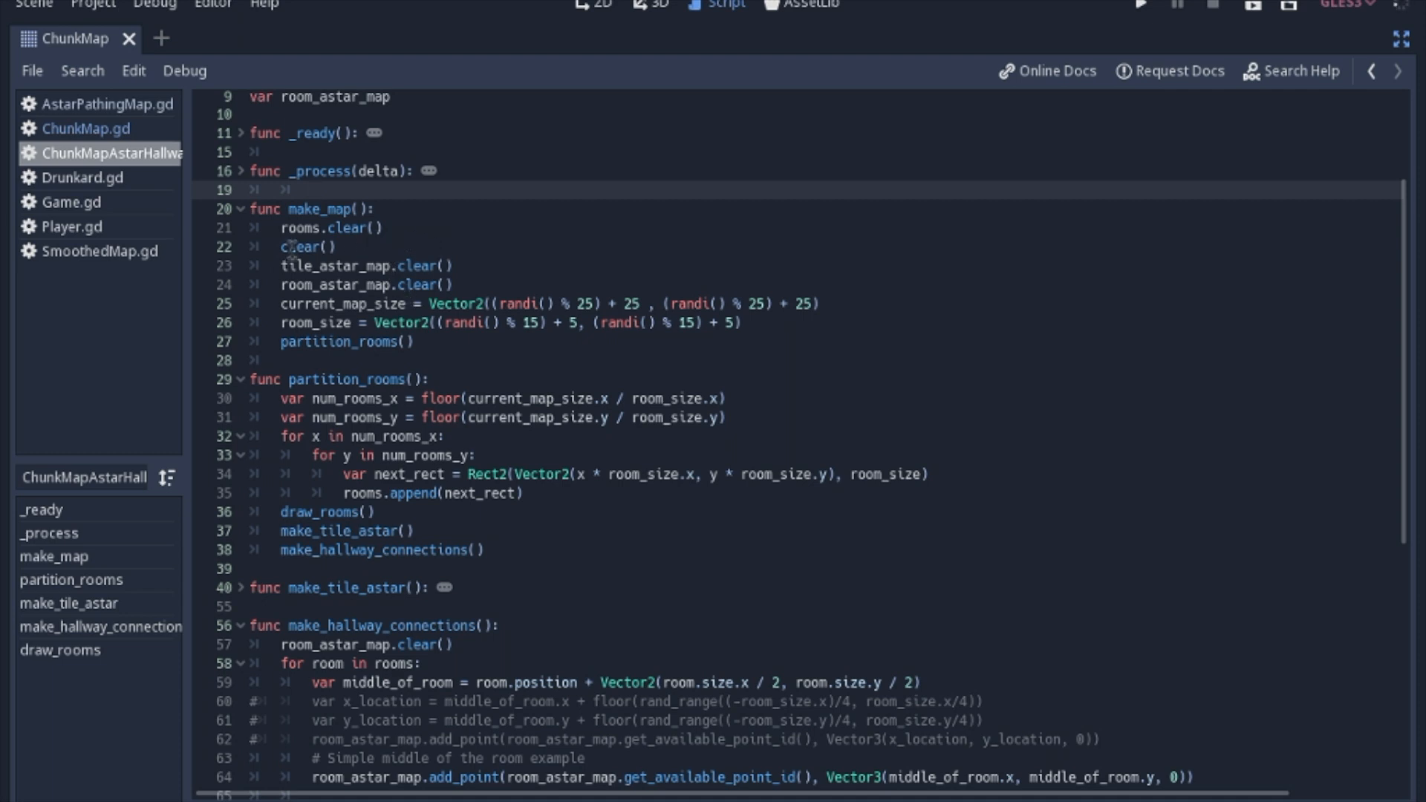
pyautogui.scroll(3)
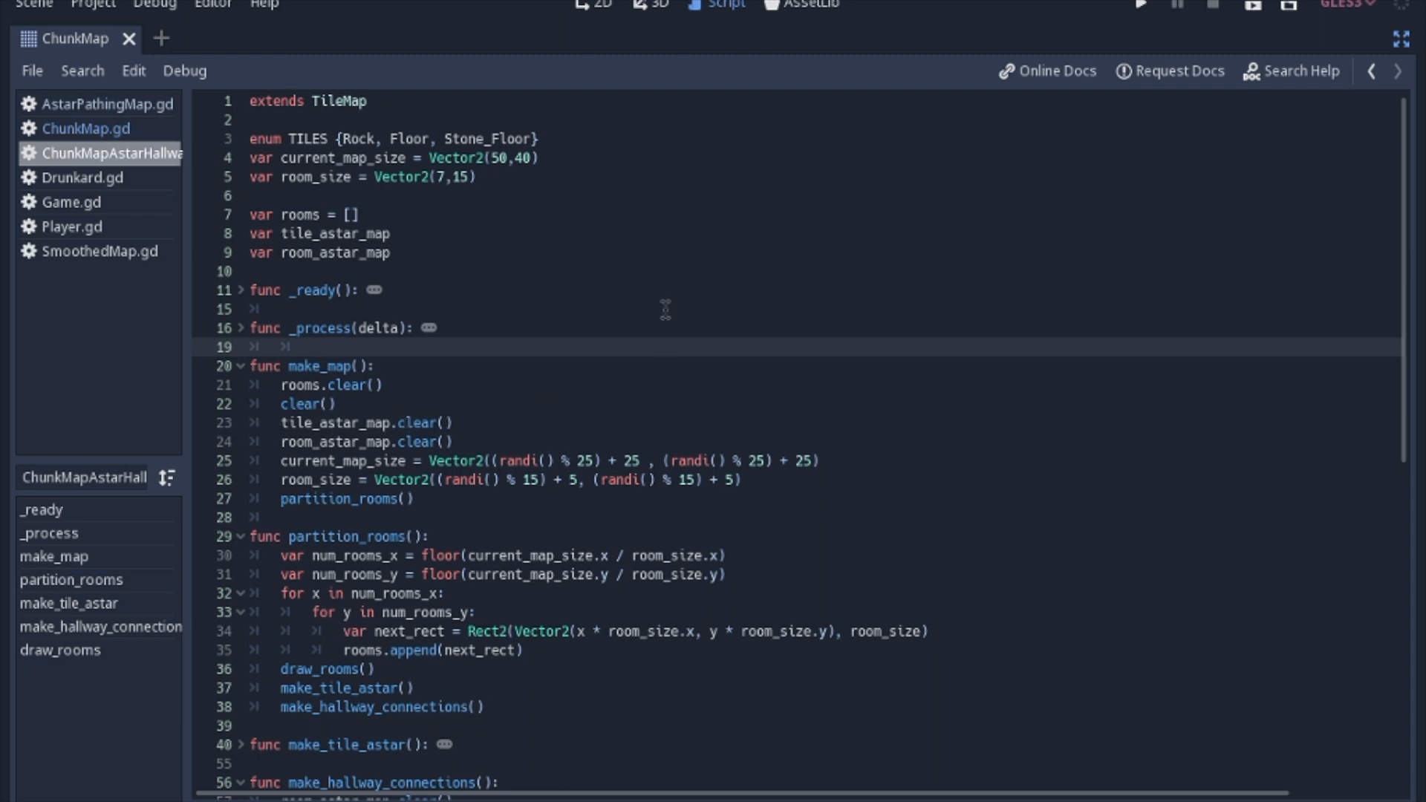
pyautogui.click(313, 347)
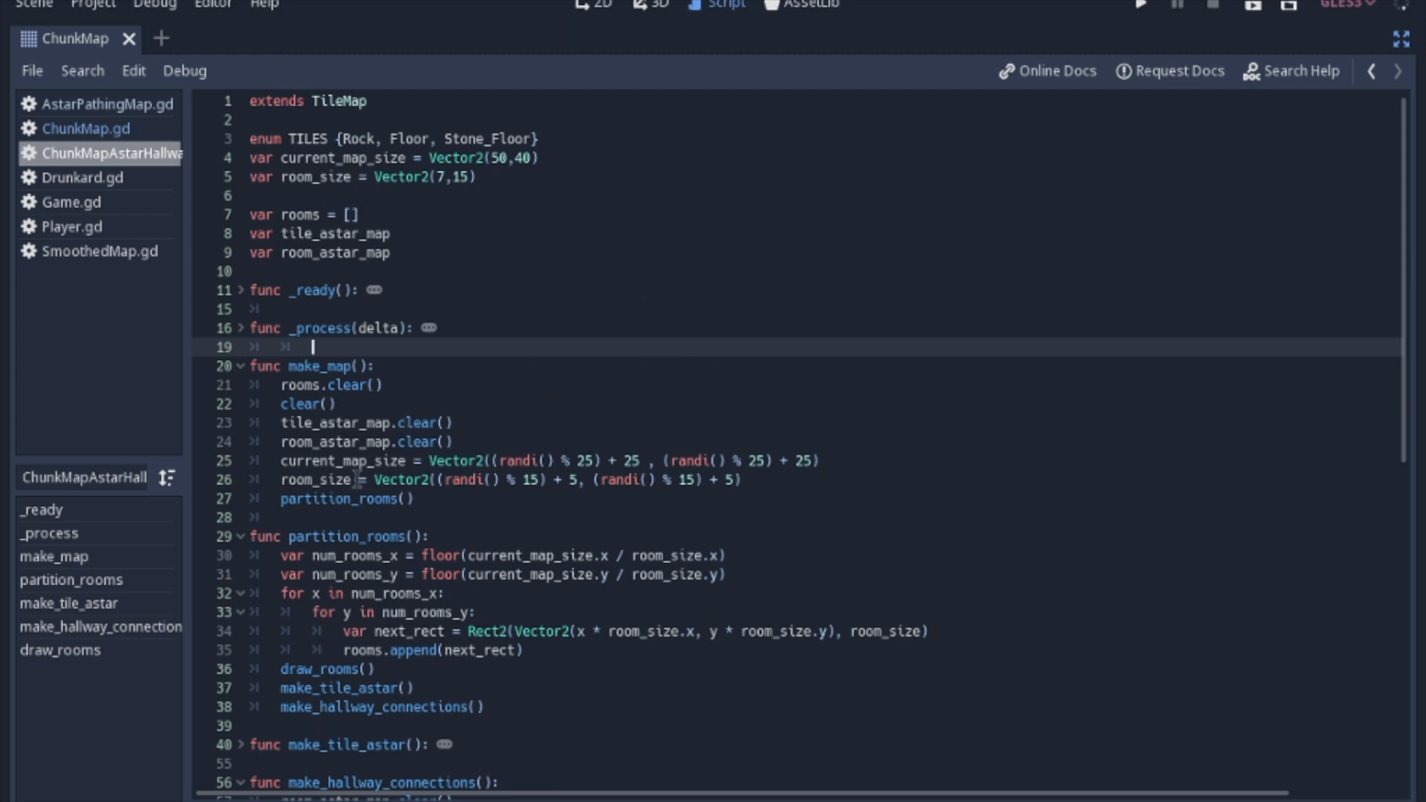
pyautogui.scroll(-3)
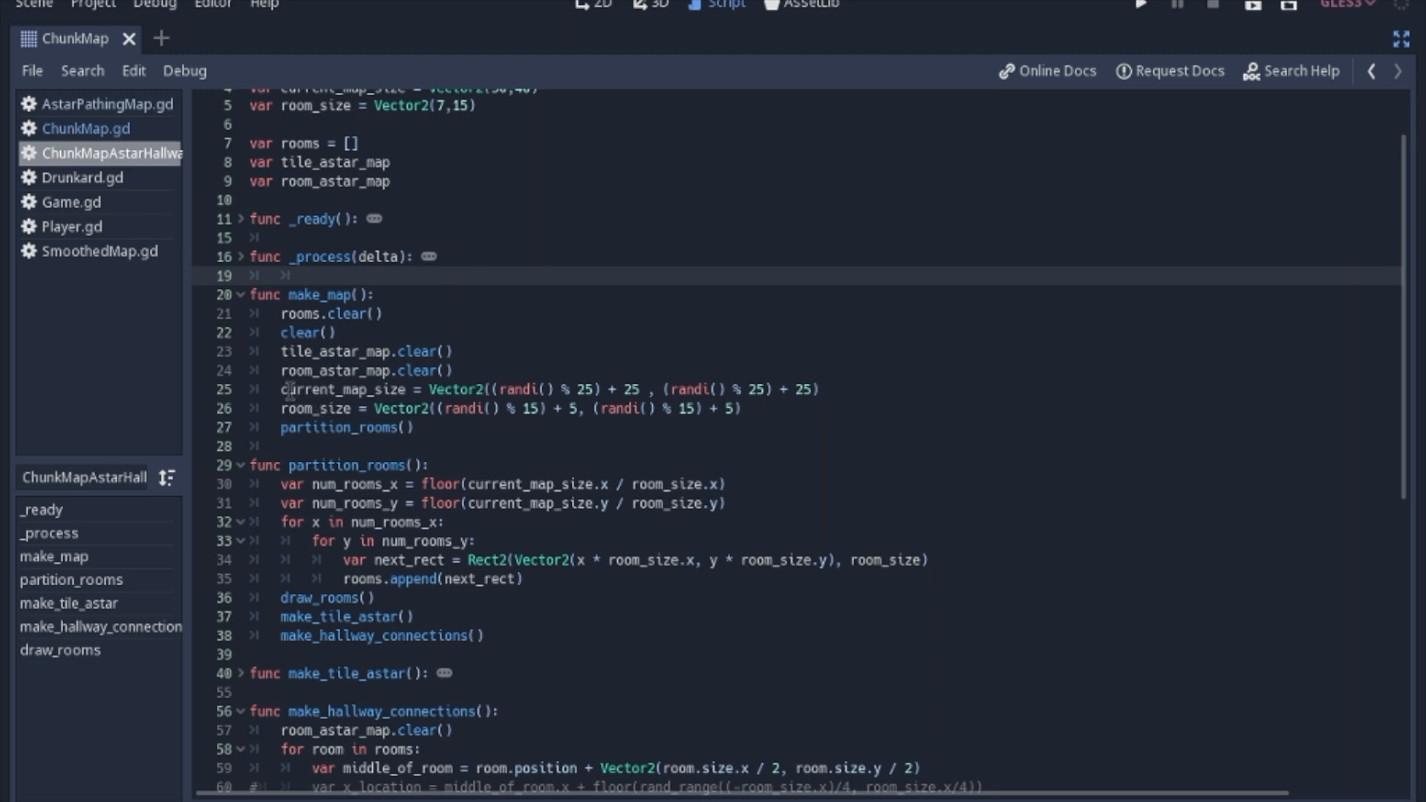
pyautogui.click(314, 274)
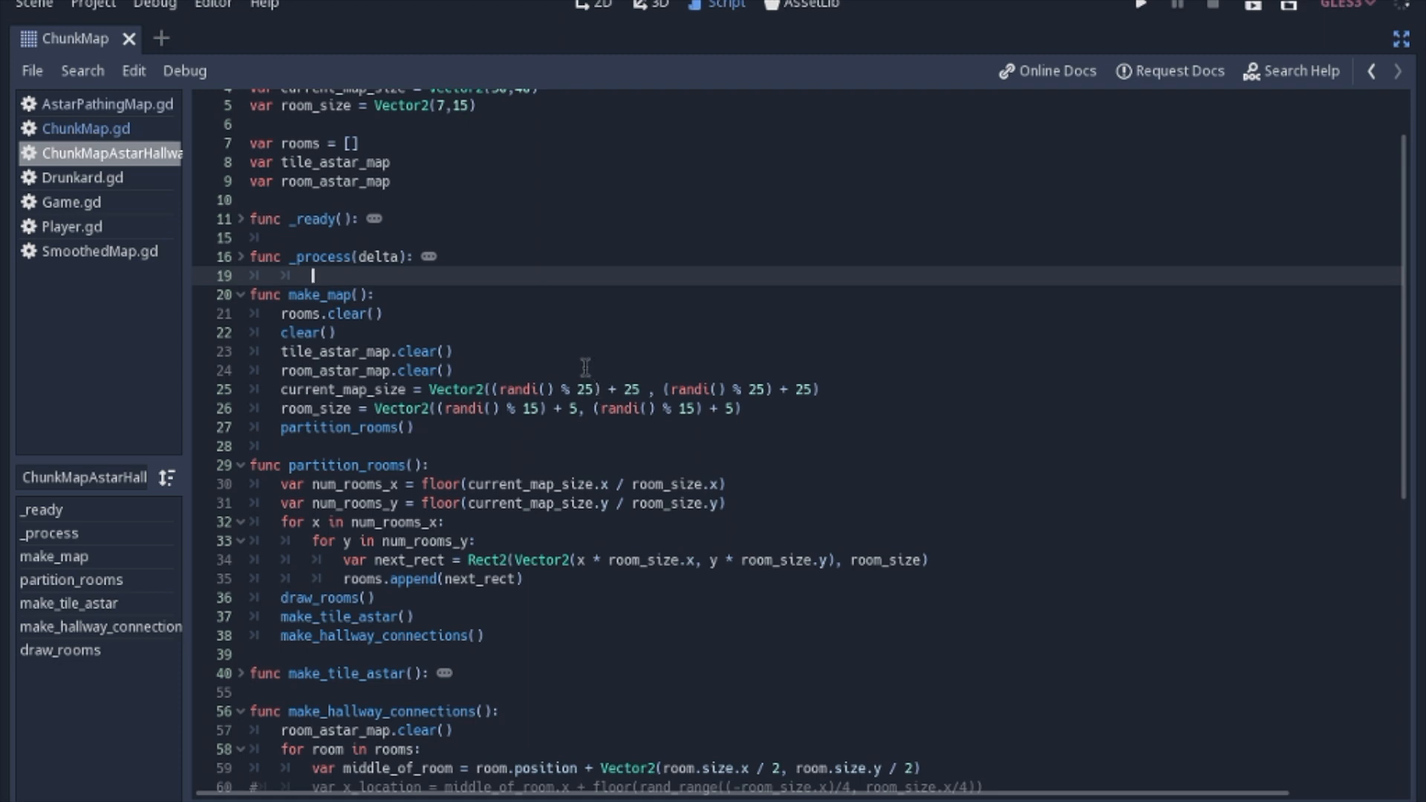
pyautogui.moveTo(409, 449)
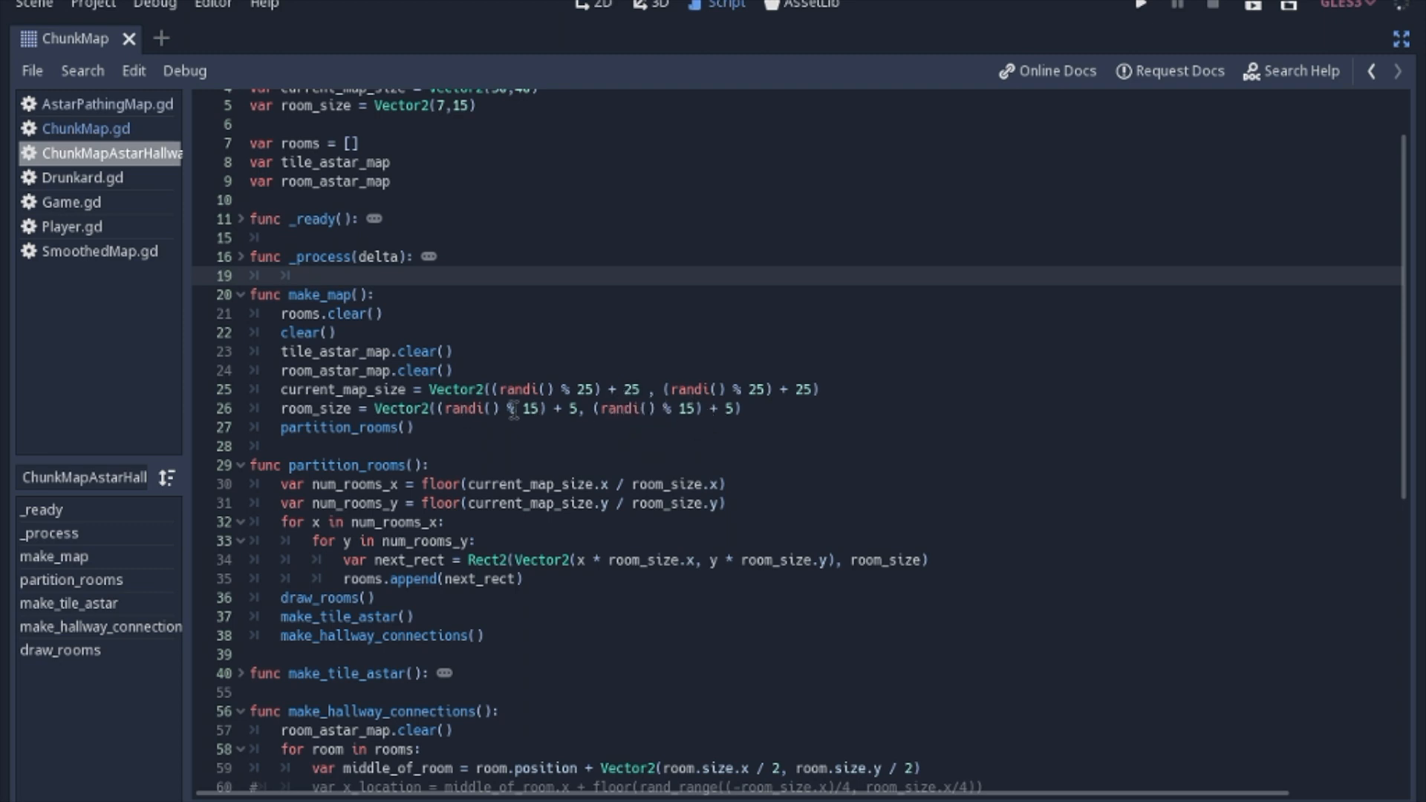
# Step: Review partition_rooms and turn off distraction-free mode to show the docks and Profiler
pyautogui.click(311, 275)
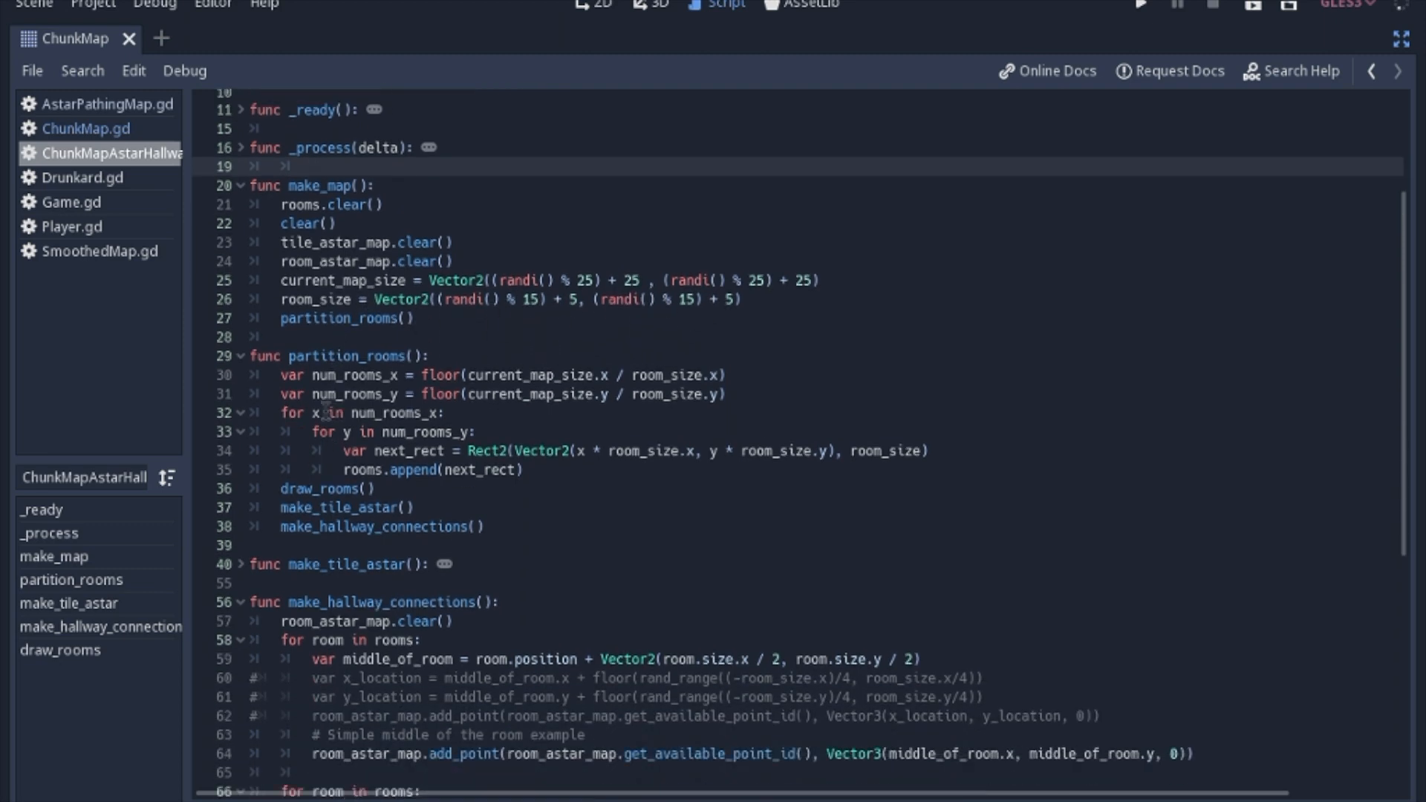
pyautogui.click(313, 166)
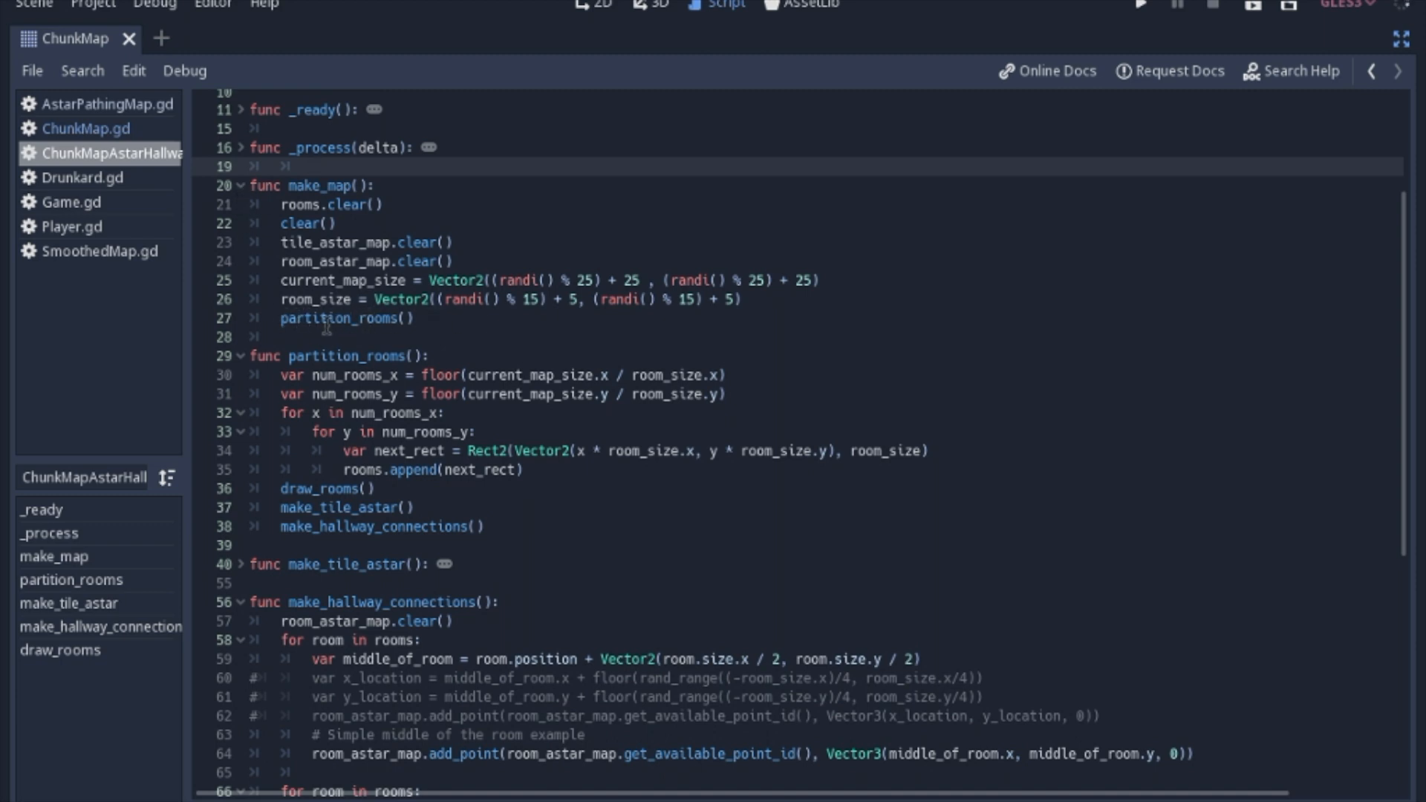
pyautogui.click(314, 166)
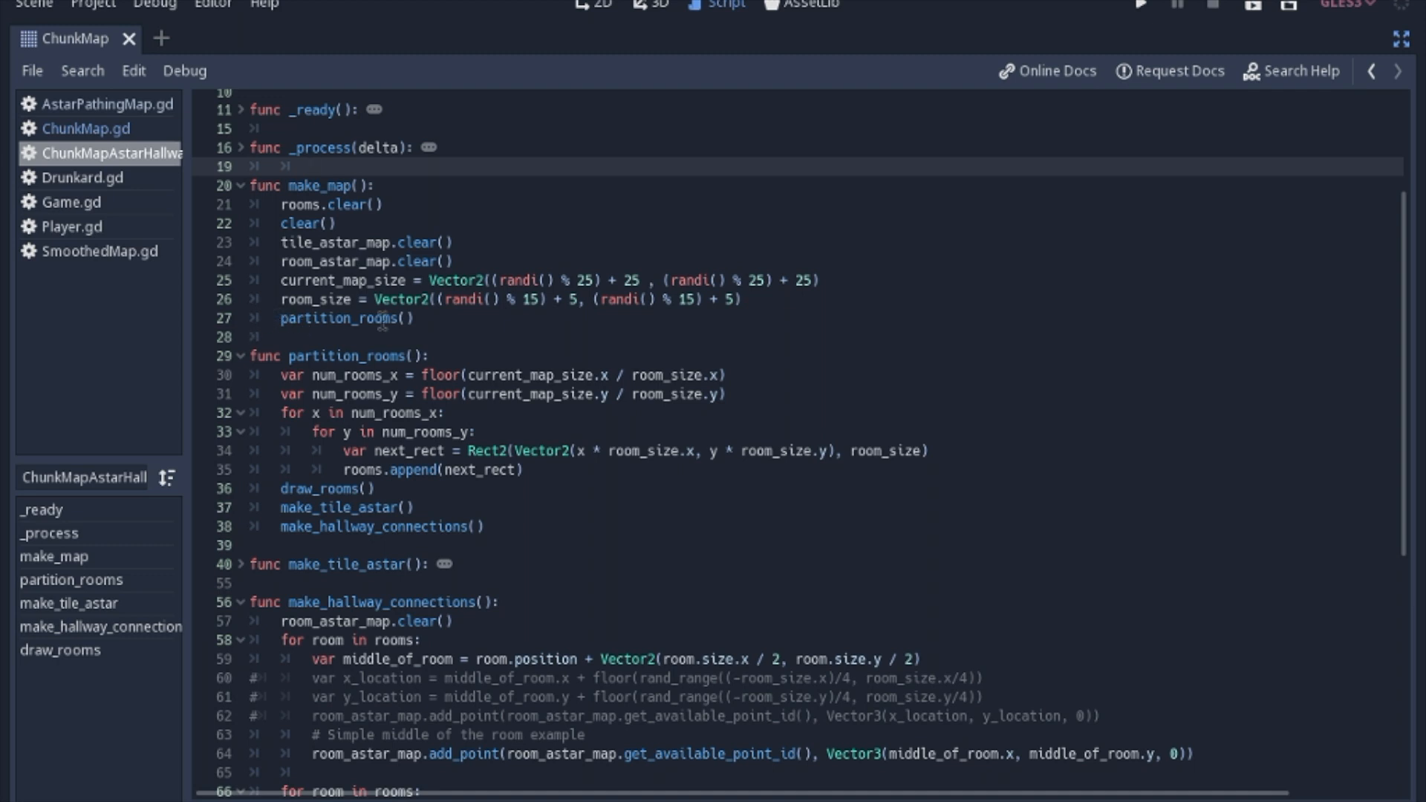
pyautogui.click(313, 166)
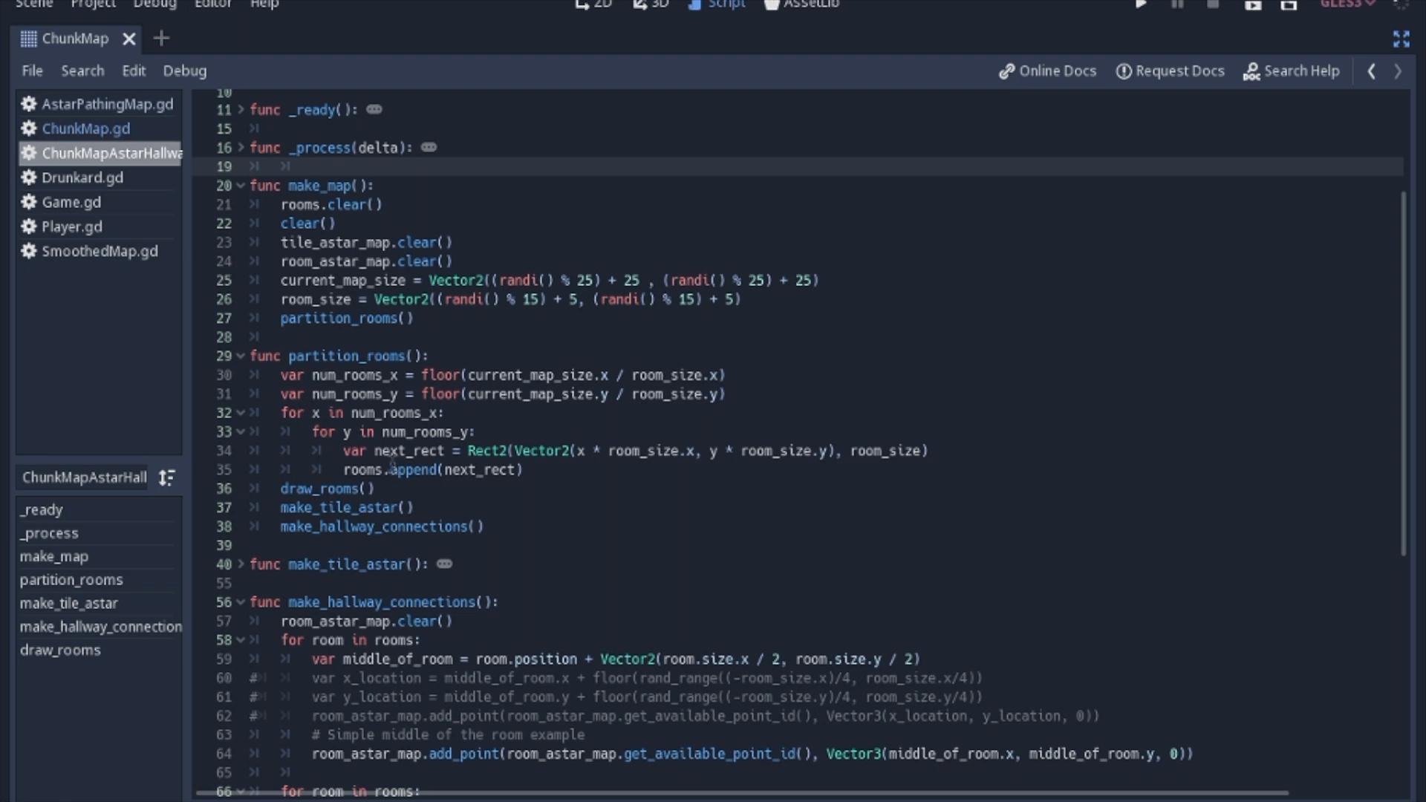
pyautogui.click(313, 167)
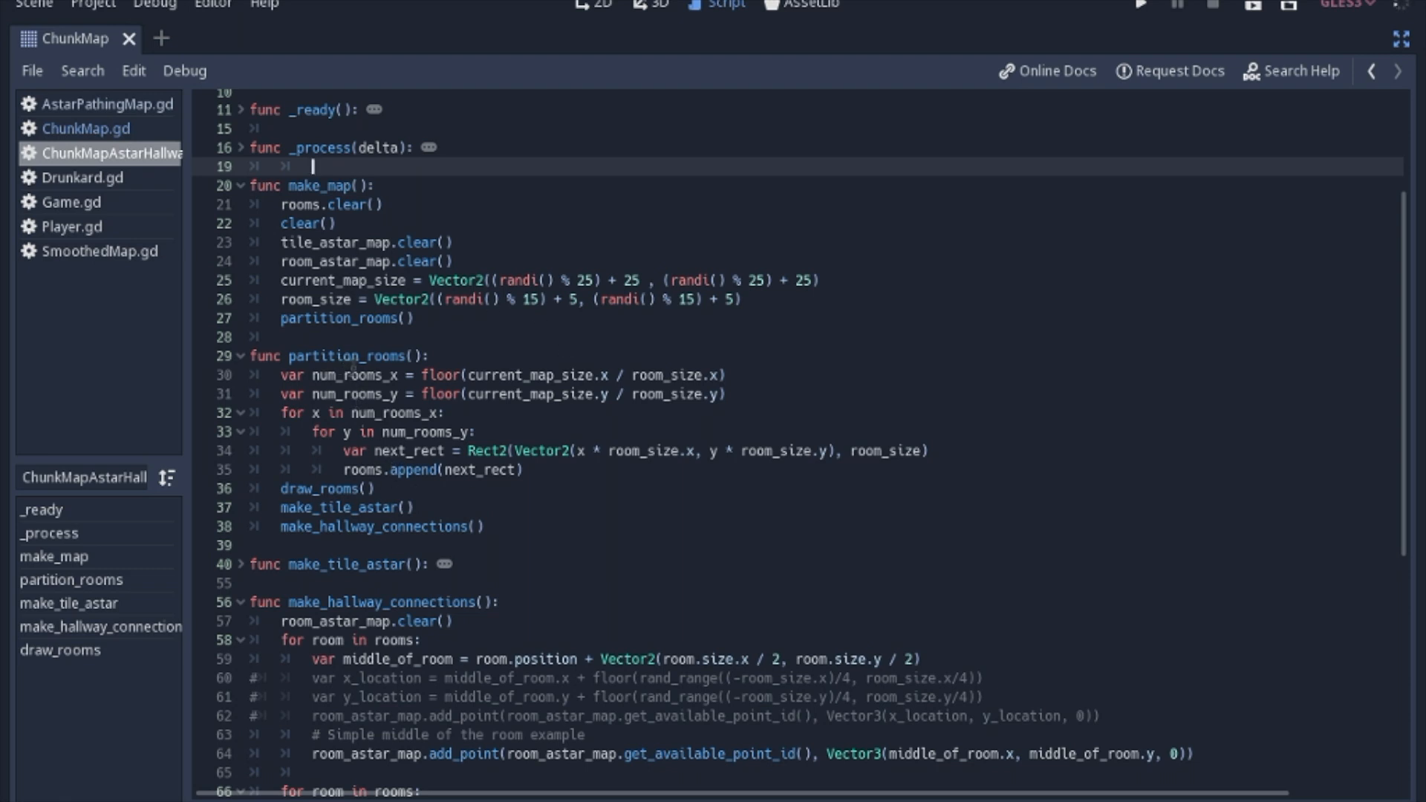
pyautogui.moveTo(420, 355)
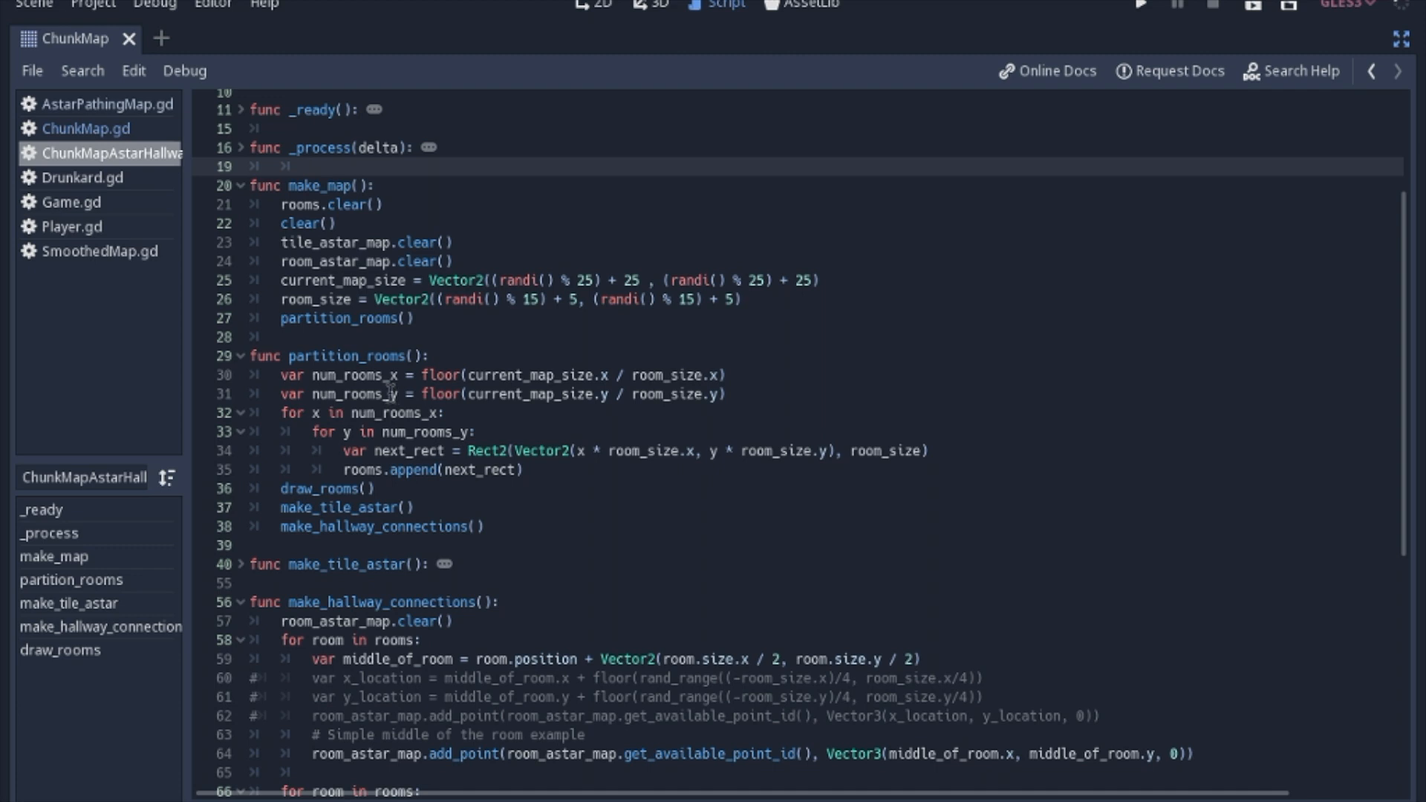
pyautogui.click(313, 166)
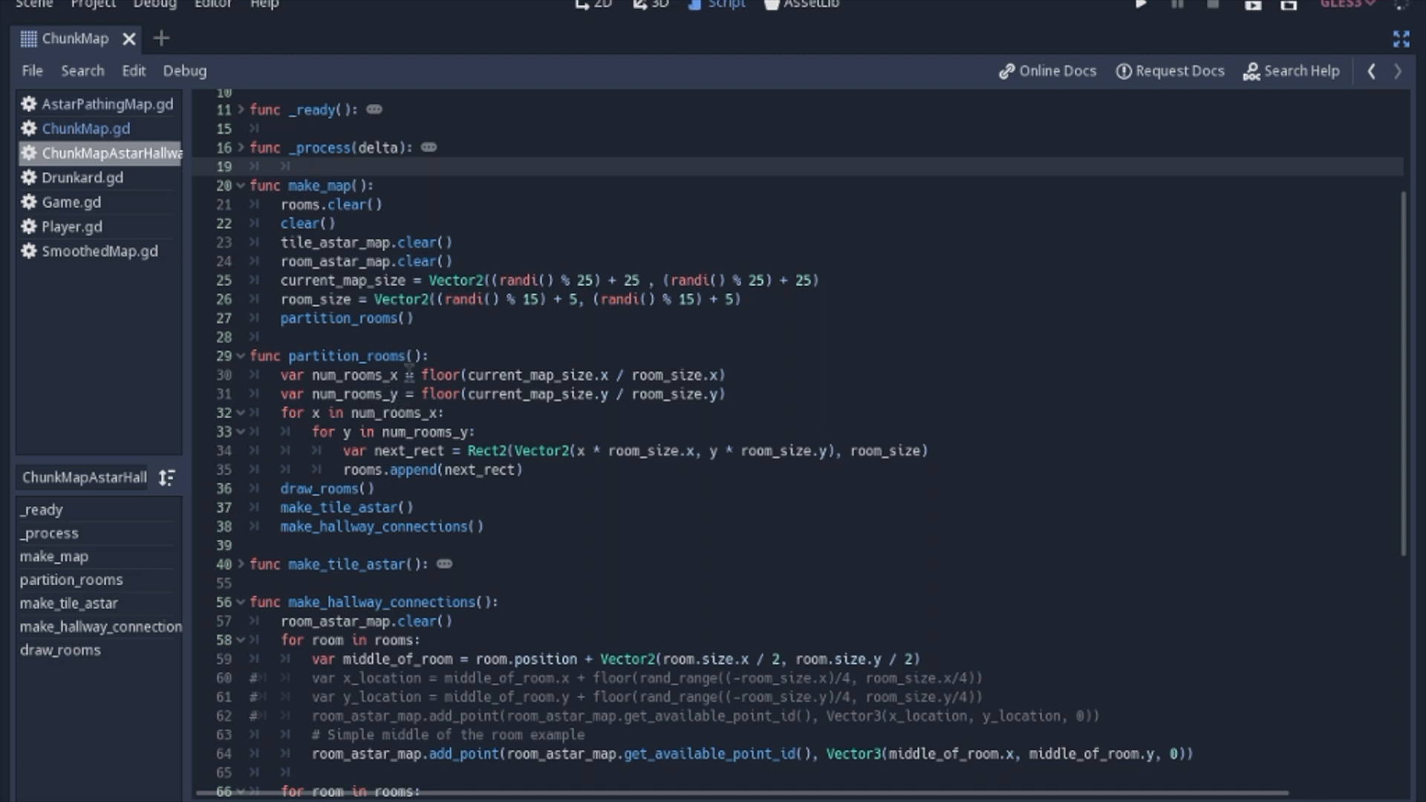
pyautogui.click(313, 166)
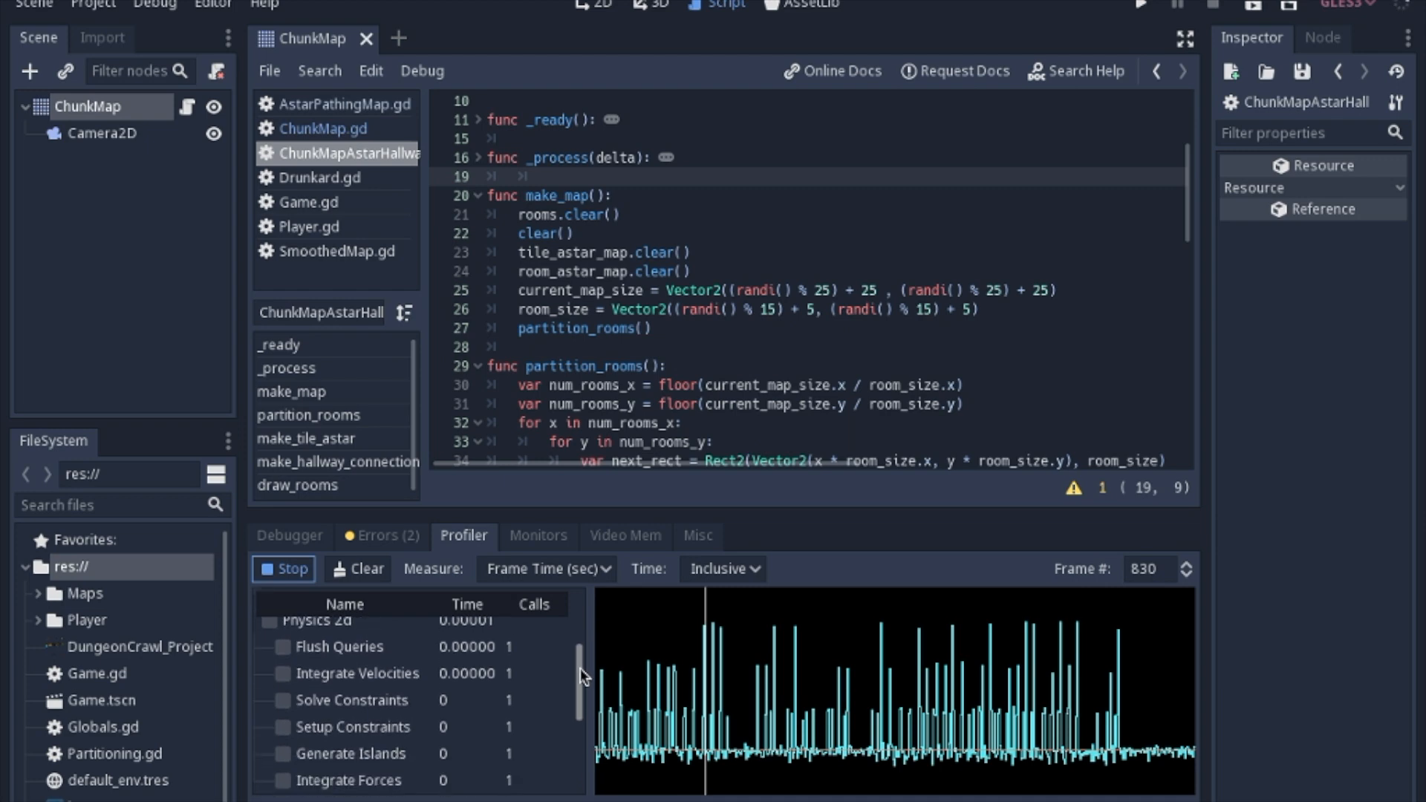
# Step: Check the Debugger's stack frames, then make the script editor full-screen again
pyautogui.scroll(-3)
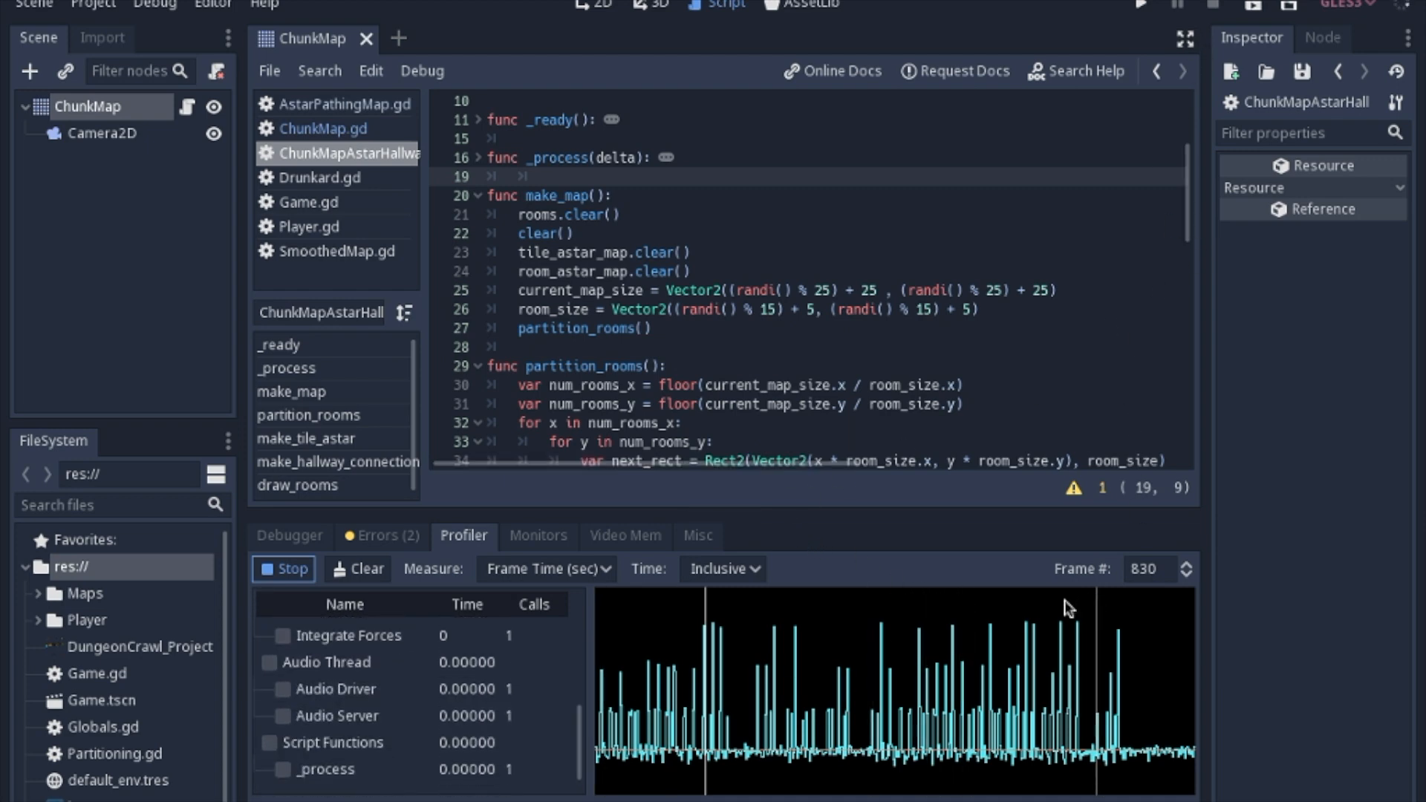
pyautogui.click(289, 534)
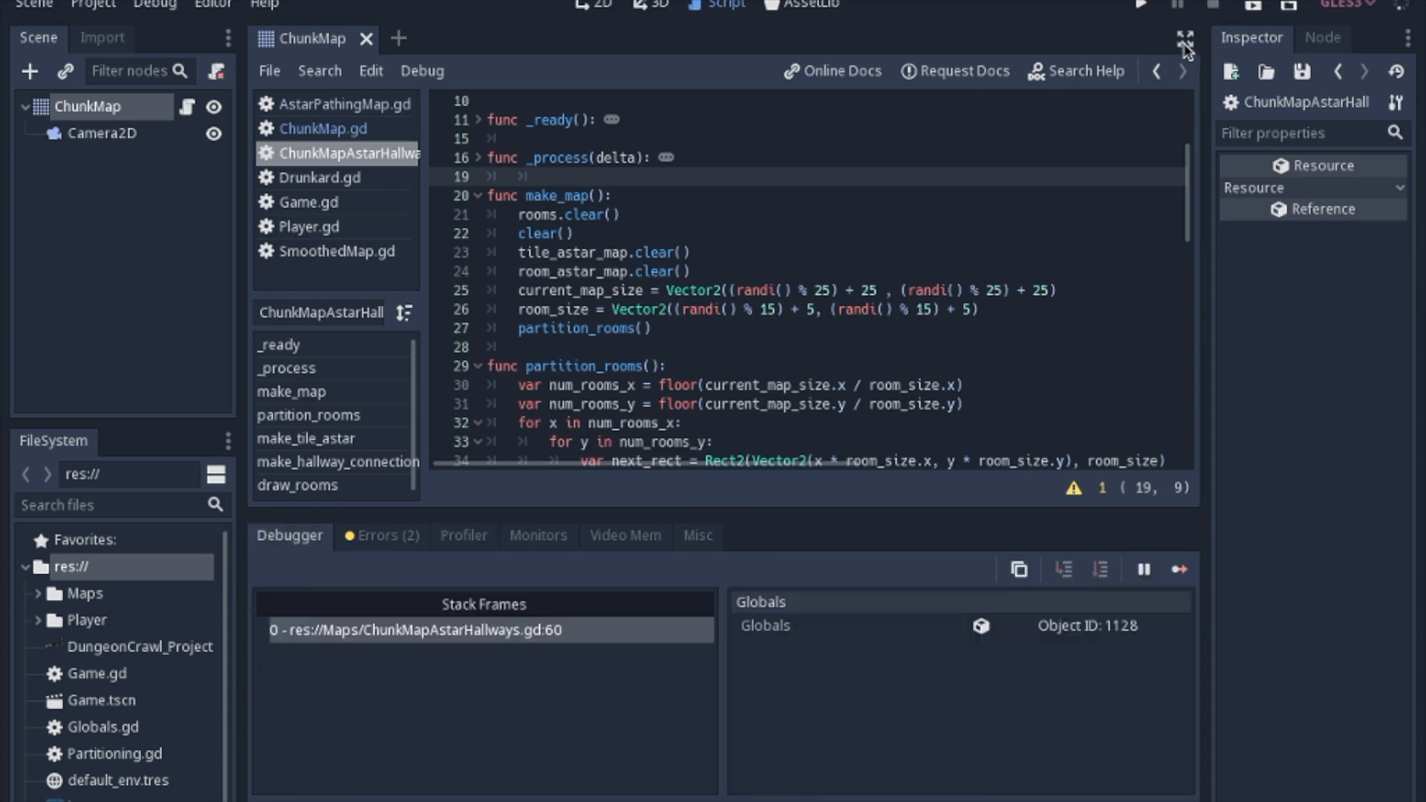
pyautogui.click(1185, 41)
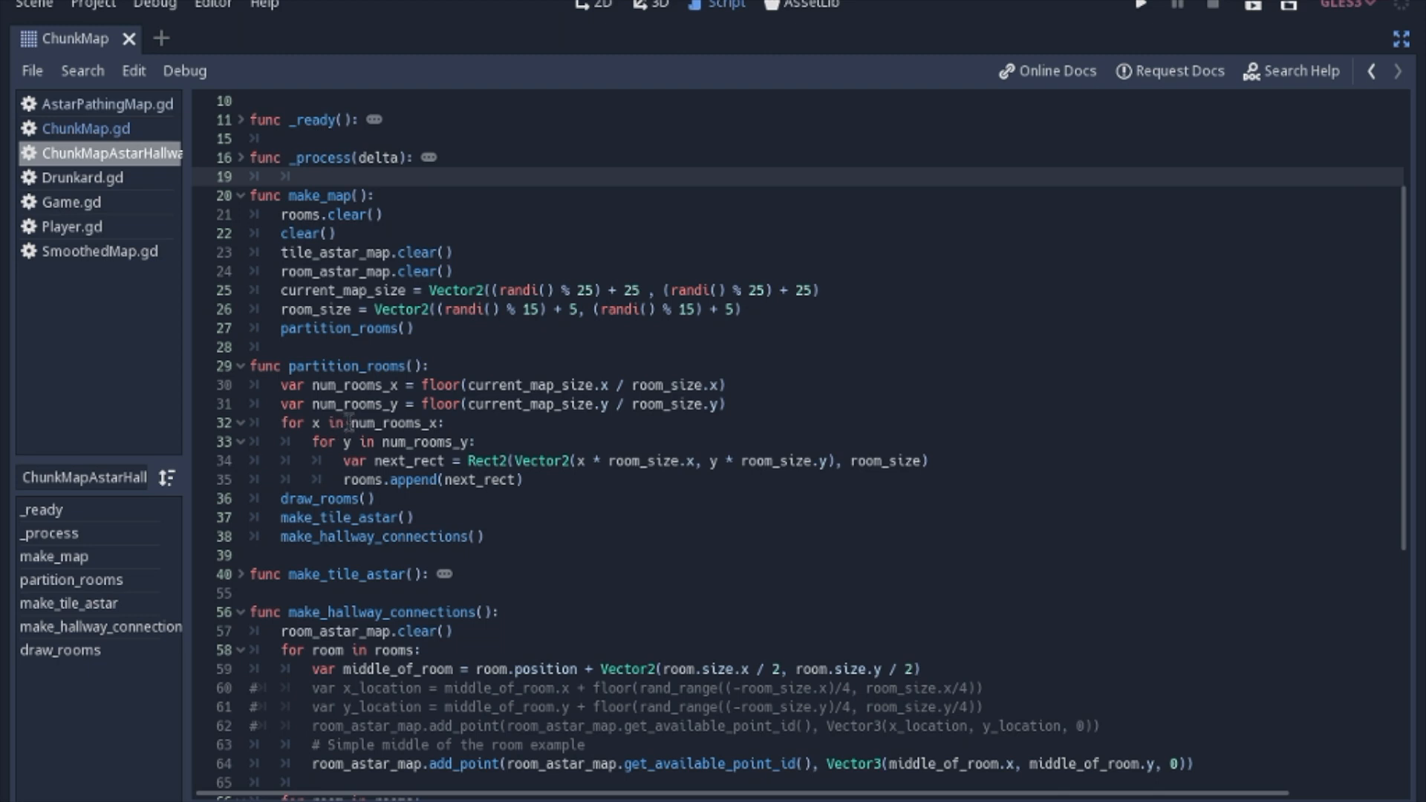
pyautogui.click(230, 166)
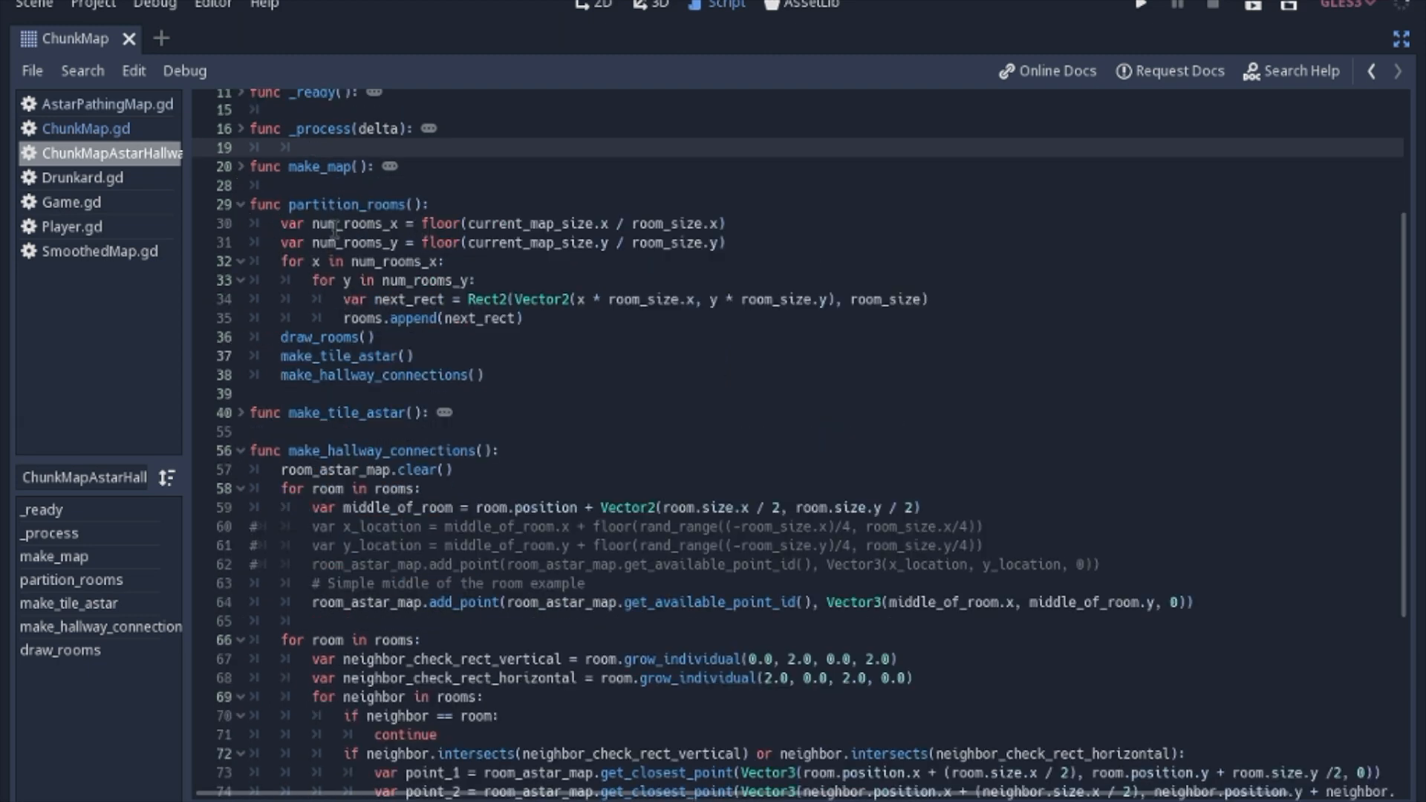
pyautogui.click(313, 147)
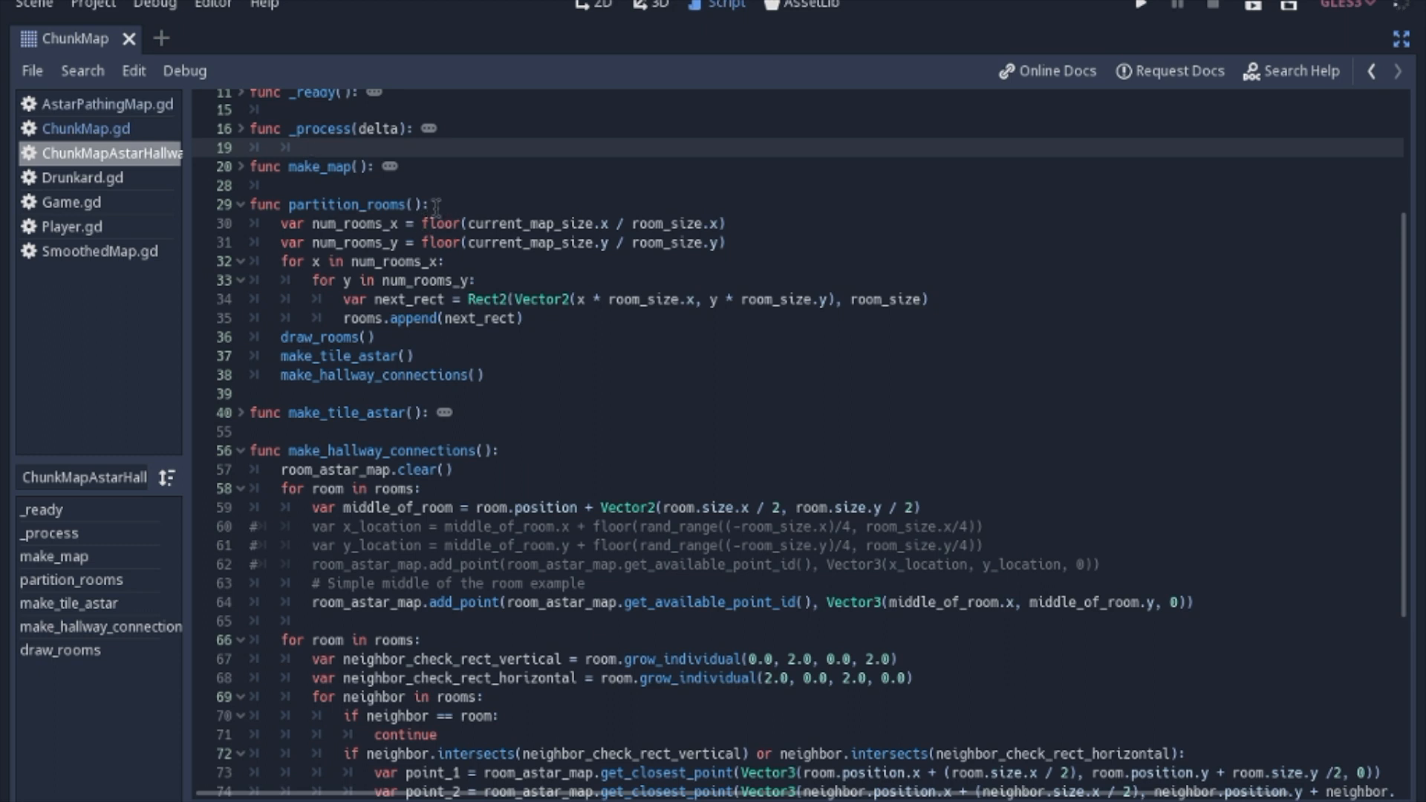
pyautogui.click(311, 147)
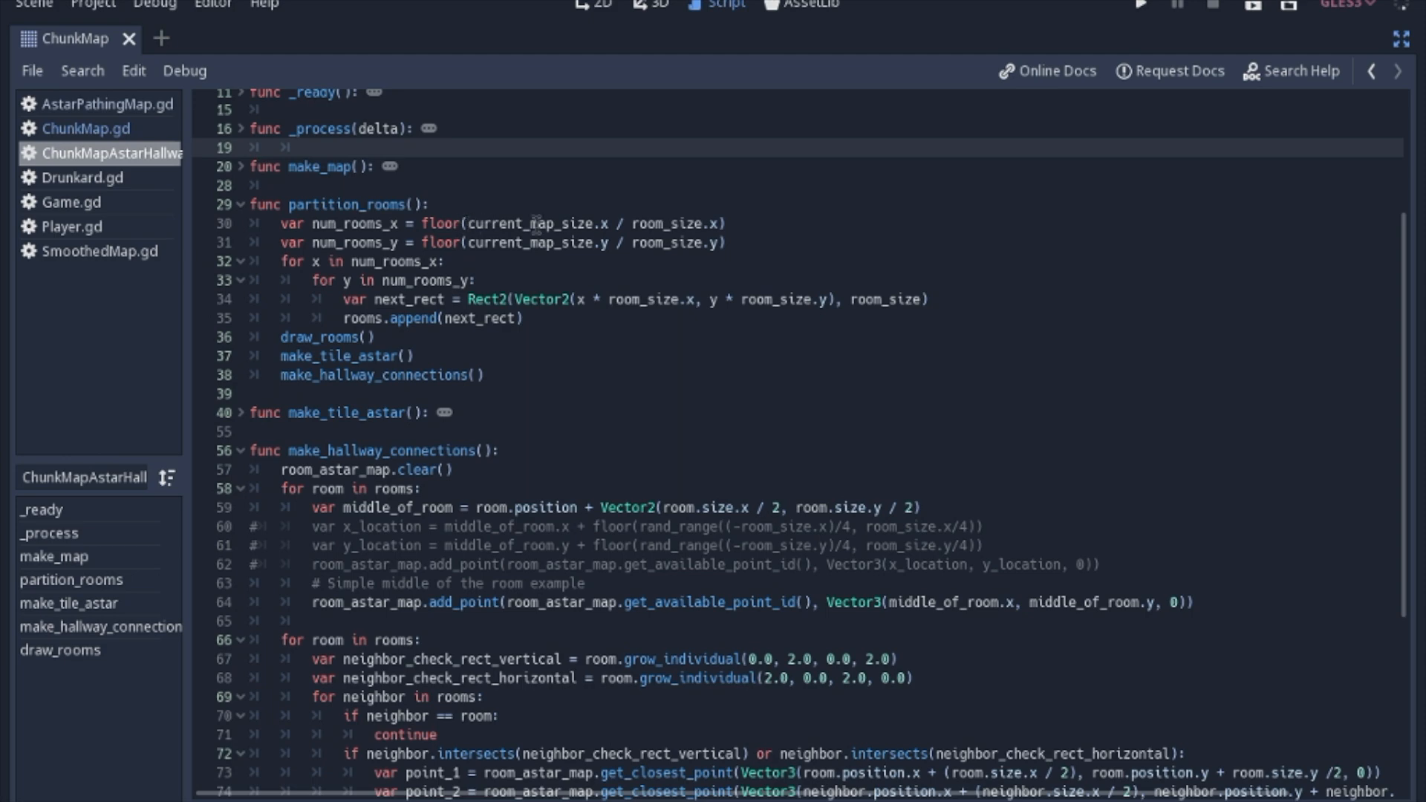
pyautogui.click(312, 147)
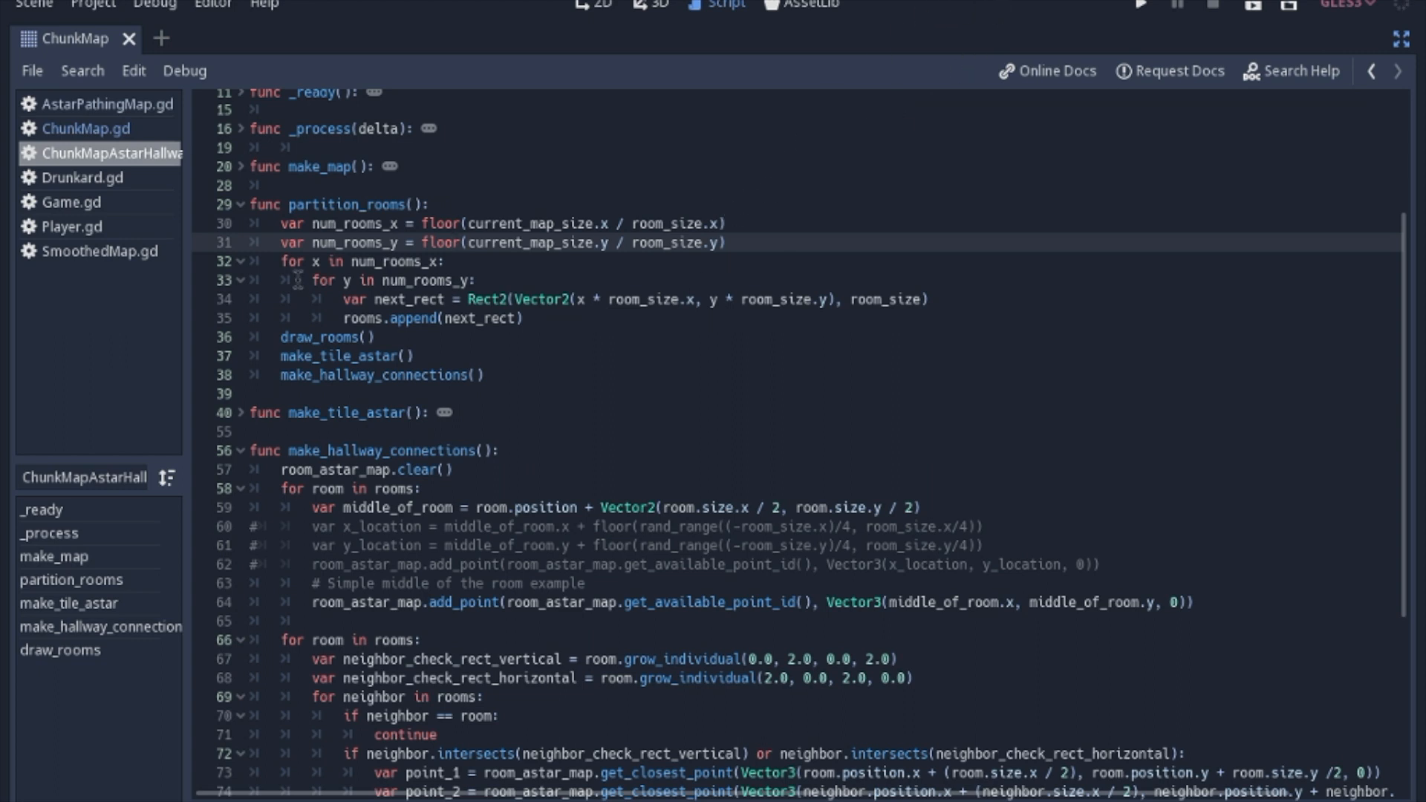
pyautogui.click(291, 262)
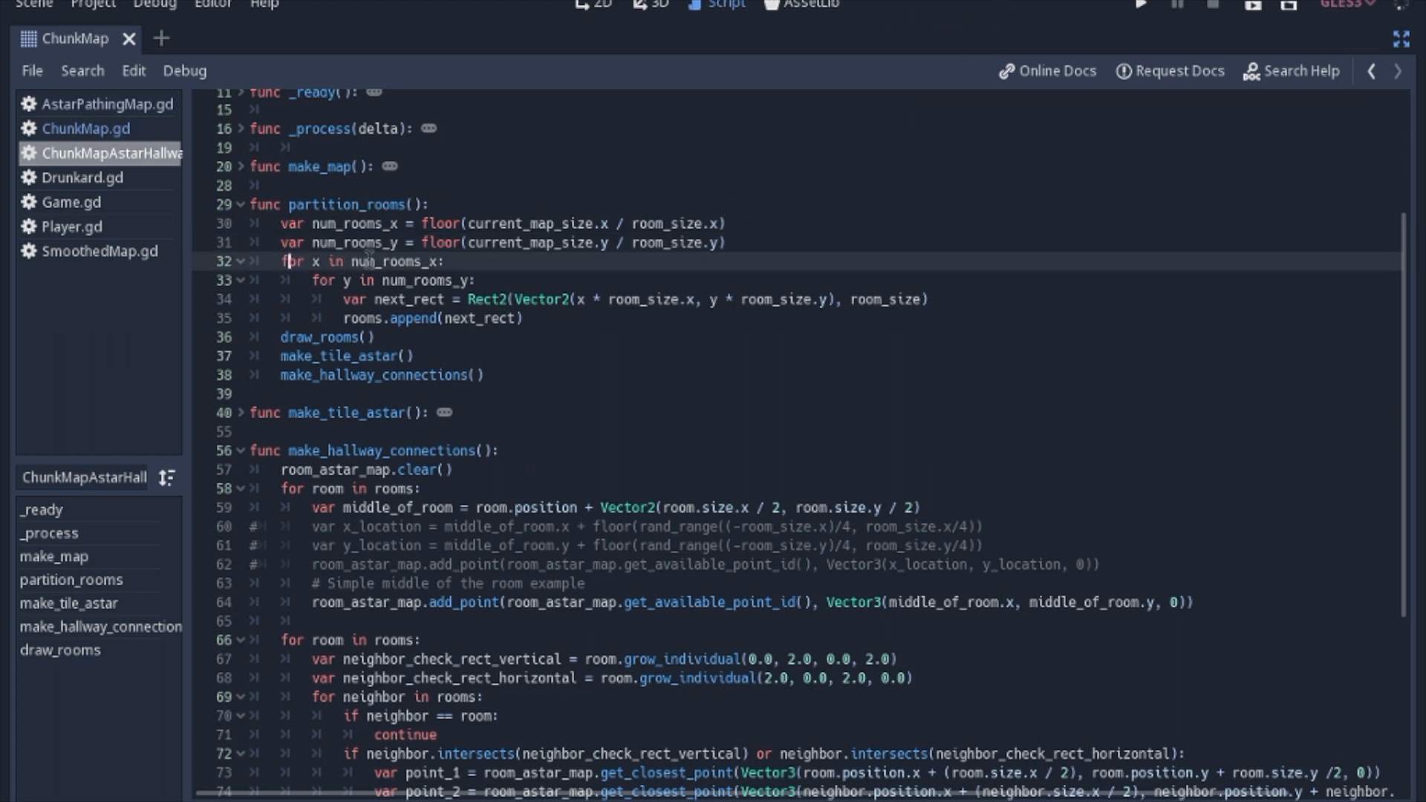
pyautogui.click(349, 298)
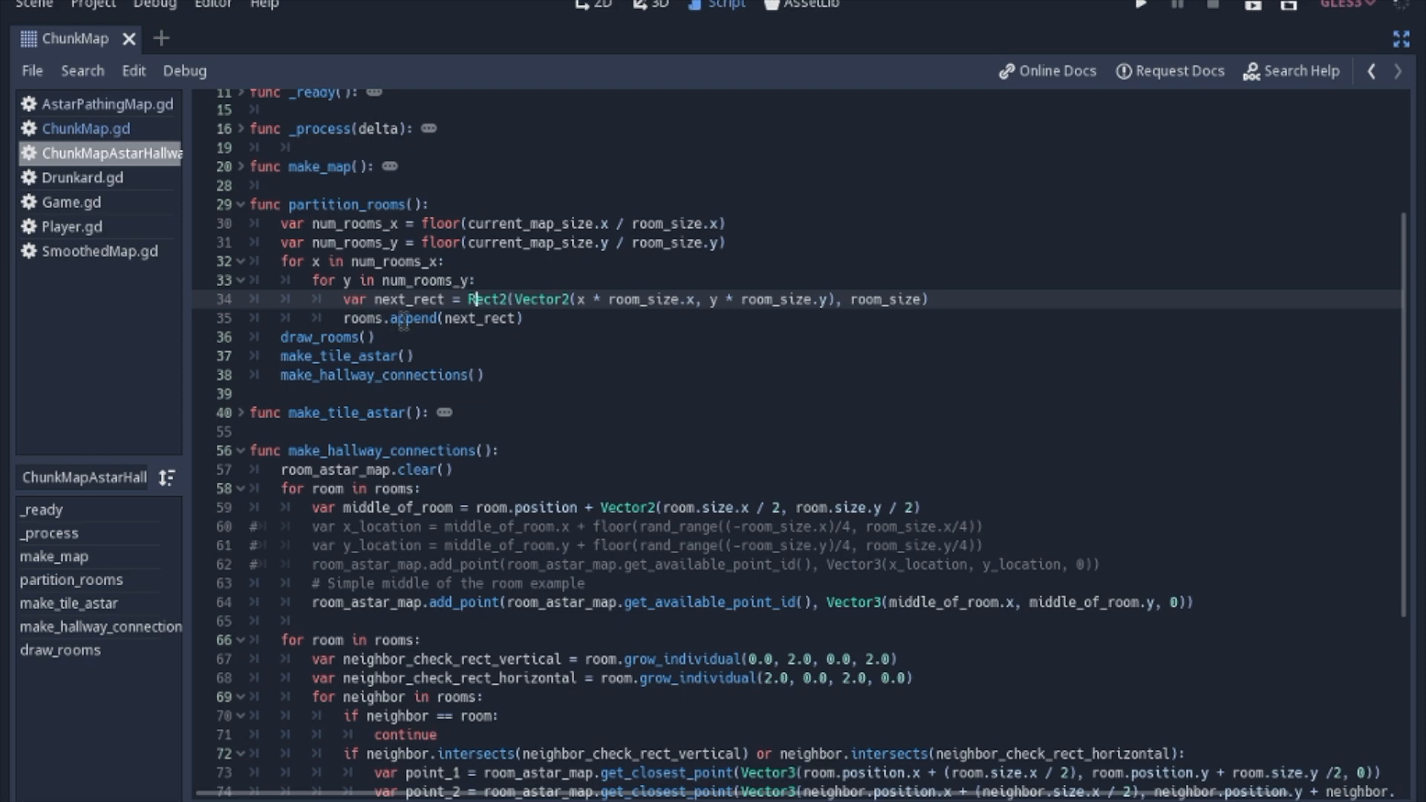
# Step: Scroll to draw_rooms with its wall lines left commented out, then run the scene
pyautogui.scroll(-3)
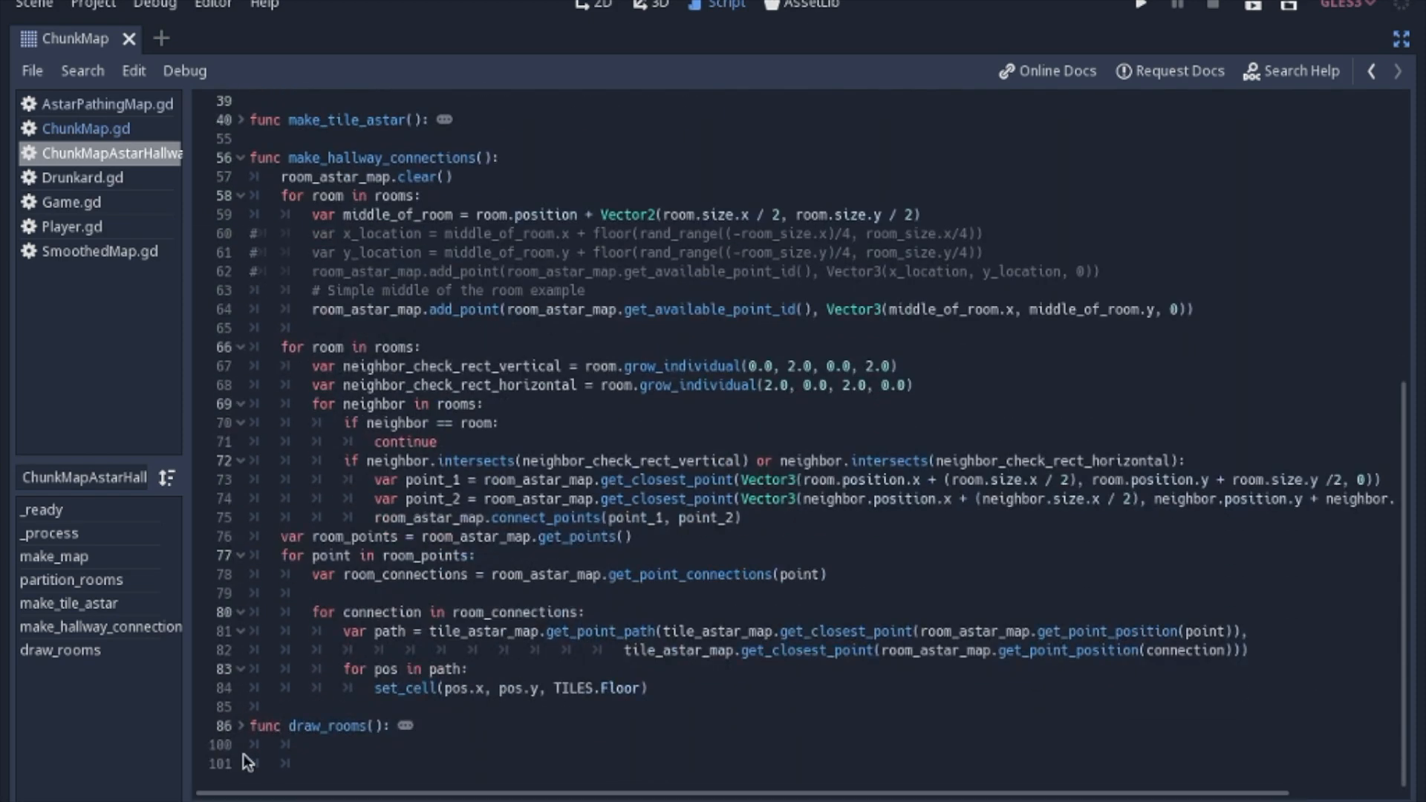
pyautogui.scroll(-3)
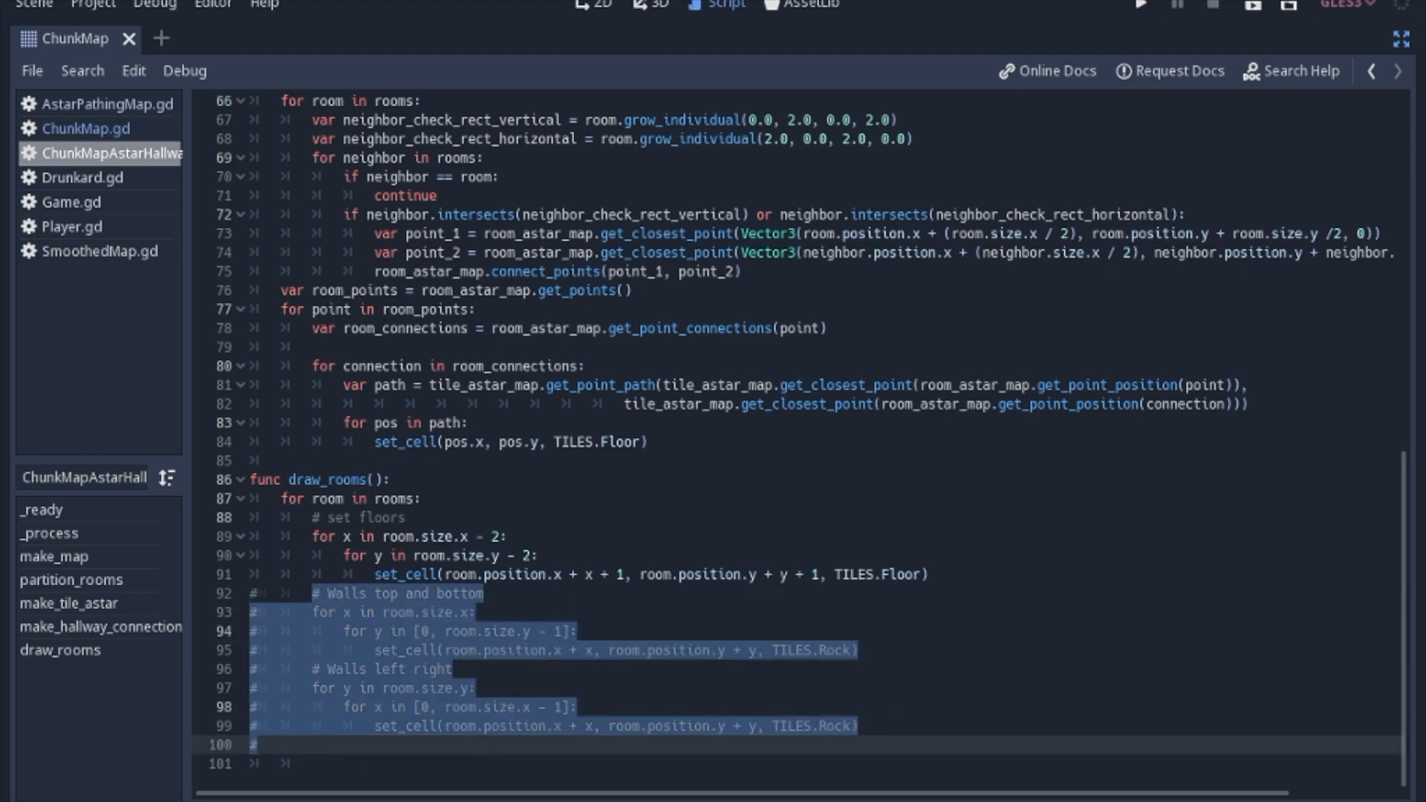
pyautogui.click(1139, 6)
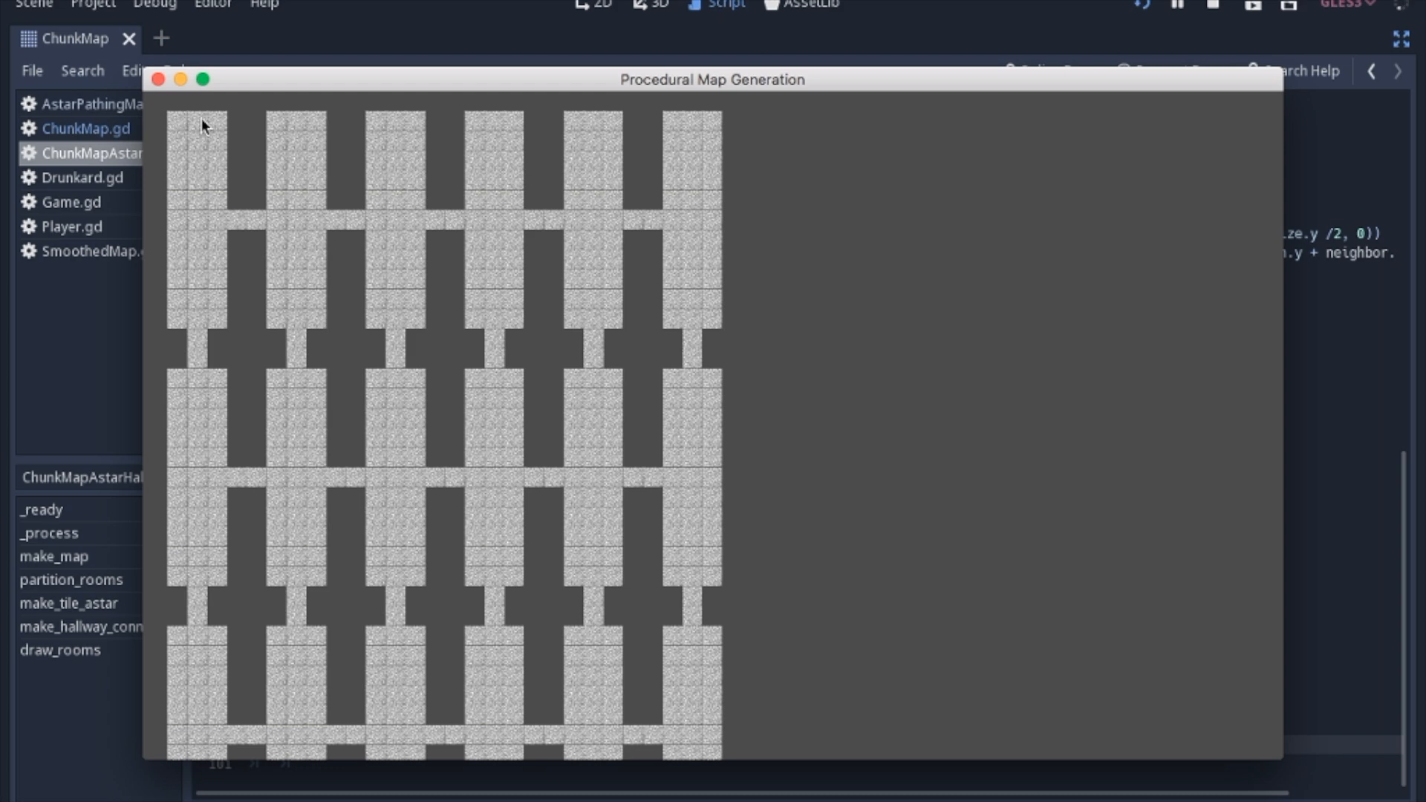
pyautogui.moveTo(722, 107)
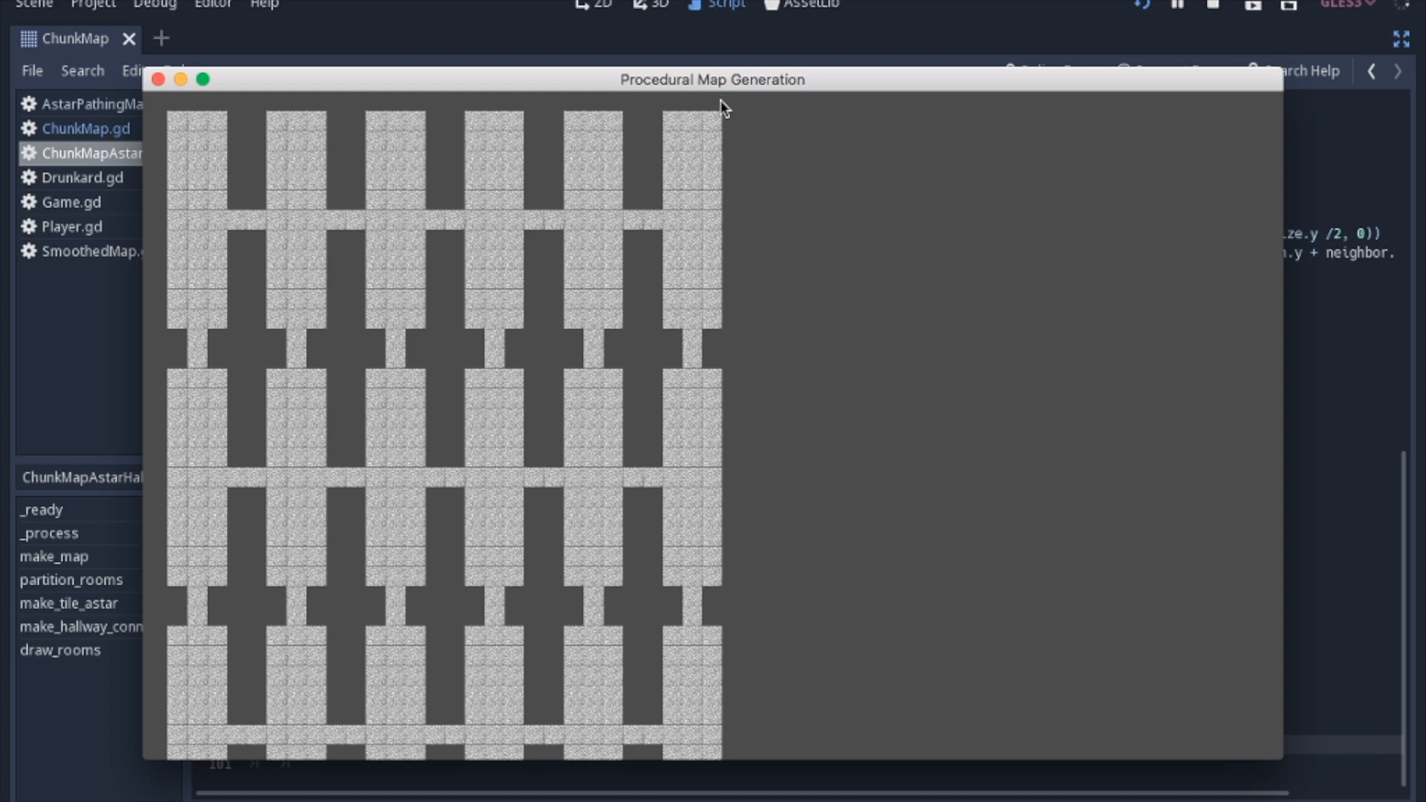
pyautogui.moveTo(158, 110)
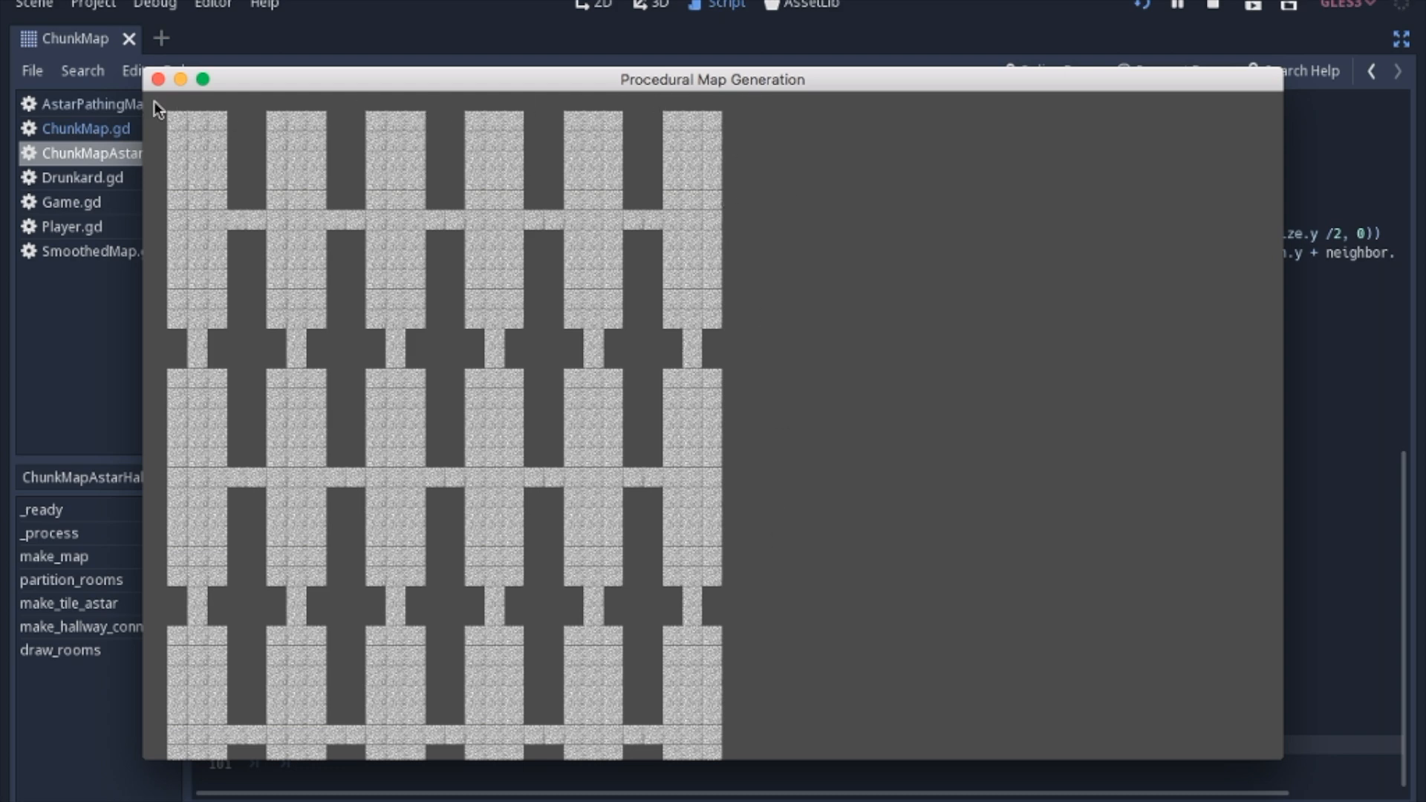
pyautogui.moveTo(211, 127)
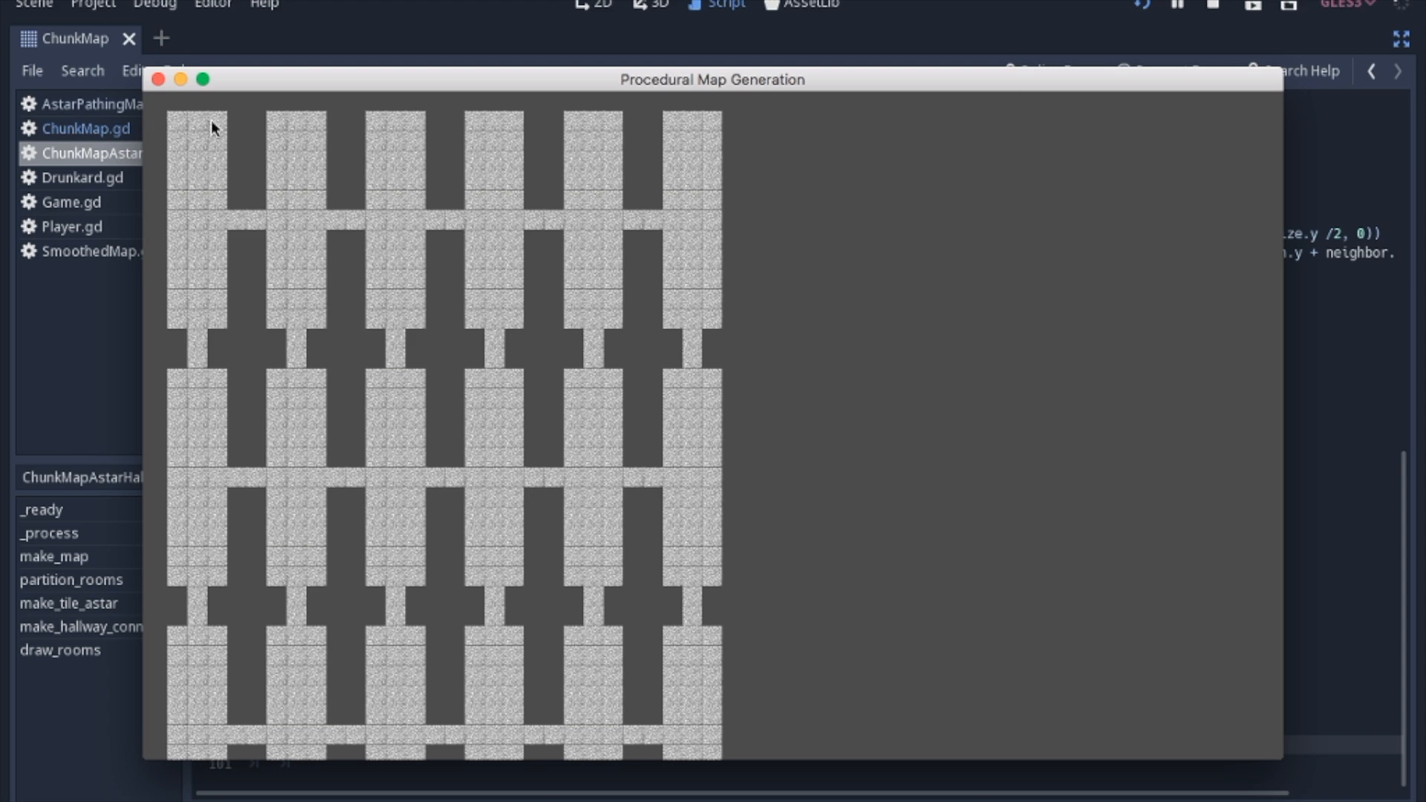
pyautogui.moveTo(215, 291)
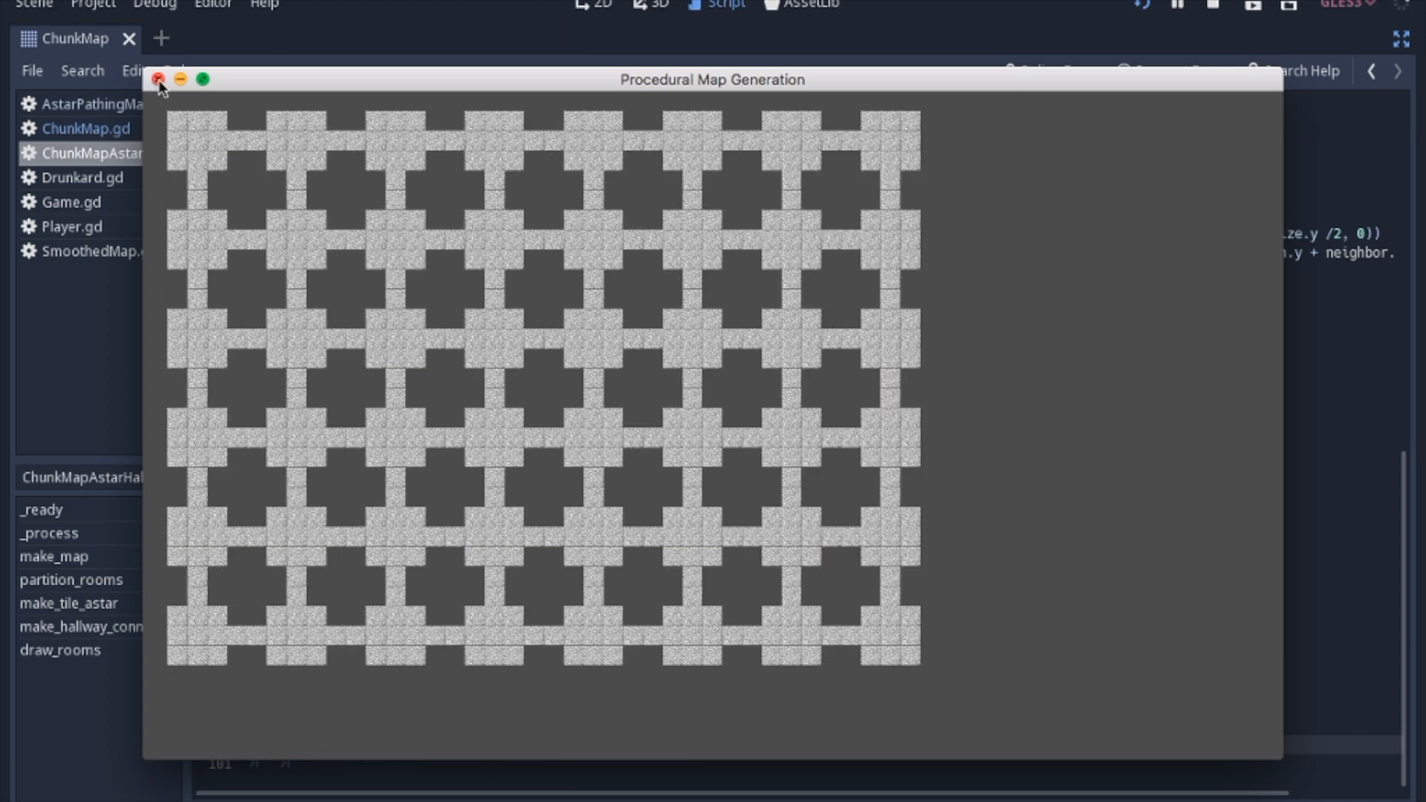
# Step: Close the running map window to stop the game and return to the script
pyautogui.click(157, 80)
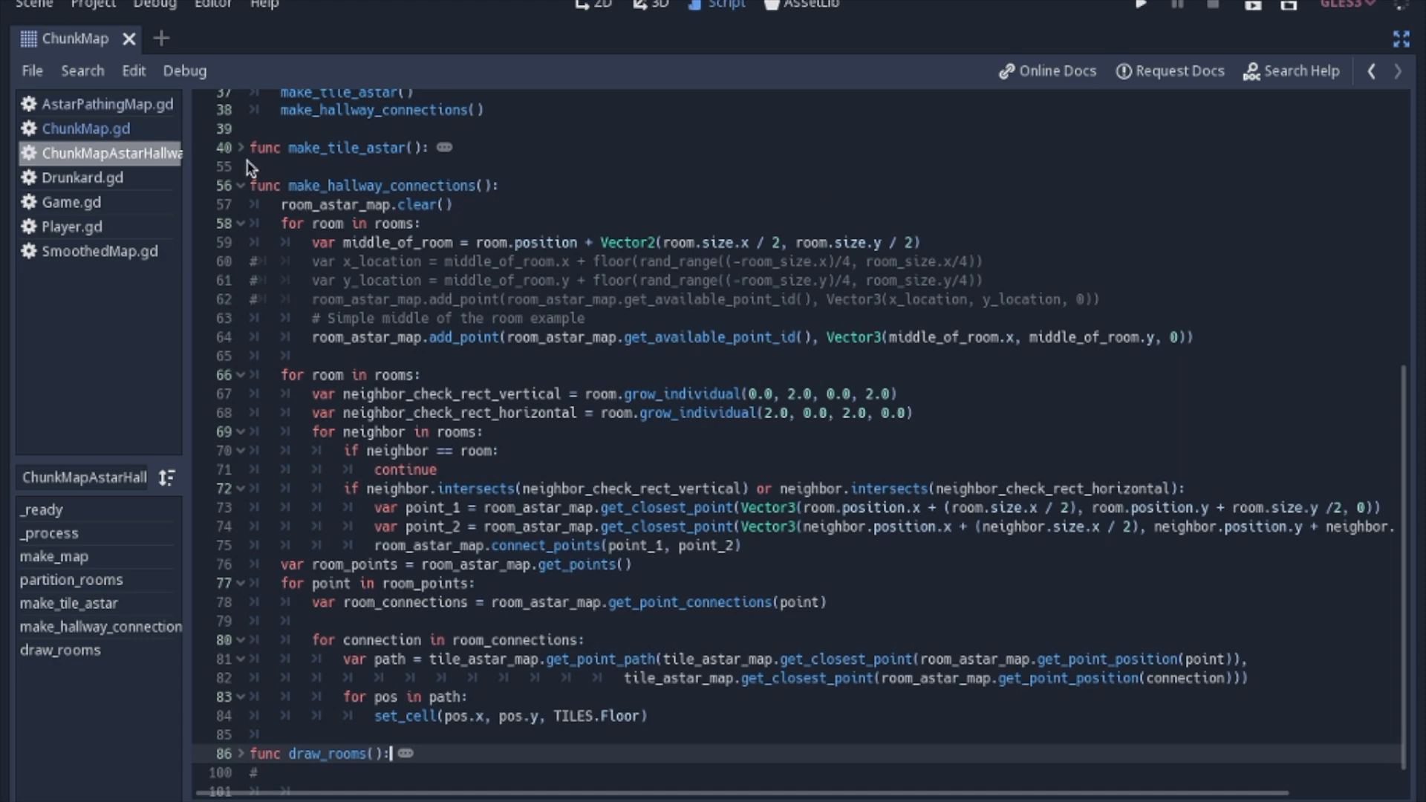
pyautogui.scroll(3)
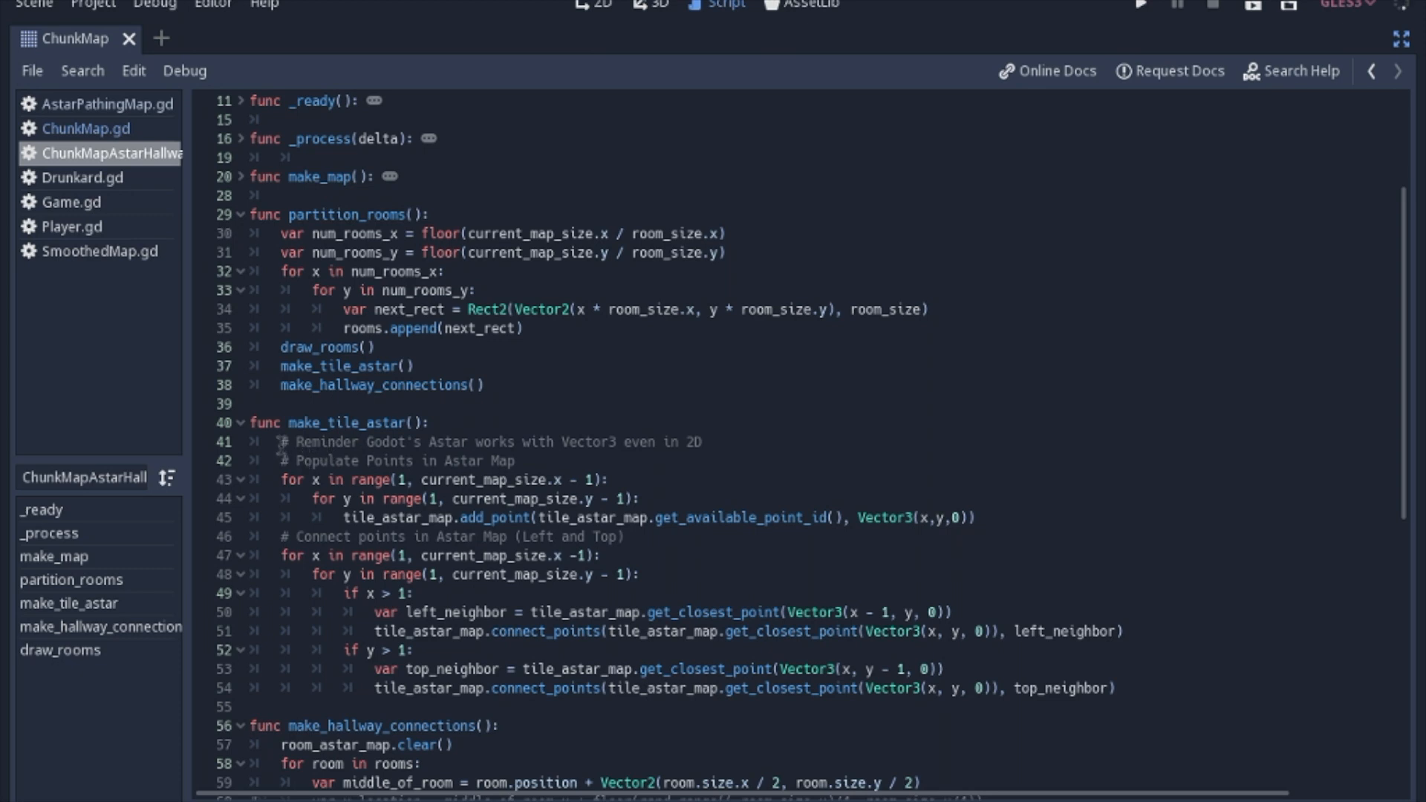
pyautogui.moveTo(1048, 698)
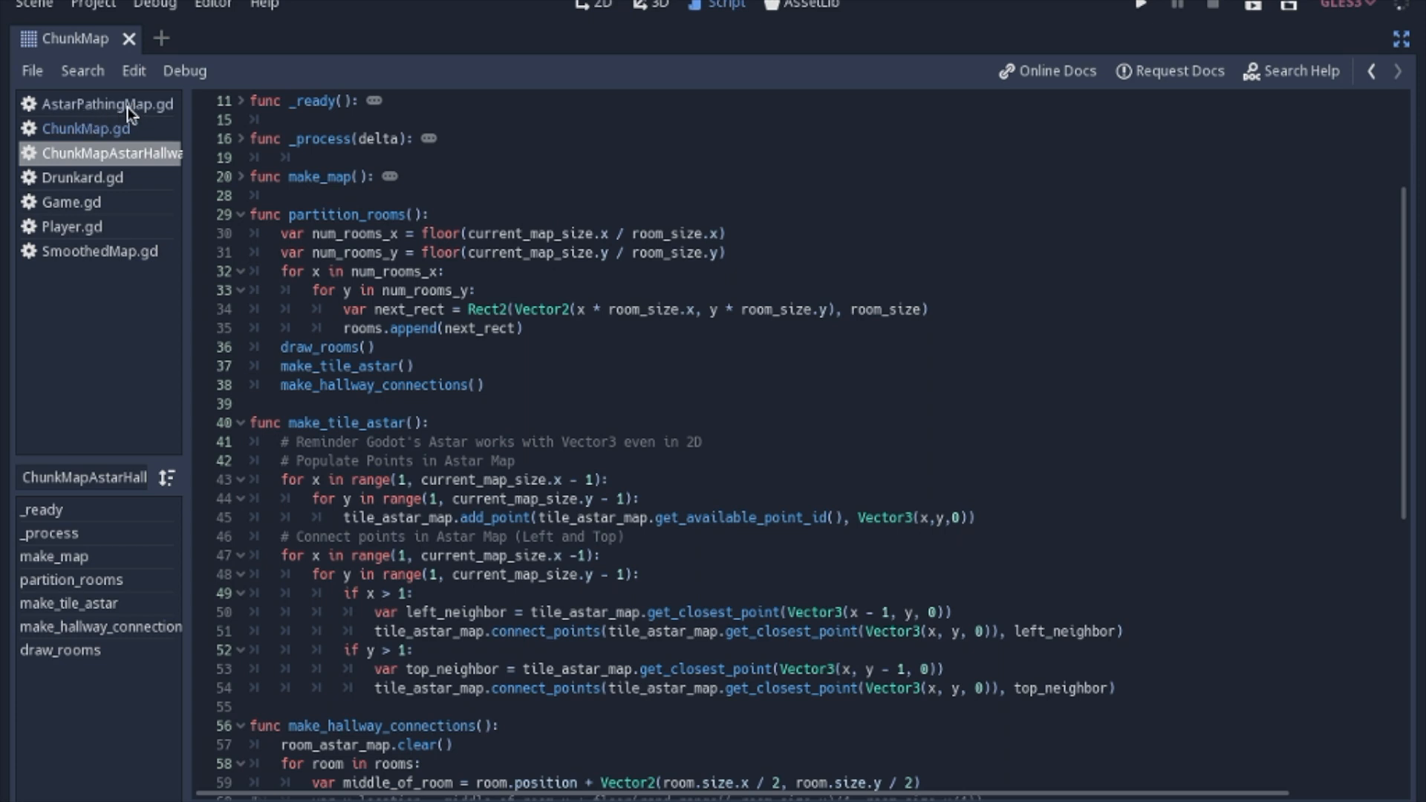
pyautogui.moveTo(323, 483)
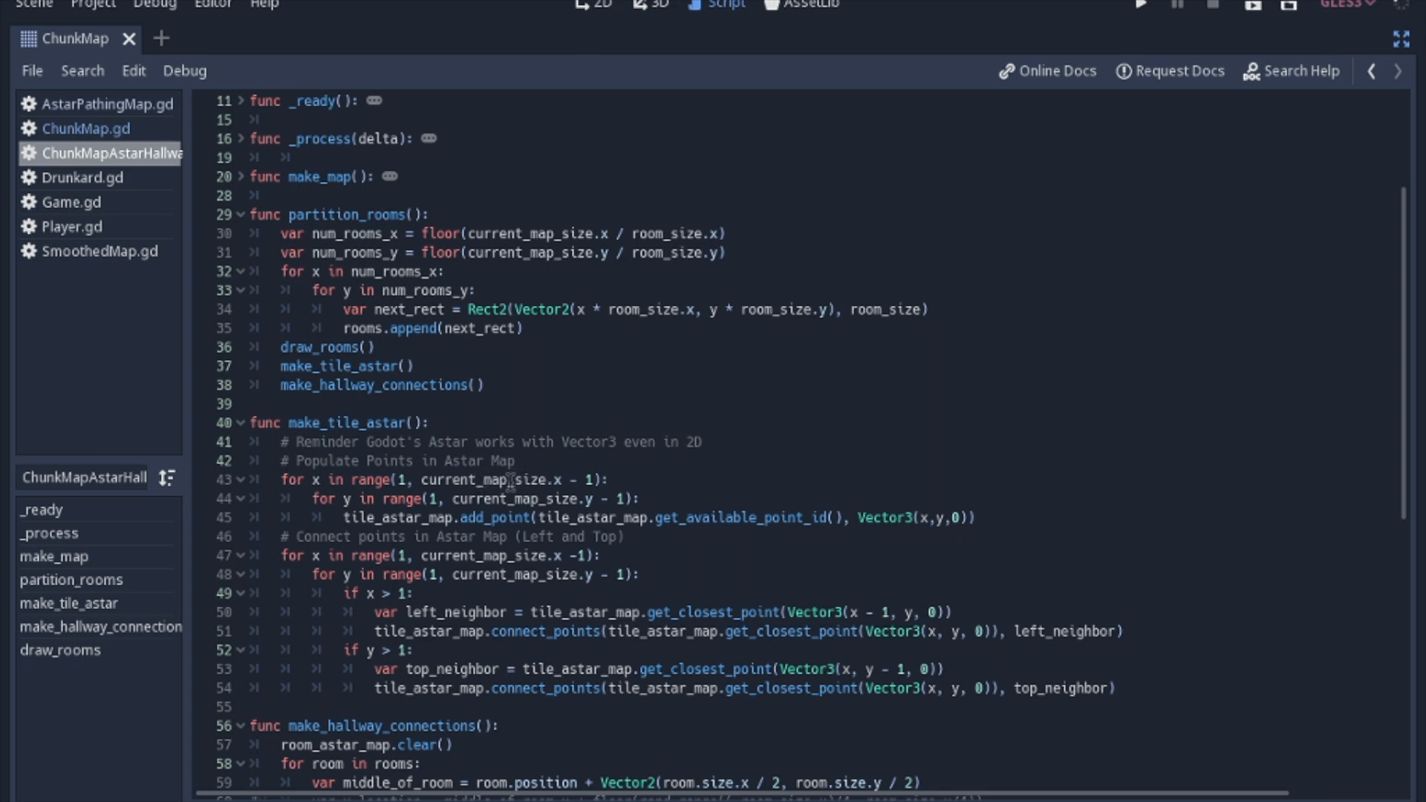
pyautogui.moveTo(246, 501)
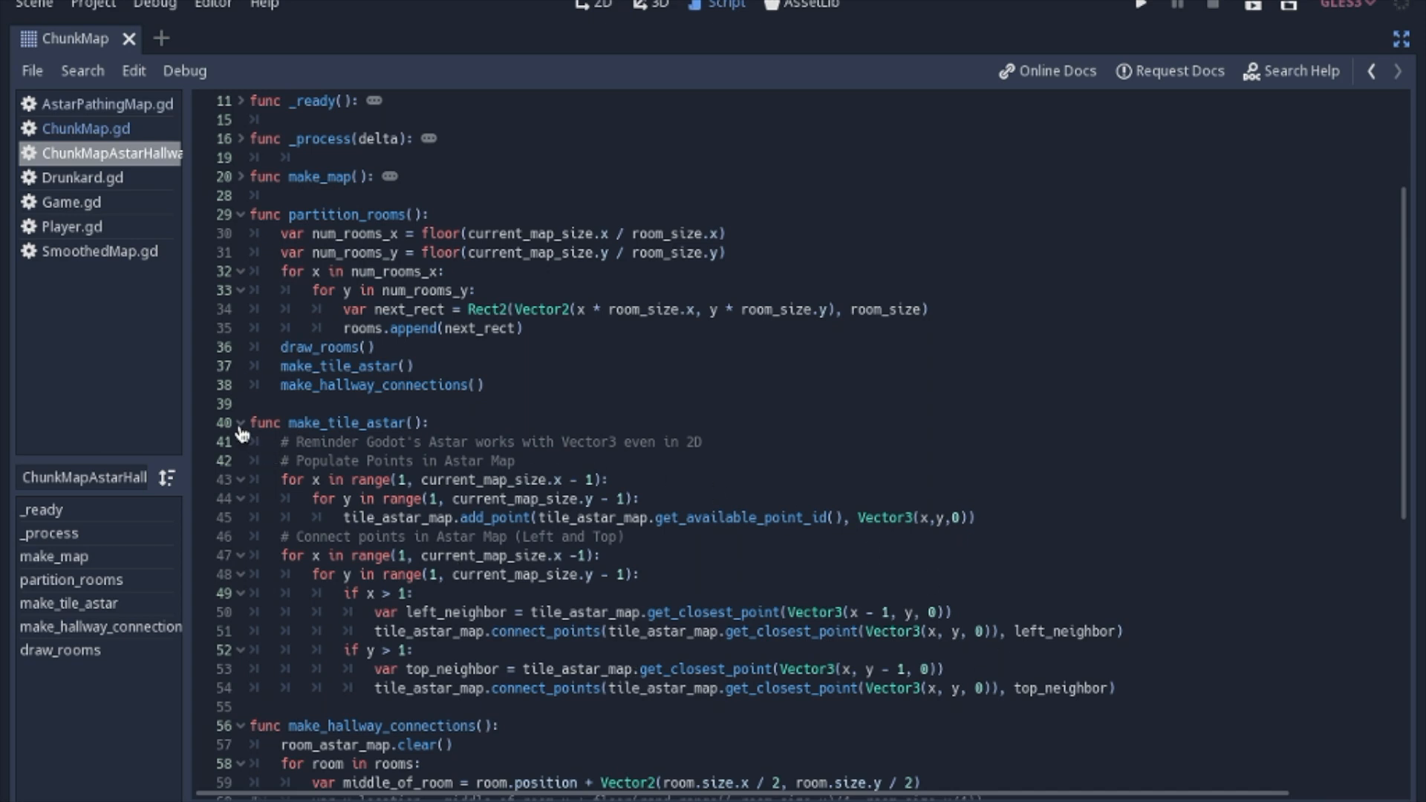
pyautogui.click(232, 422)
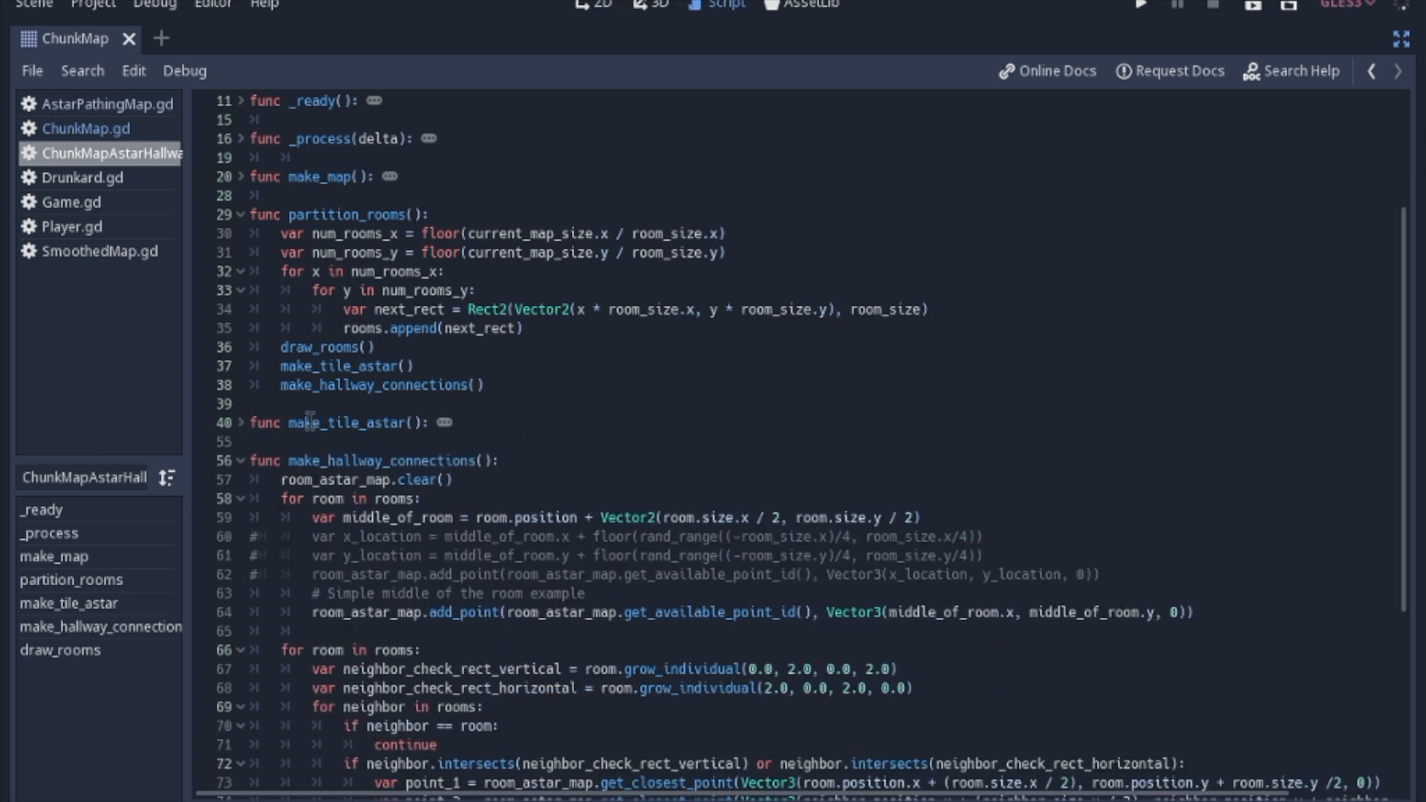
pyautogui.scroll(-3)
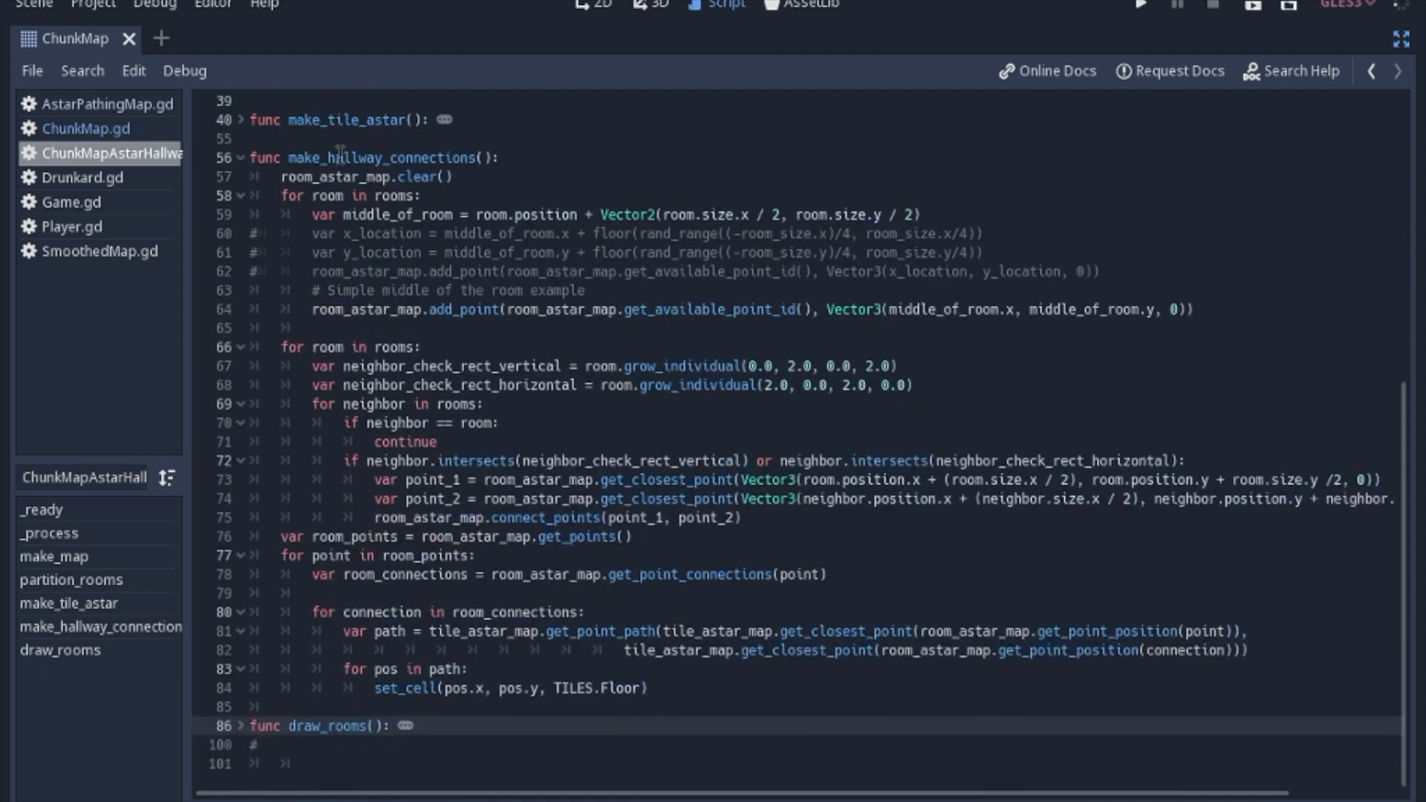
pyautogui.click(391, 725)
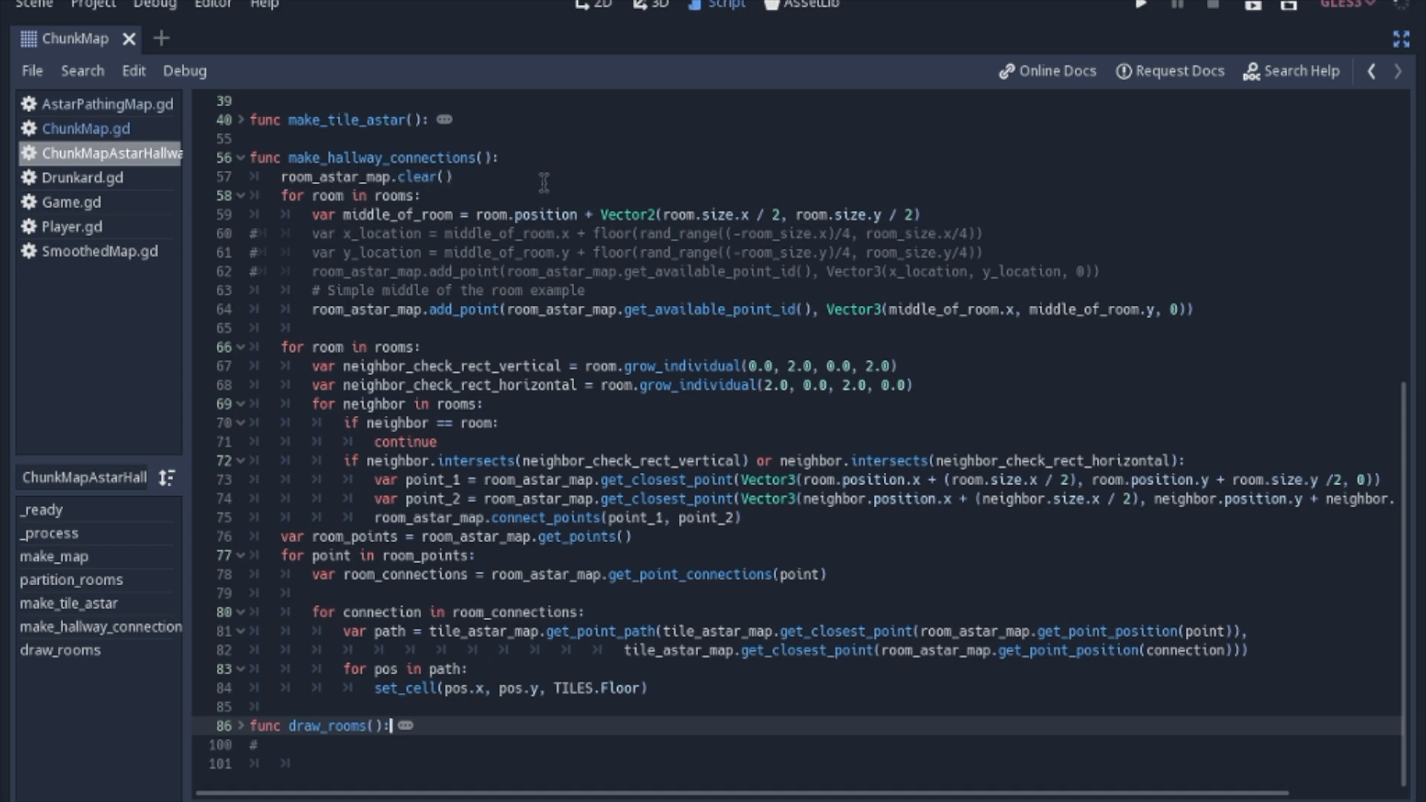
pyautogui.scroll(3)
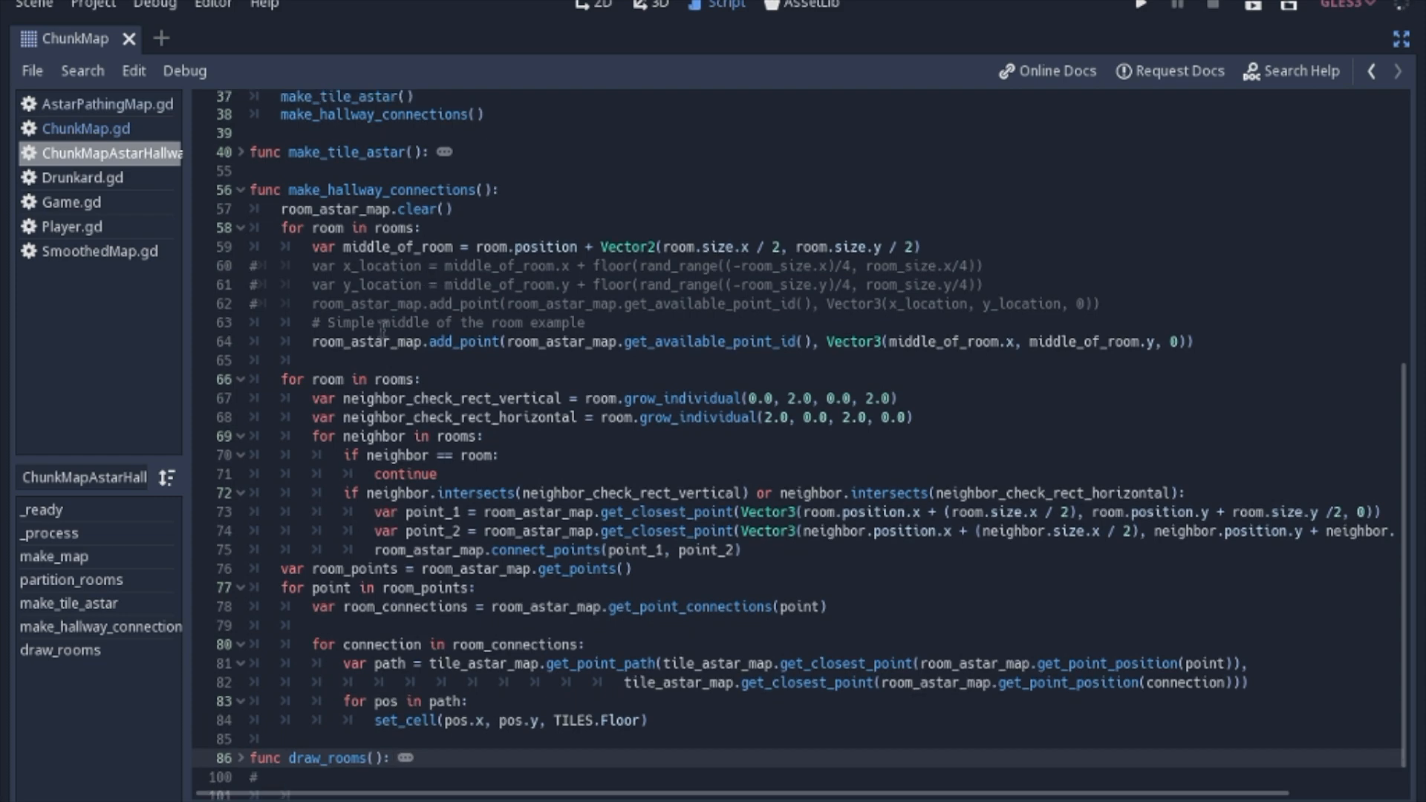
pyautogui.click(391, 757)
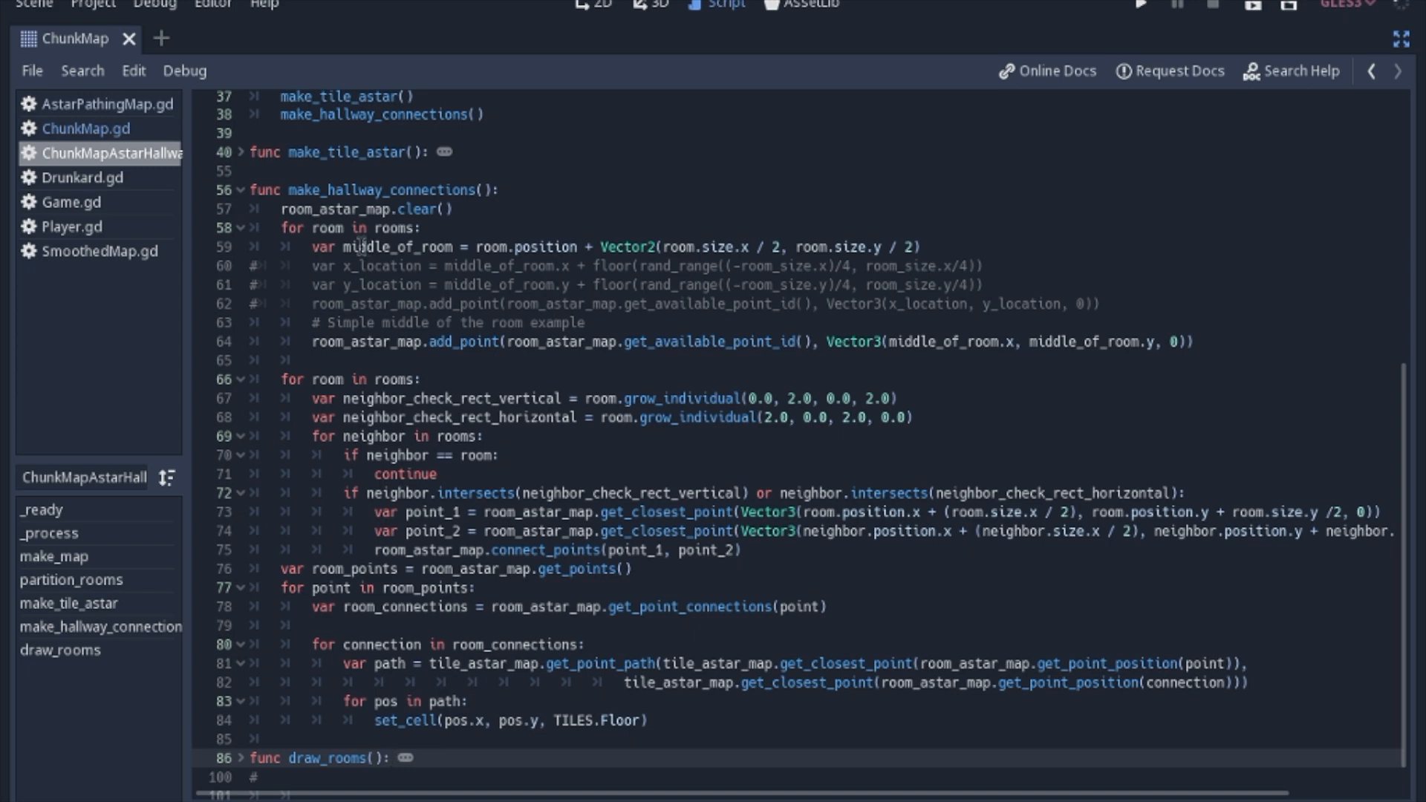
pyautogui.click(395, 757)
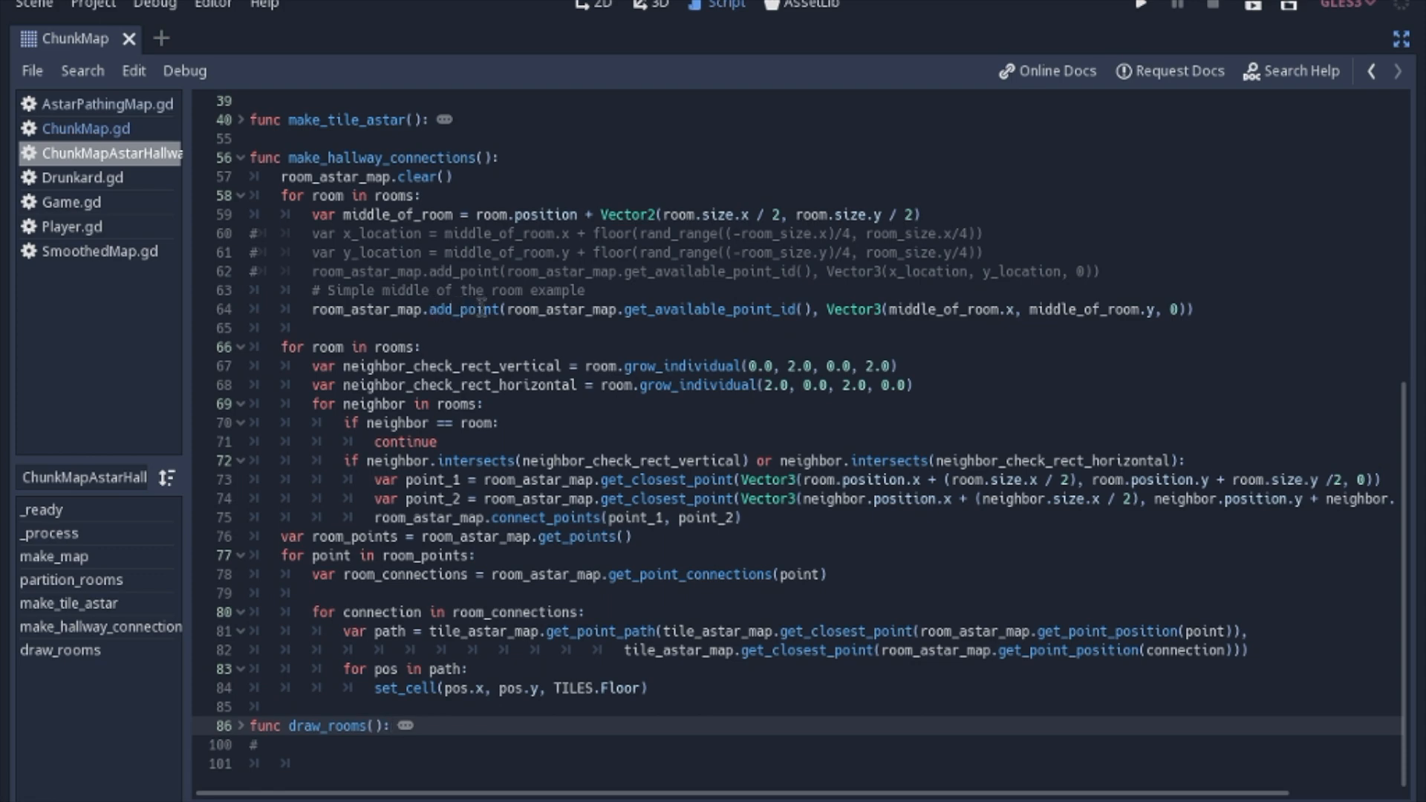
pyautogui.click(398, 725)
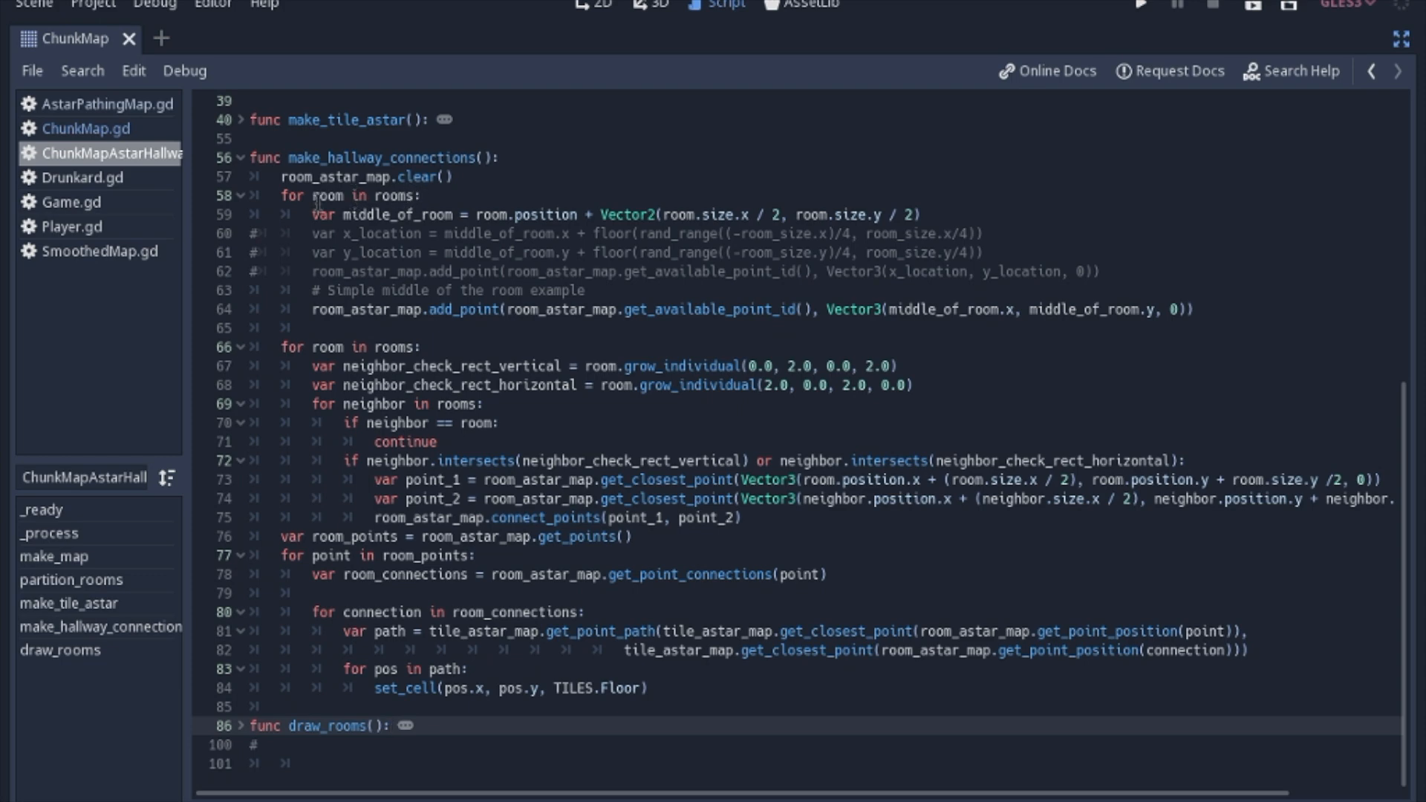
pyautogui.click(392, 724)
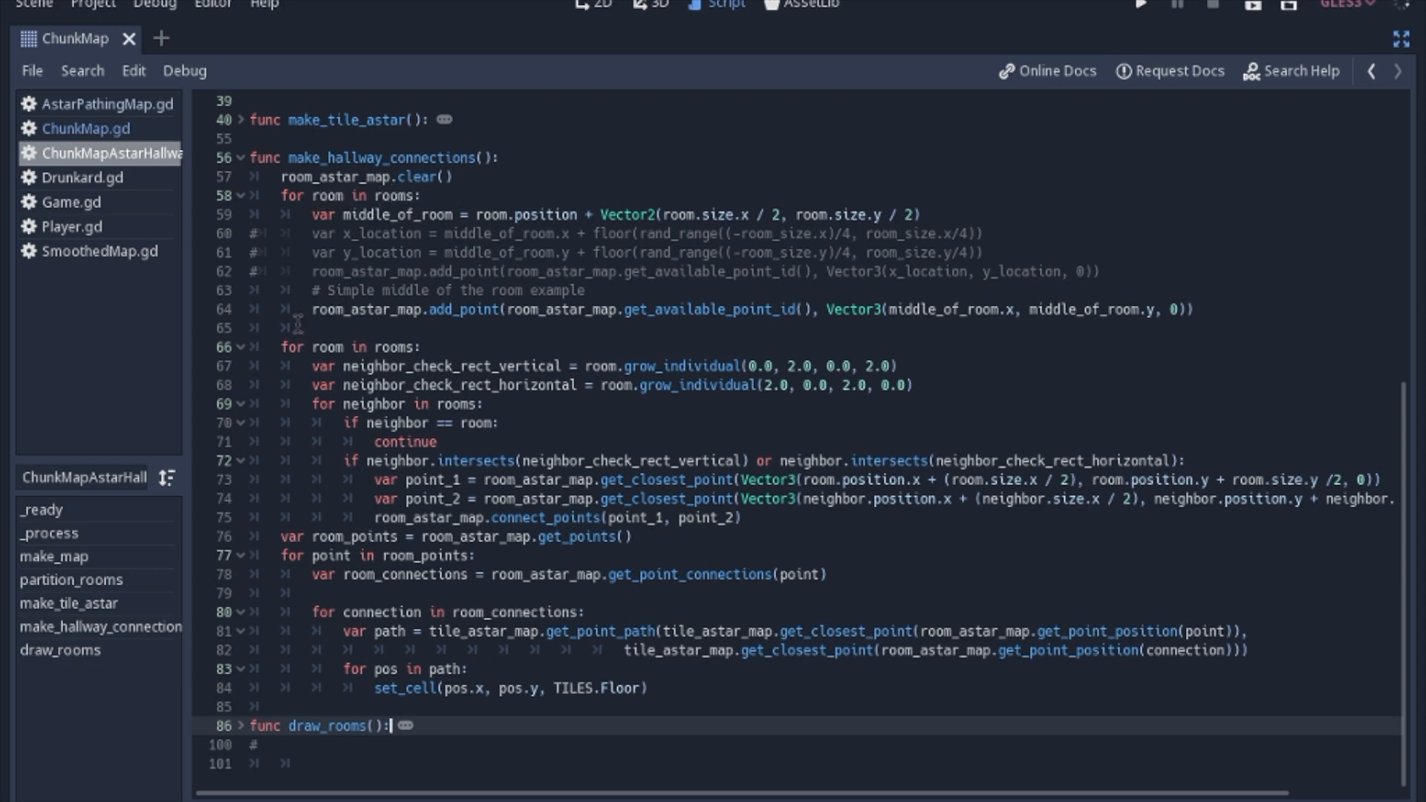
pyautogui.scroll(3)
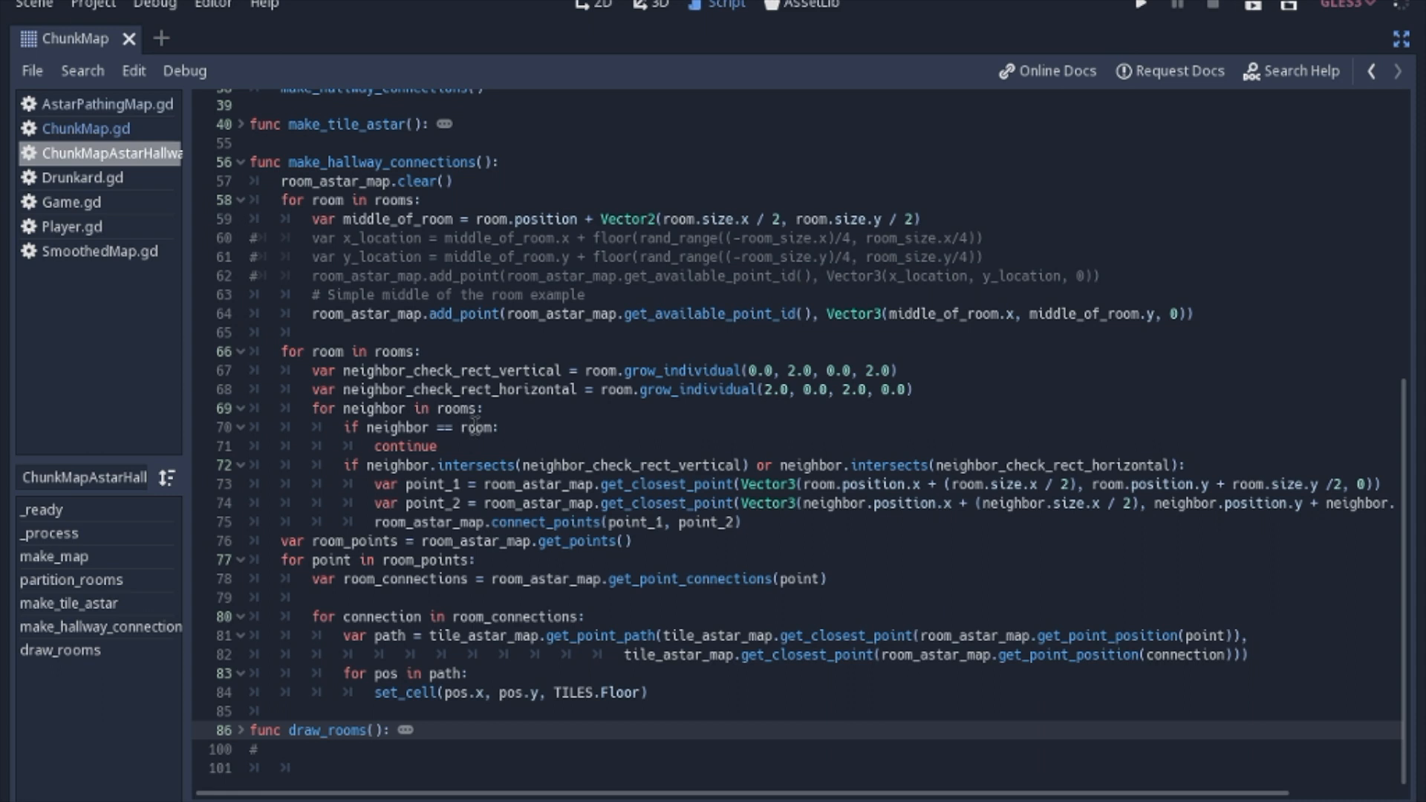
pyautogui.moveTo(512, 360)
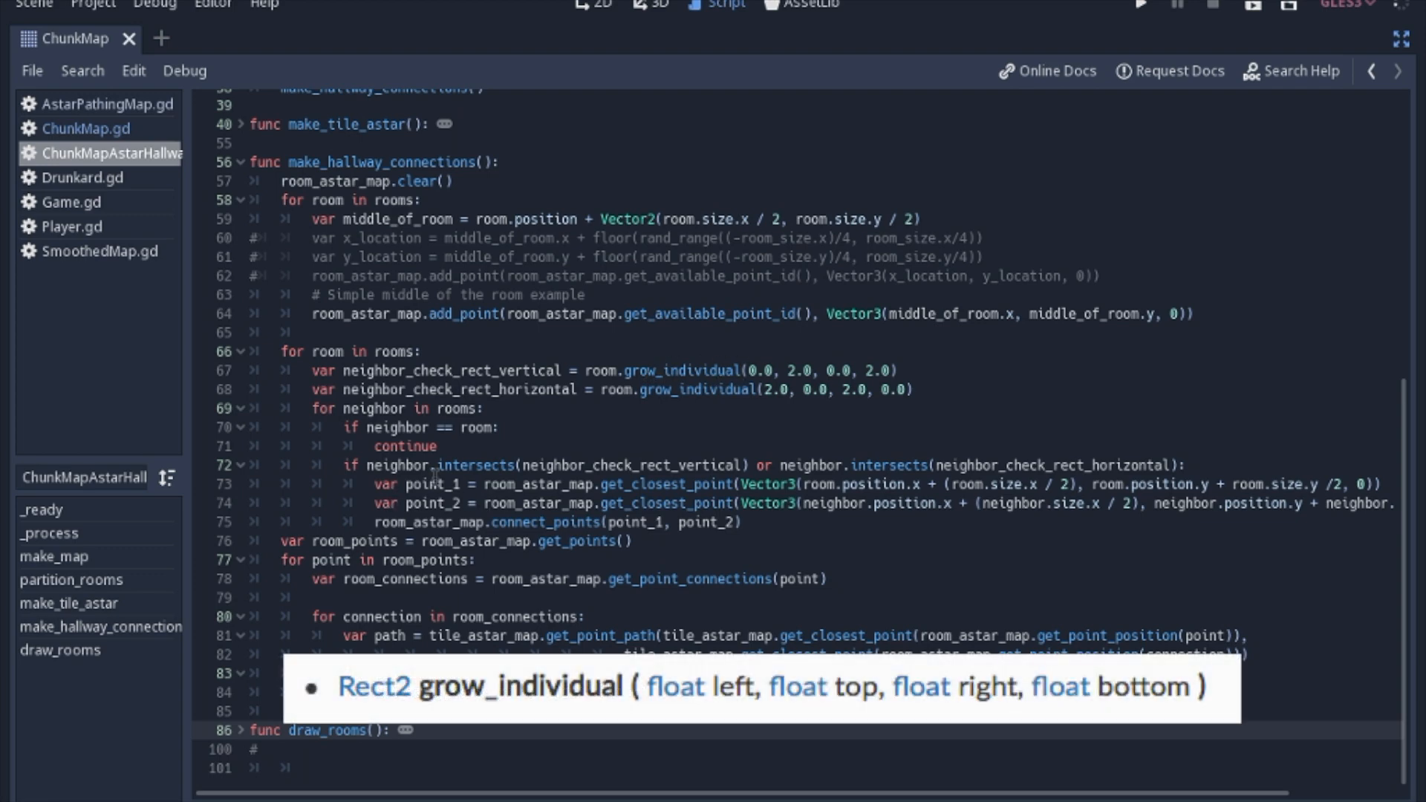
pyautogui.moveTo(628, 424)
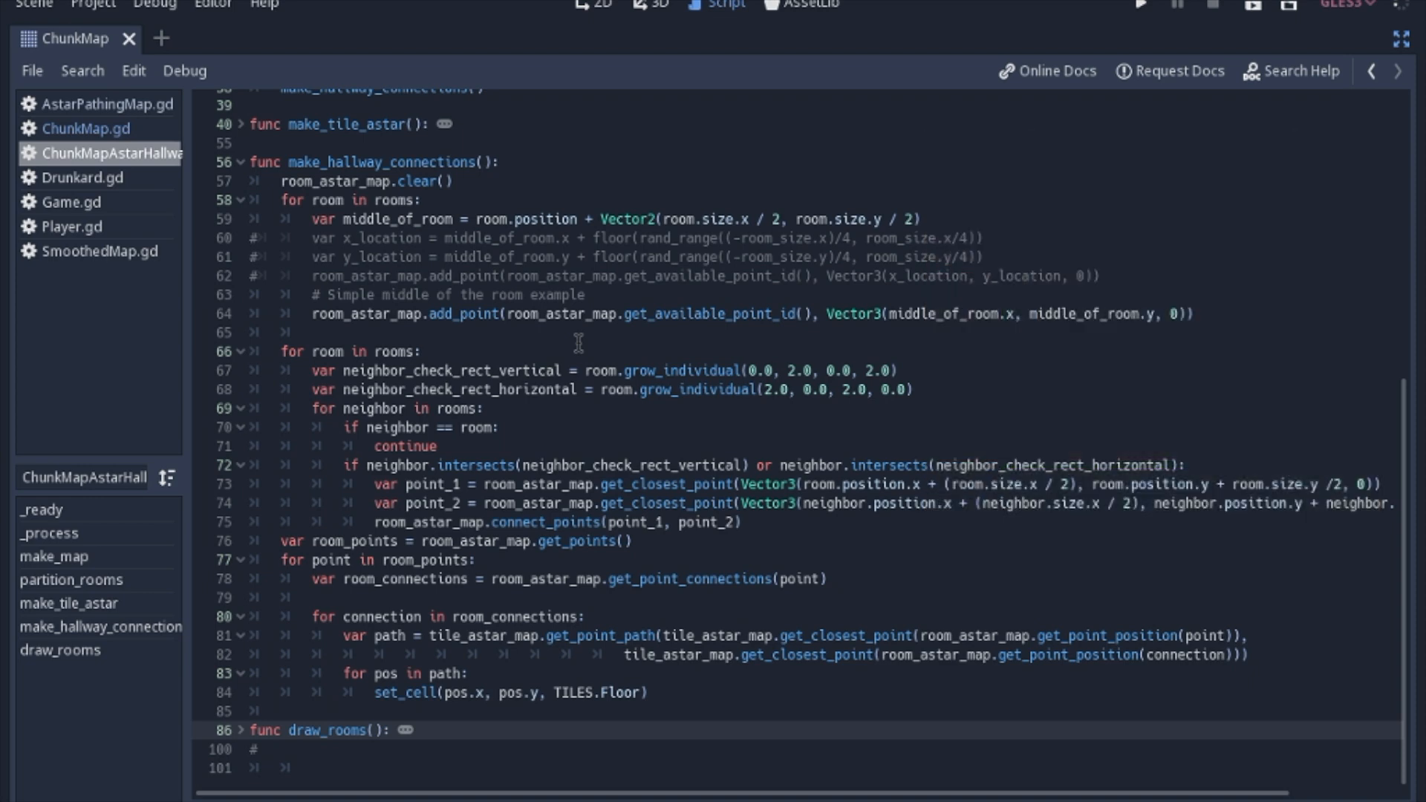
pyautogui.moveTo(608, 455)
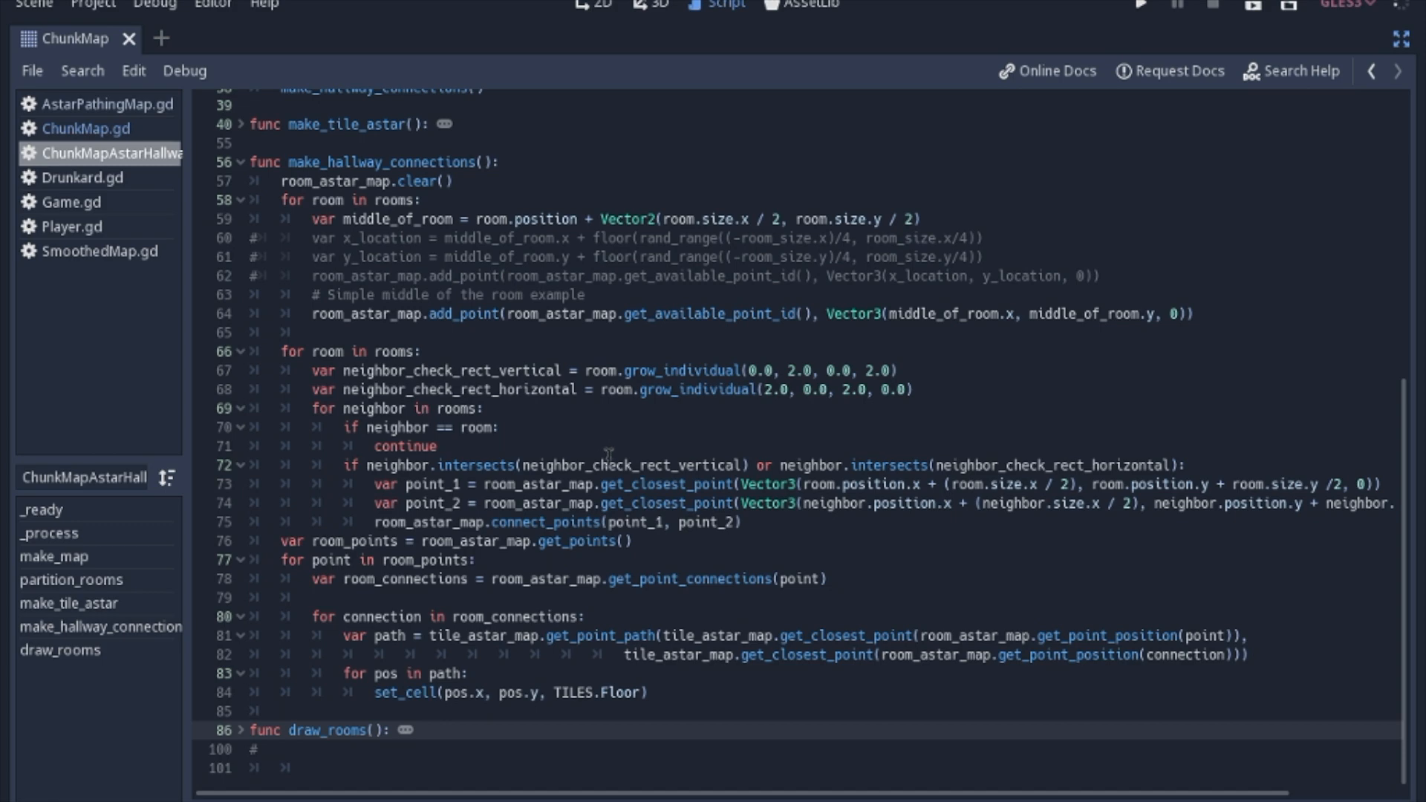
pyautogui.moveTo(521, 434)
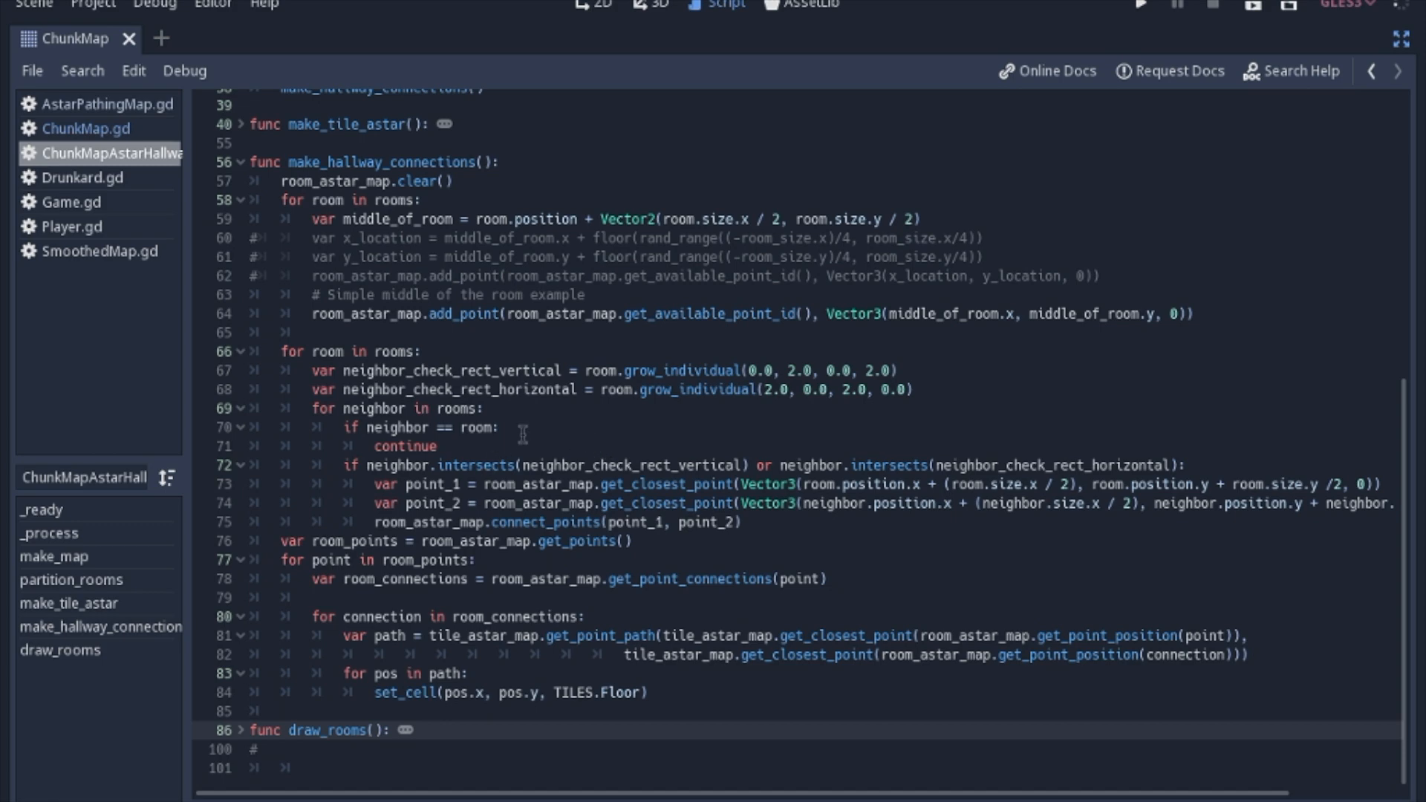
pyautogui.moveTo(558, 419)
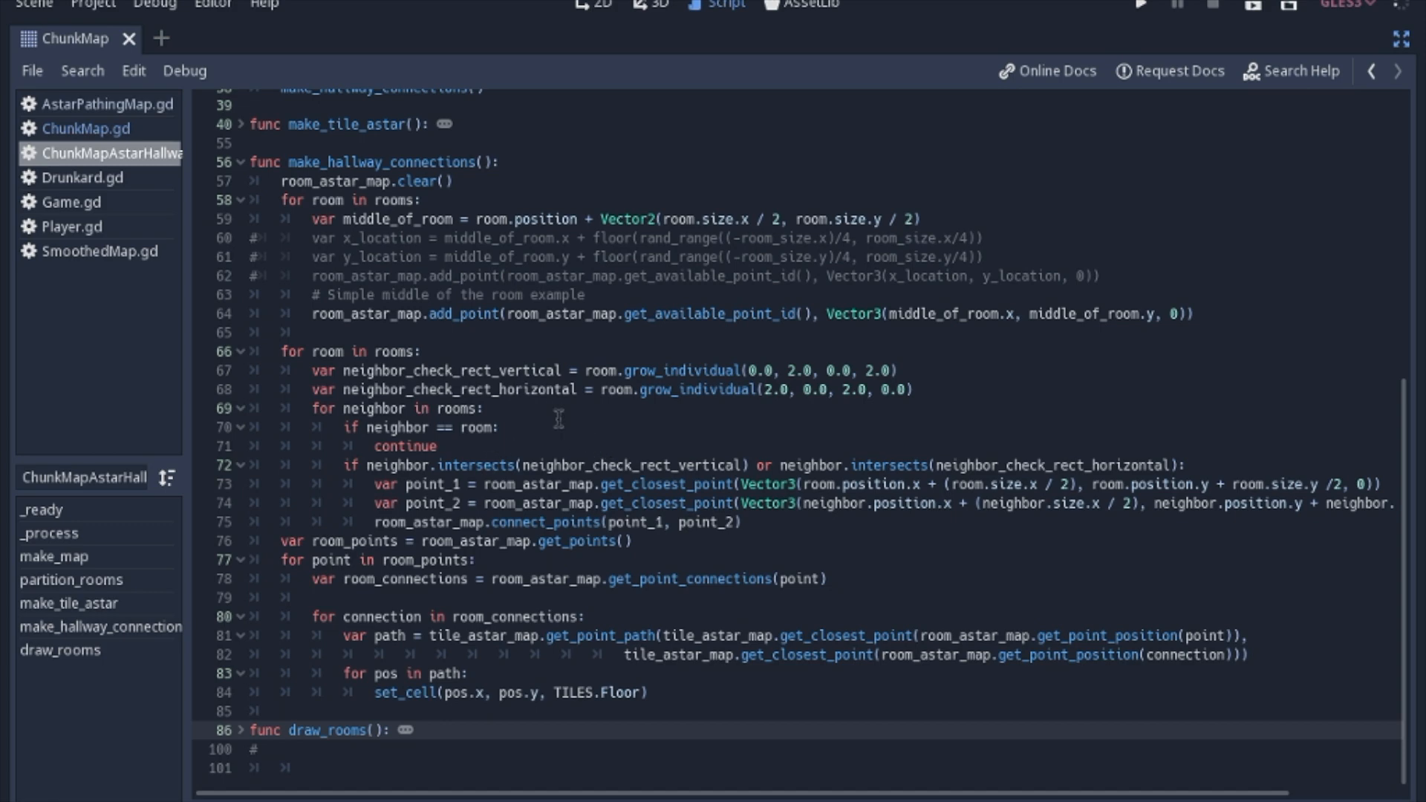
pyautogui.scroll(3)
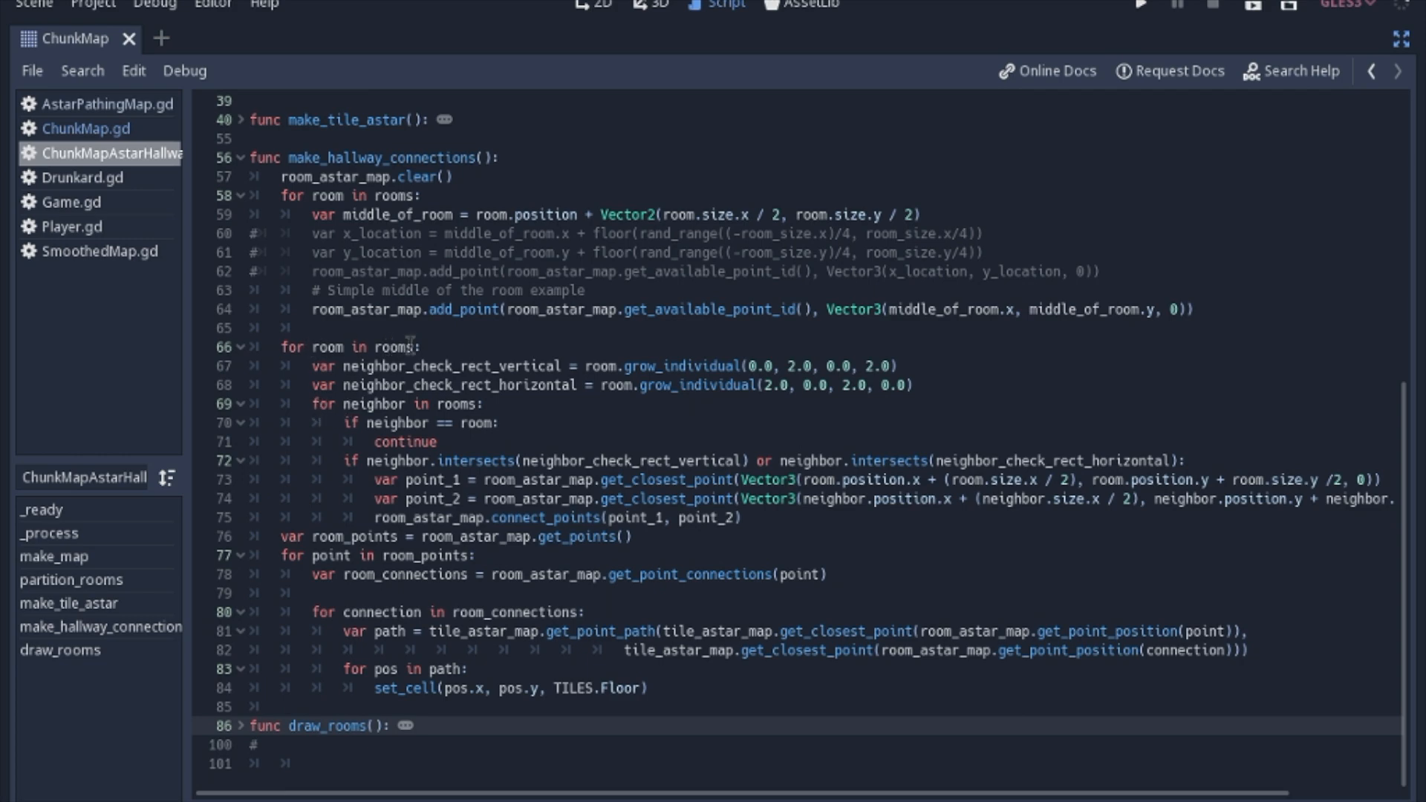
pyautogui.moveTo(323, 404)
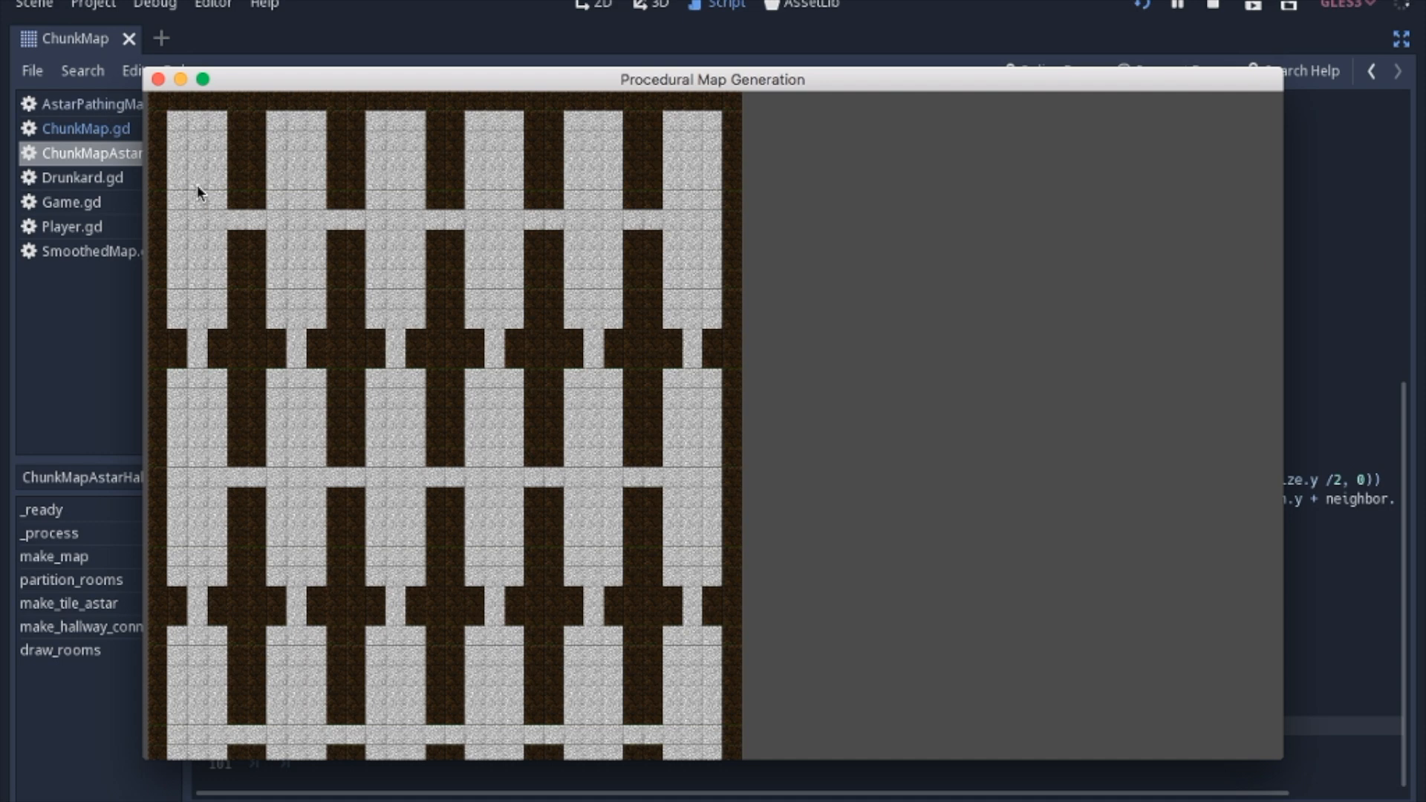
pyautogui.moveTo(737, 180)
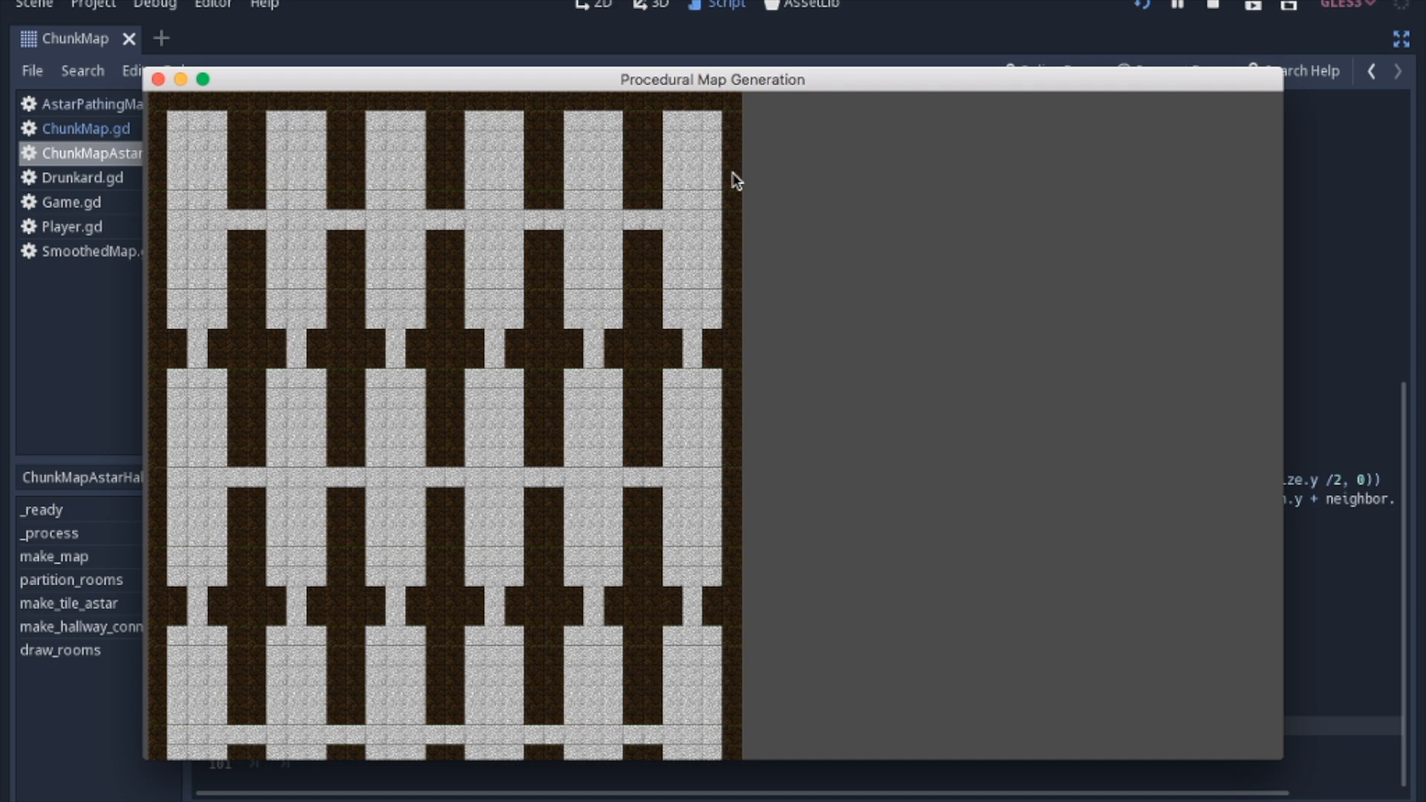
pyautogui.moveTo(275, 231)
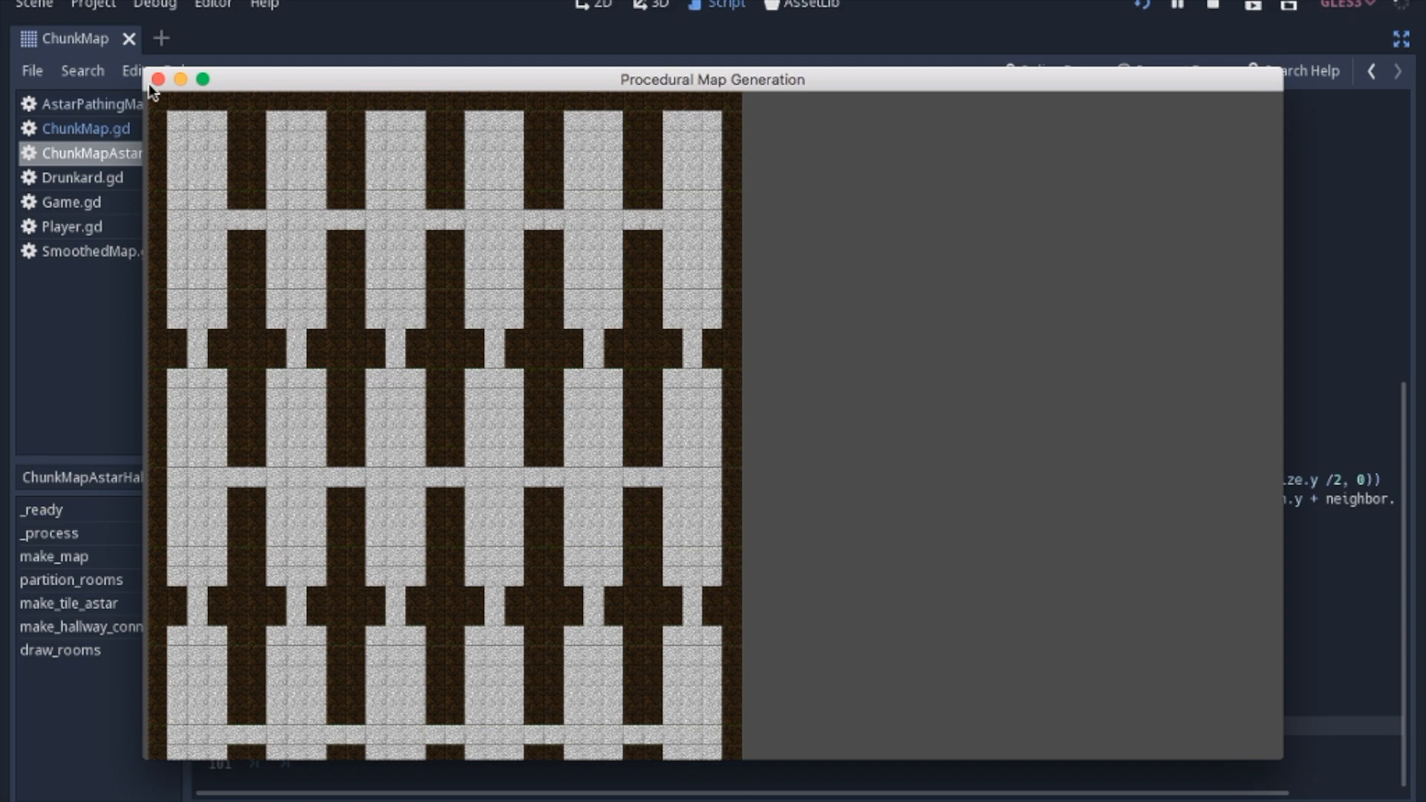
pyautogui.click(157, 79)
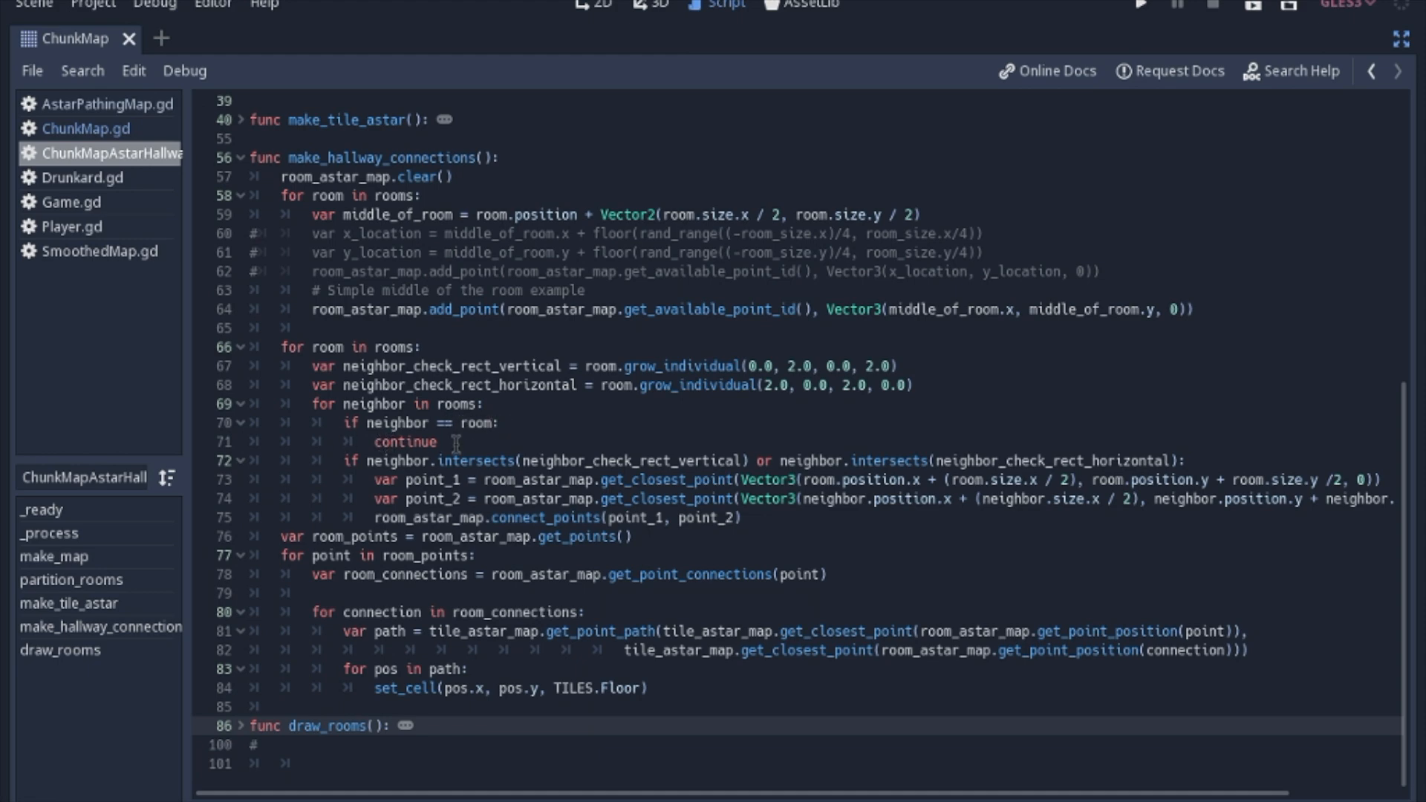
pyautogui.moveTo(372, 404)
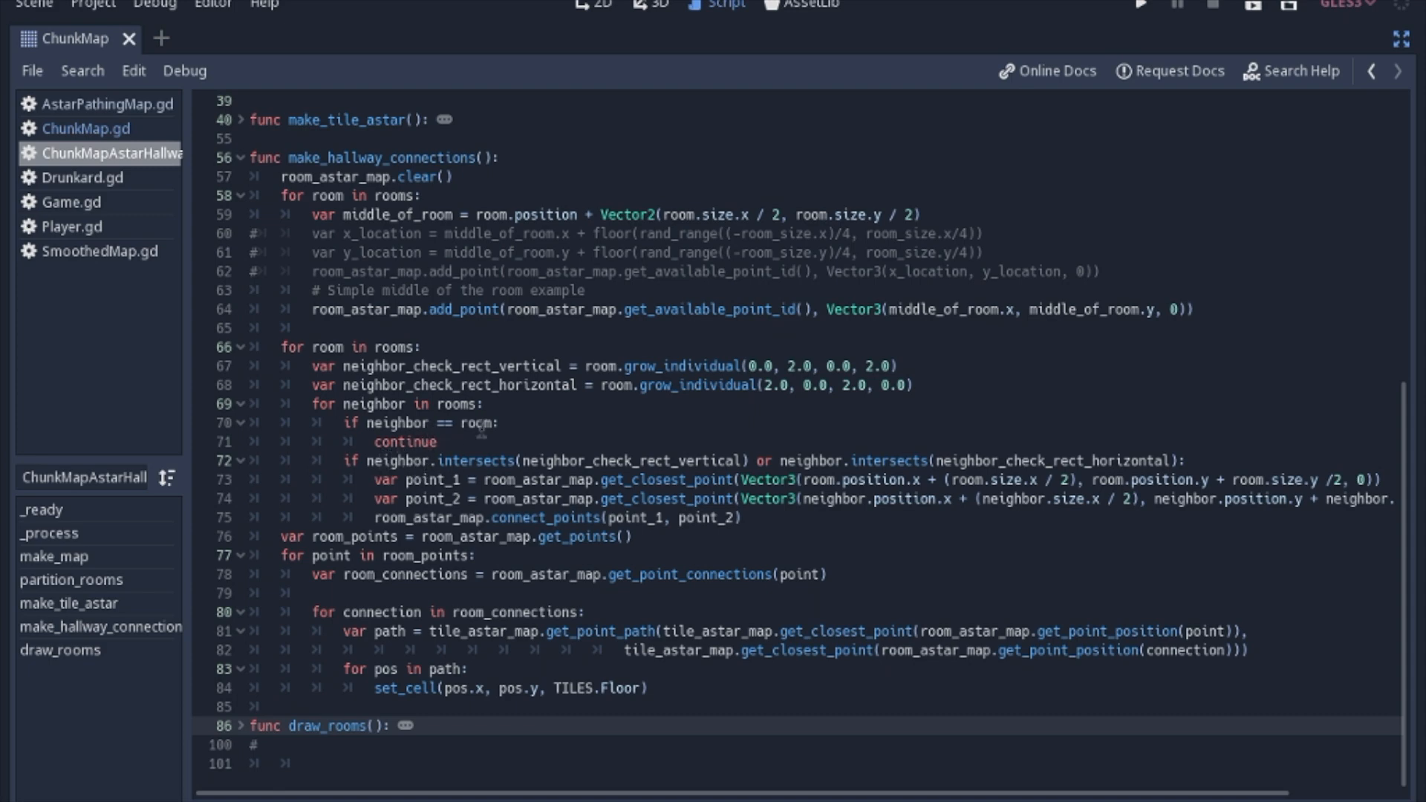
pyautogui.moveTo(389, 389)
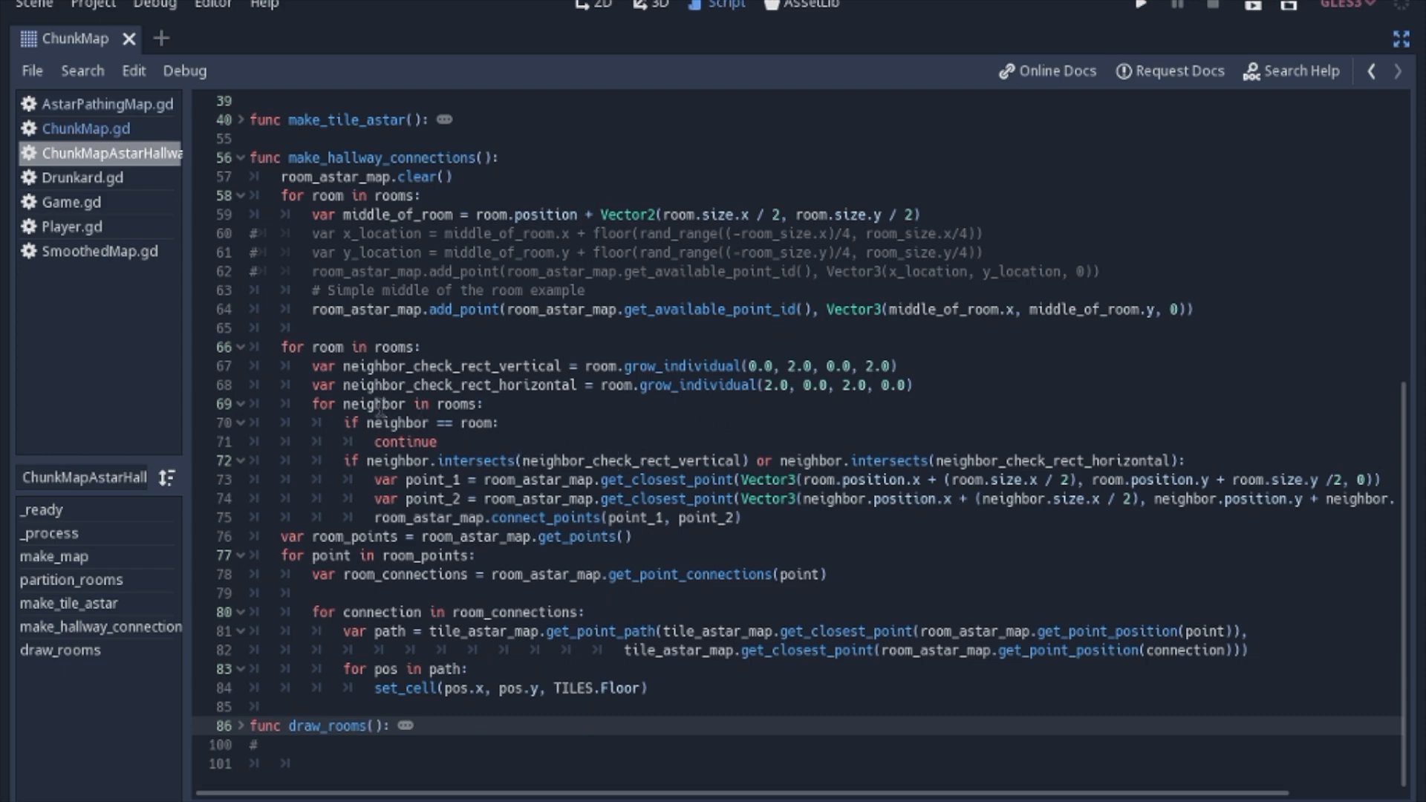
pyautogui.moveTo(899, 453)
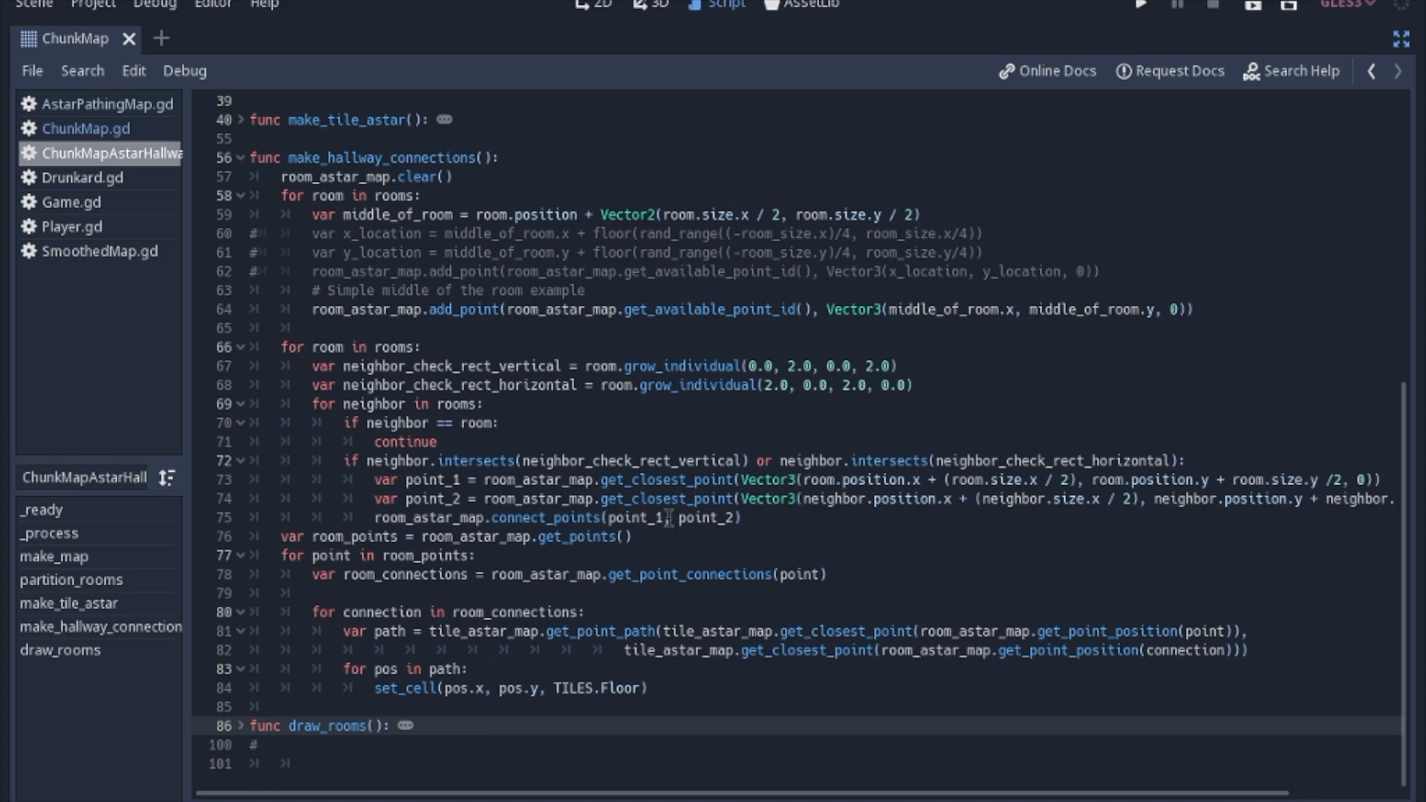
pyautogui.moveTo(705, 700)
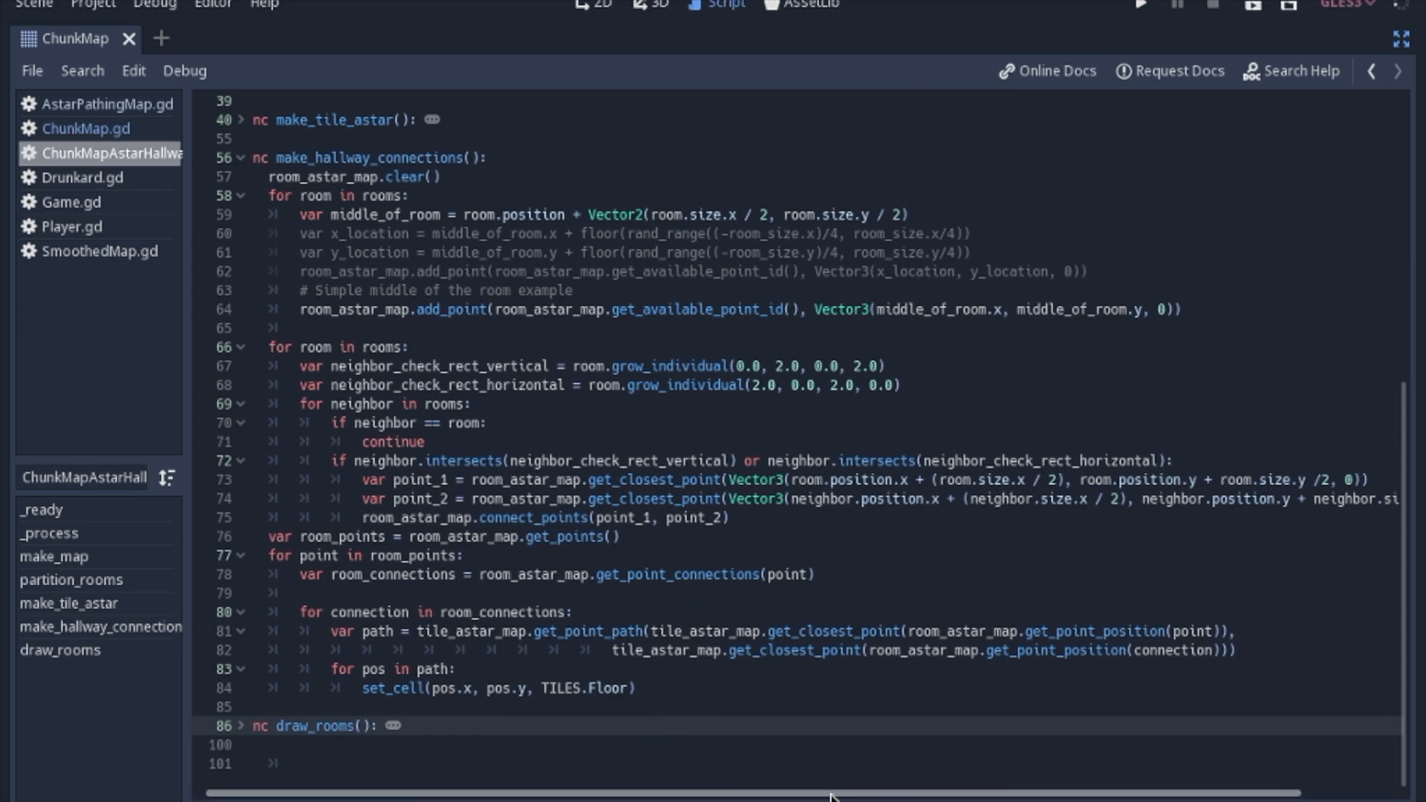
pyautogui.hscroll(3)
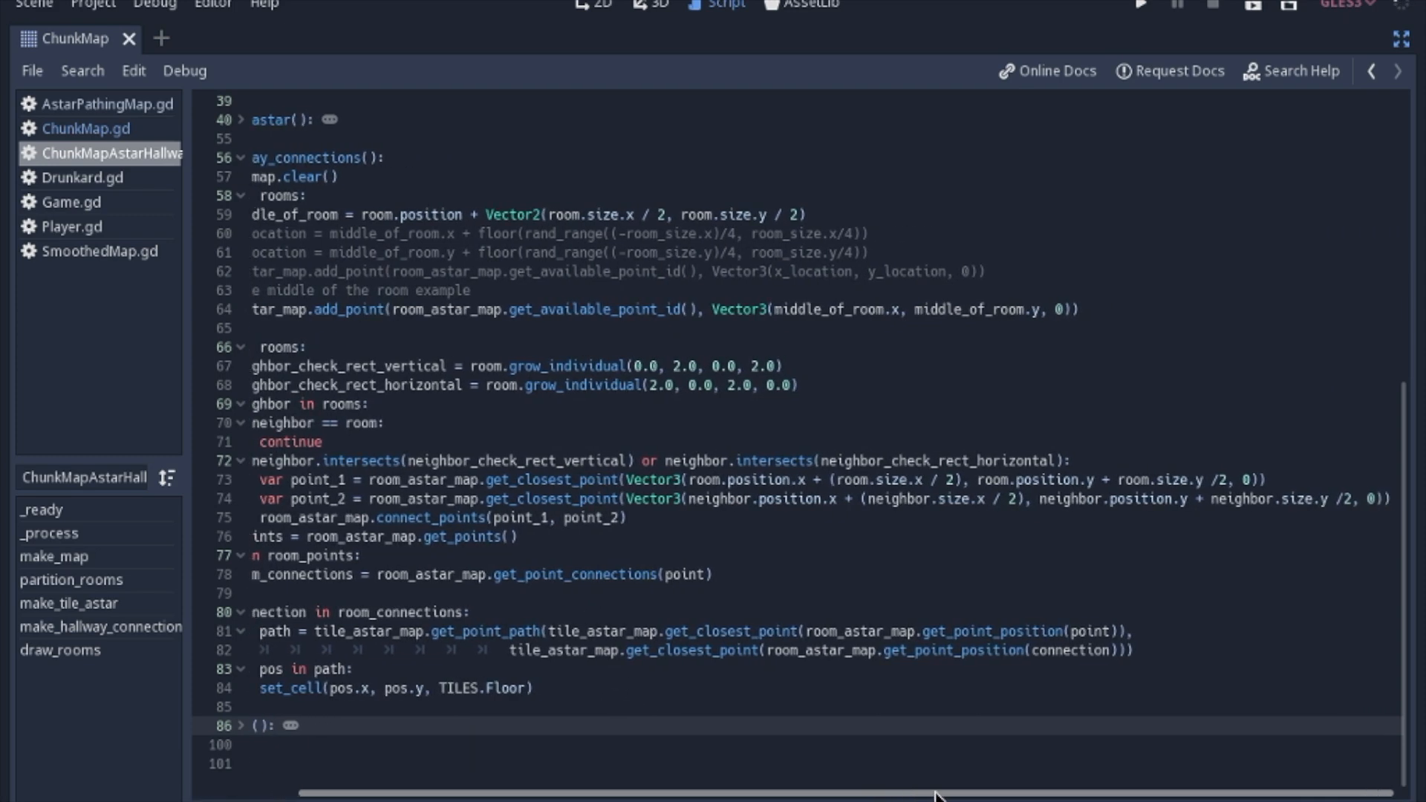
pyautogui.hscroll(-3)
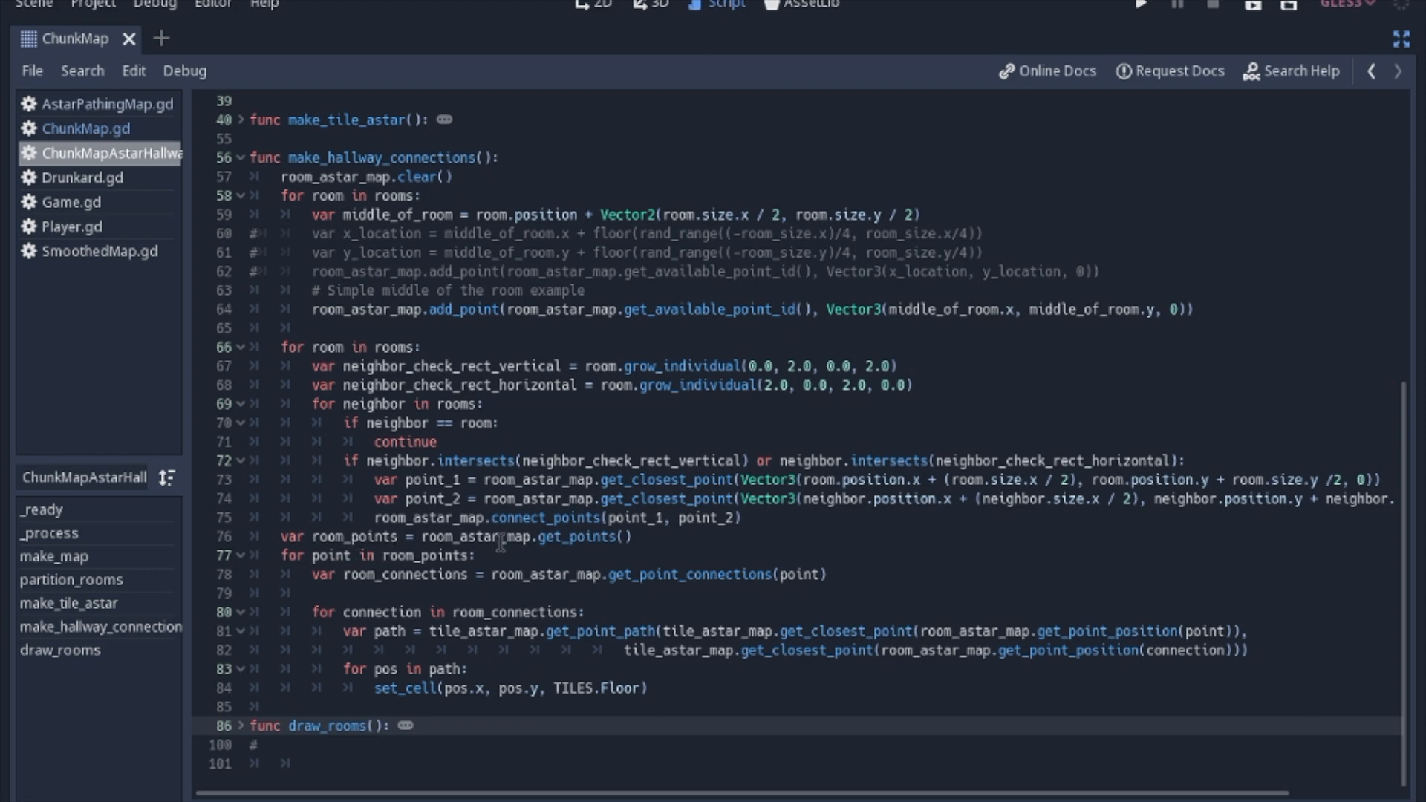
pyautogui.moveTo(595, 536)
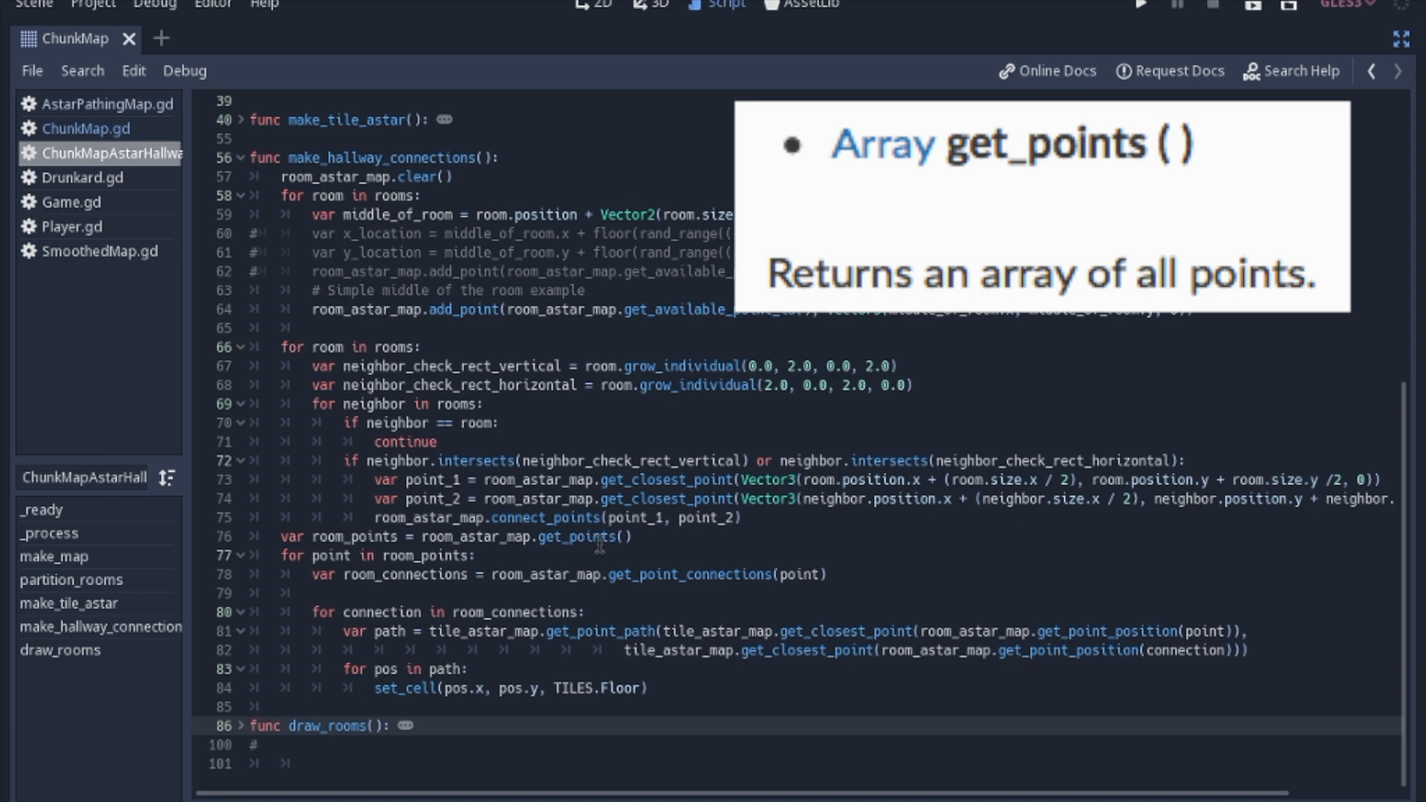
pyautogui.moveTo(366, 536)
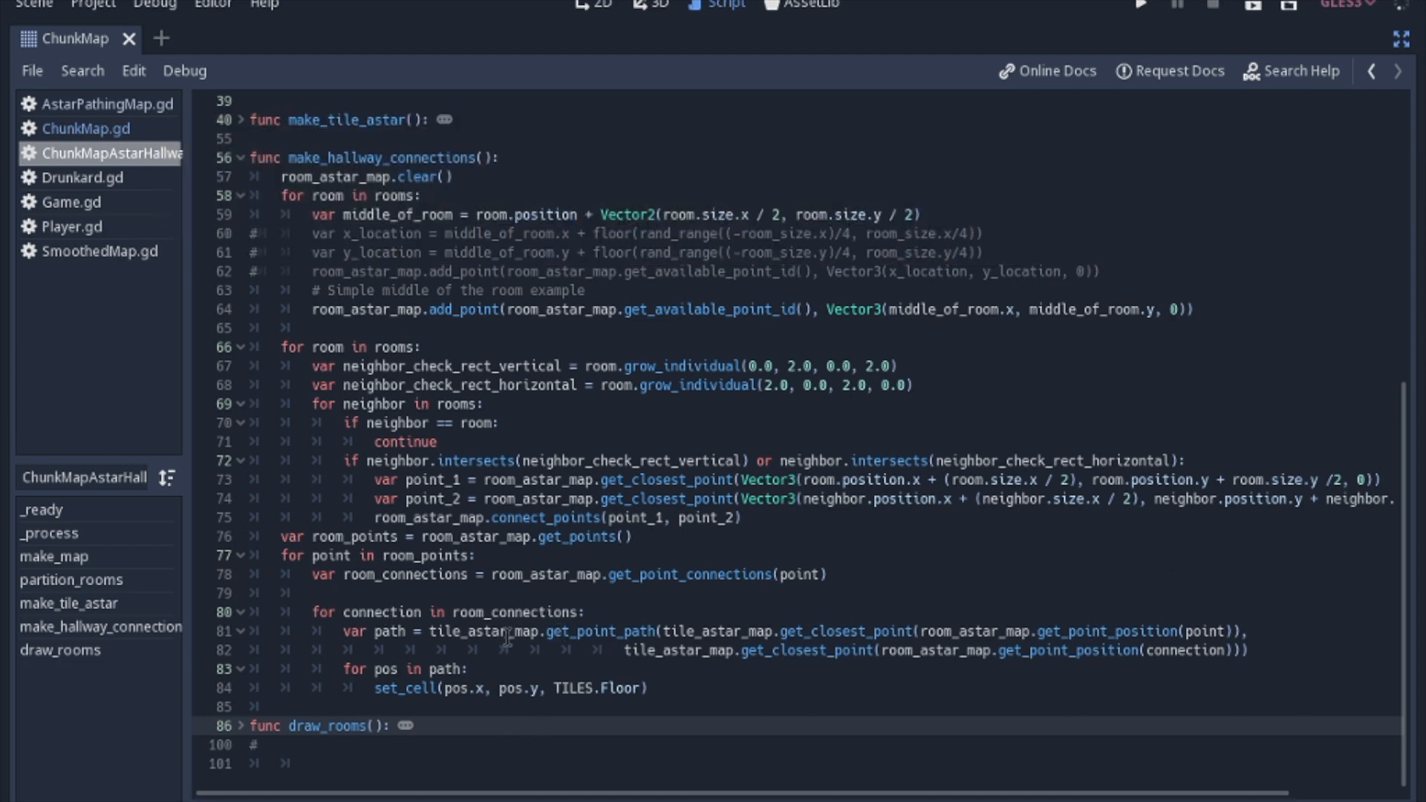
pyautogui.moveTo(432, 631)
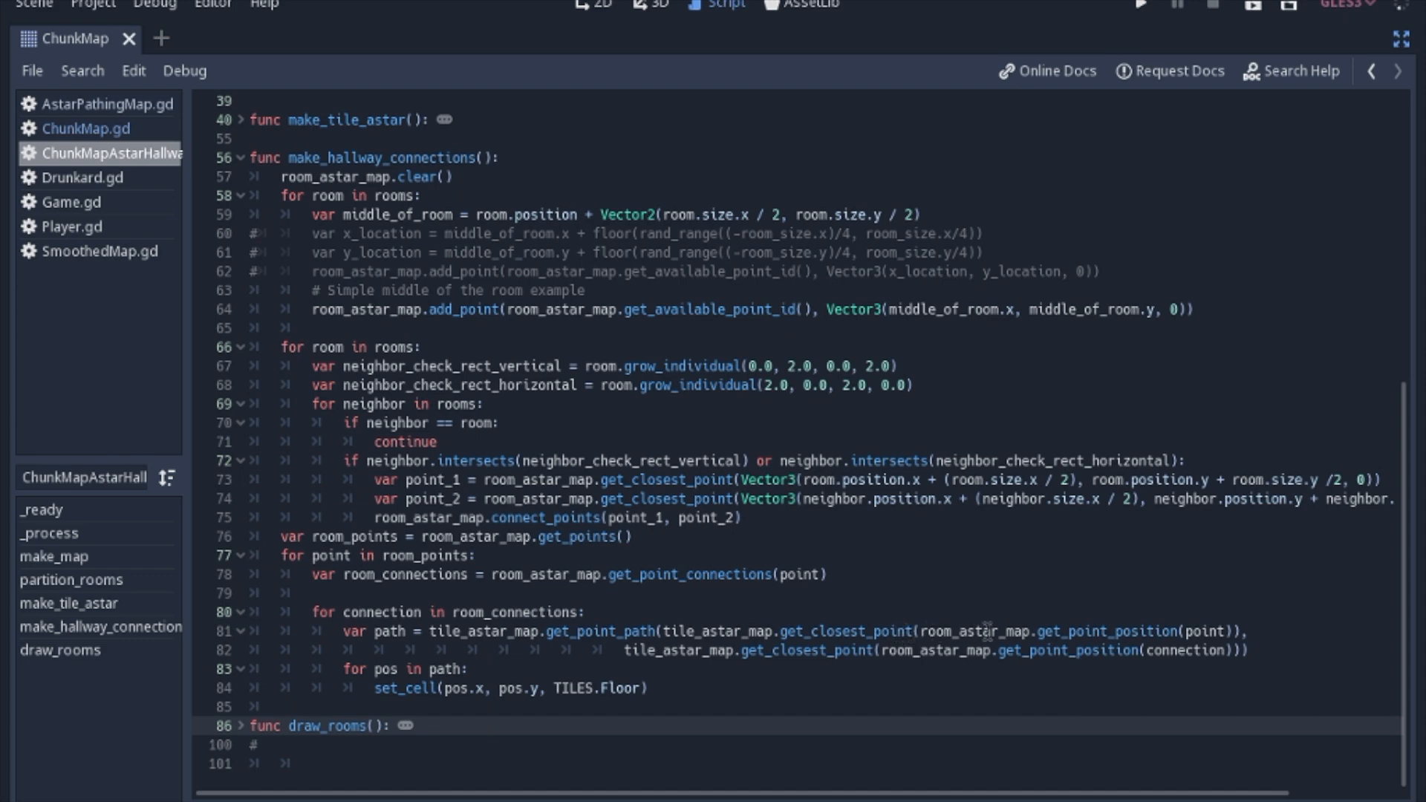
pyautogui.moveTo(1215, 167)
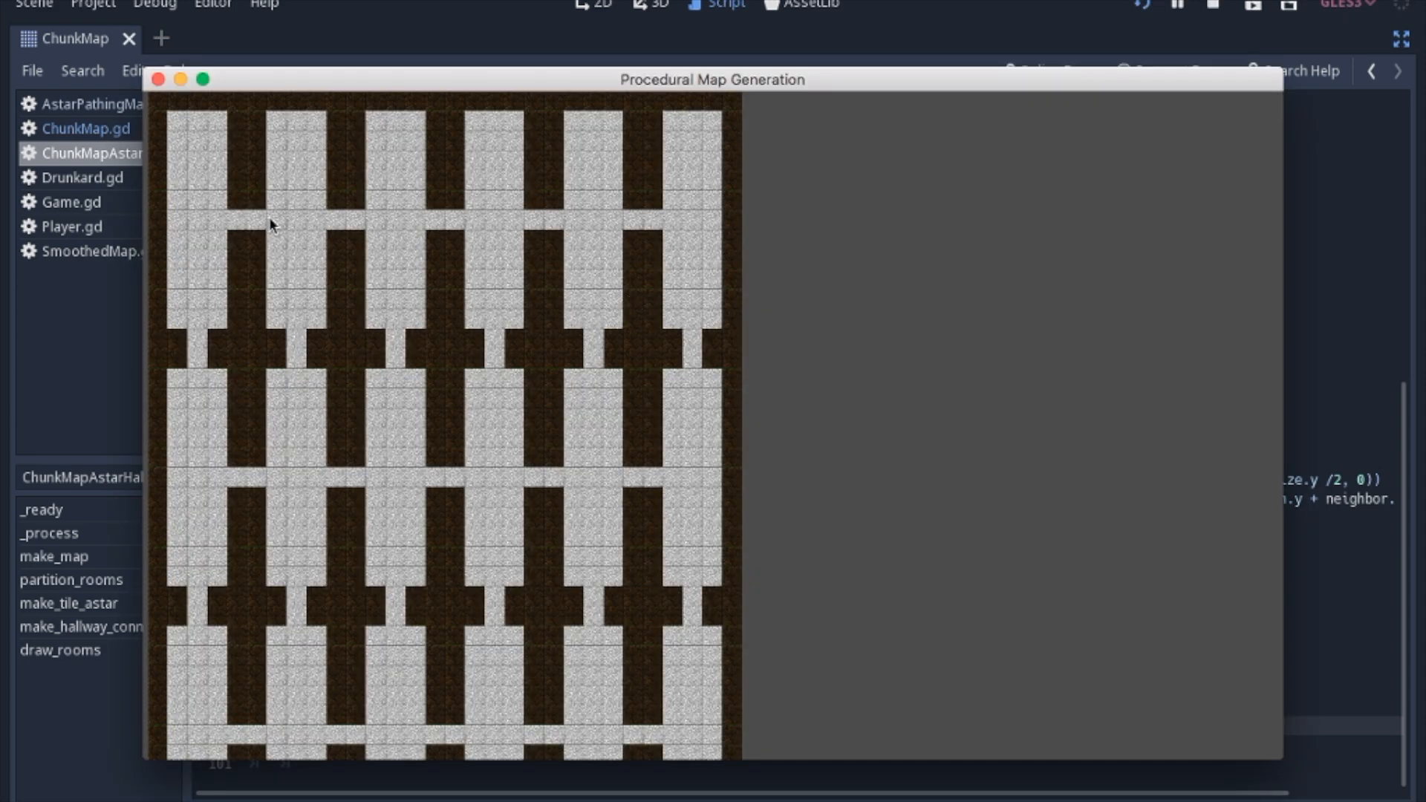
pyautogui.moveTo(406, 221)
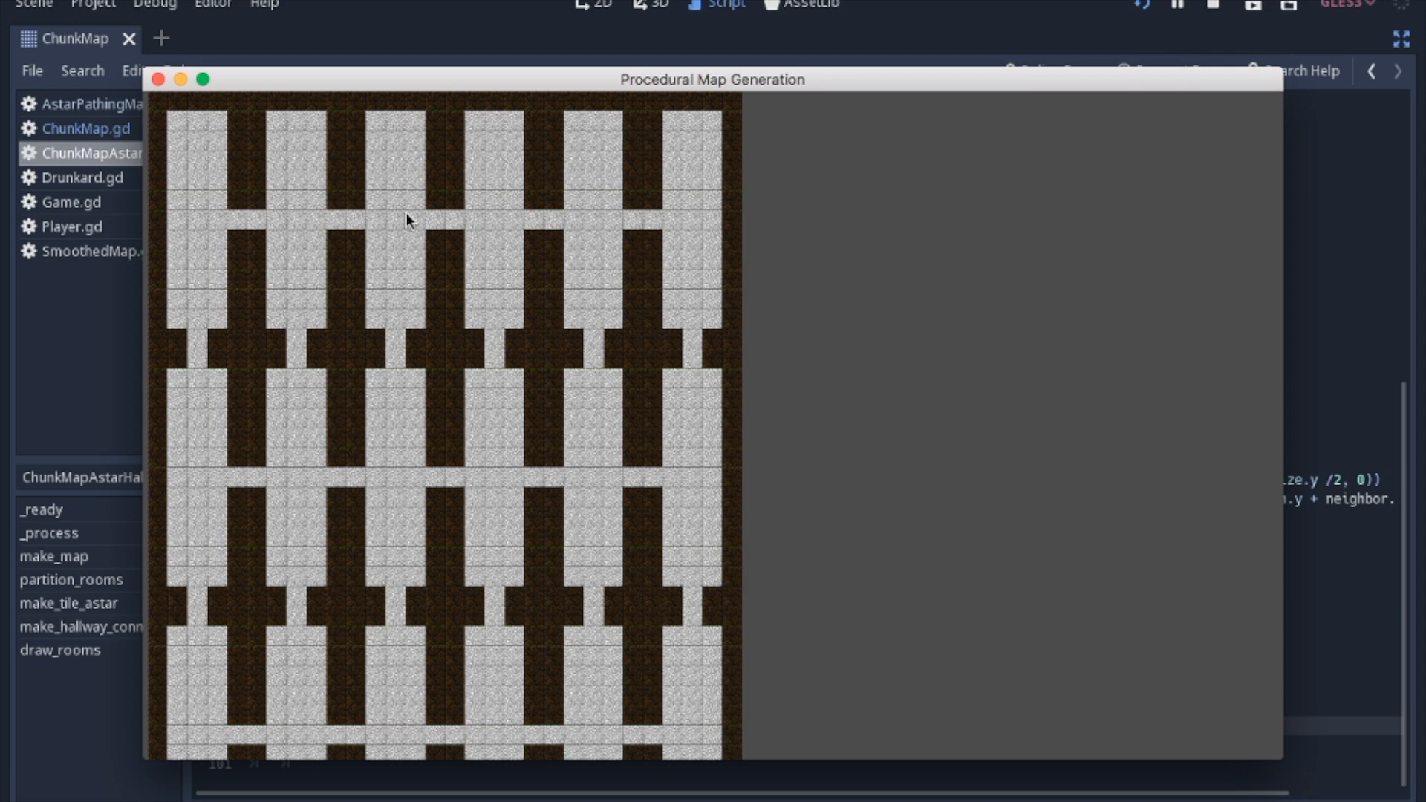
pyautogui.moveTo(700, 214)
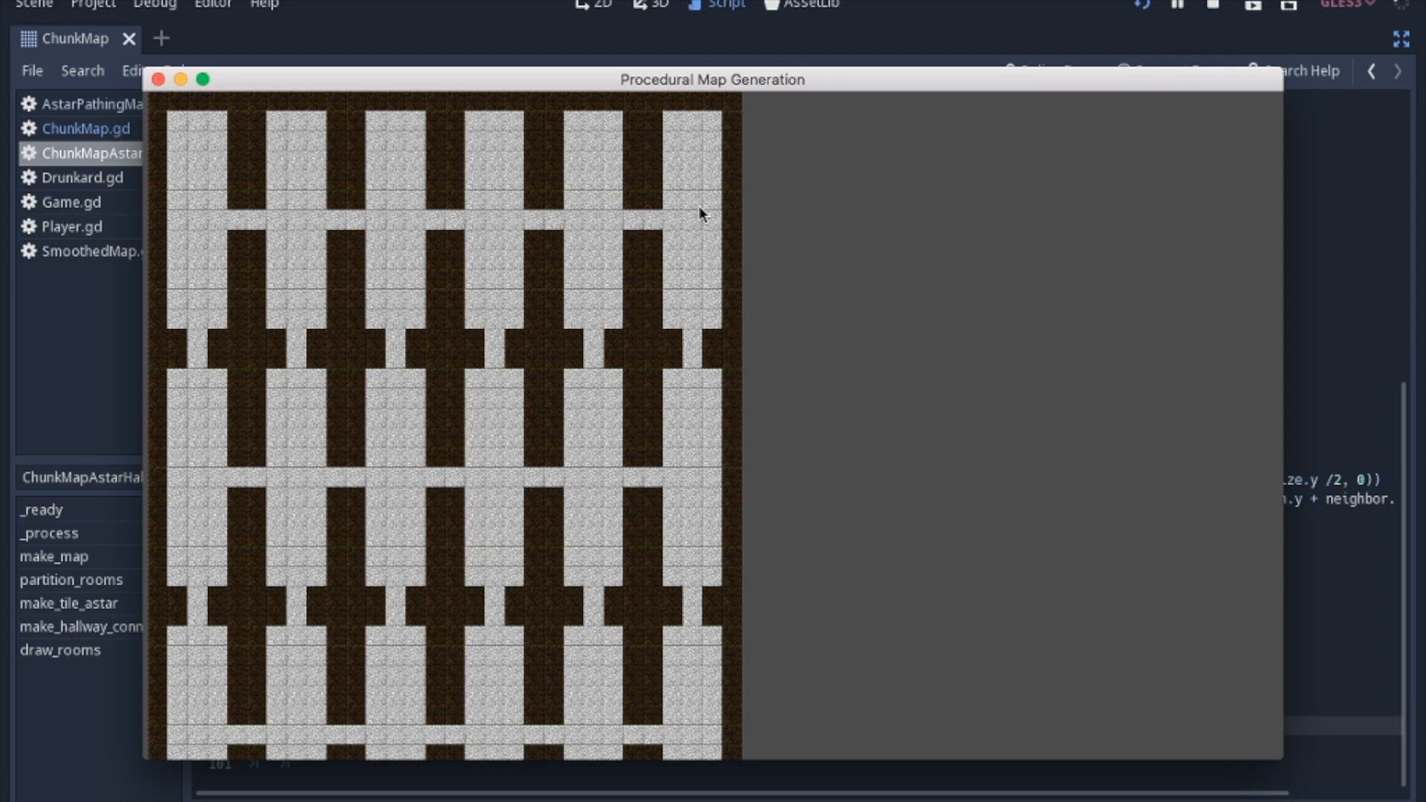
pyautogui.moveTo(202, 224)
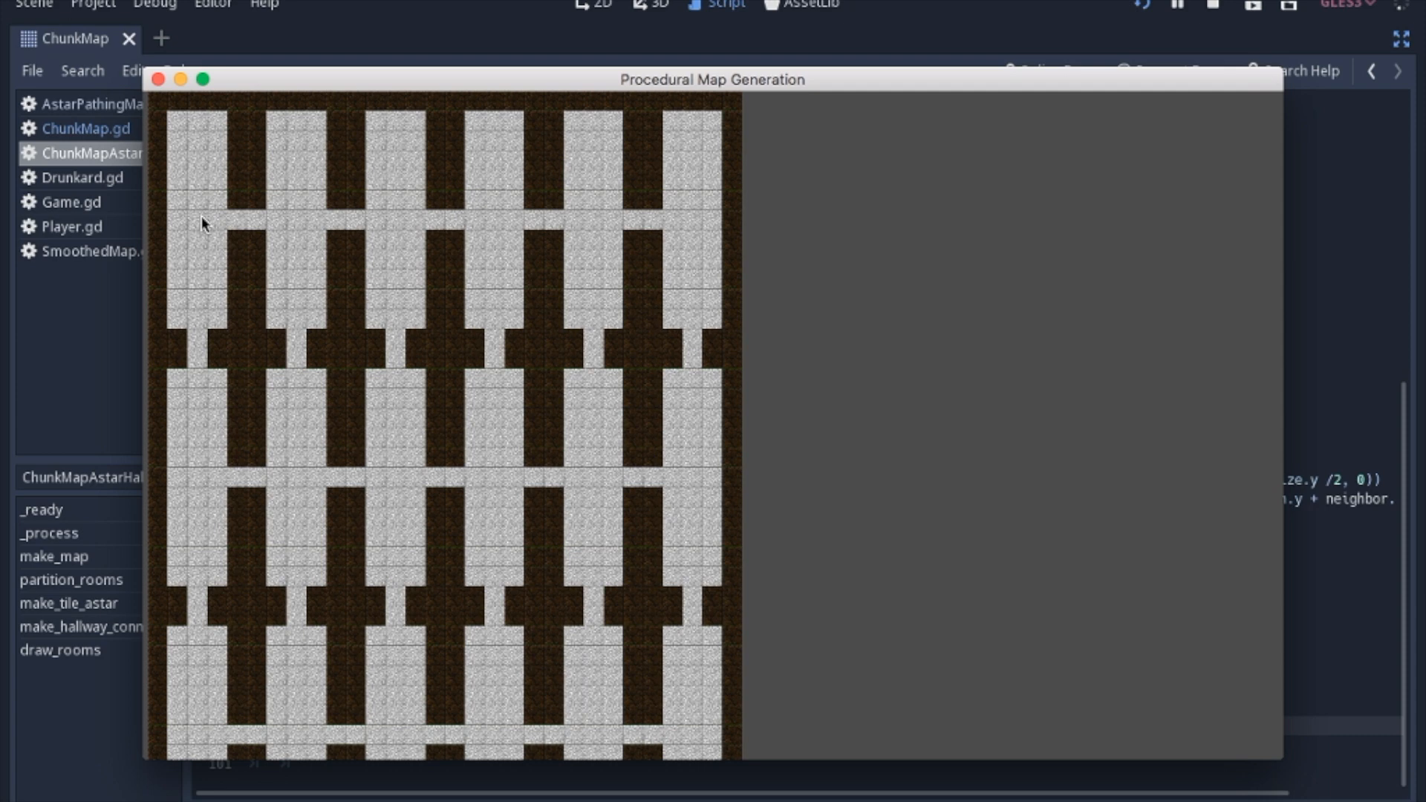
pyautogui.moveTo(195, 221)
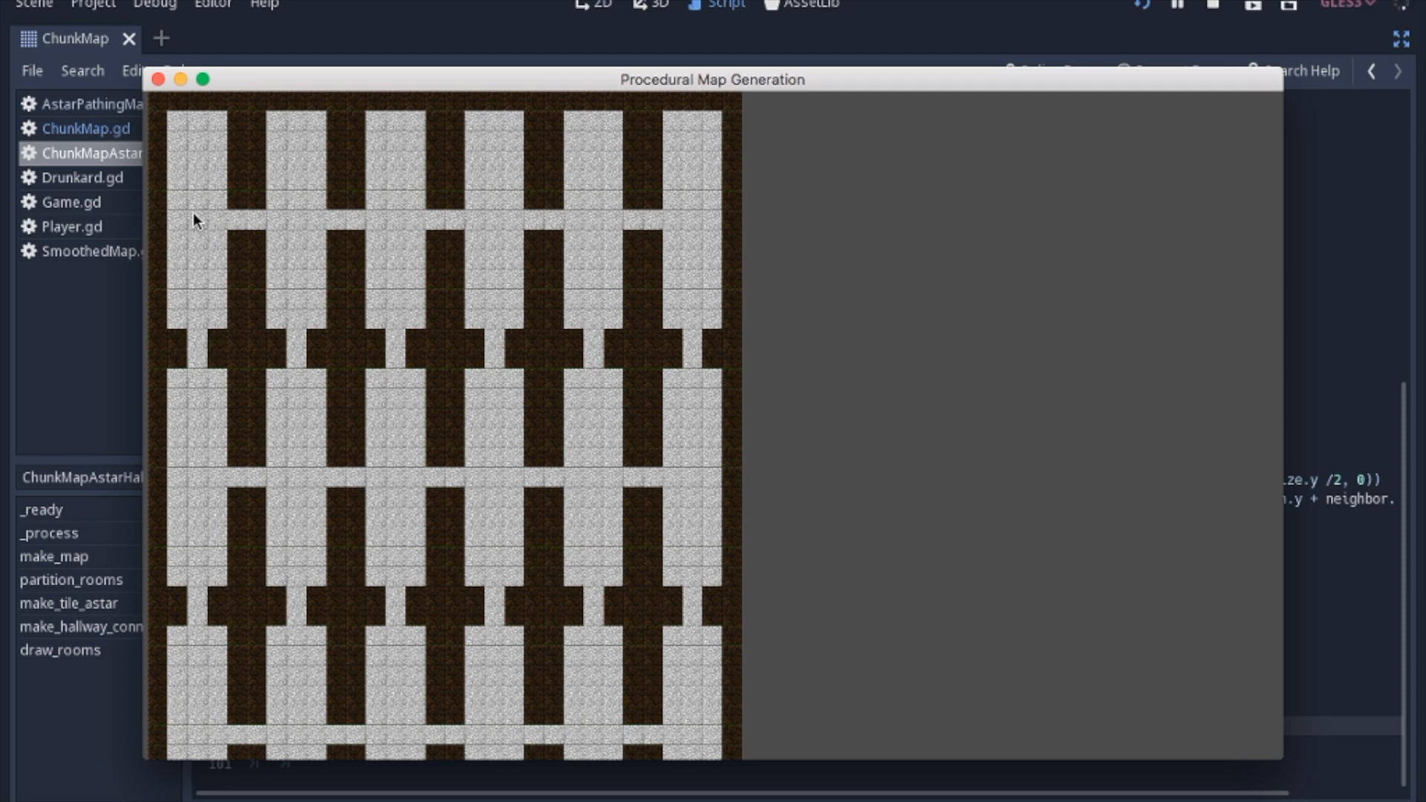
pyautogui.moveTo(200, 227)
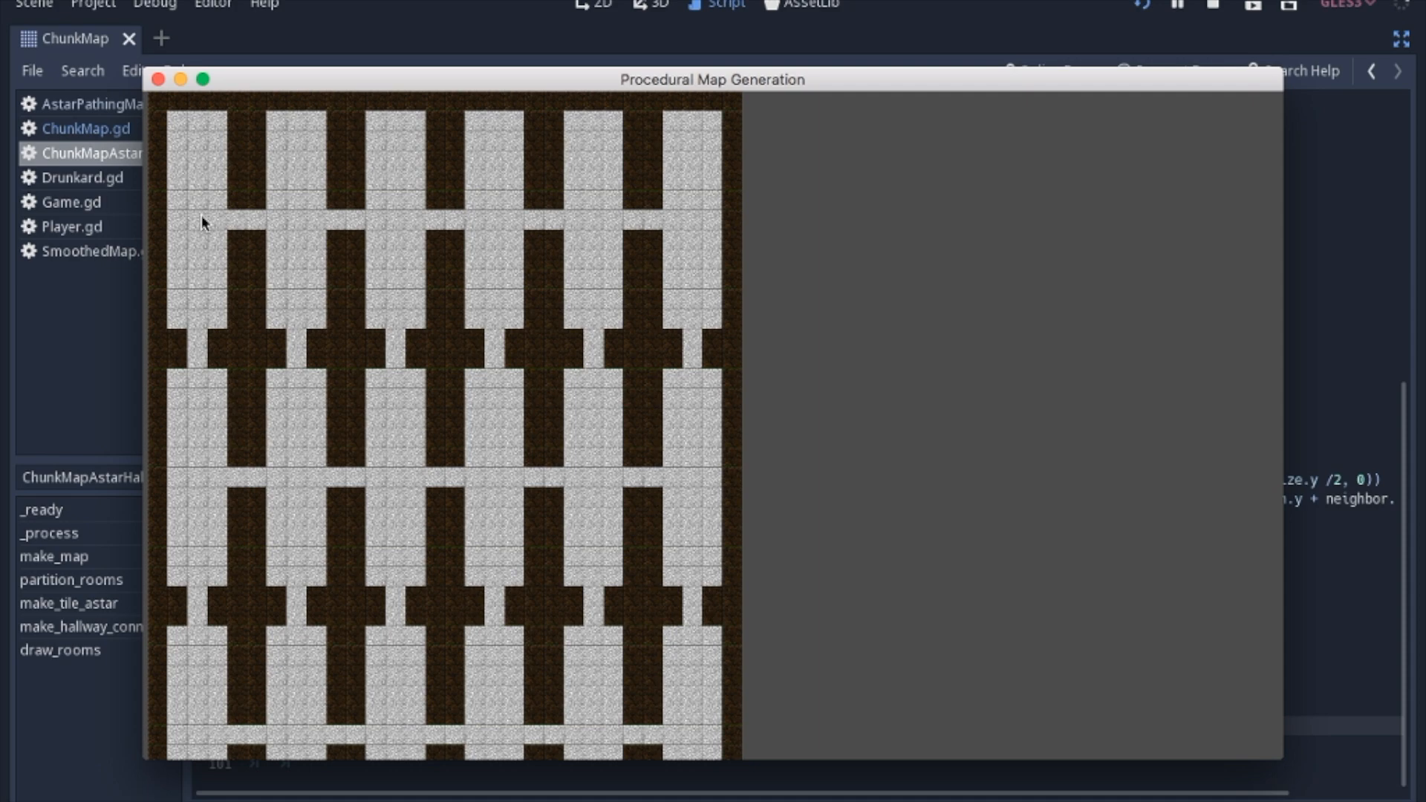
# Step: Close the game and change line 84's set_cell tile from TILES.Floor to TILES.Stone_Floor
pyautogui.click(157, 80)
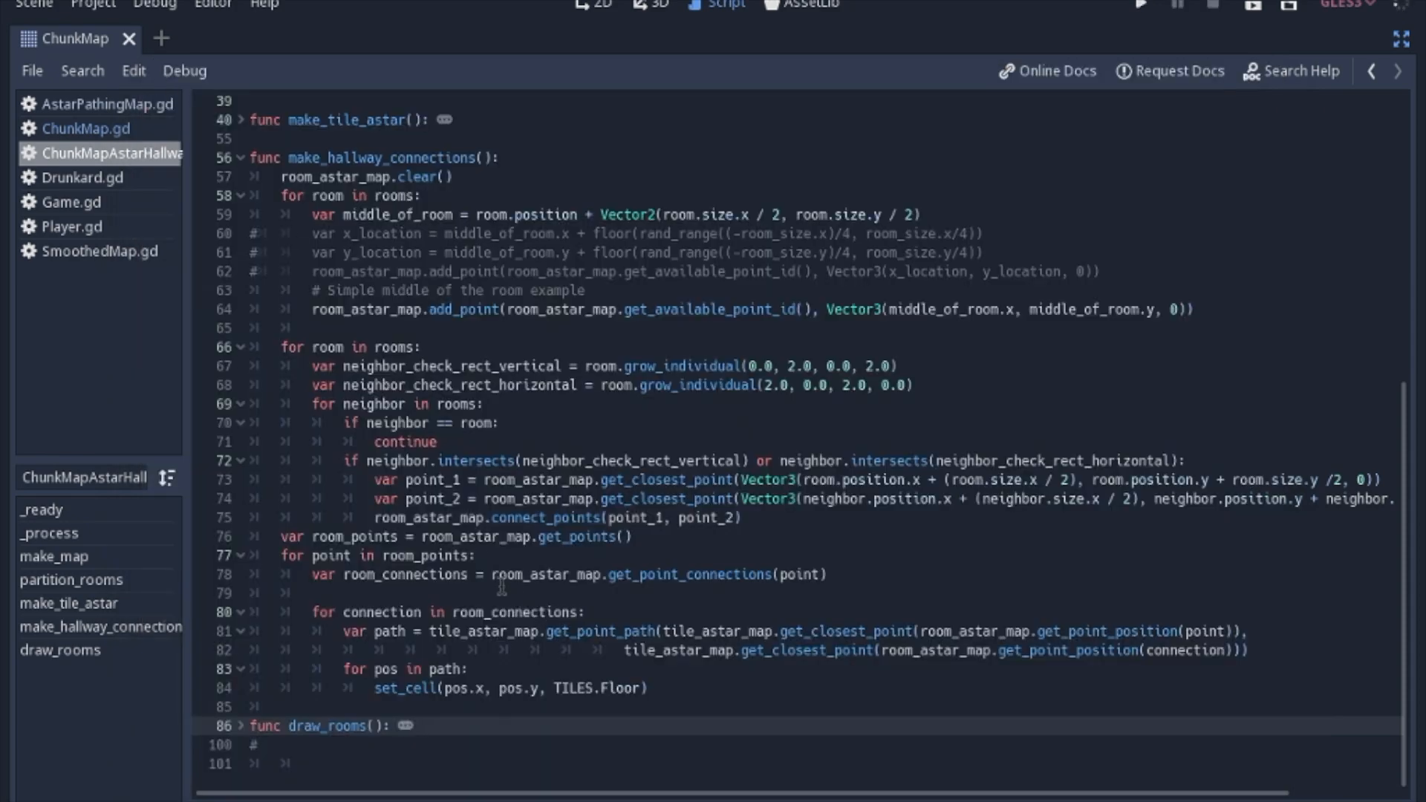
pyautogui.moveTo(681, 636)
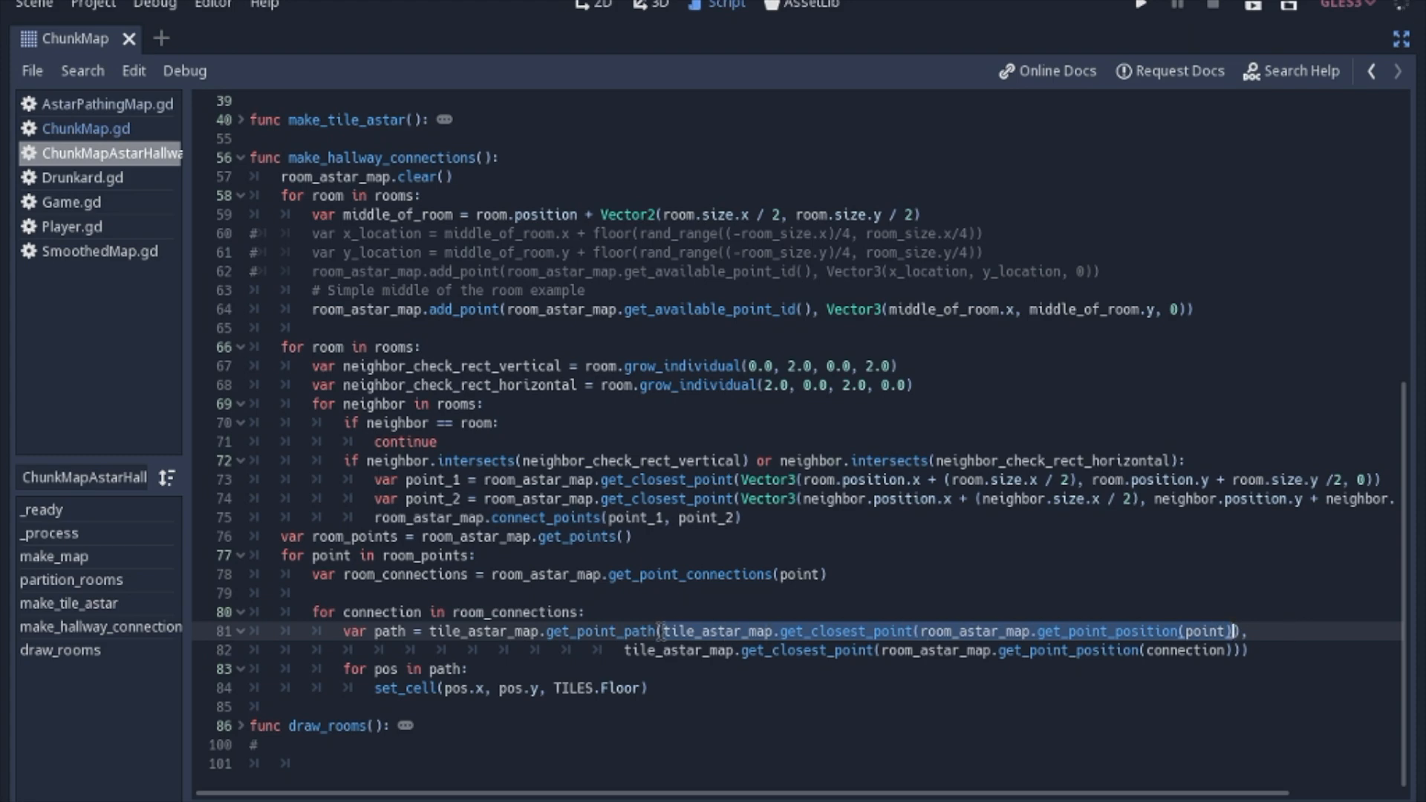
pyautogui.click(618, 651)
pyautogui.write('Stone_')
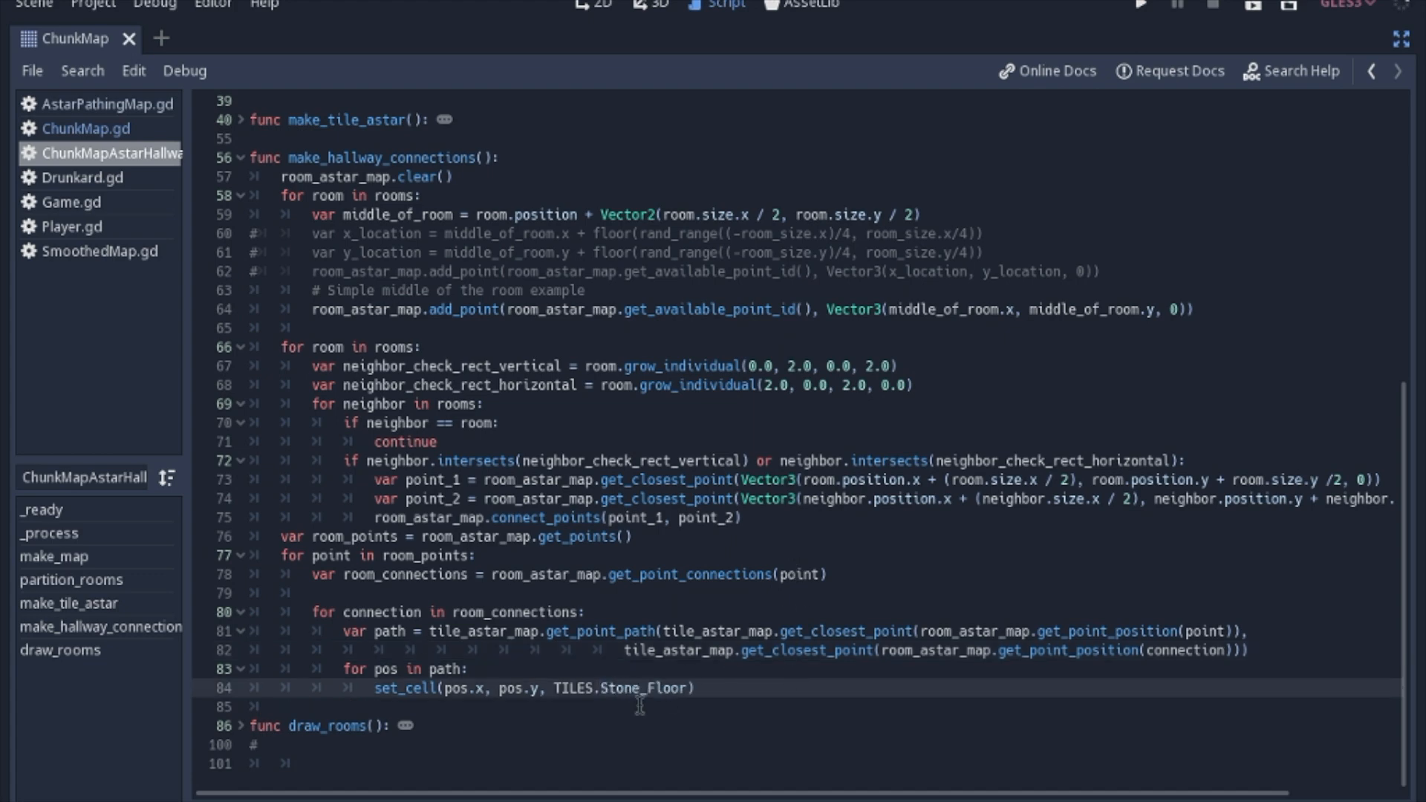
pyautogui.moveTo(1146, 25)
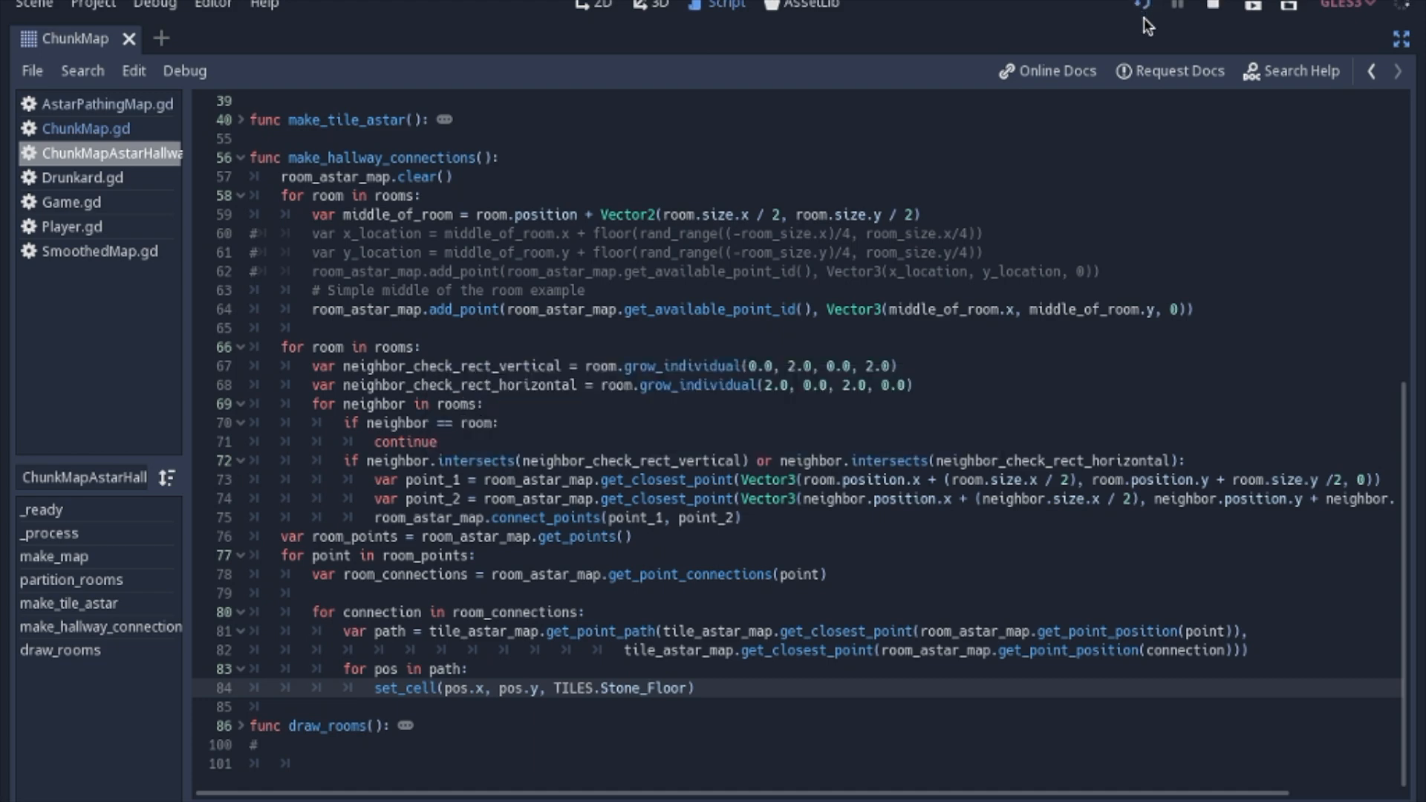
pyautogui.click(1253, 5)
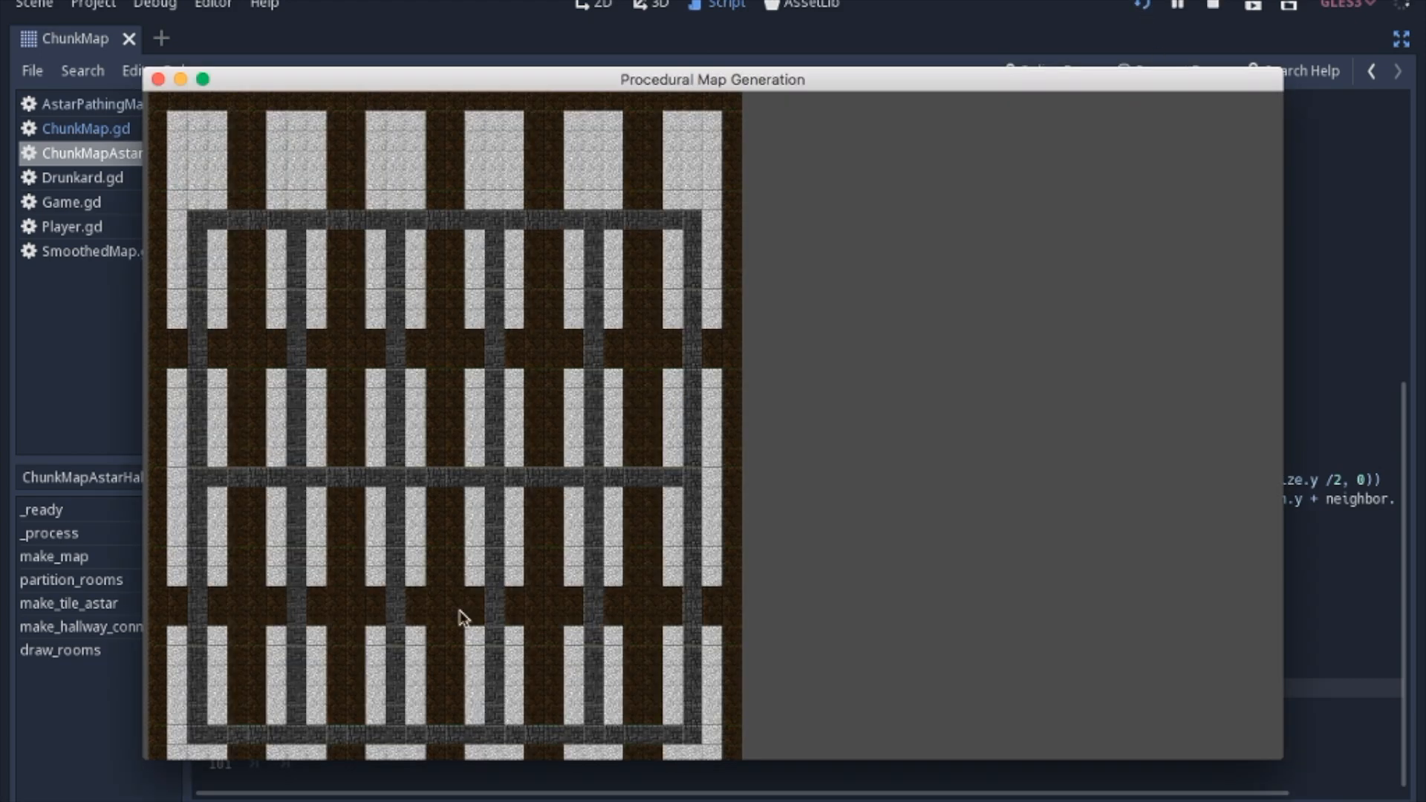
pyautogui.moveTo(681, 409)
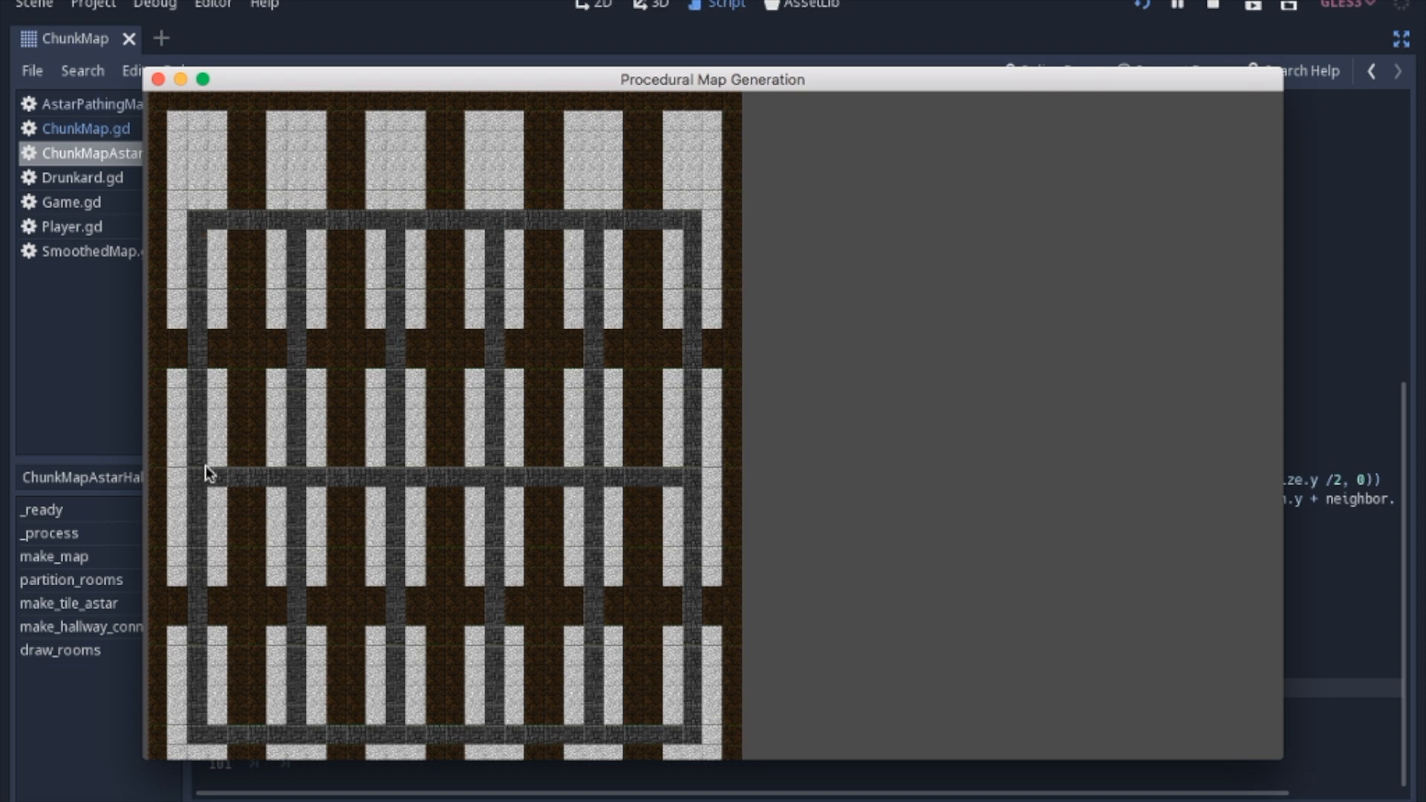
pyautogui.moveTo(502, 491)
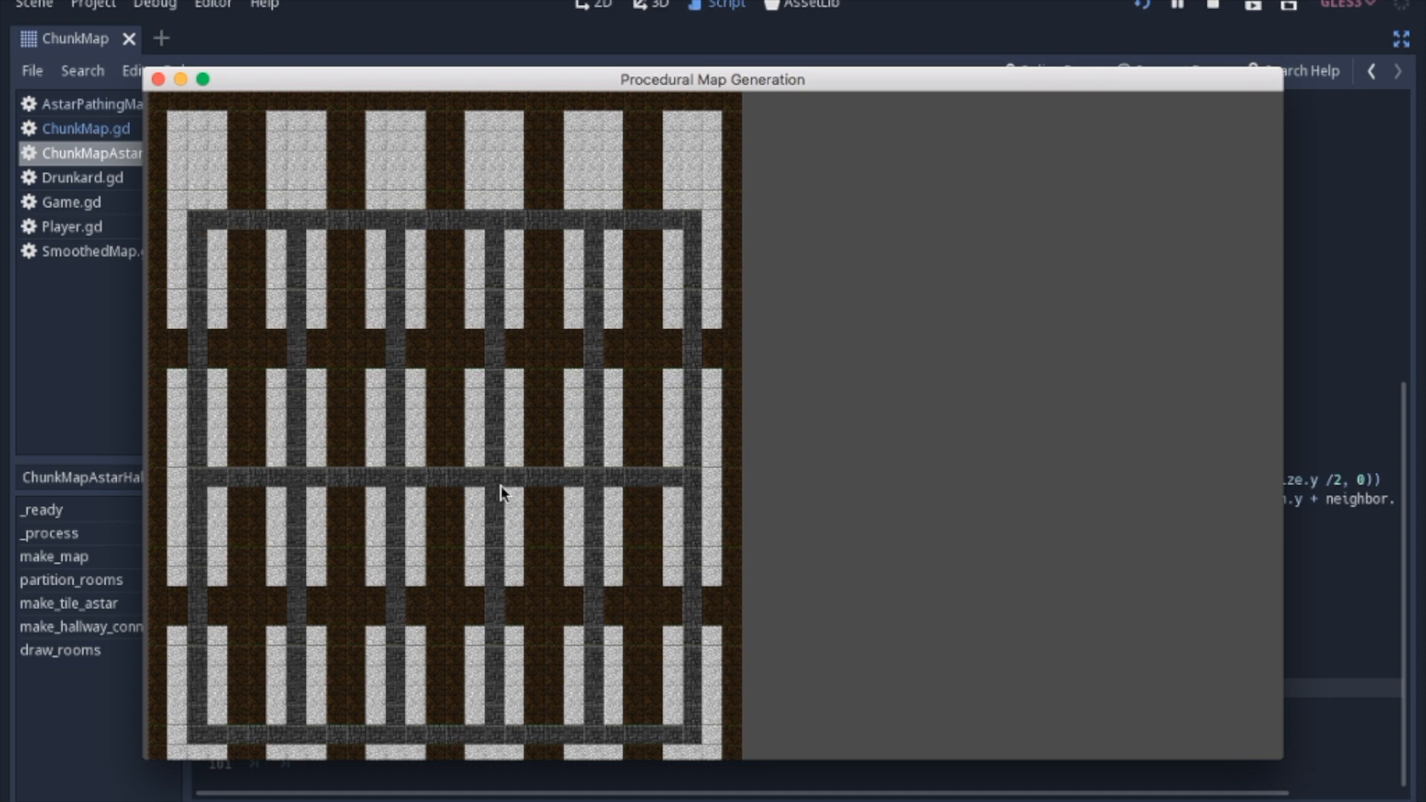
pyautogui.moveTo(191, 232)
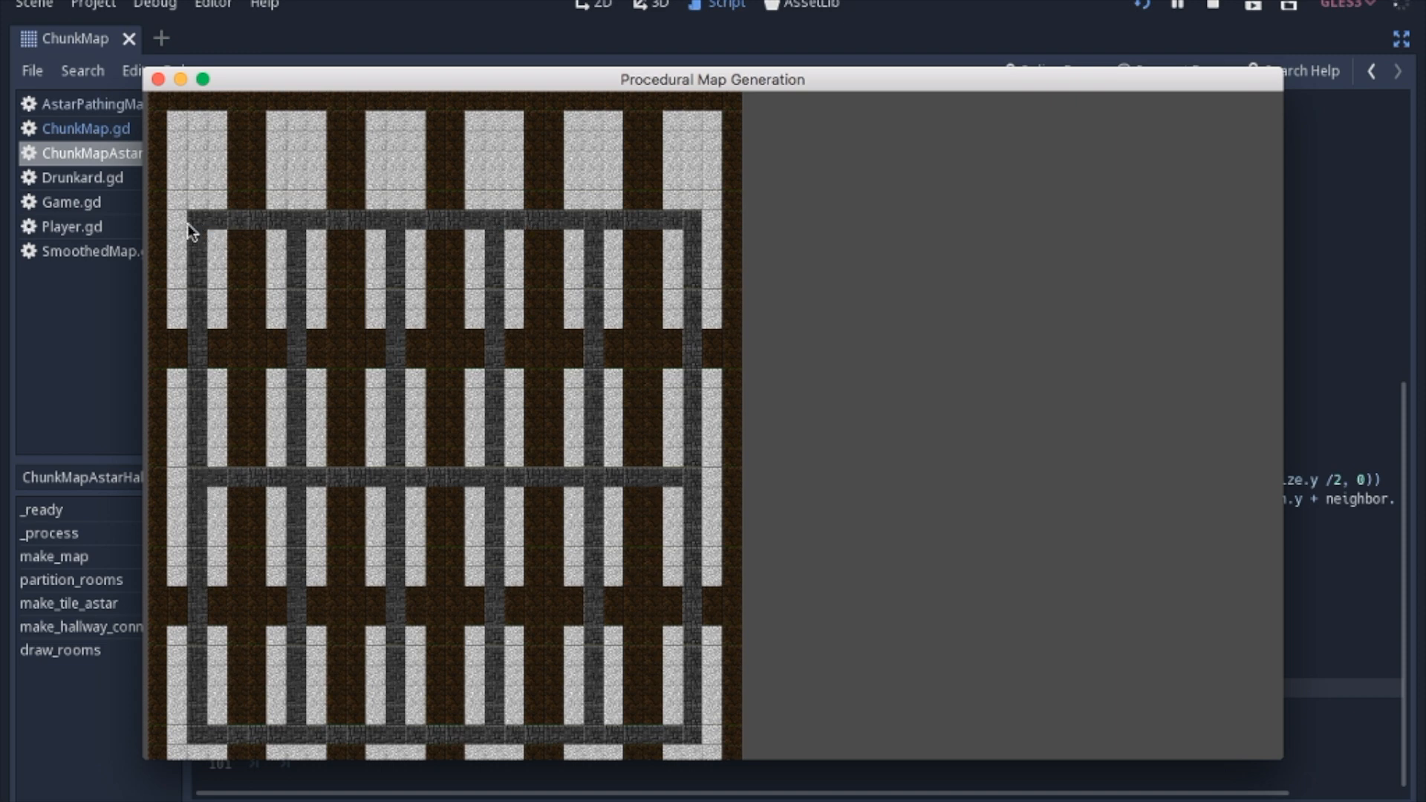
pyautogui.moveTo(415, 486)
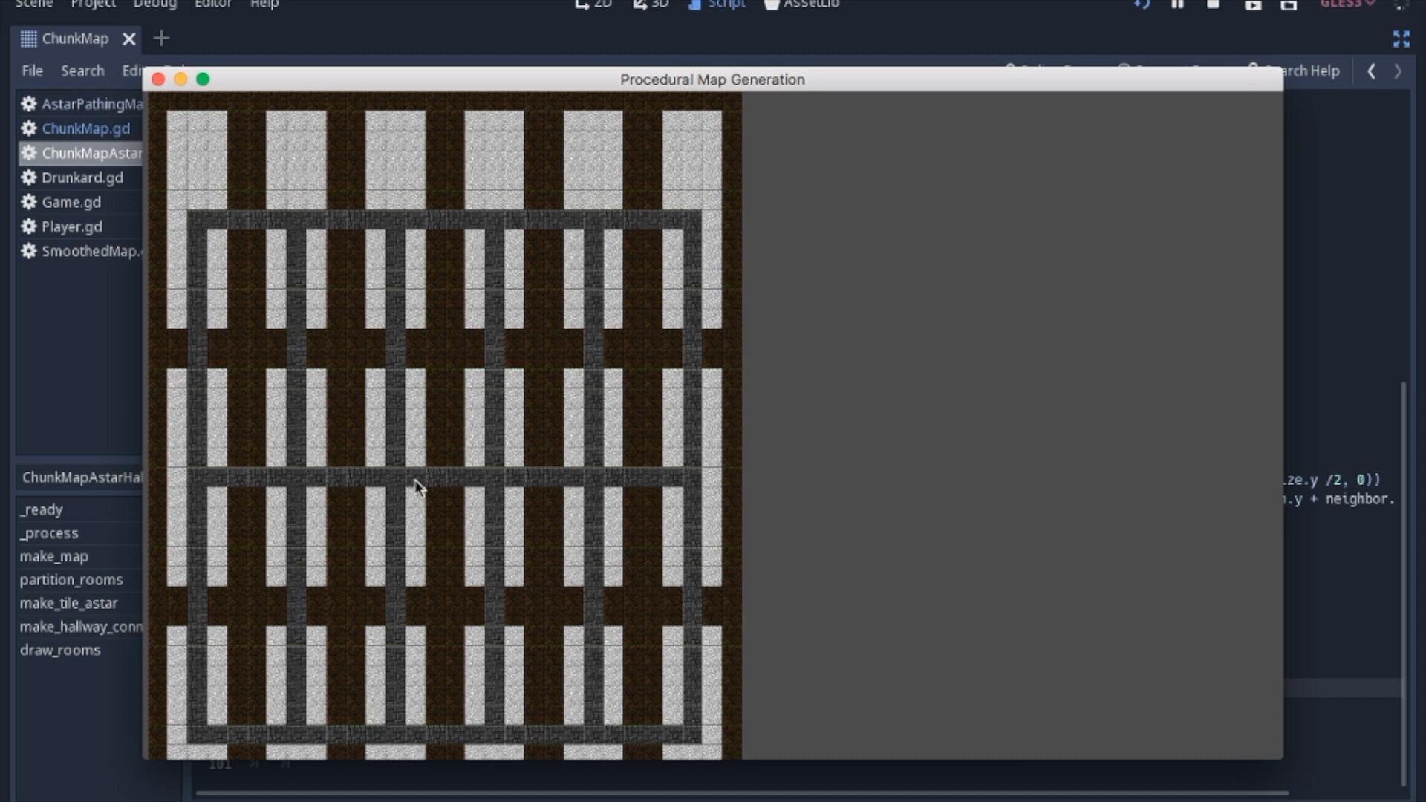
pyautogui.moveTo(285, 494)
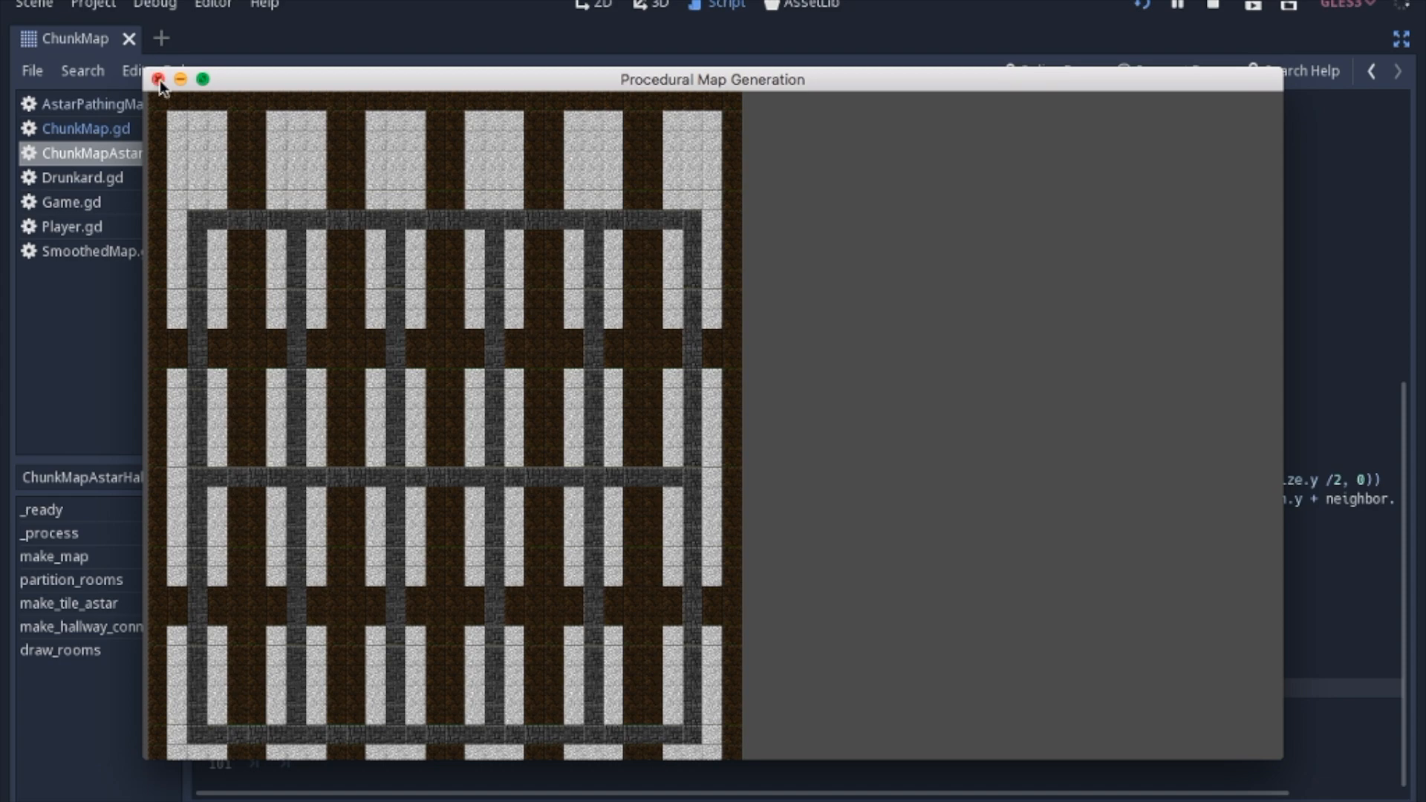
# Step: Close the game and switch room add_point calls to random x/y offsets instead of room centres
pyautogui.click(158, 80)
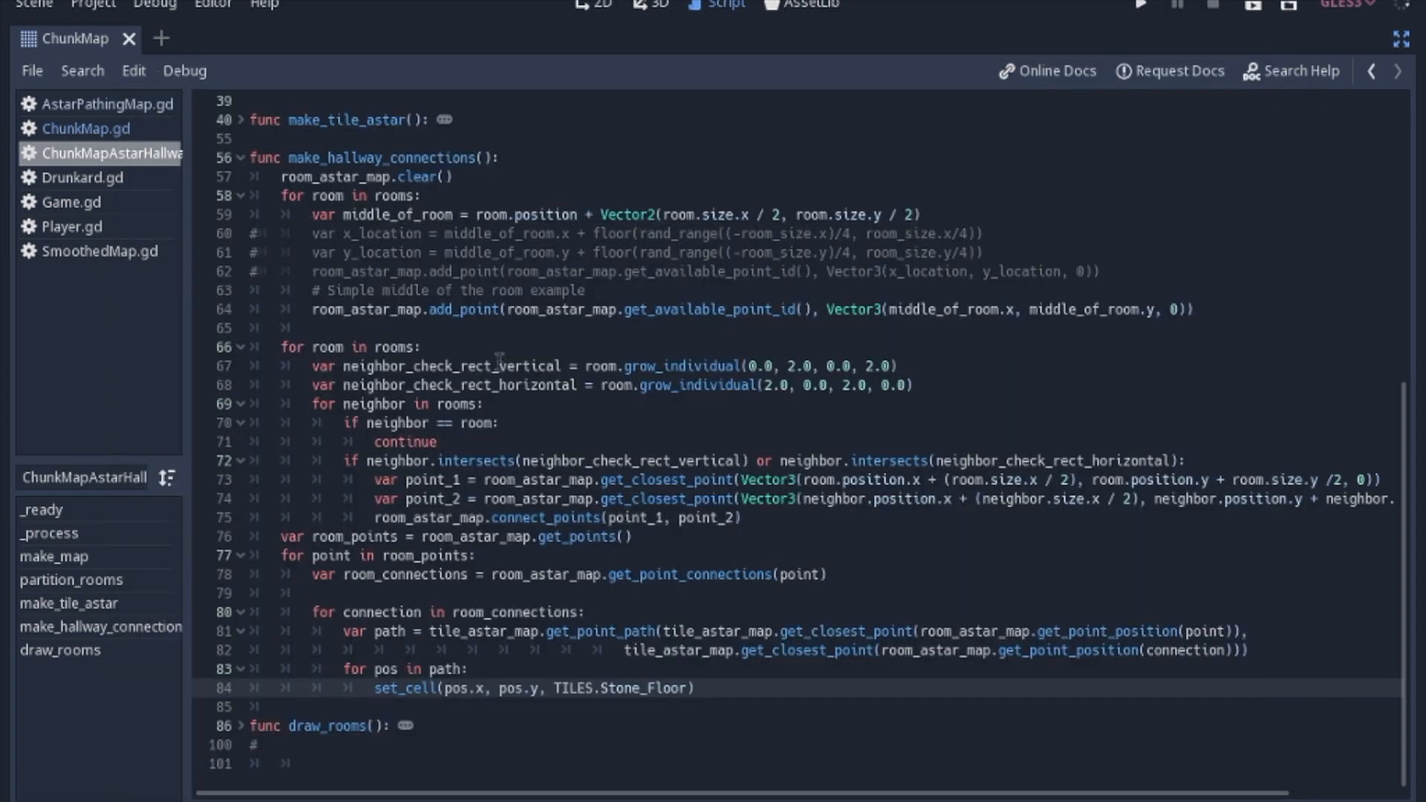
pyautogui.moveTo(347, 311)
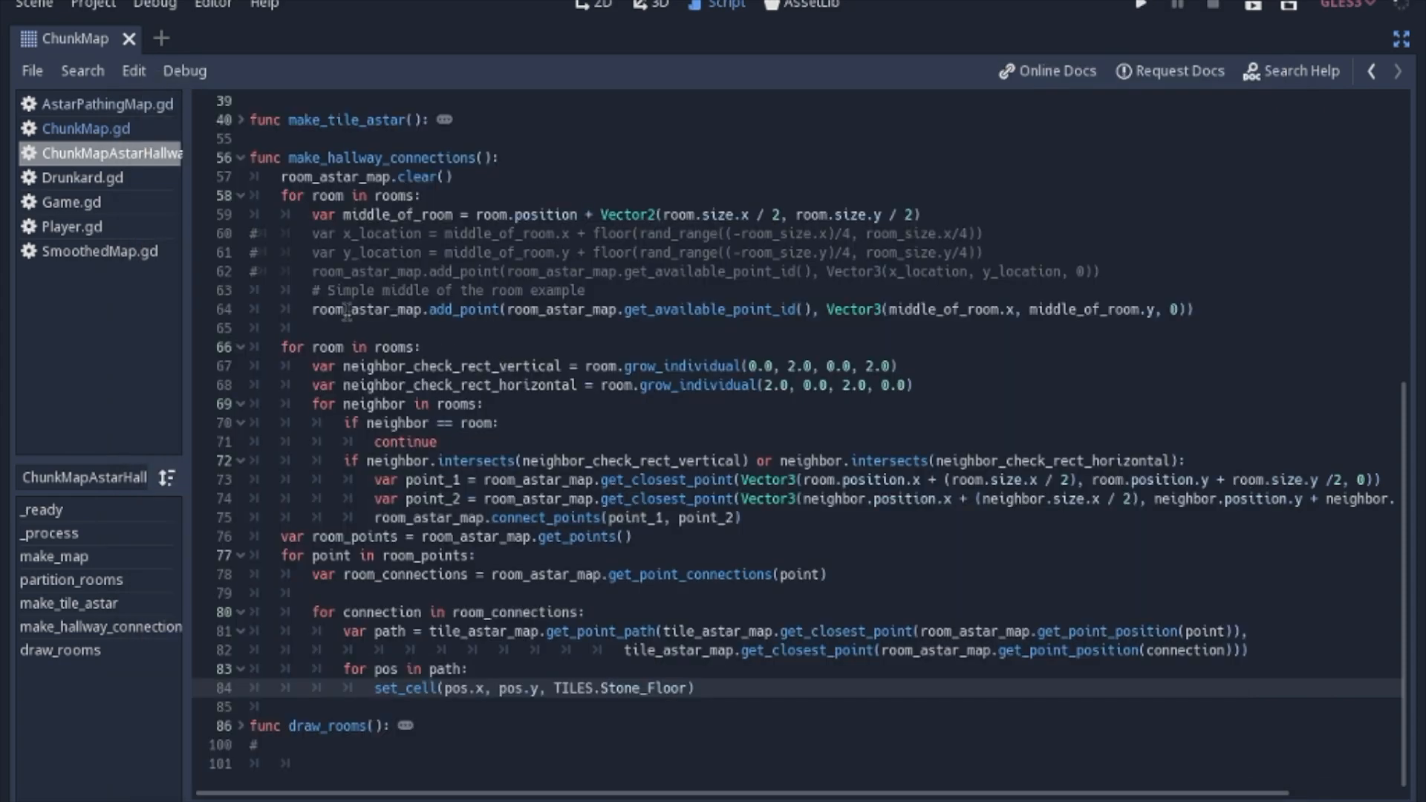
pyautogui.click(627, 309)
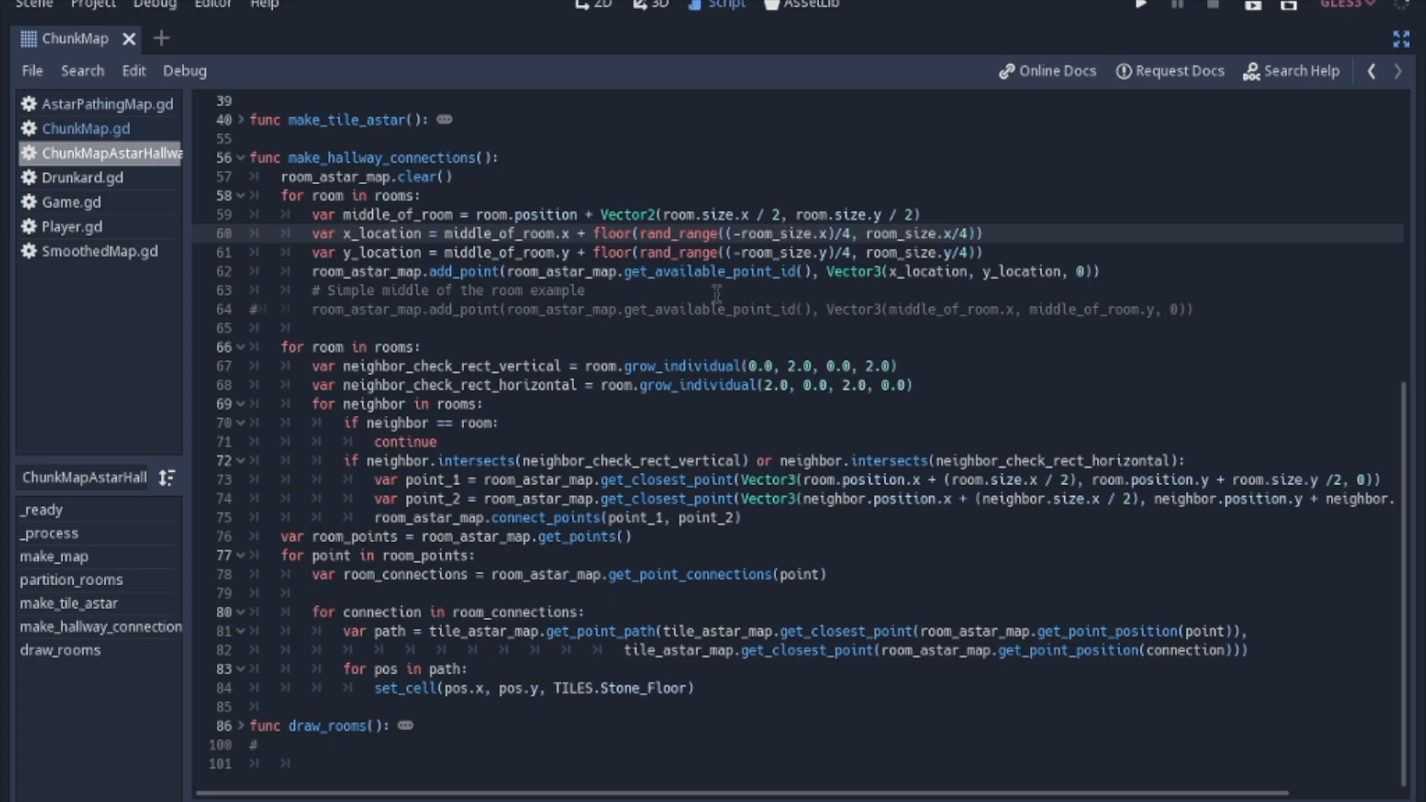
pyautogui.click(577, 232)
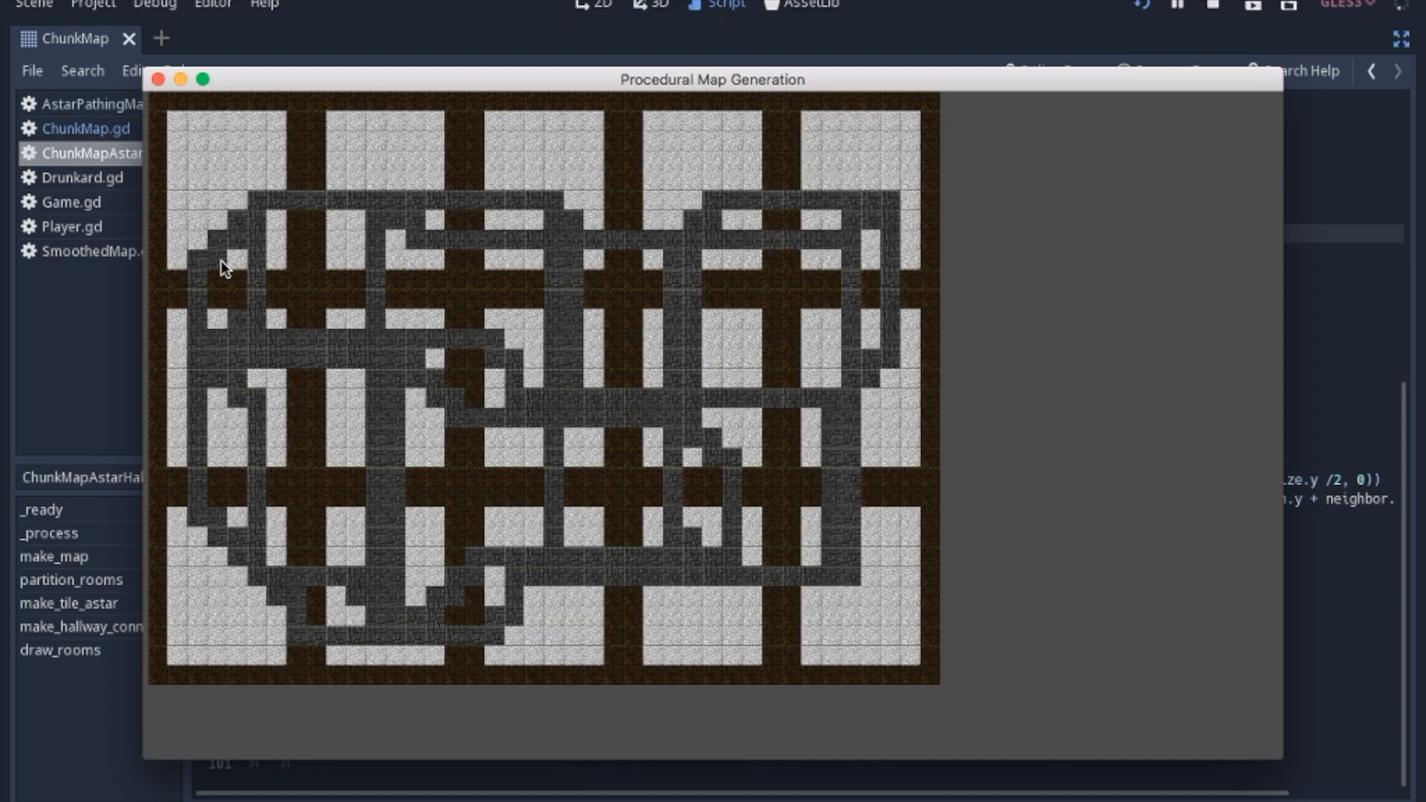
pyautogui.moveTo(246, 293)
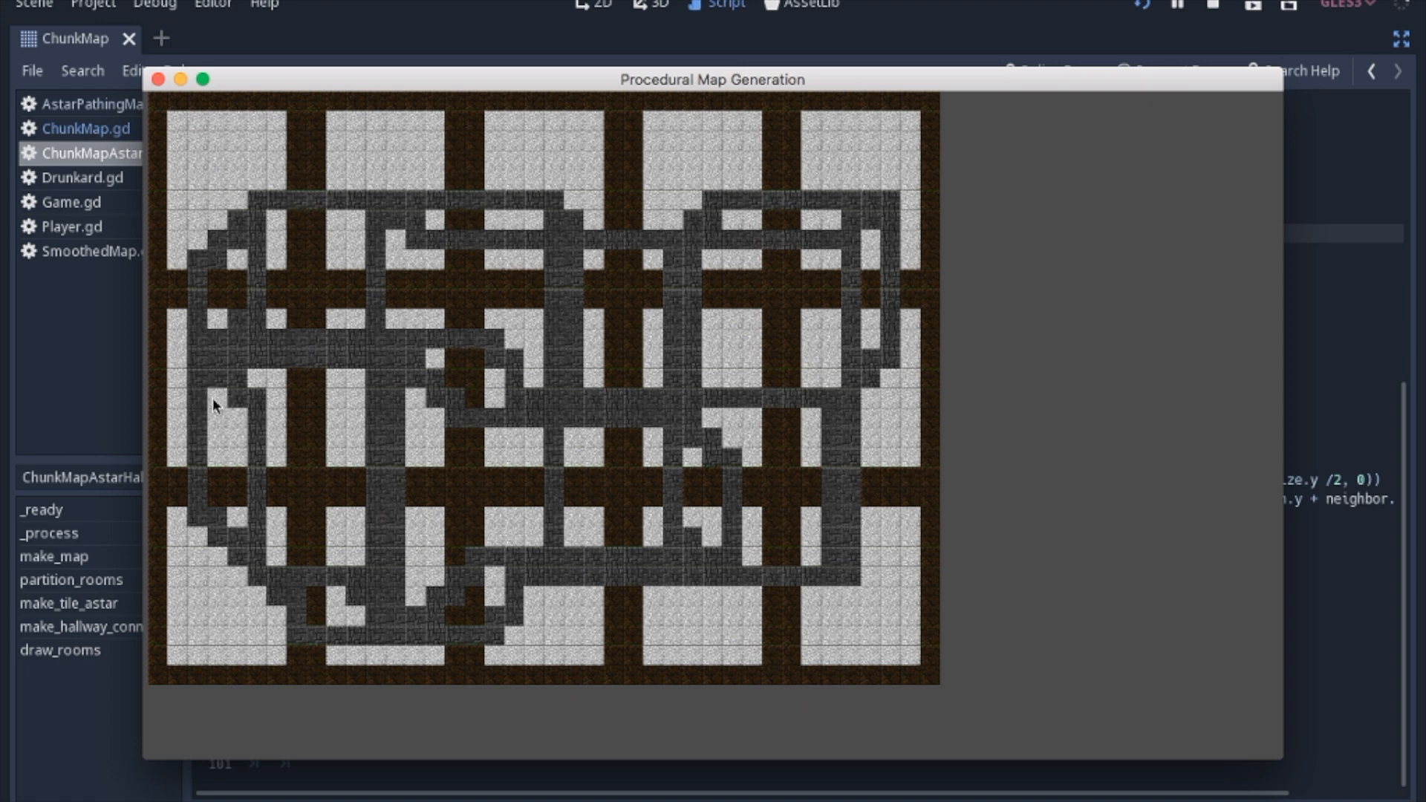
pyautogui.moveTo(233, 526)
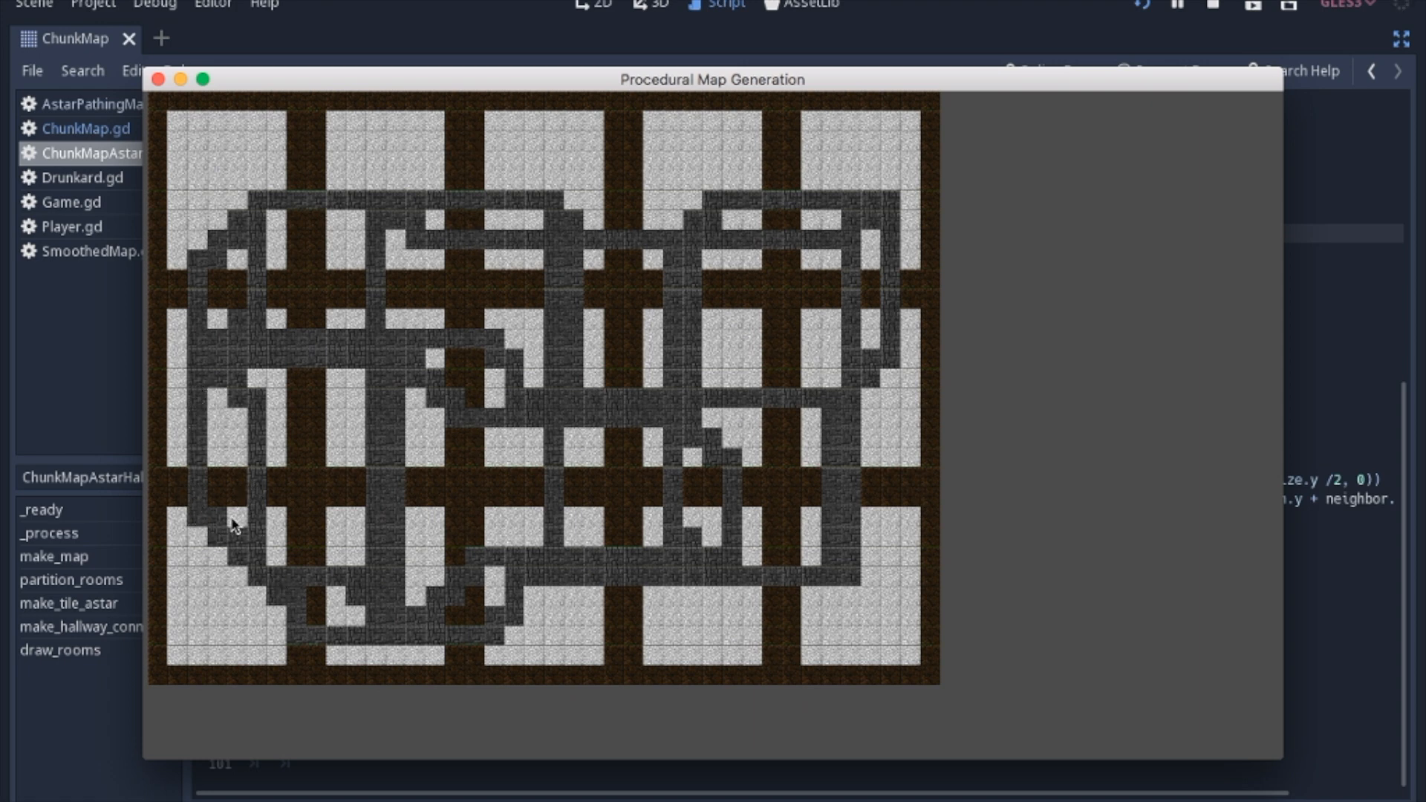
pyautogui.moveTo(498, 422)
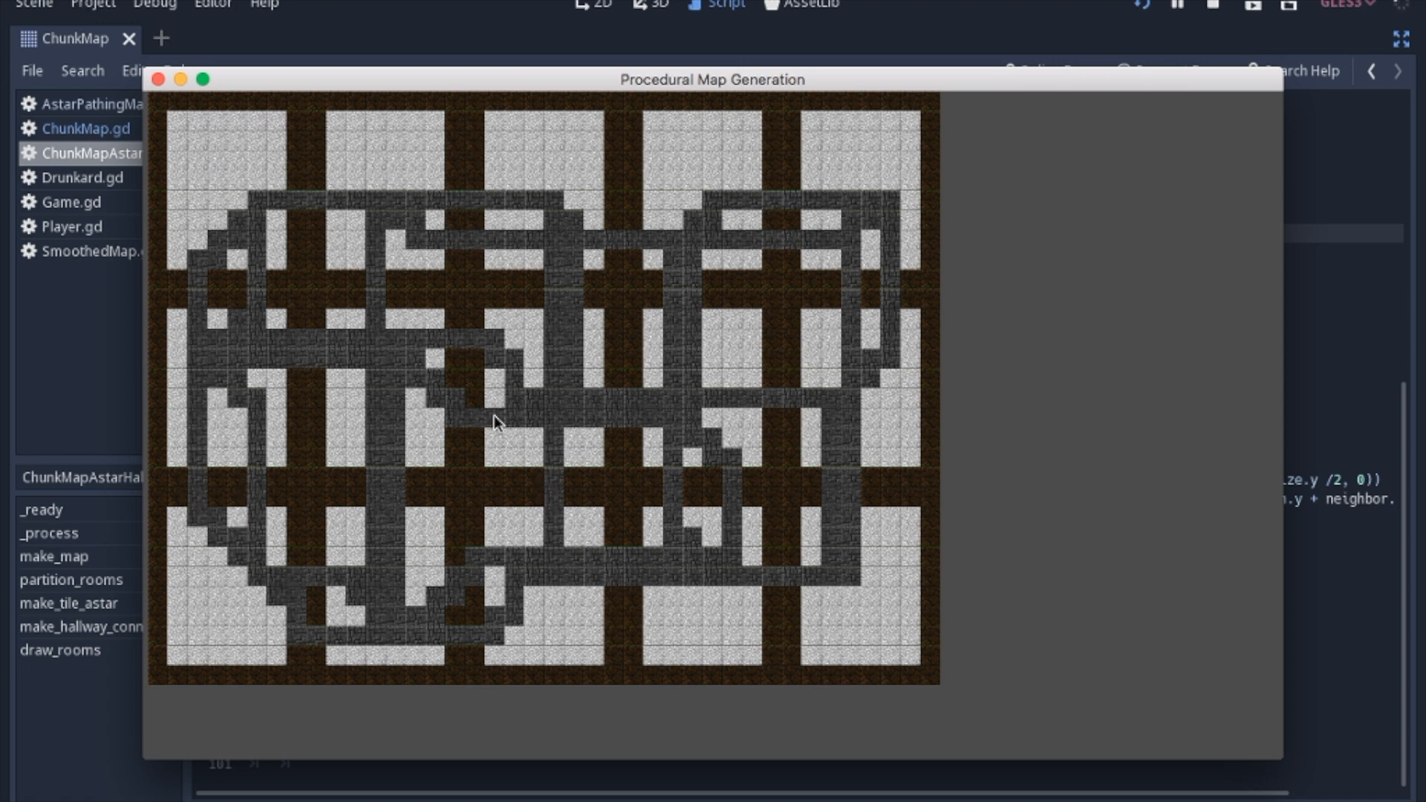
pyautogui.moveTo(482, 349)
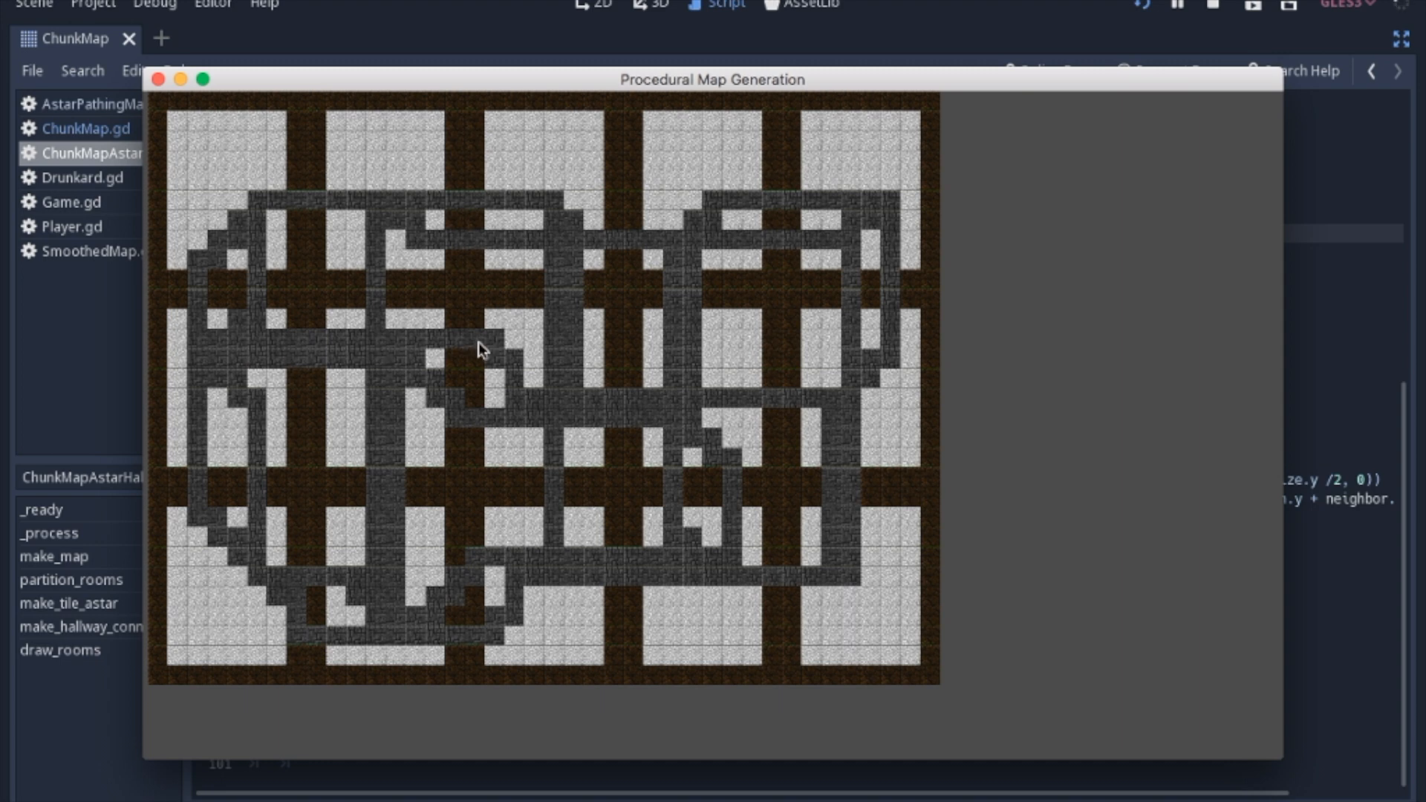
pyautogui.moveTo(710, 428)
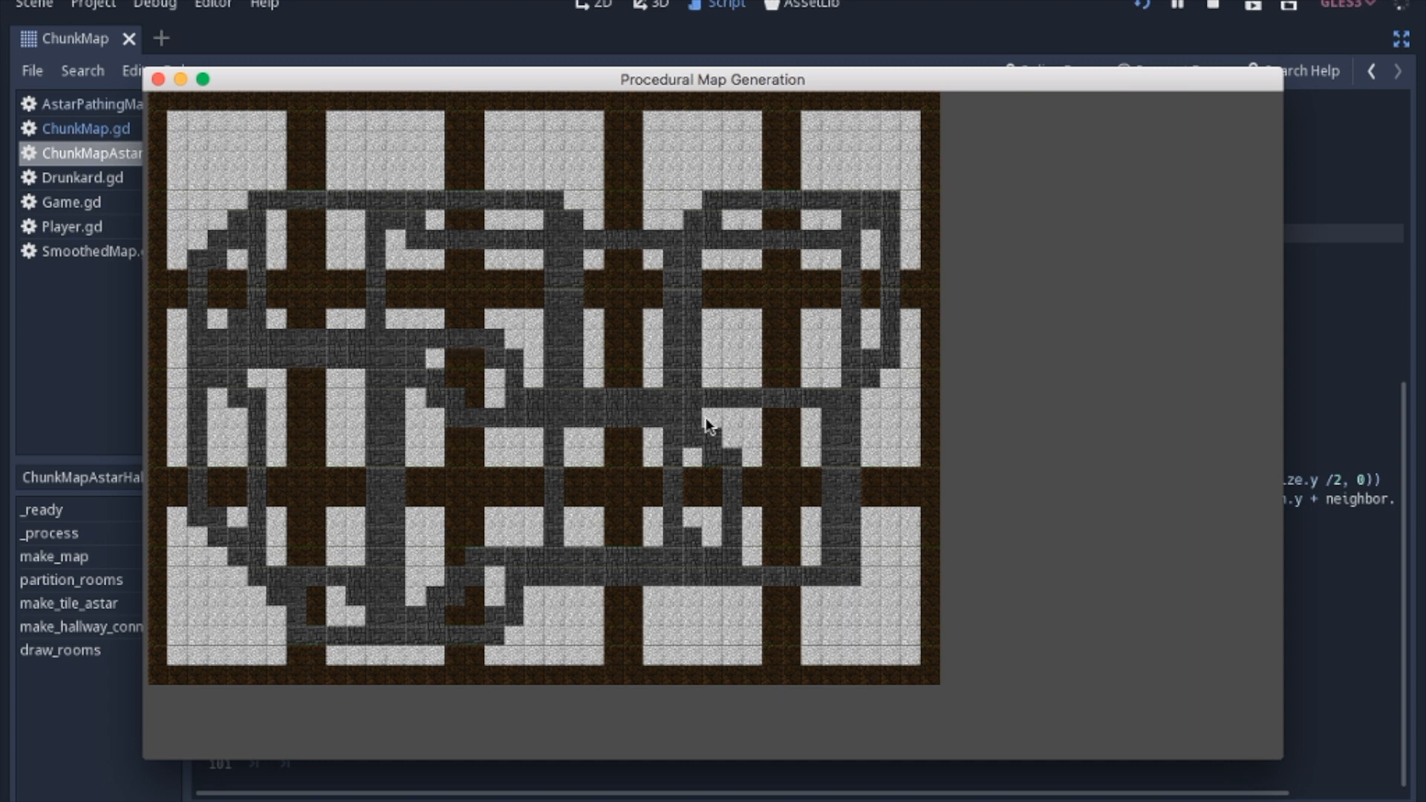
pyautogui.moveTo(769, 218)
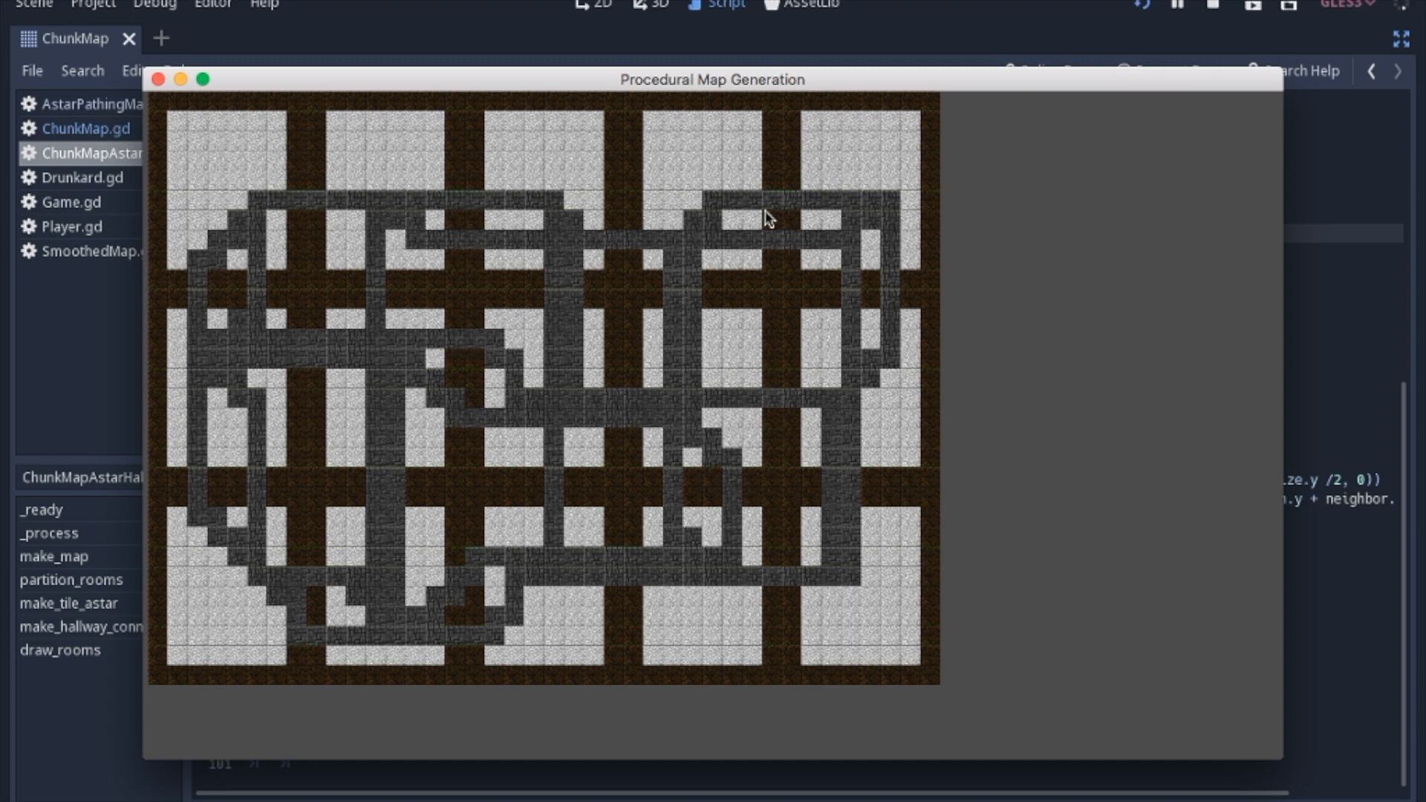
pyautogui.moveTo(76, 29)
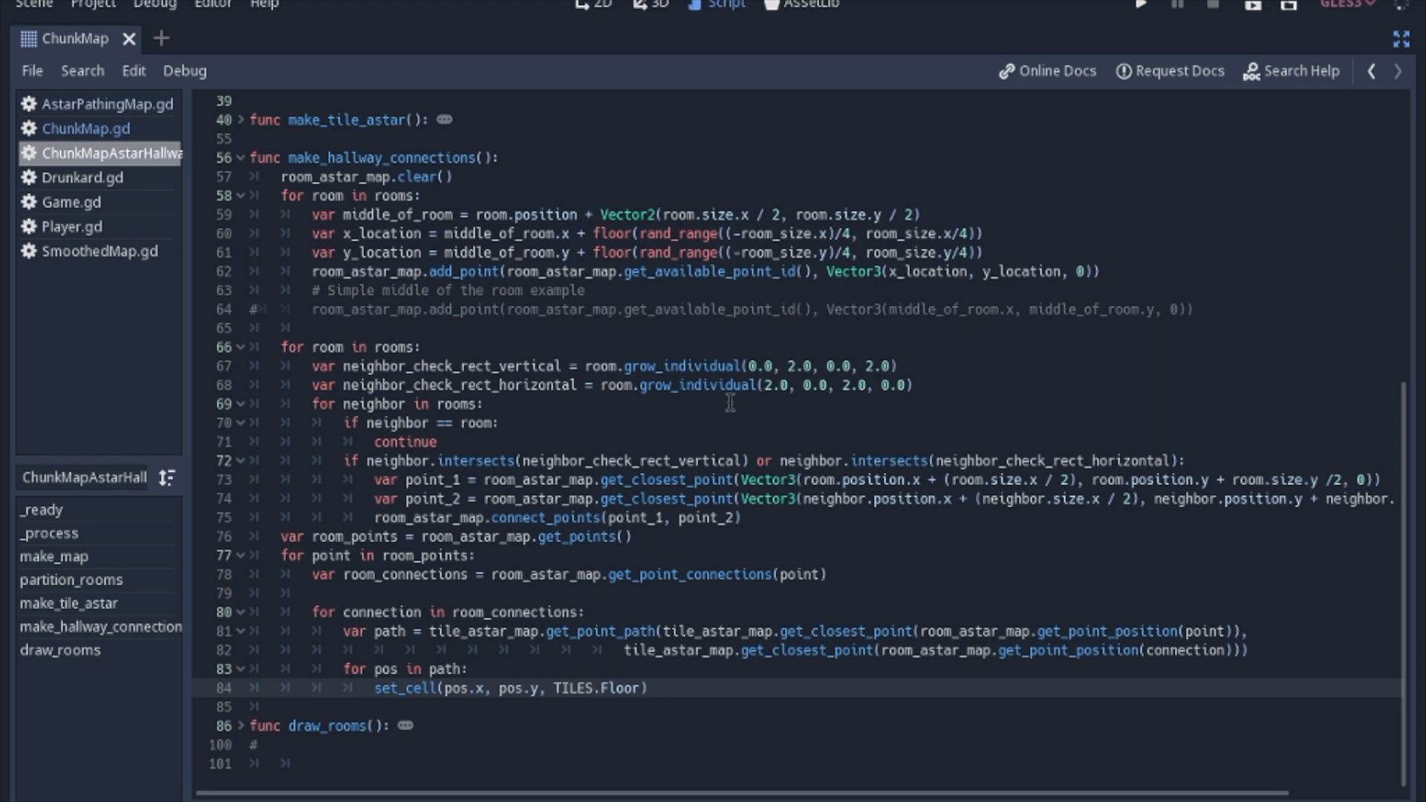
# Step: Run the scene to see light rooms with hallways painted in plain Floor tiles
pyautogui.click(1141, 7)
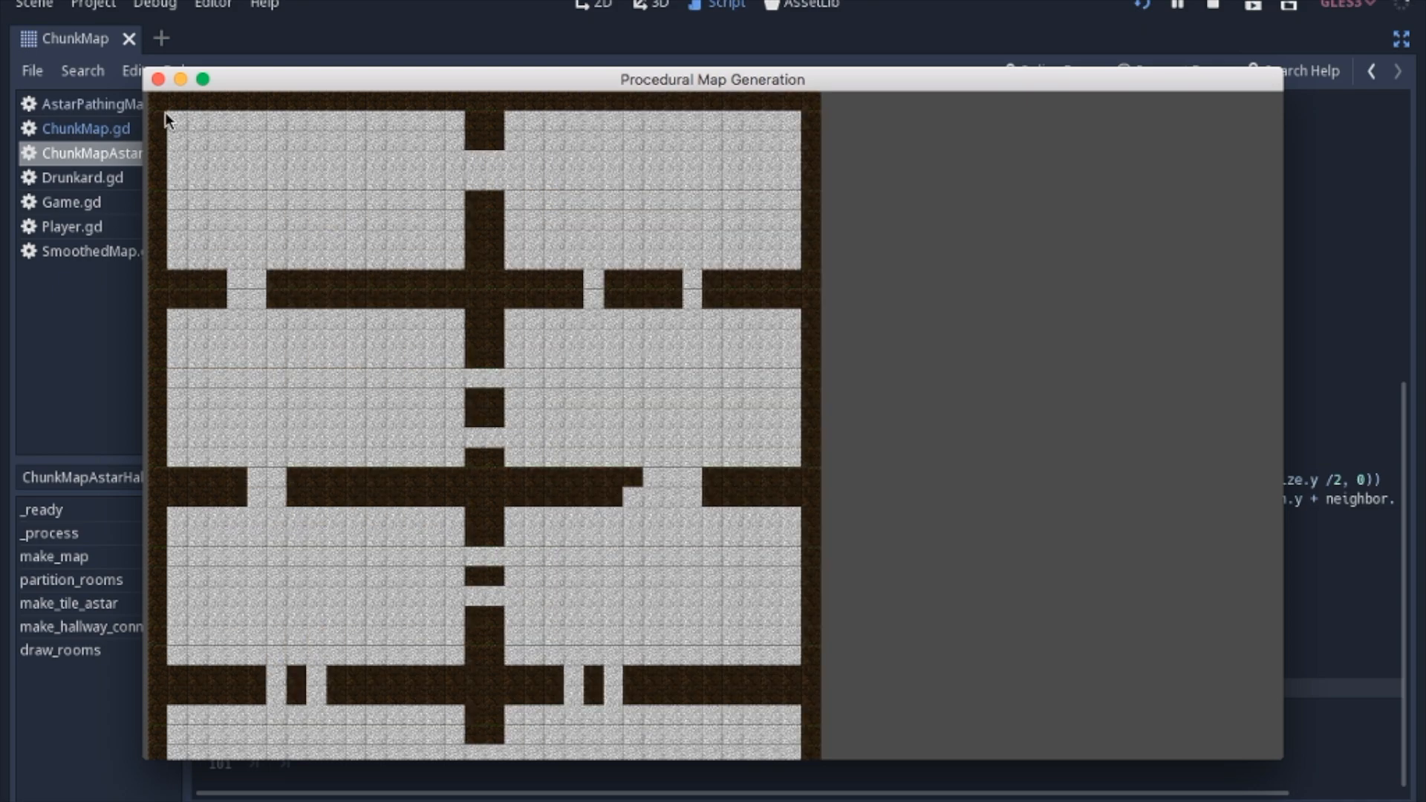
pyautogui.moveTo(404, 119)
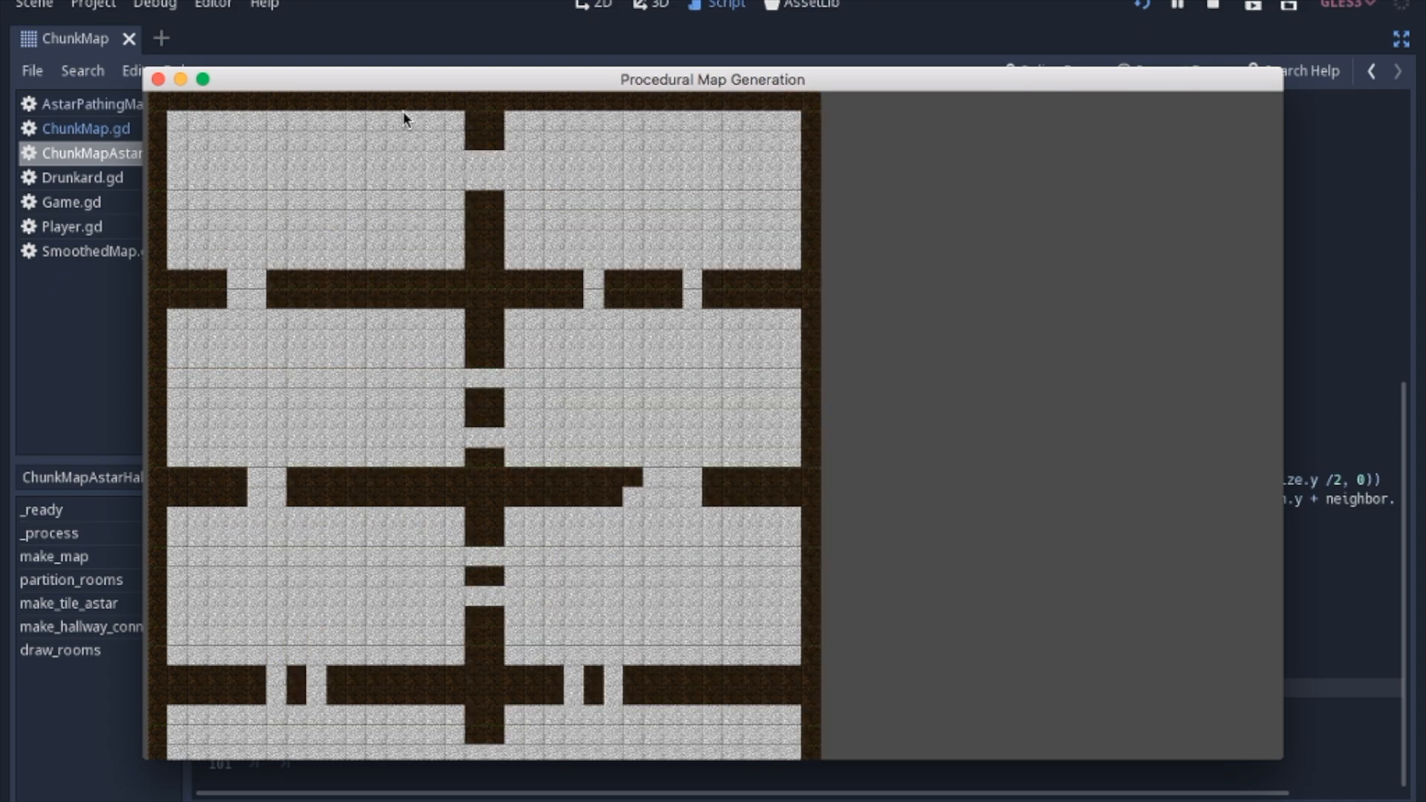
pyautogui.moveTo(229, 160)
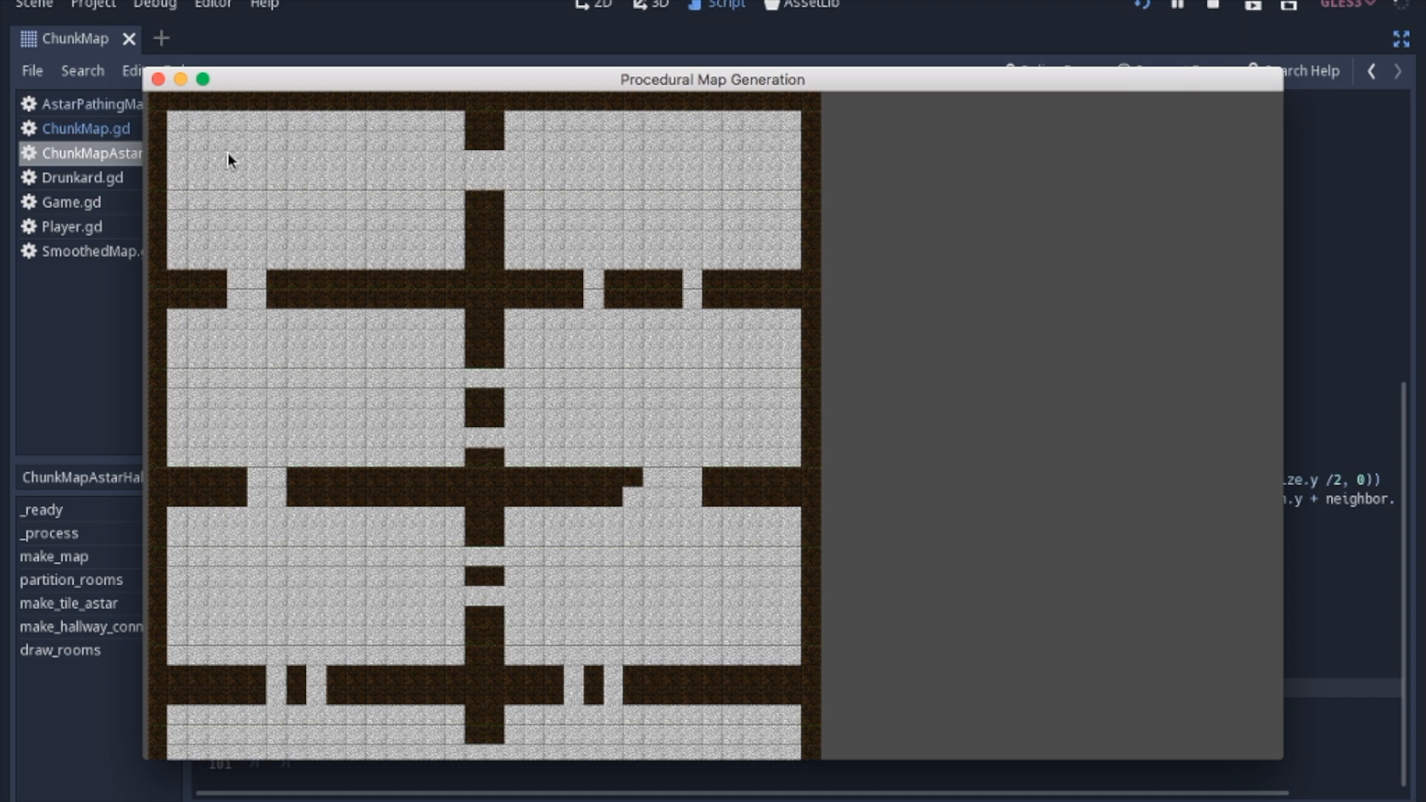
pyautogui.moveTo(255, 154)
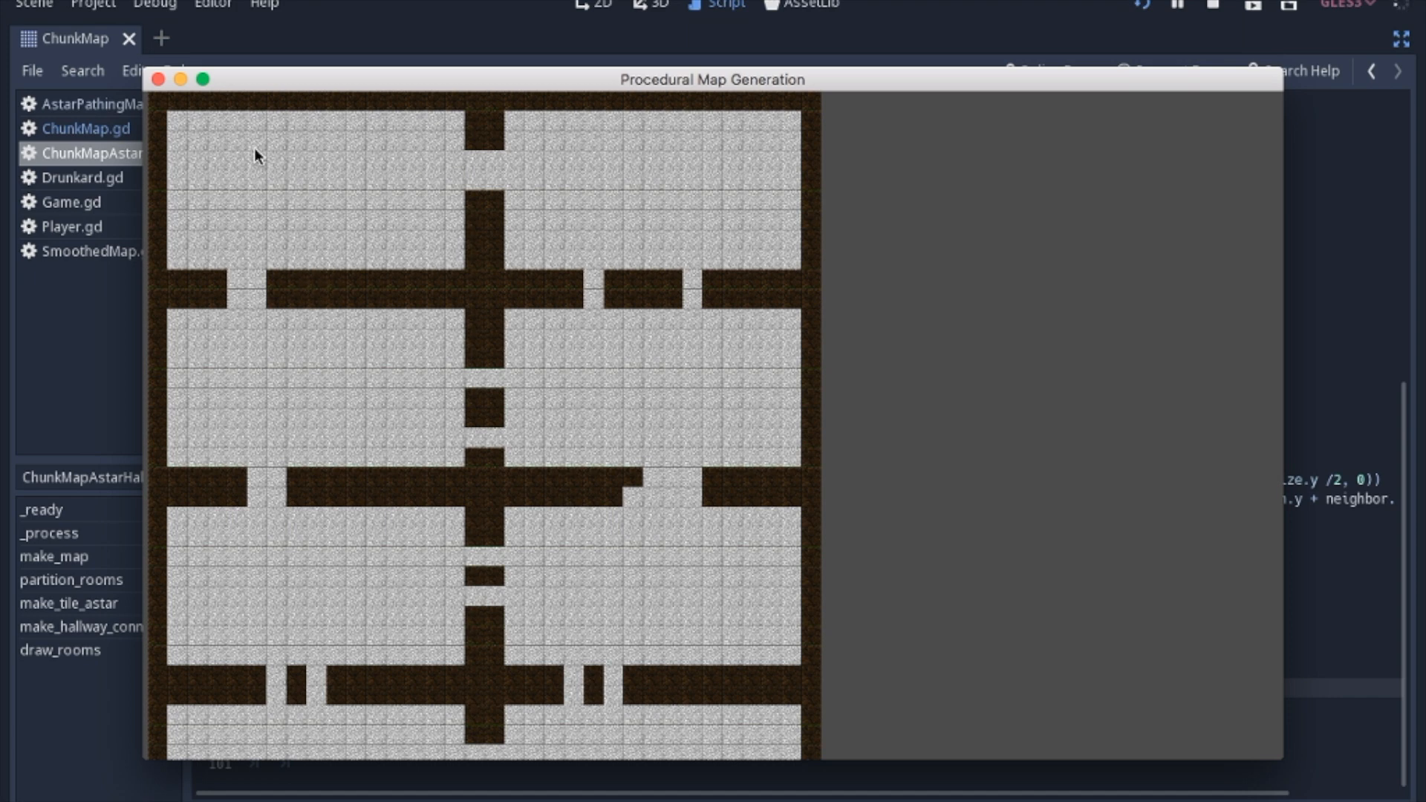
pyautogui.moveTo(276, 202)
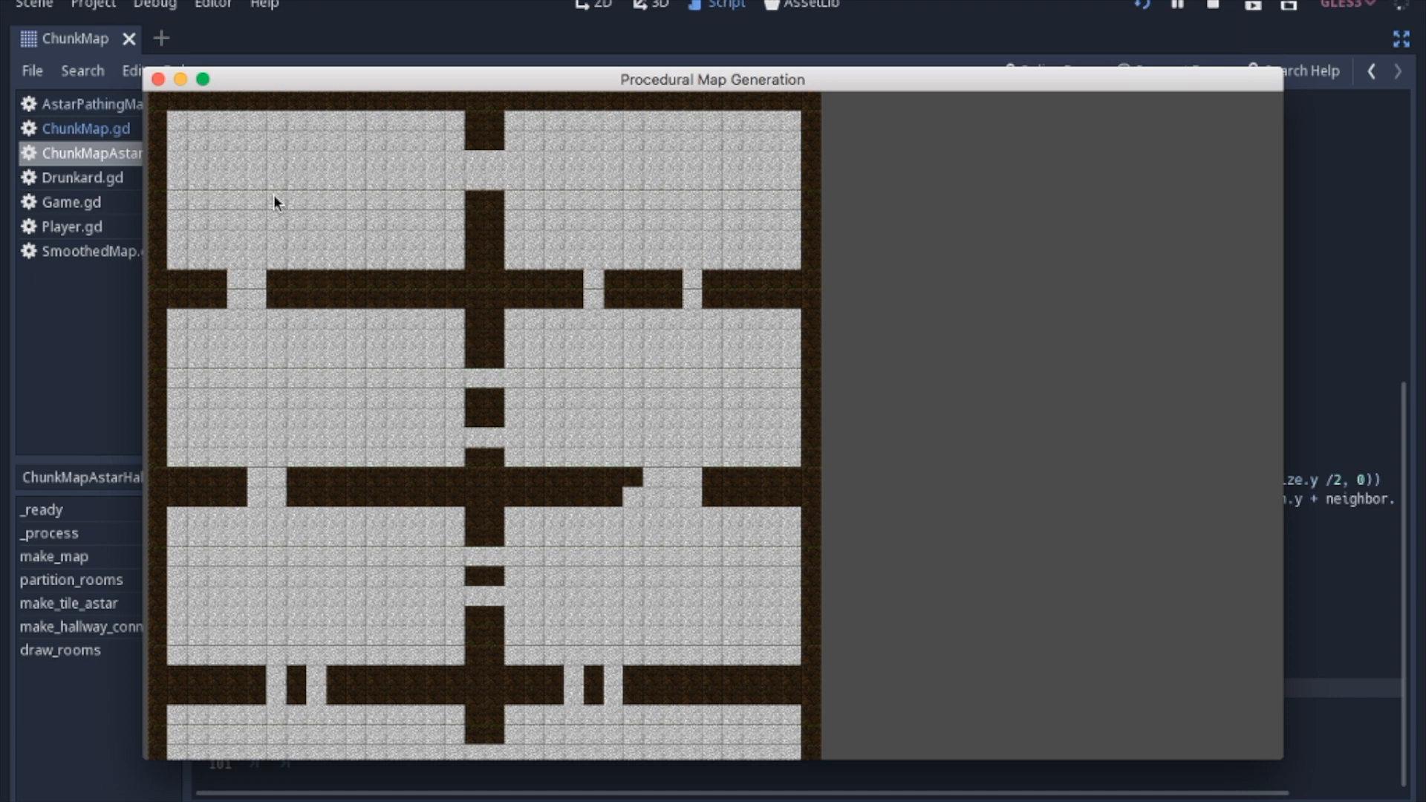
pyautogui.moveTo(325, 240)
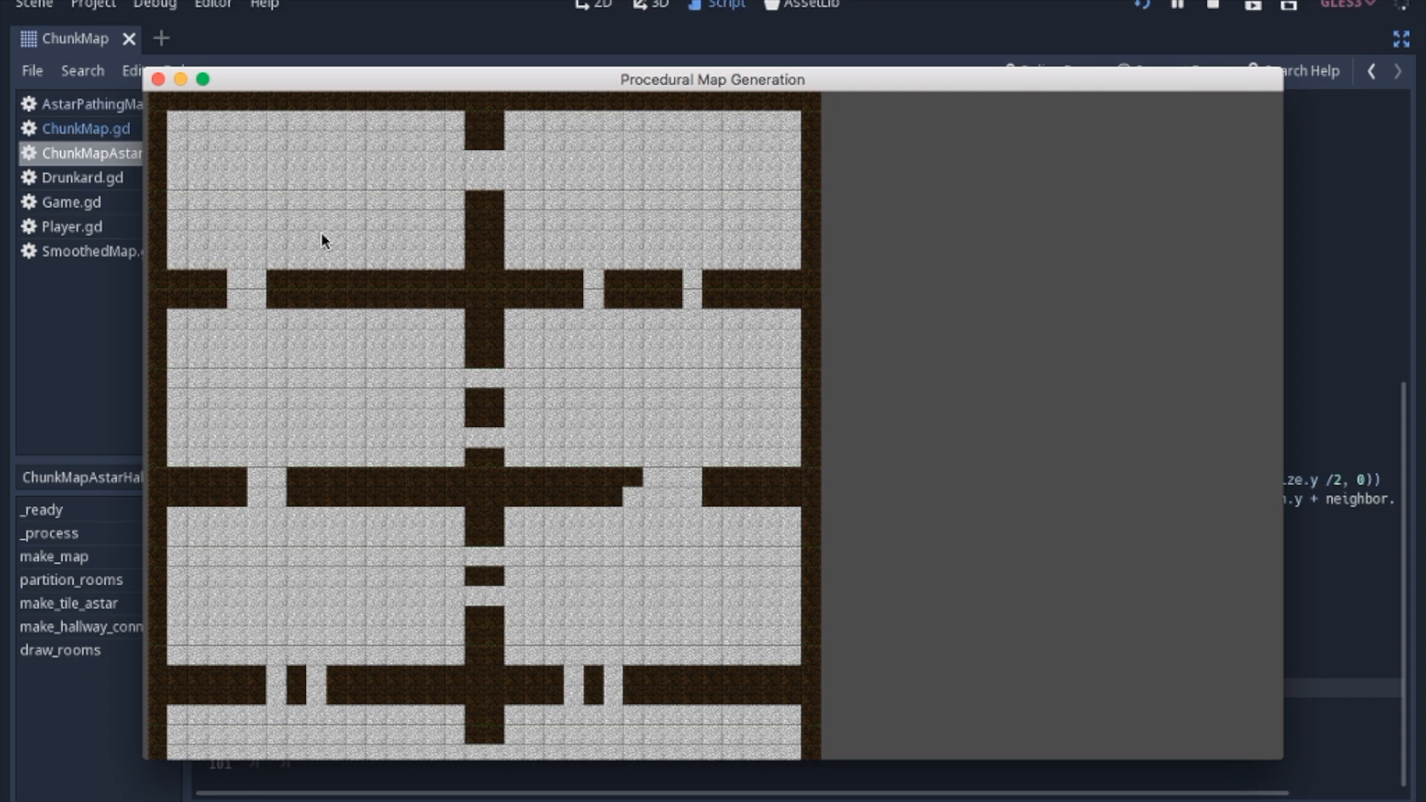
pyautogui.moveTo(157, 107)
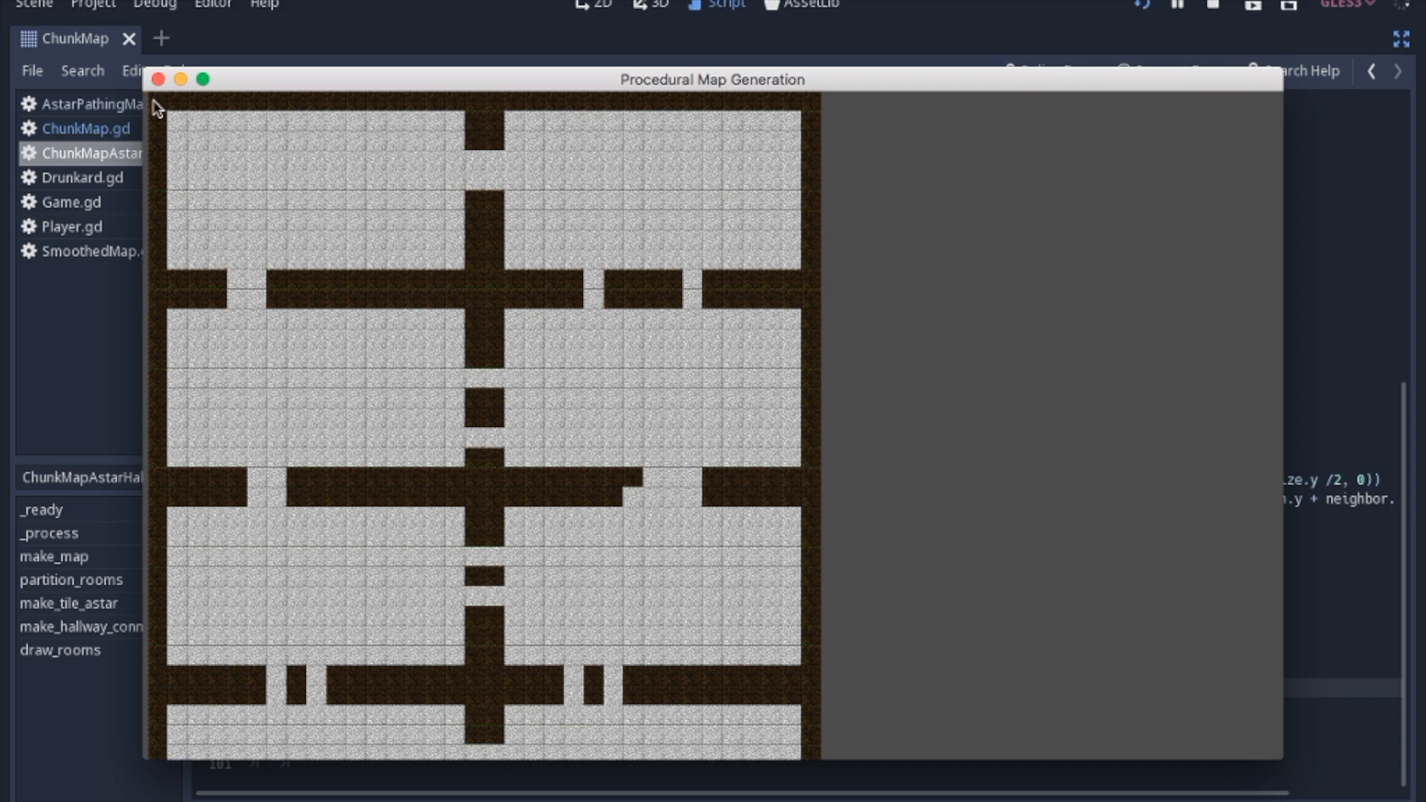